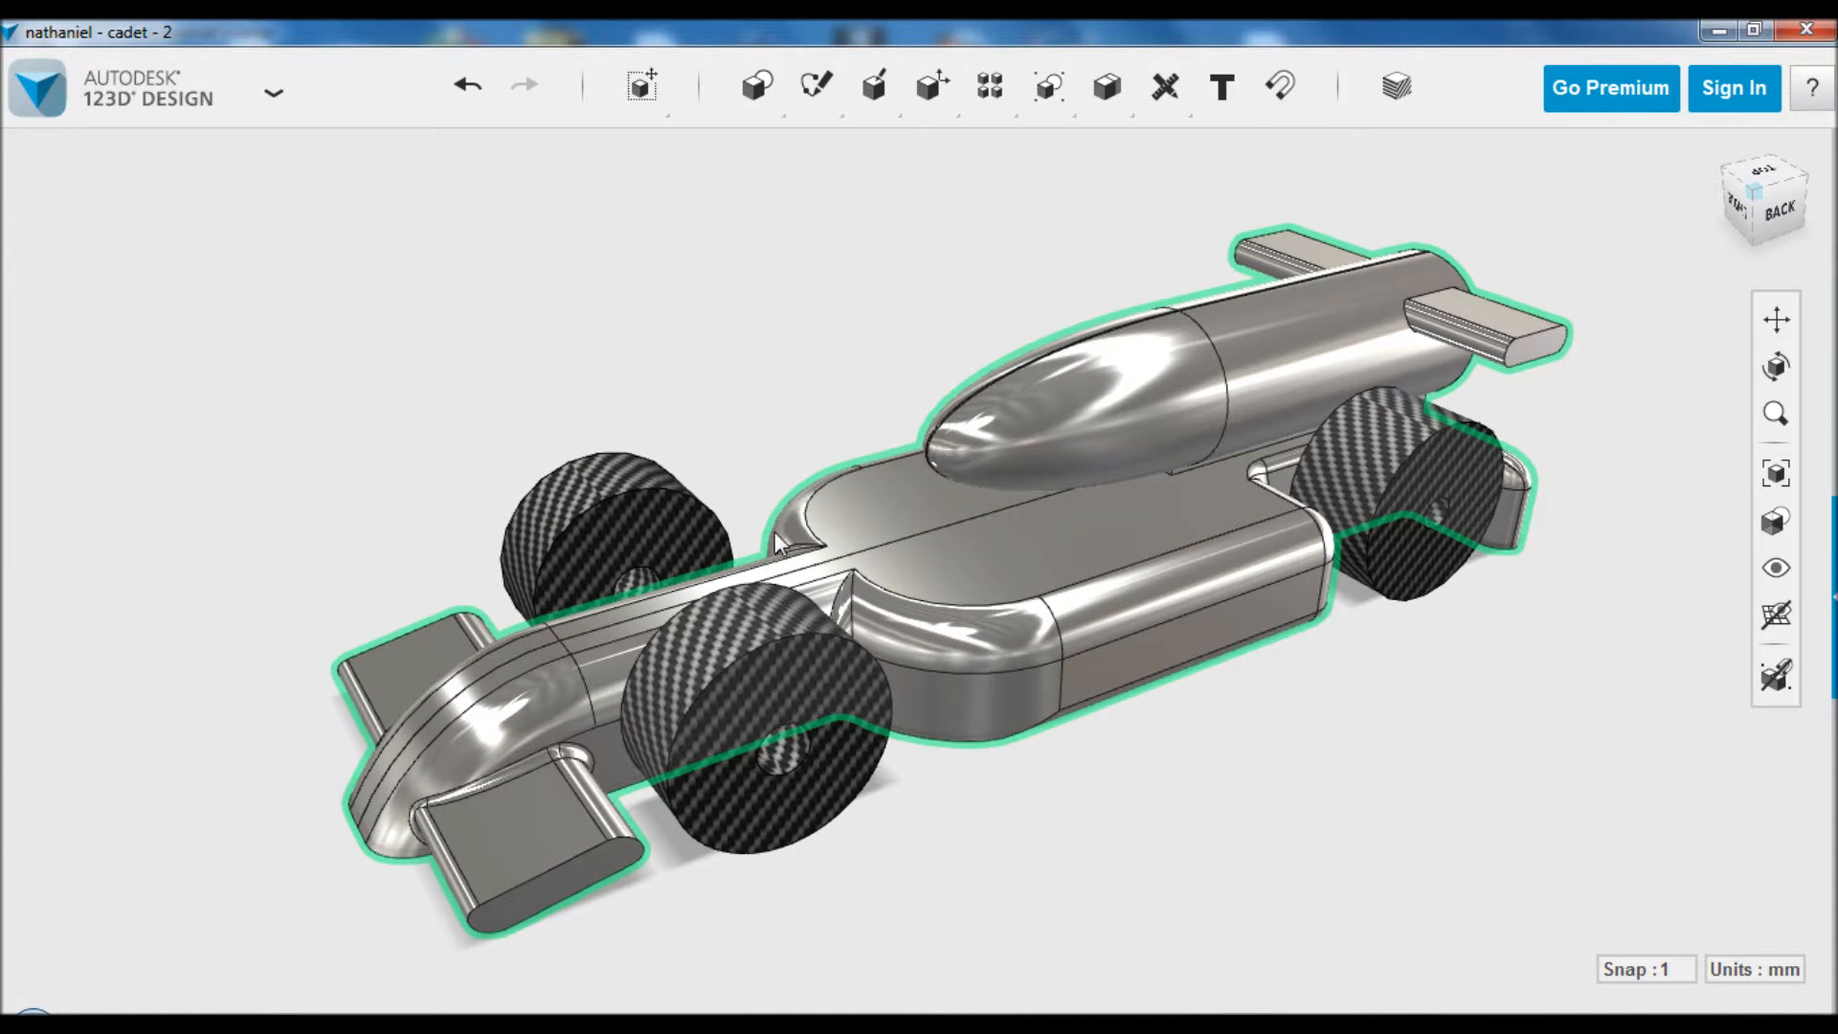
Clear the selection, then select the whole F1 car model to show its quick actions
left_click(416, 628)
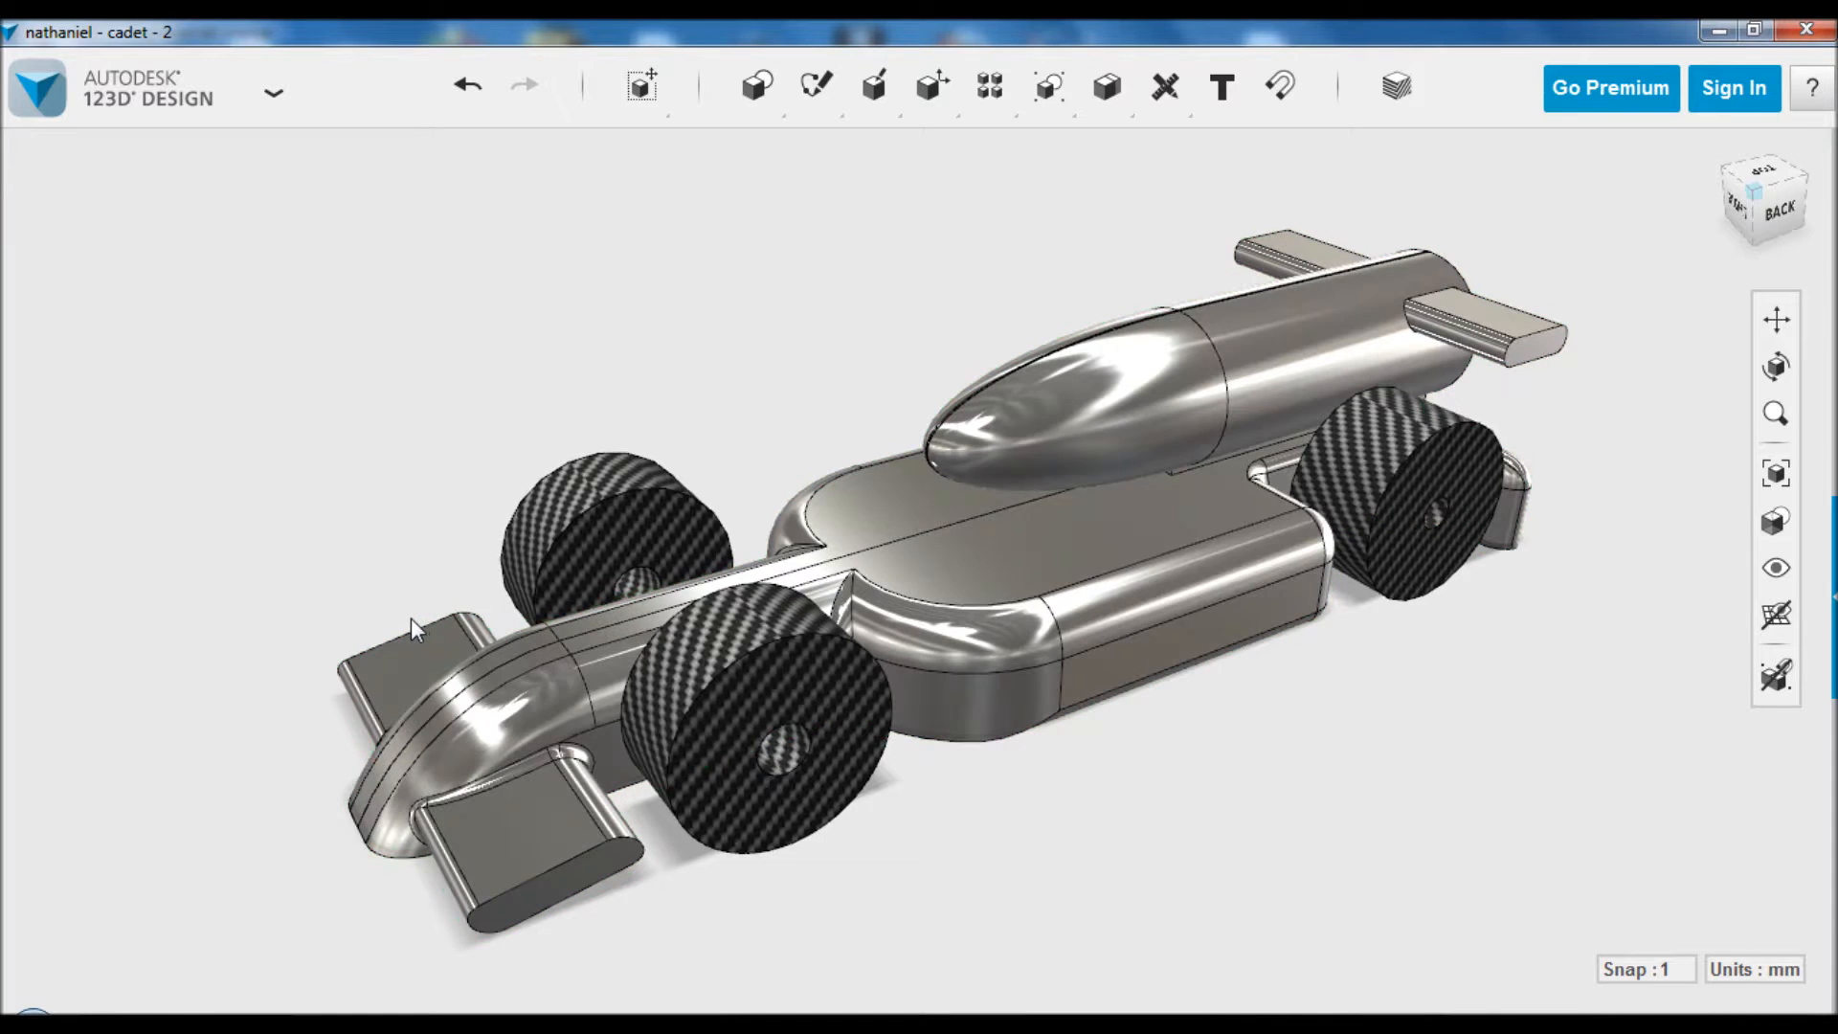
mouse_move(434, 950)
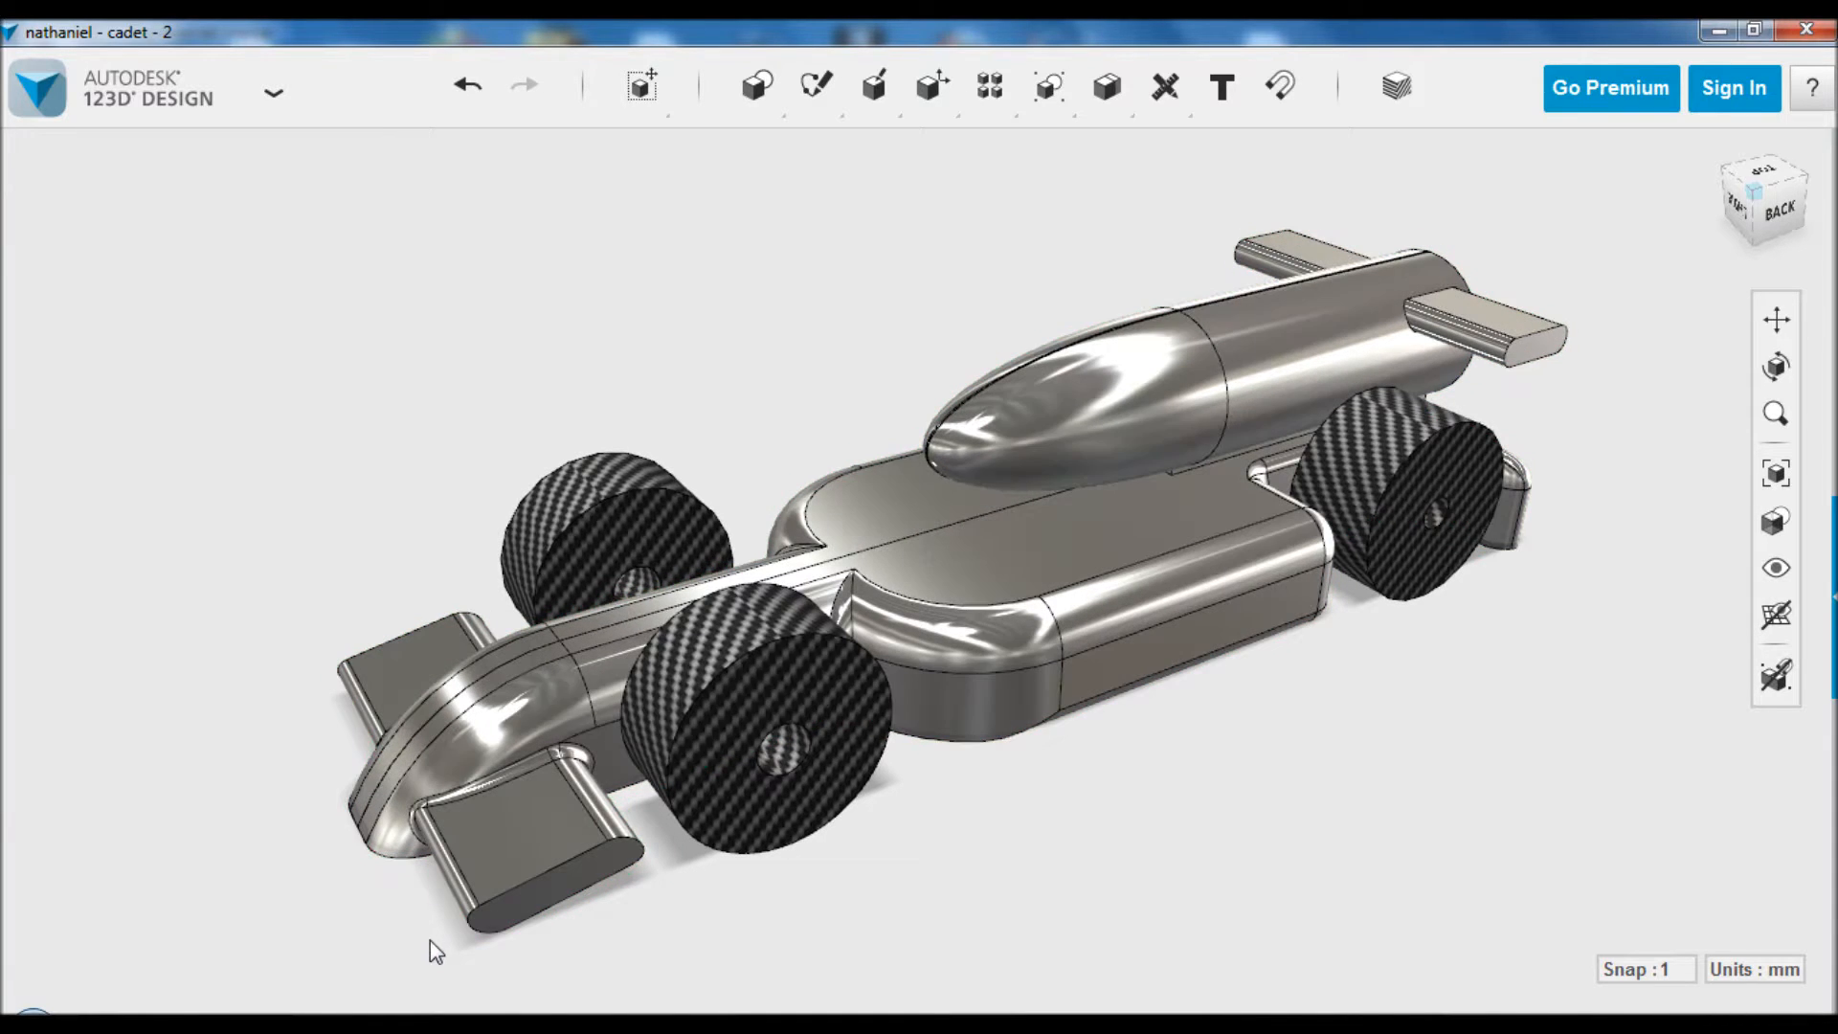
left_click(1103, 549)
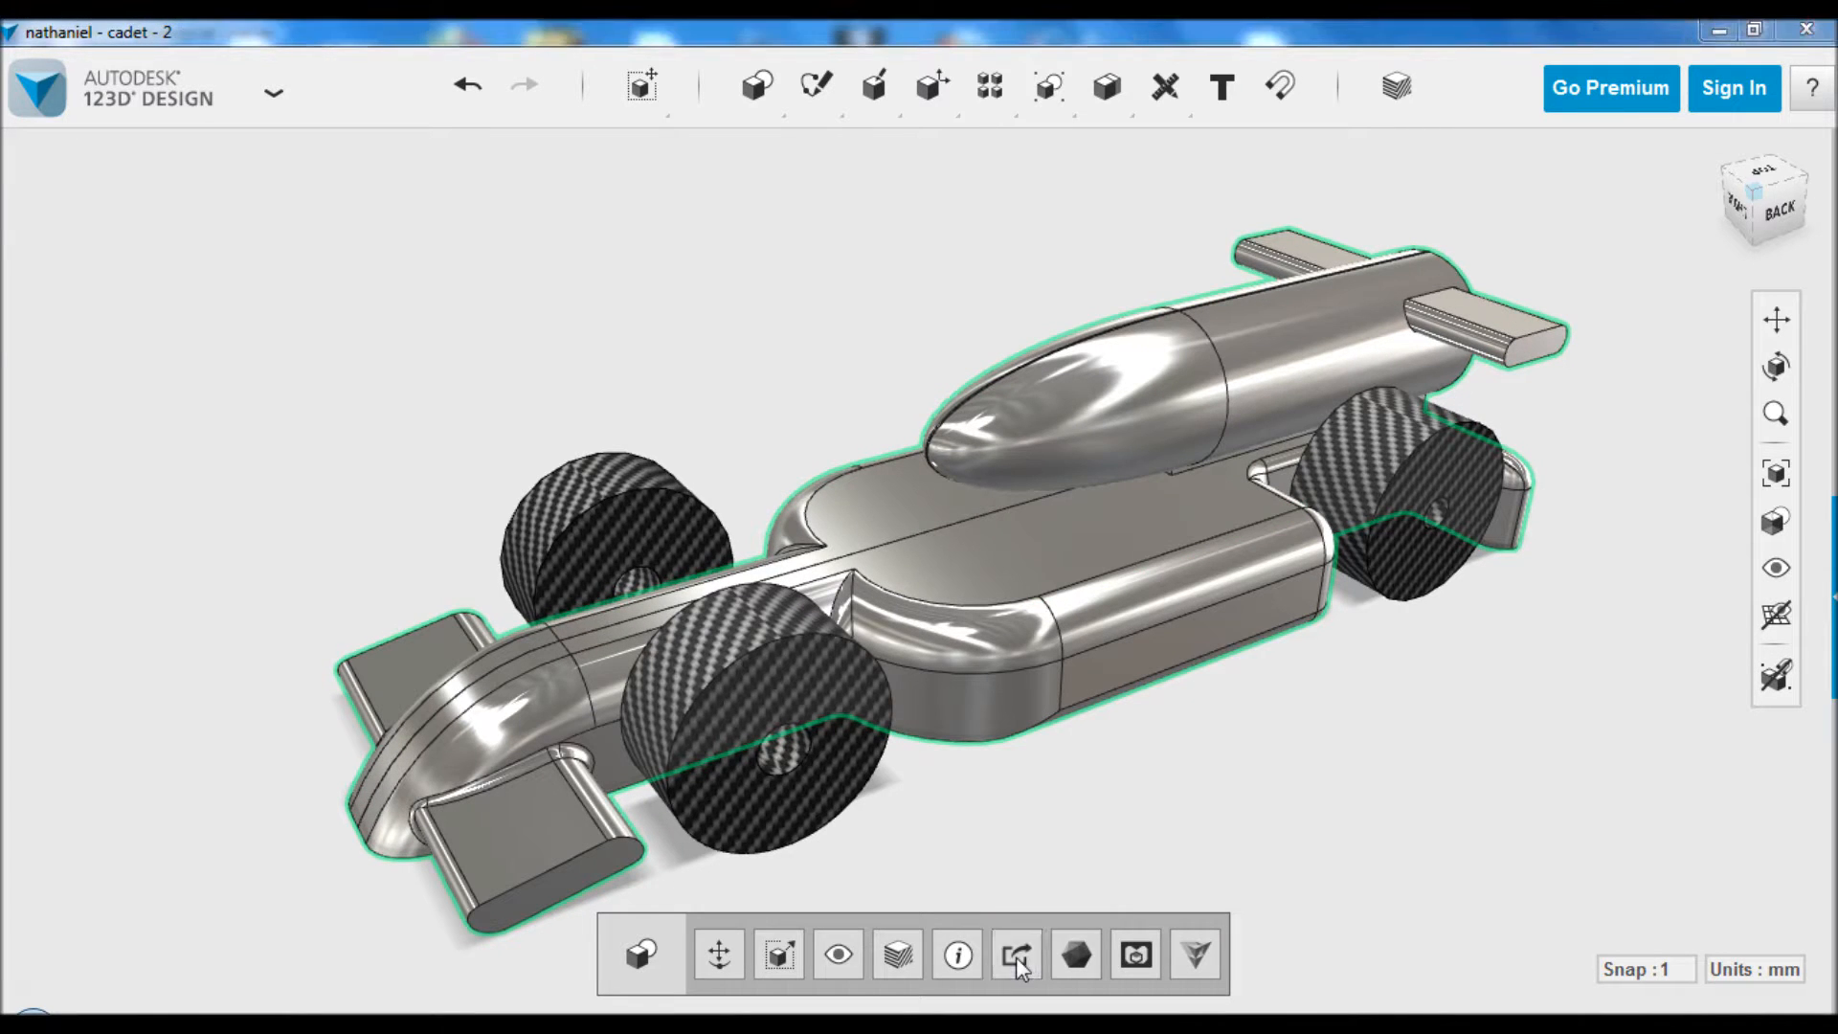
Export the car as an STL file named 'Nathaniel - cadet - 2', then switch to MeshCAM
left_click(1015, 953)
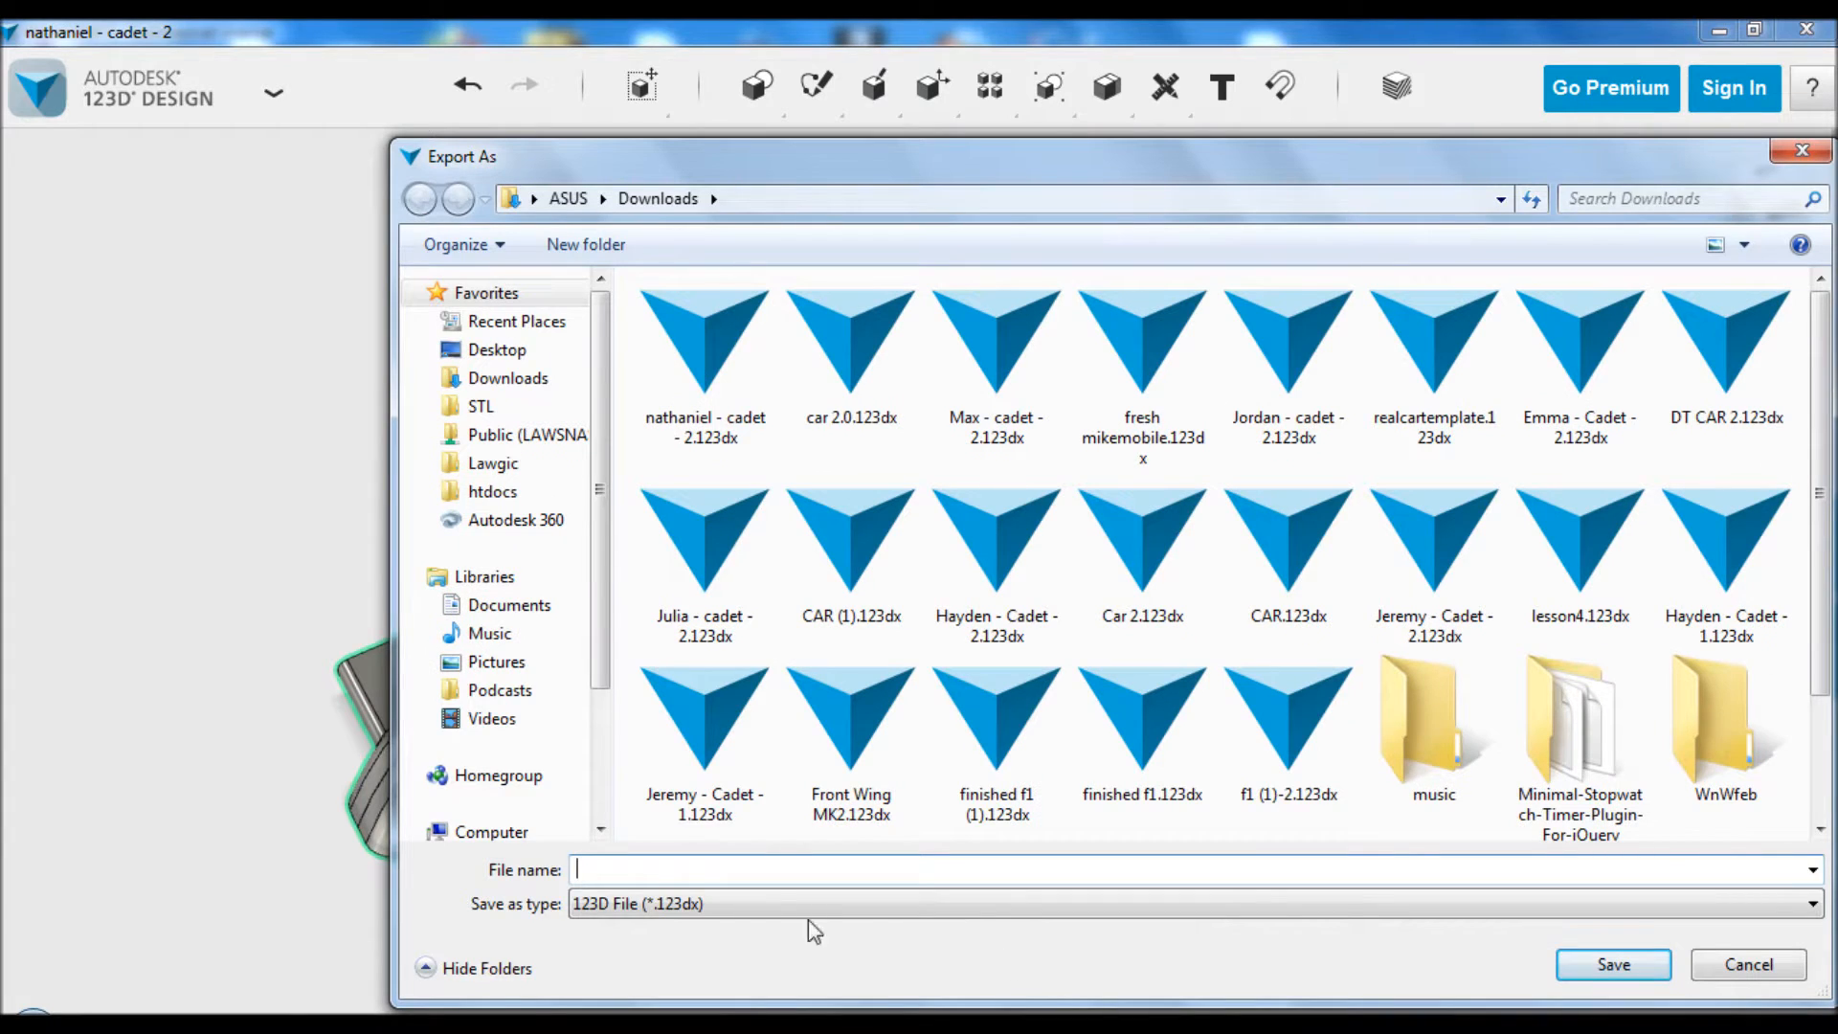
mouse_move(768, 870)
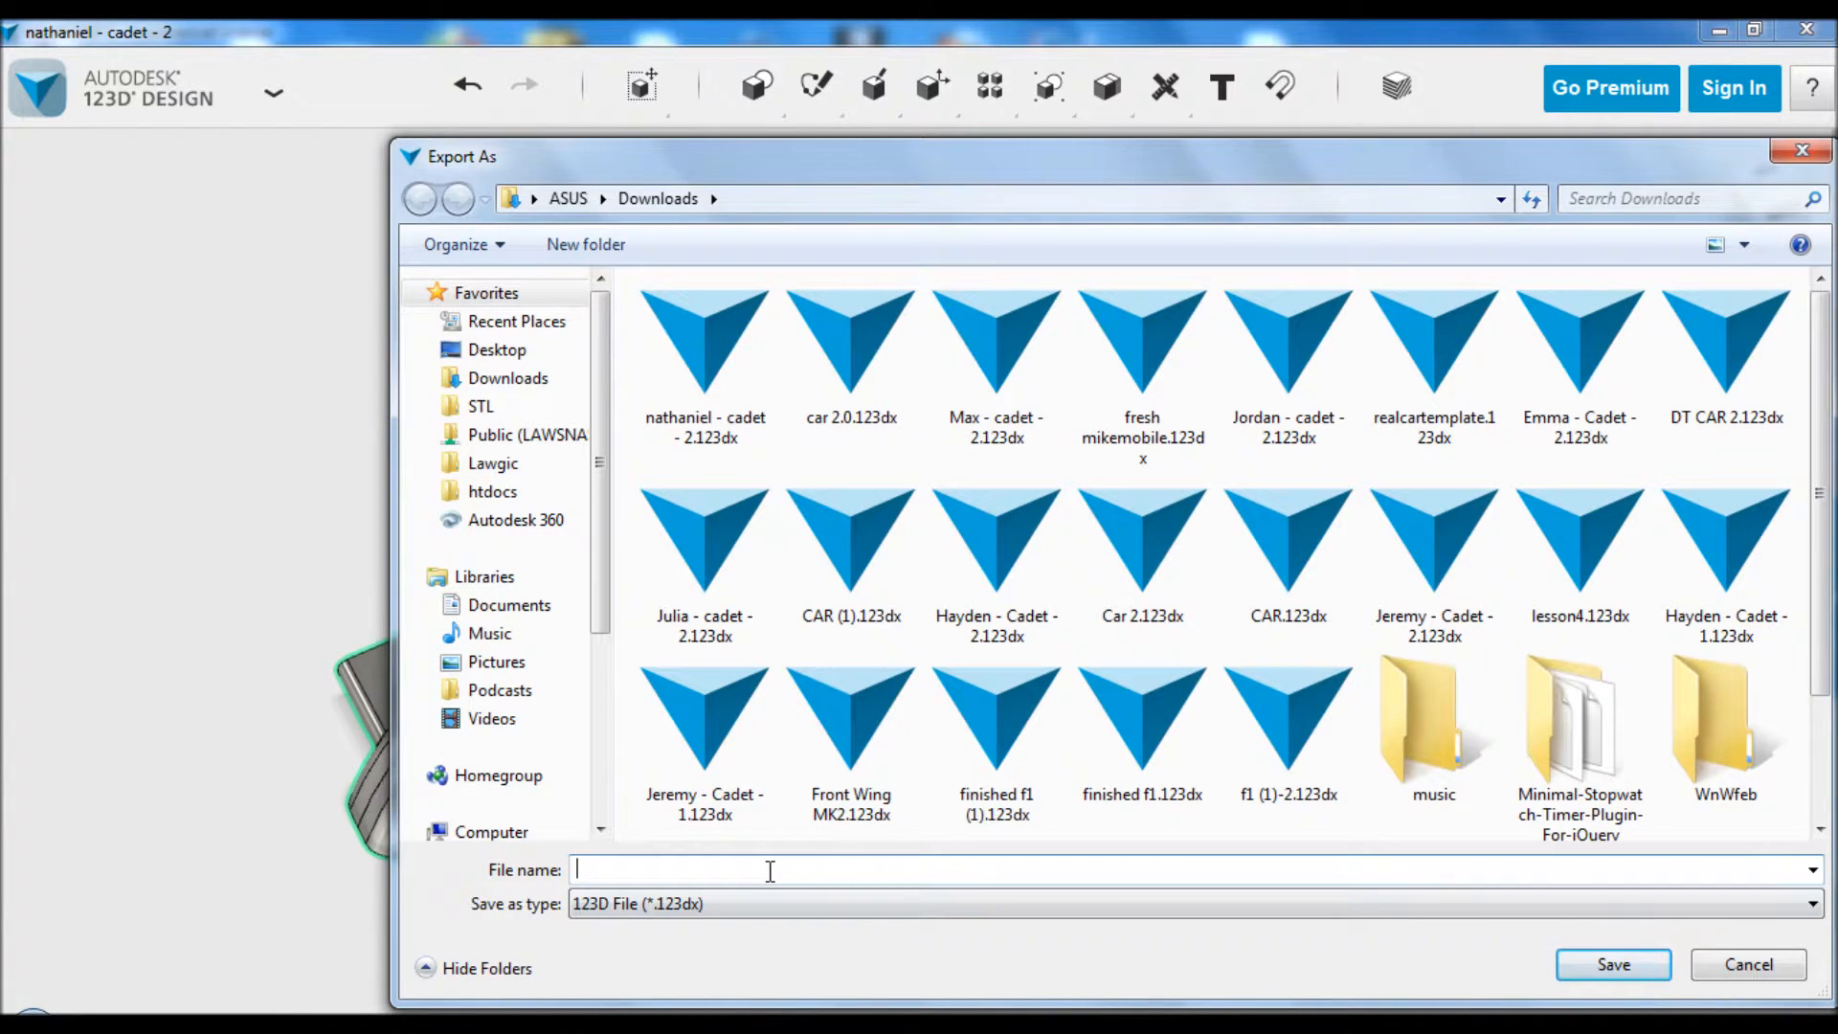
mouse_move(768, 911)
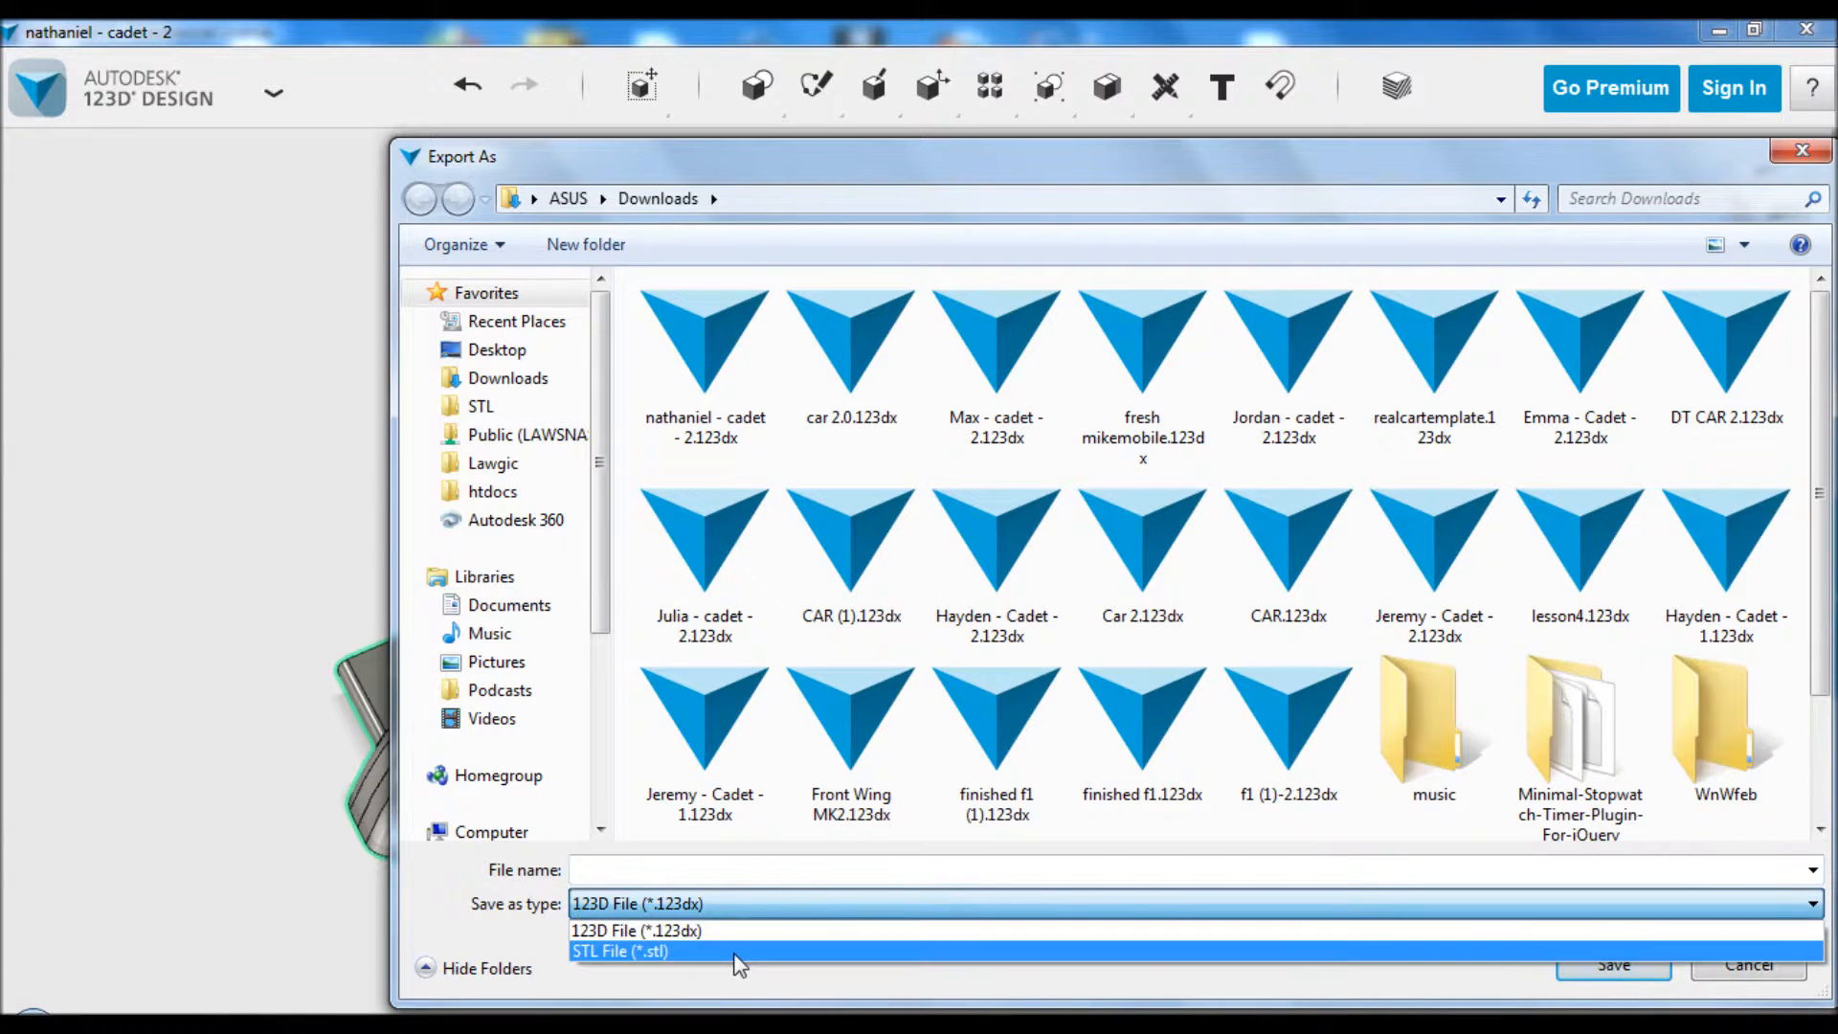
left_click(619, 952)
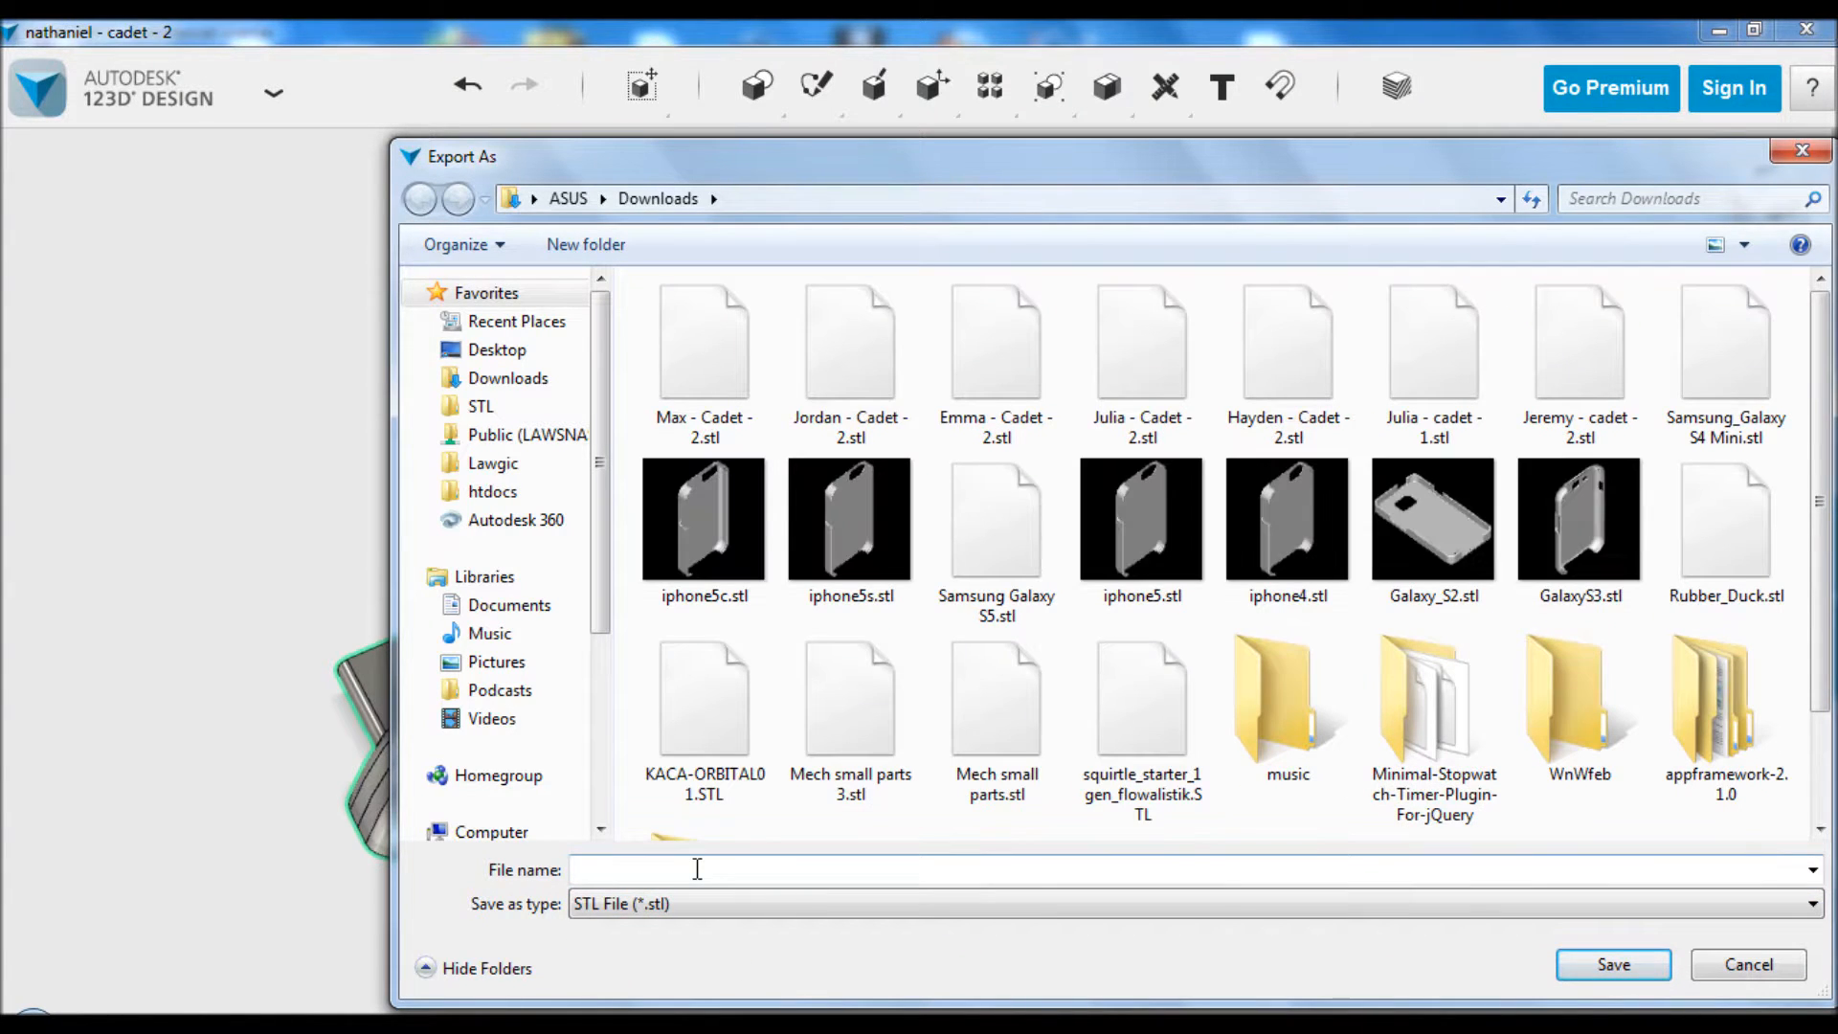
type("N")
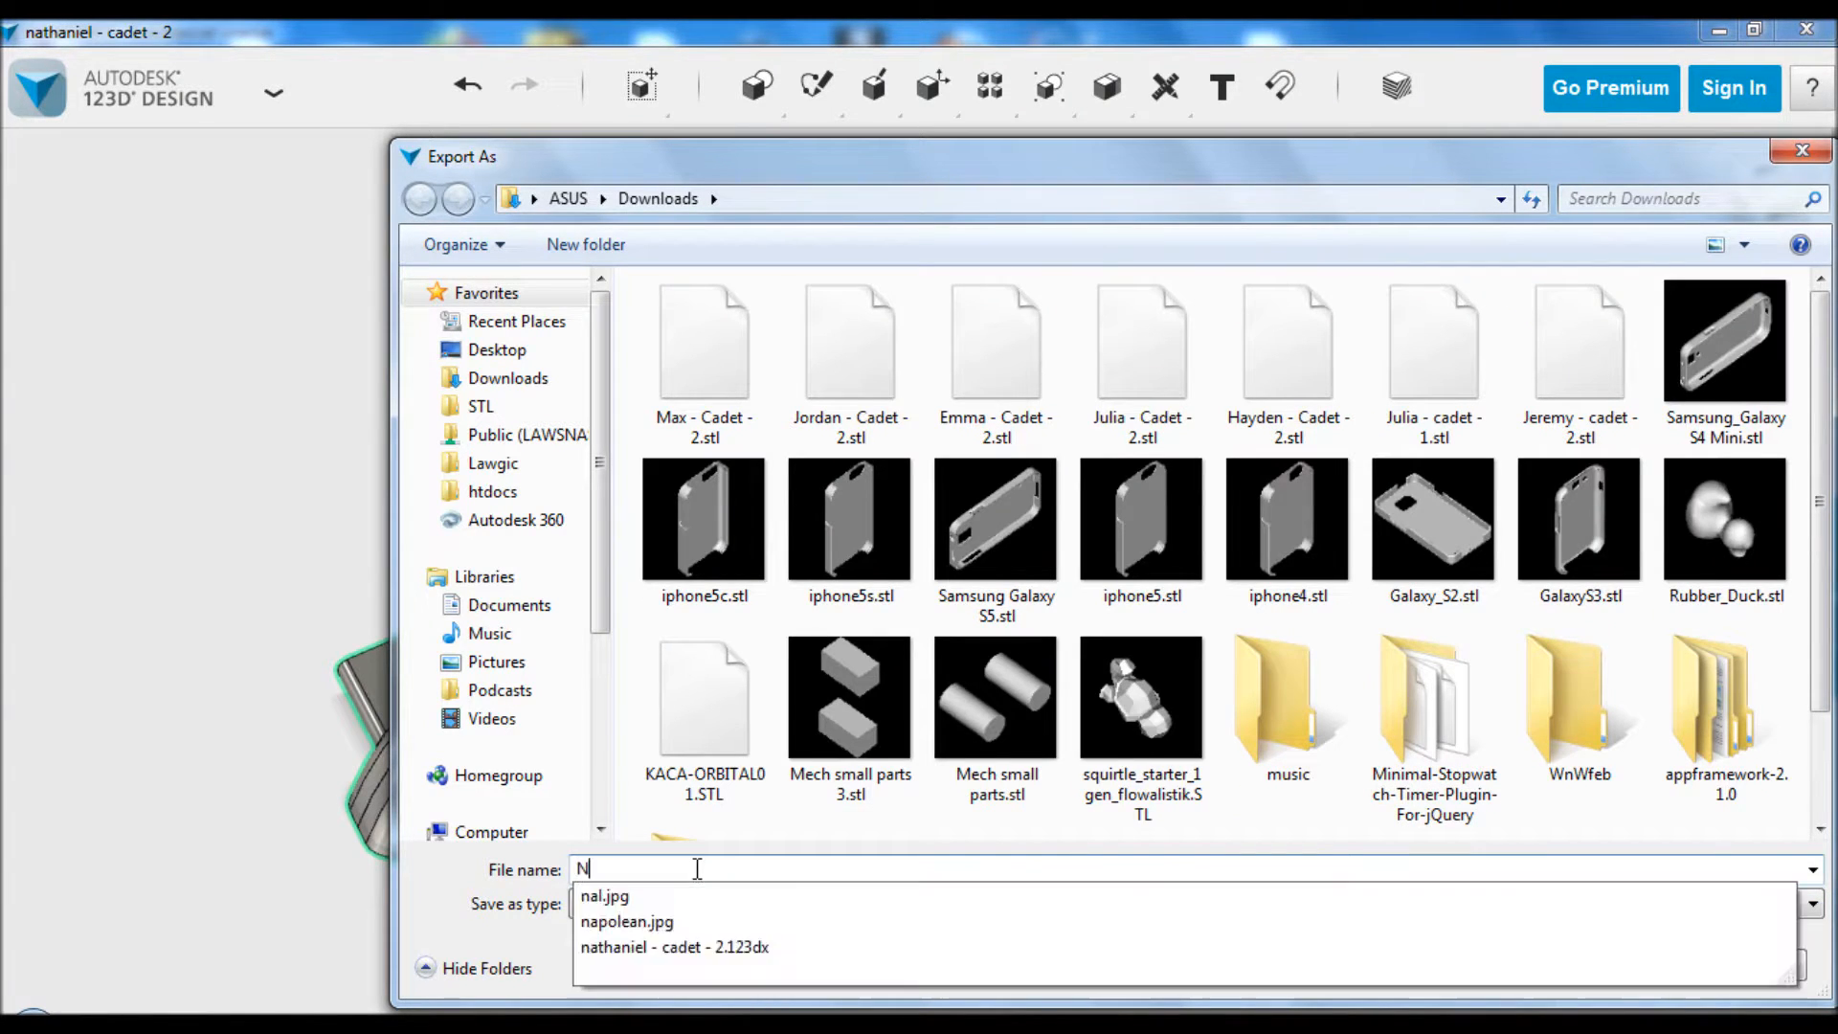
type("athaniel -")
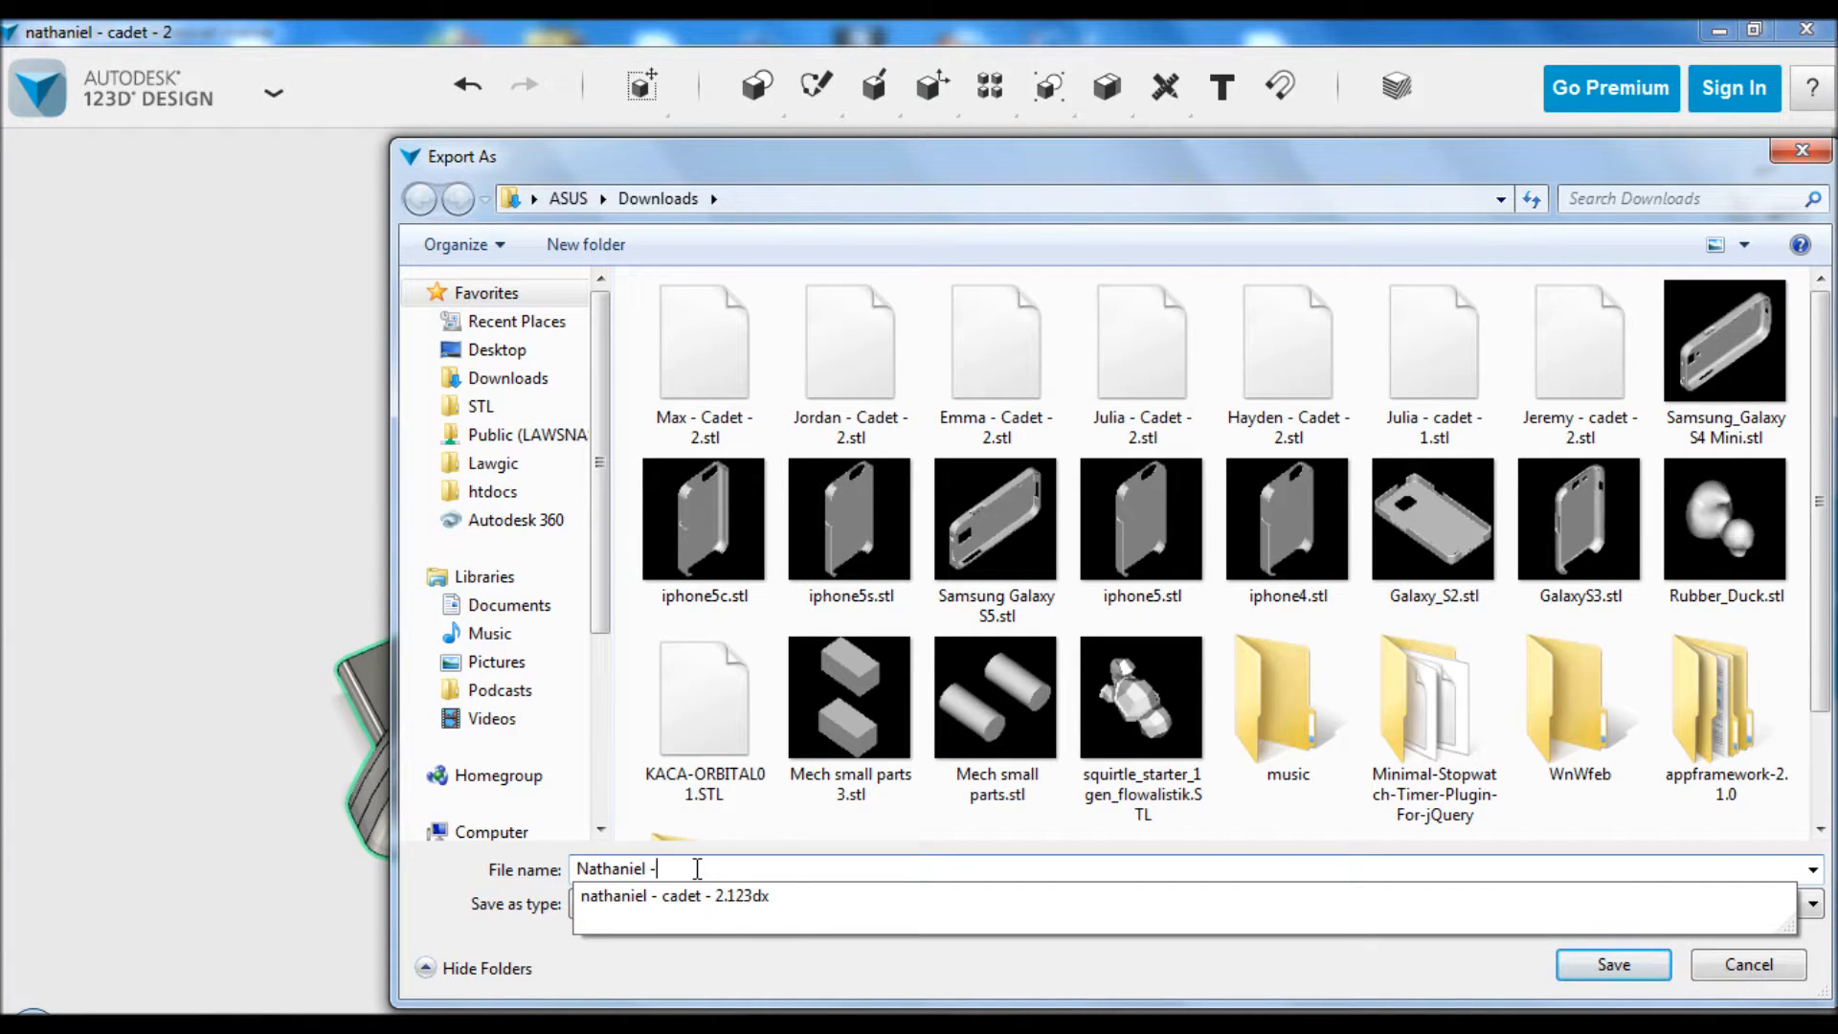
type("cadet - 2")
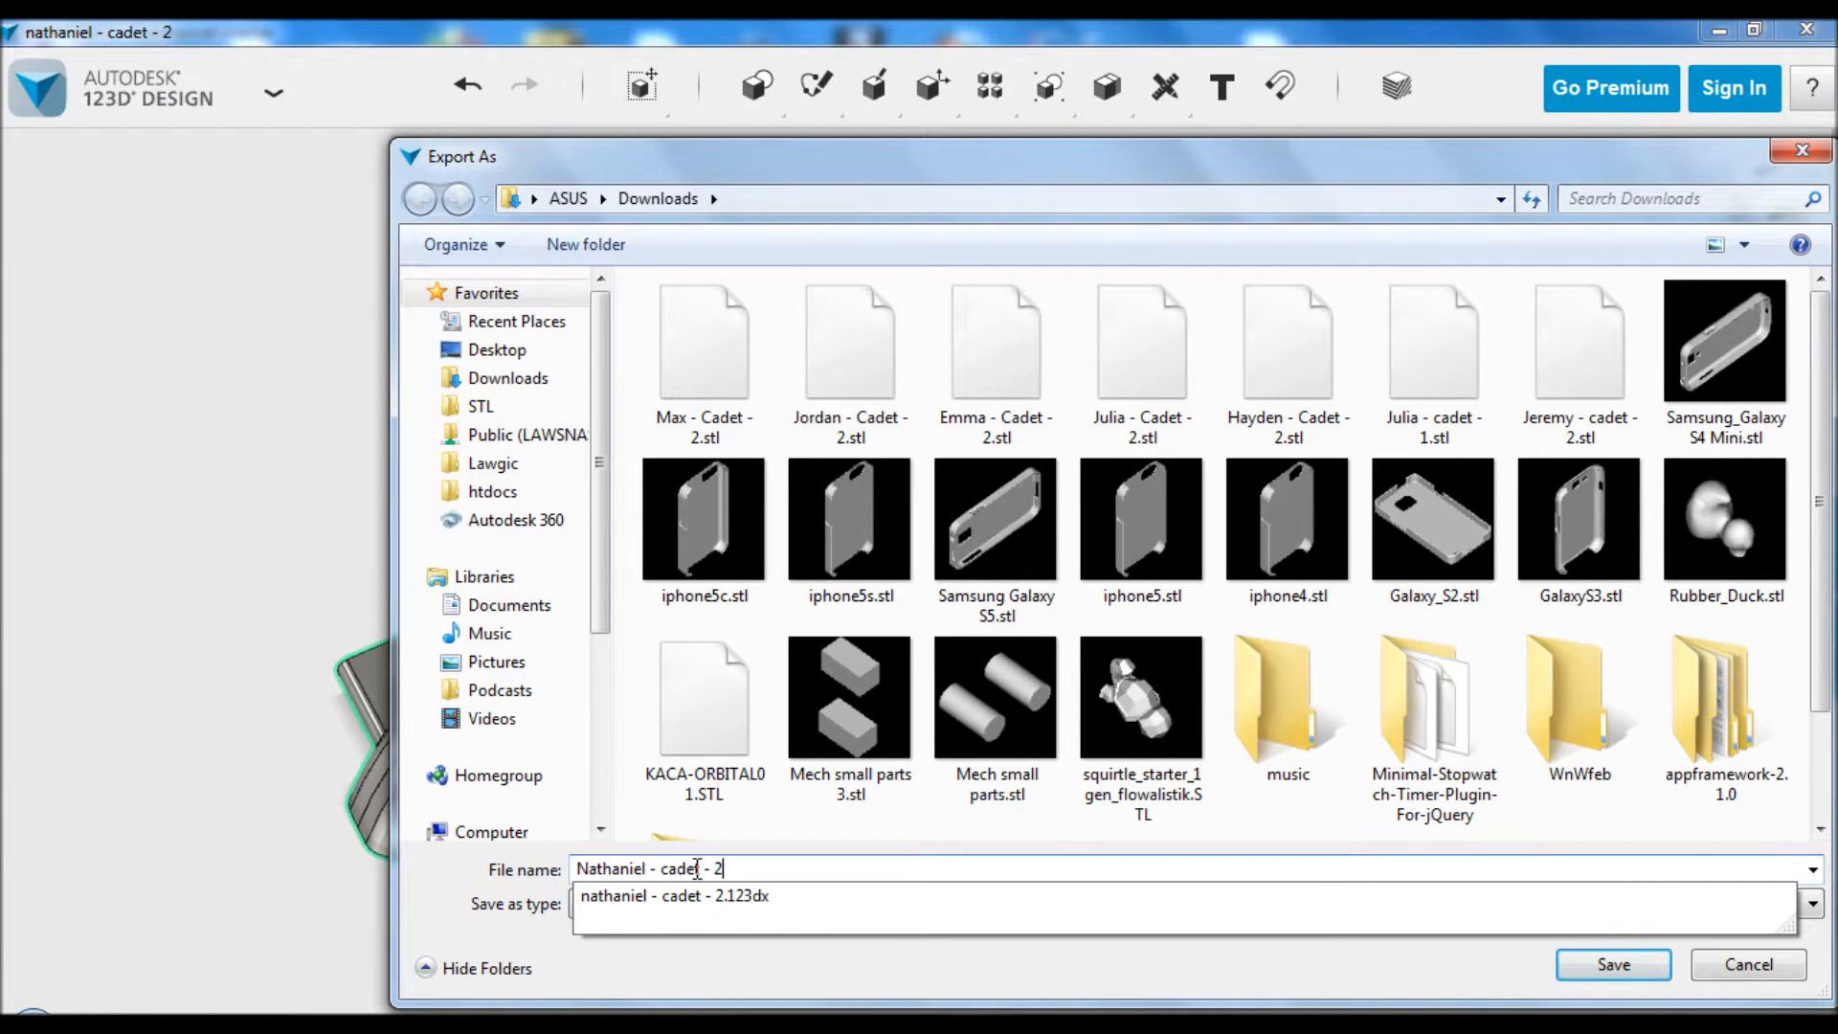
left_click(1612, 964)
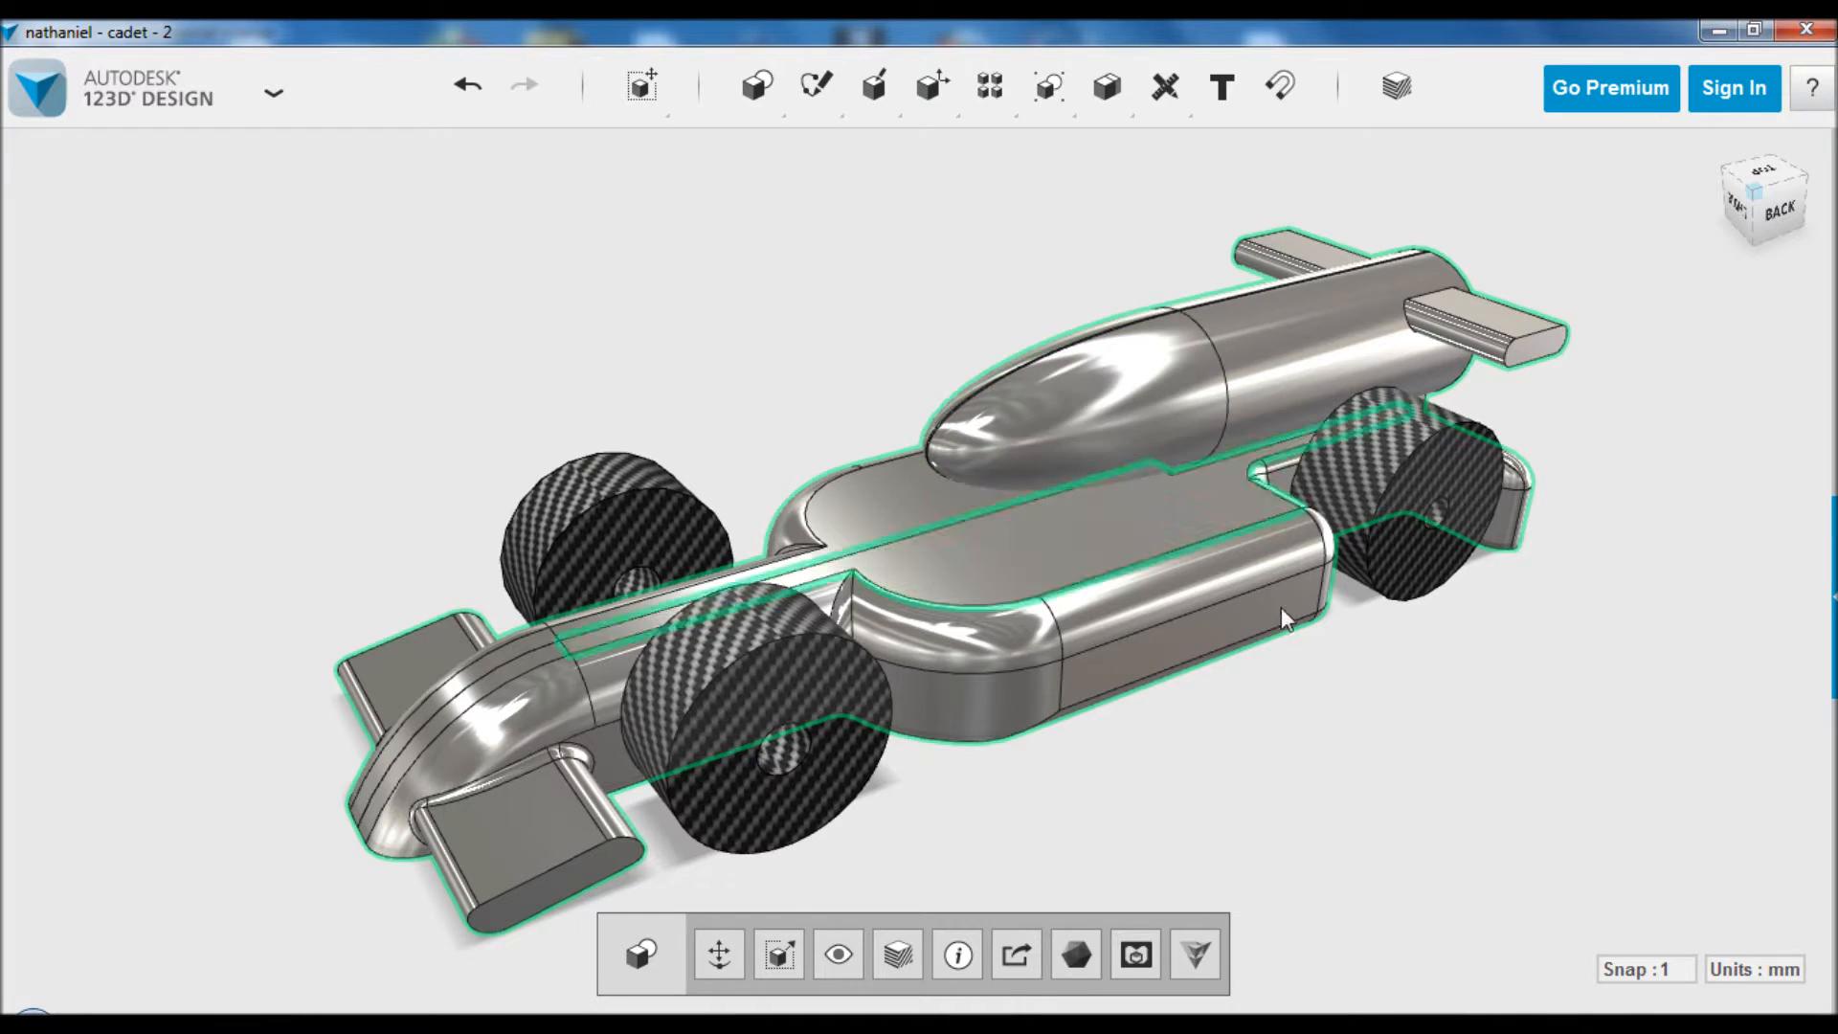
left_click(1325, 735)
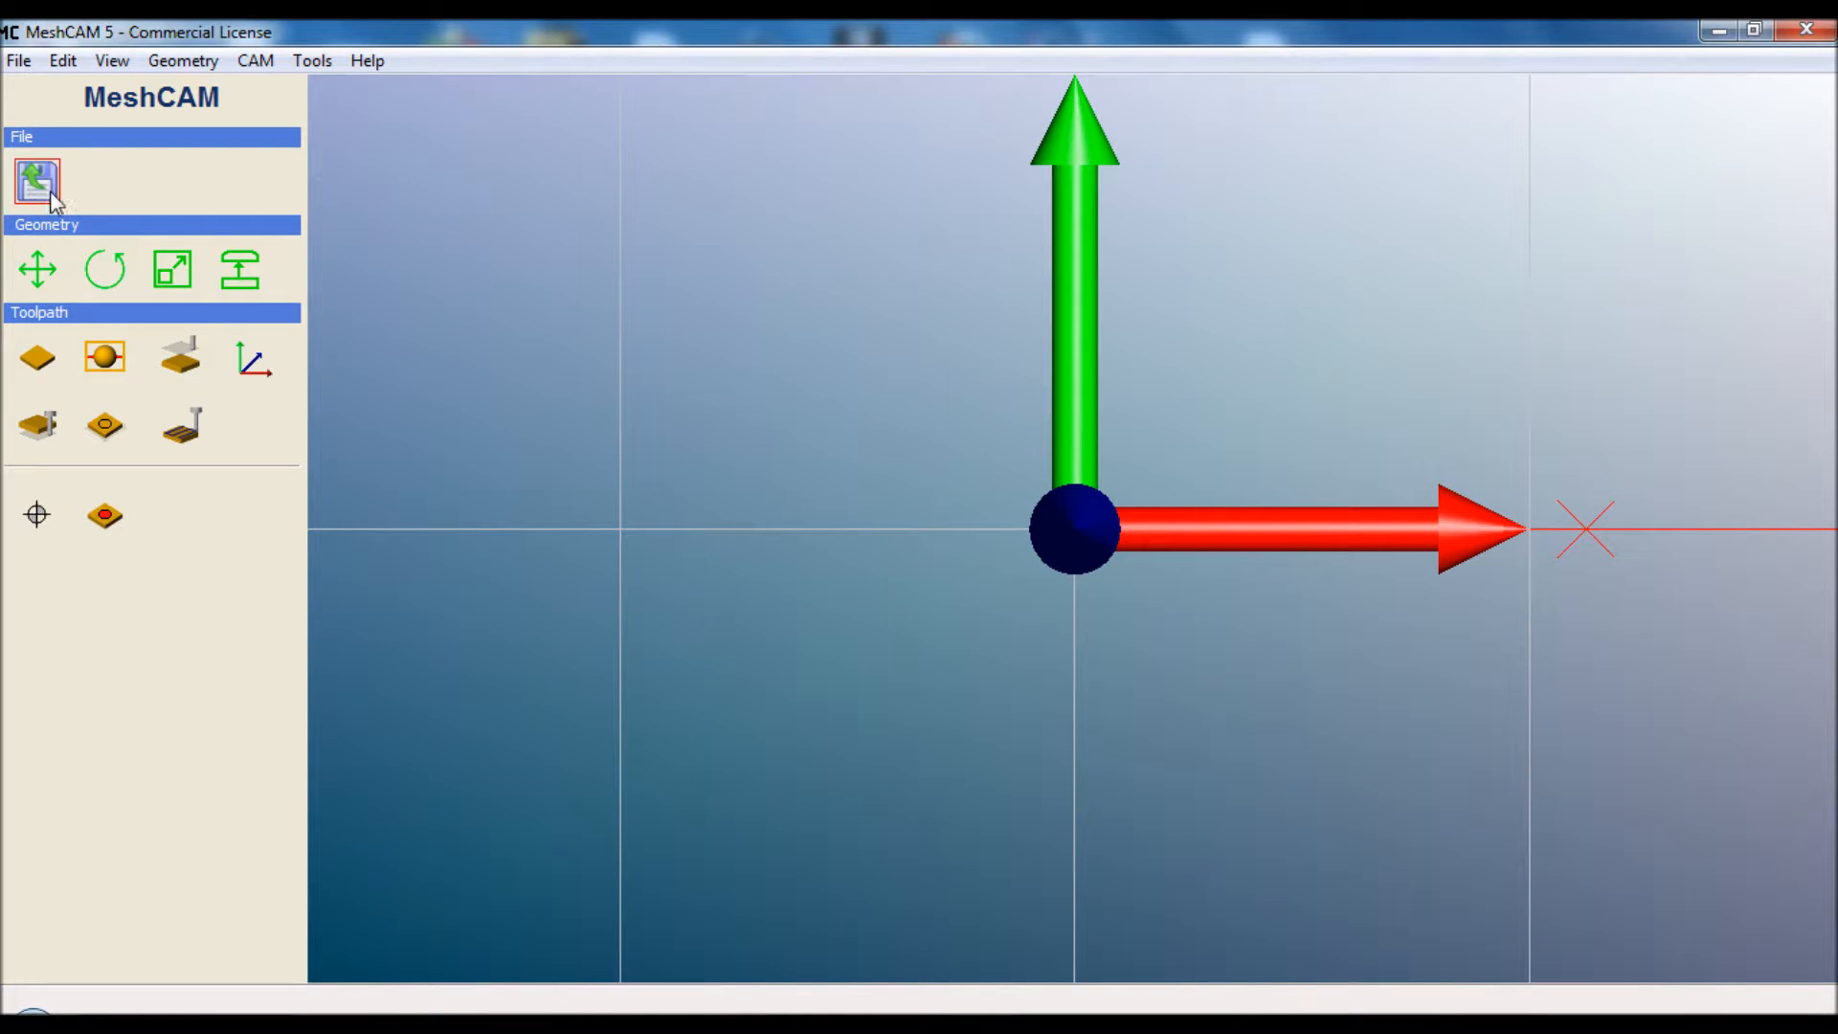
Load the exported Nathaniel cadet STL from Downloads as a 3 Axis job
left_click(34, 180)
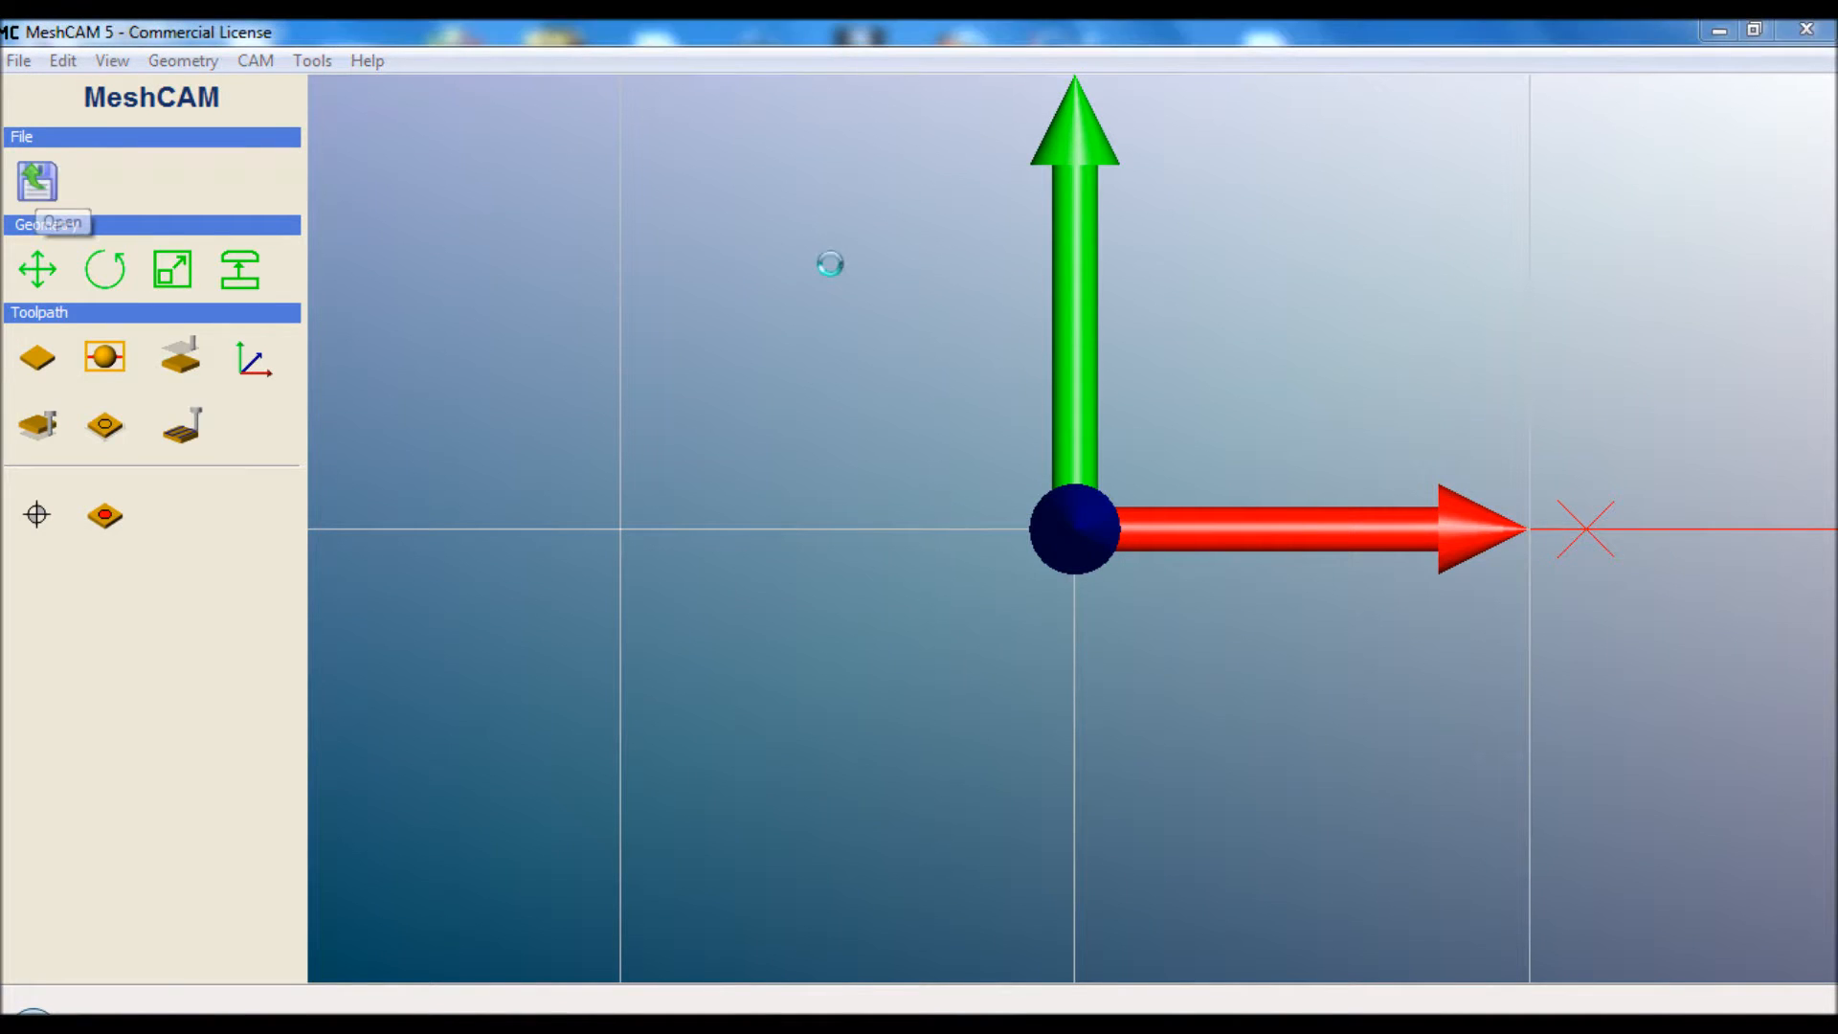
left_click(36, 180)
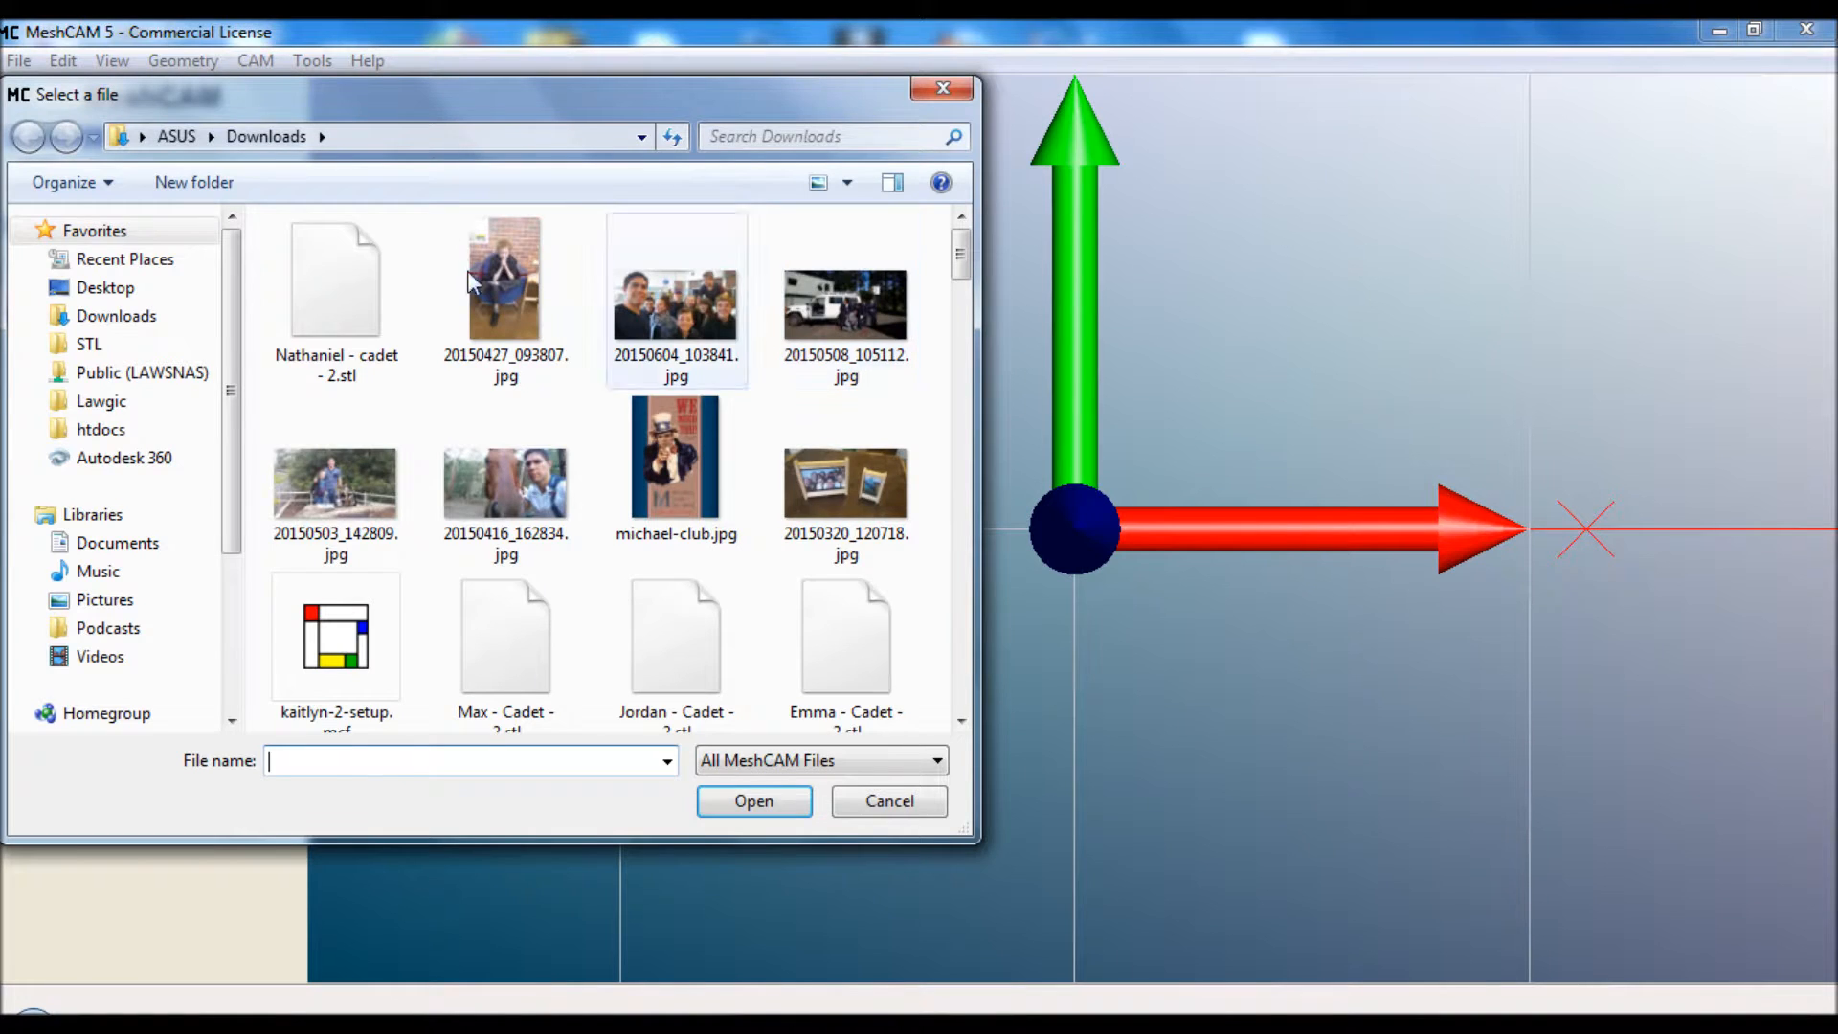
left_click(886, 801)
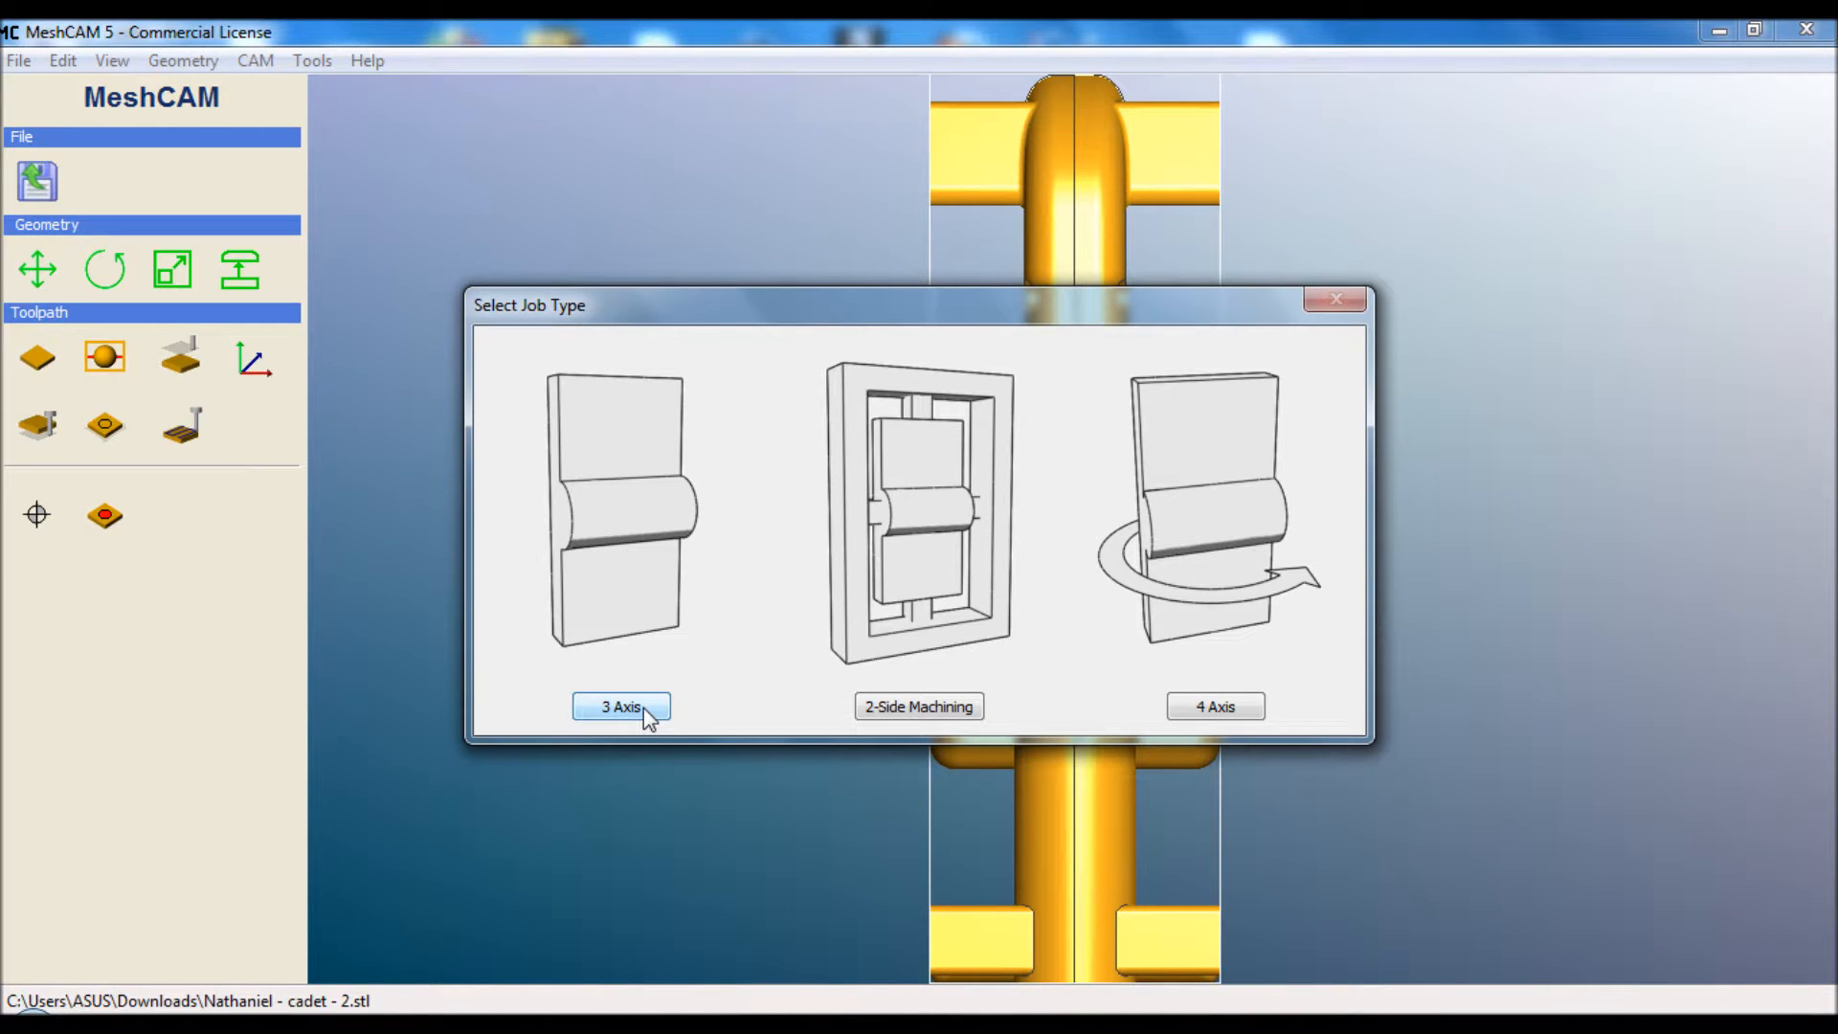
left_click(621, 707)
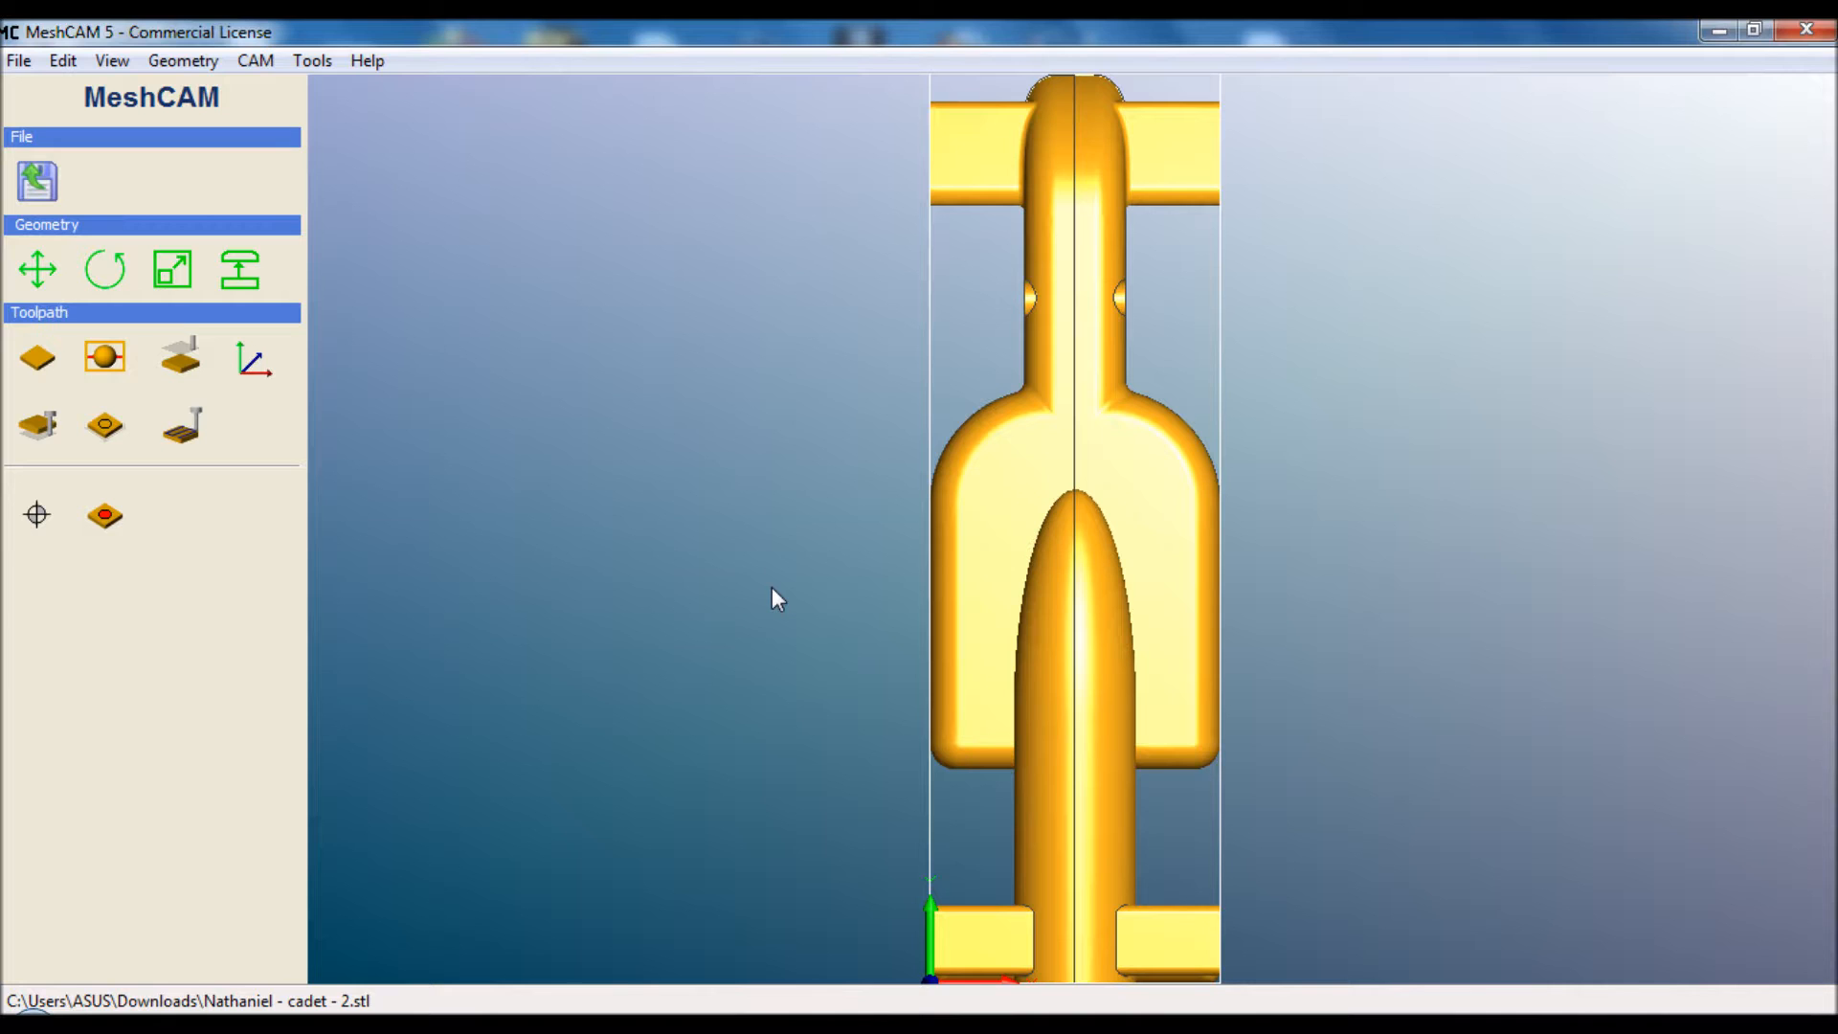
mouse_move(199, 367)
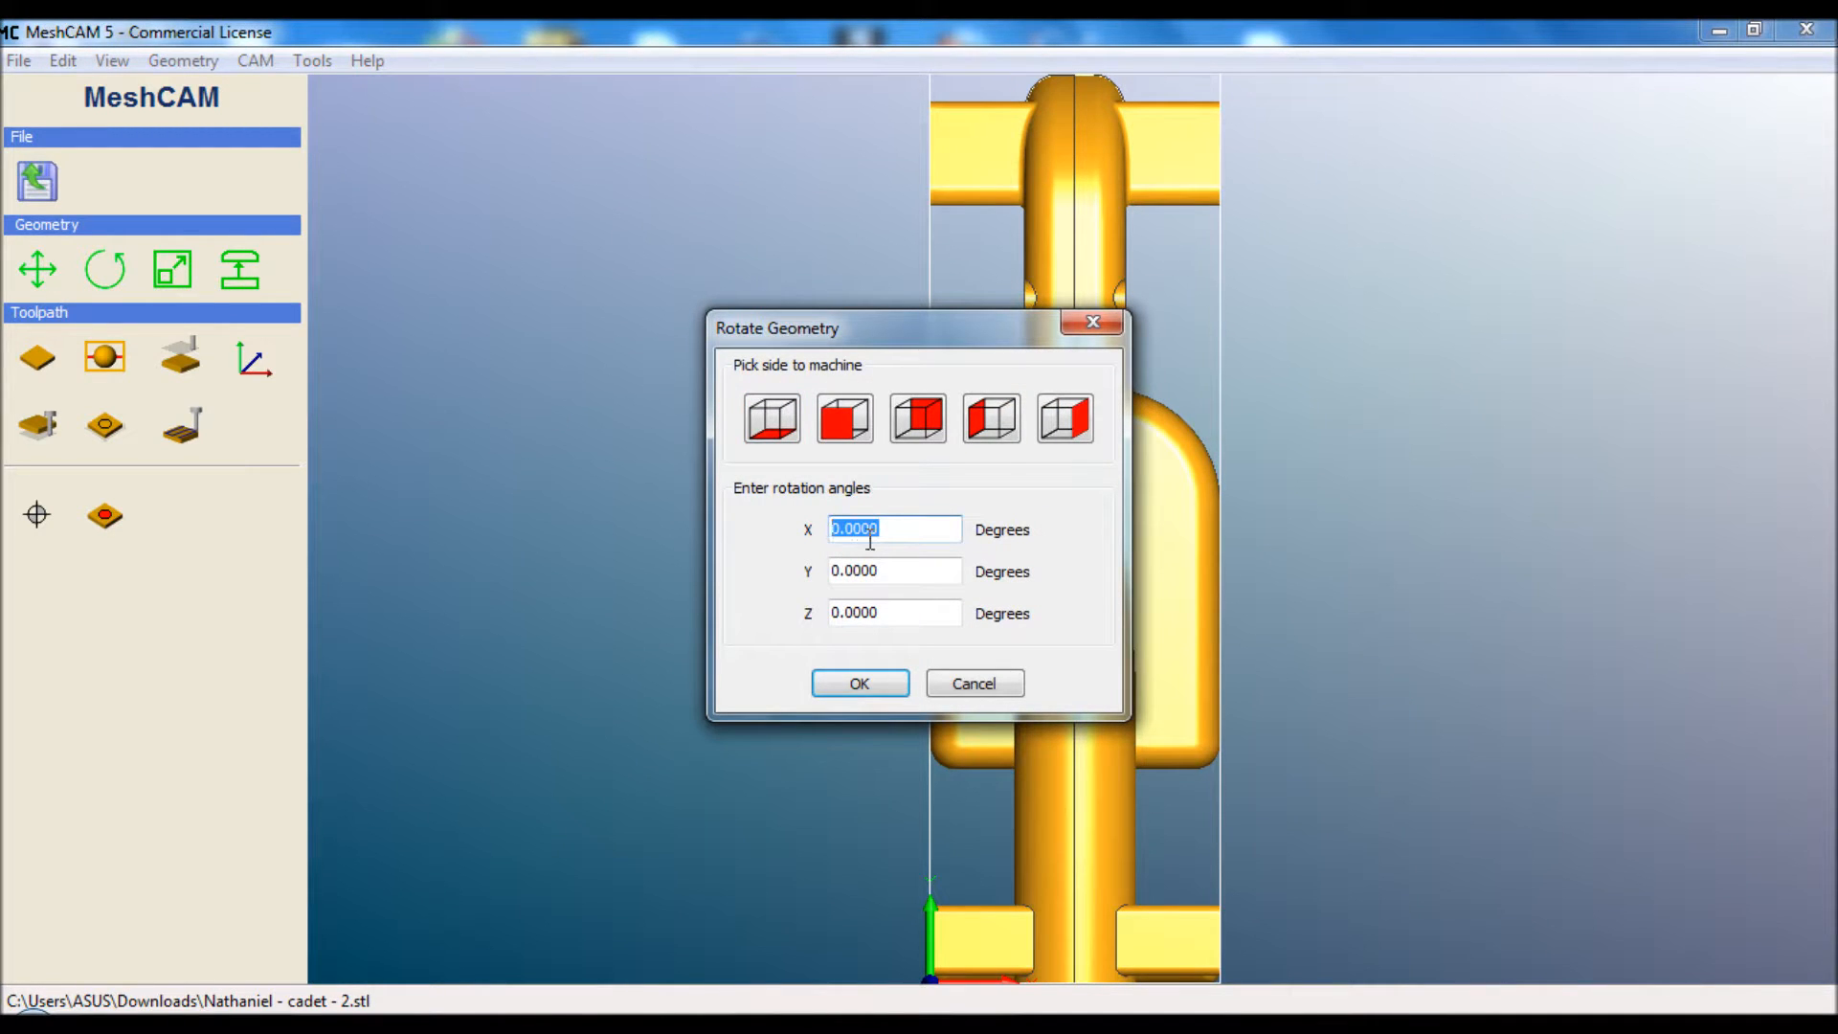
Rotate the geometry 90° about X and Y, then 180° about Y so the car lies on its side
type("90")
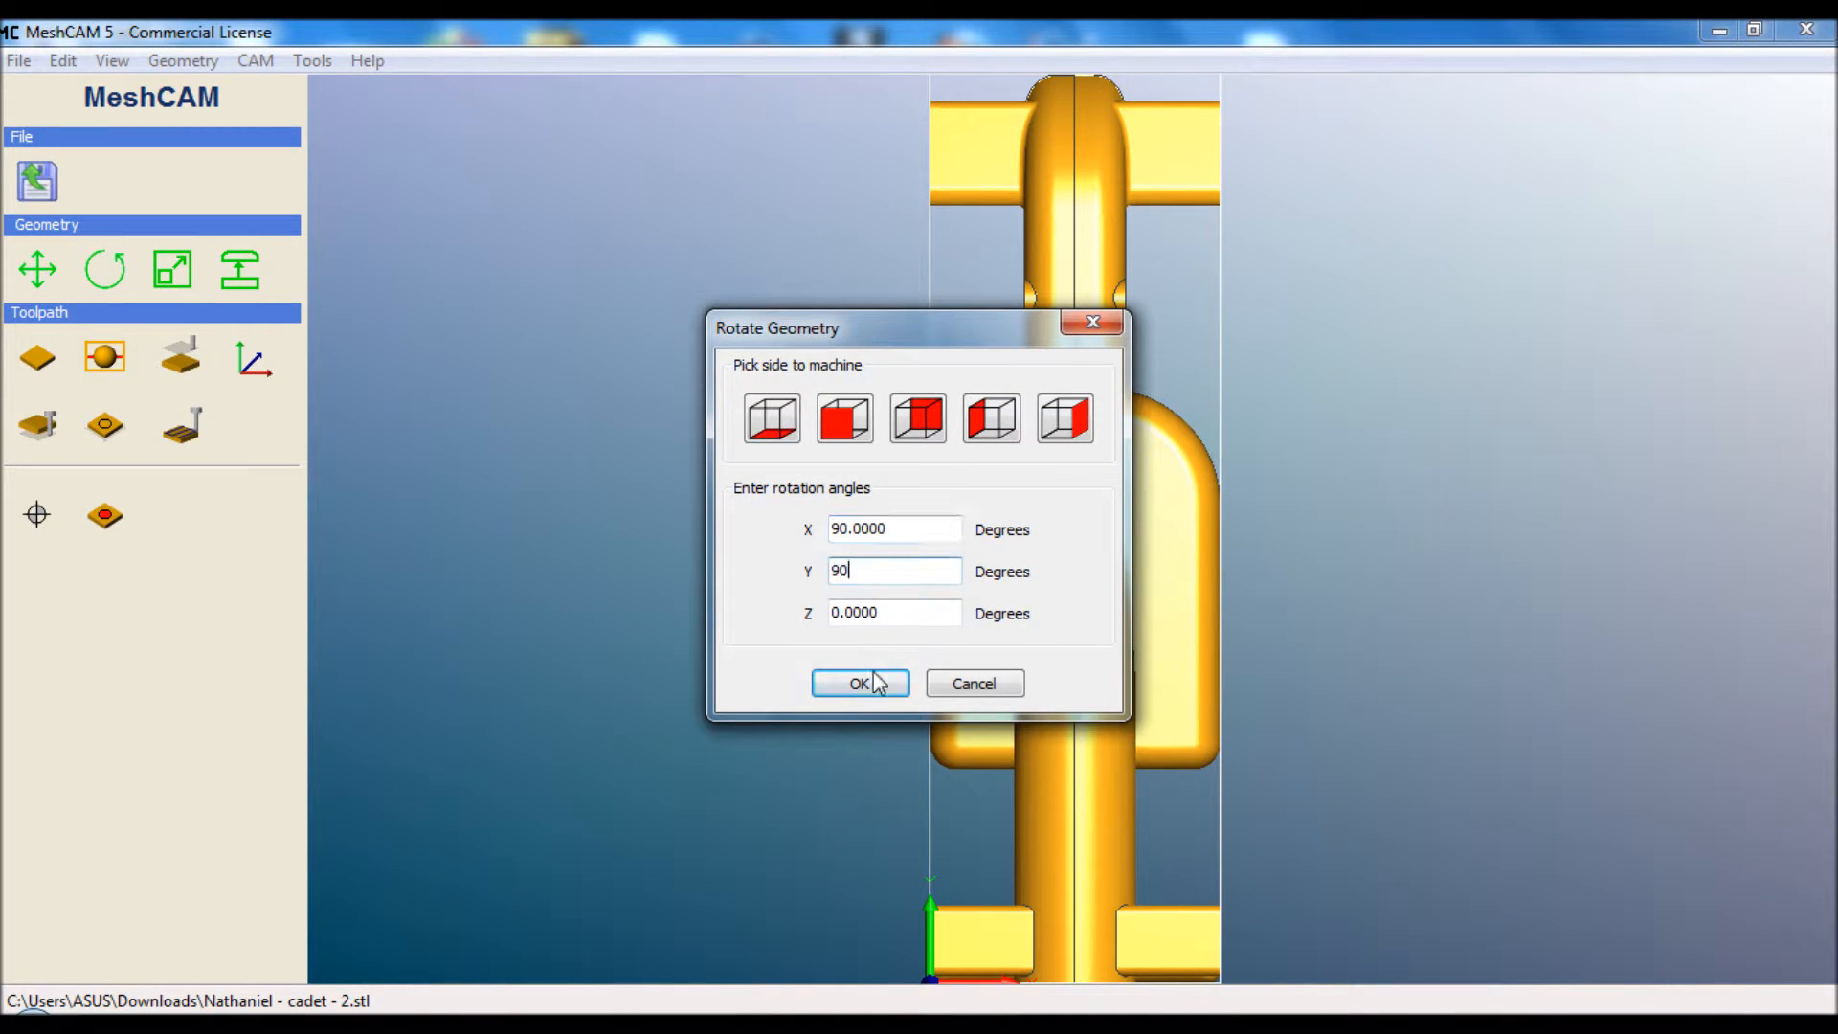
left_click(860, 682)
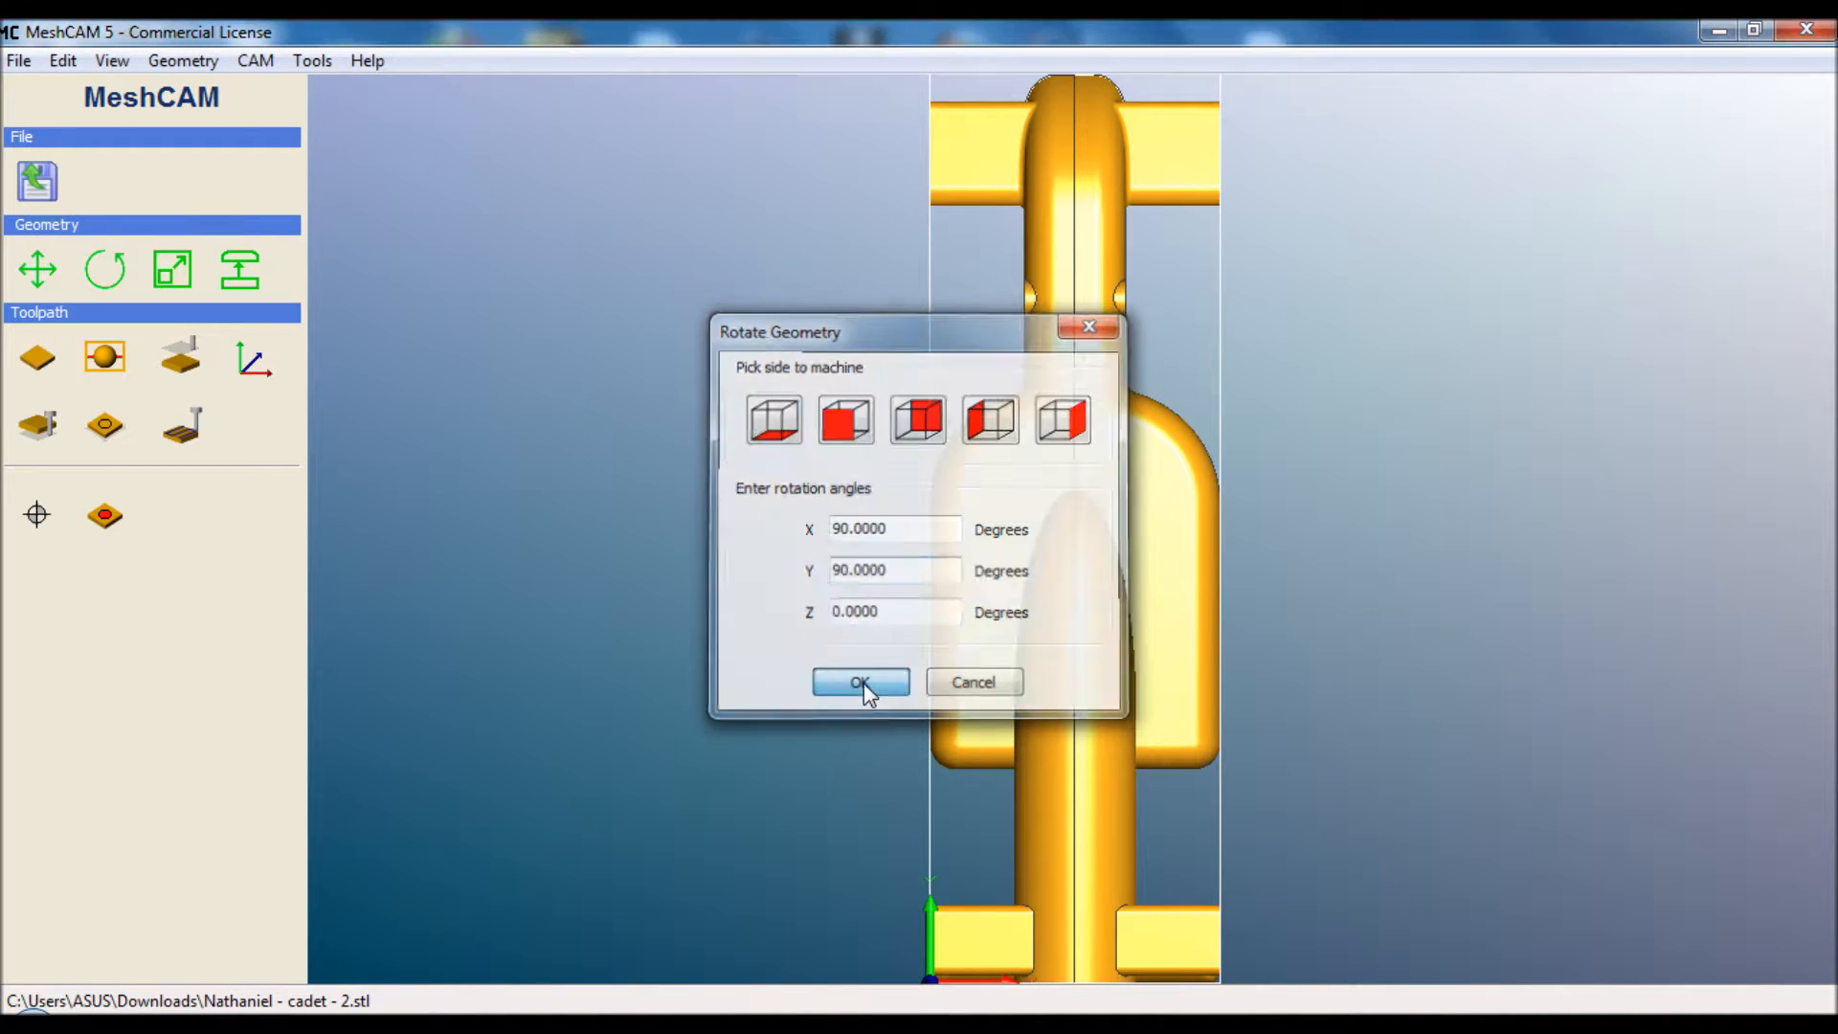
left_click(860, 681)
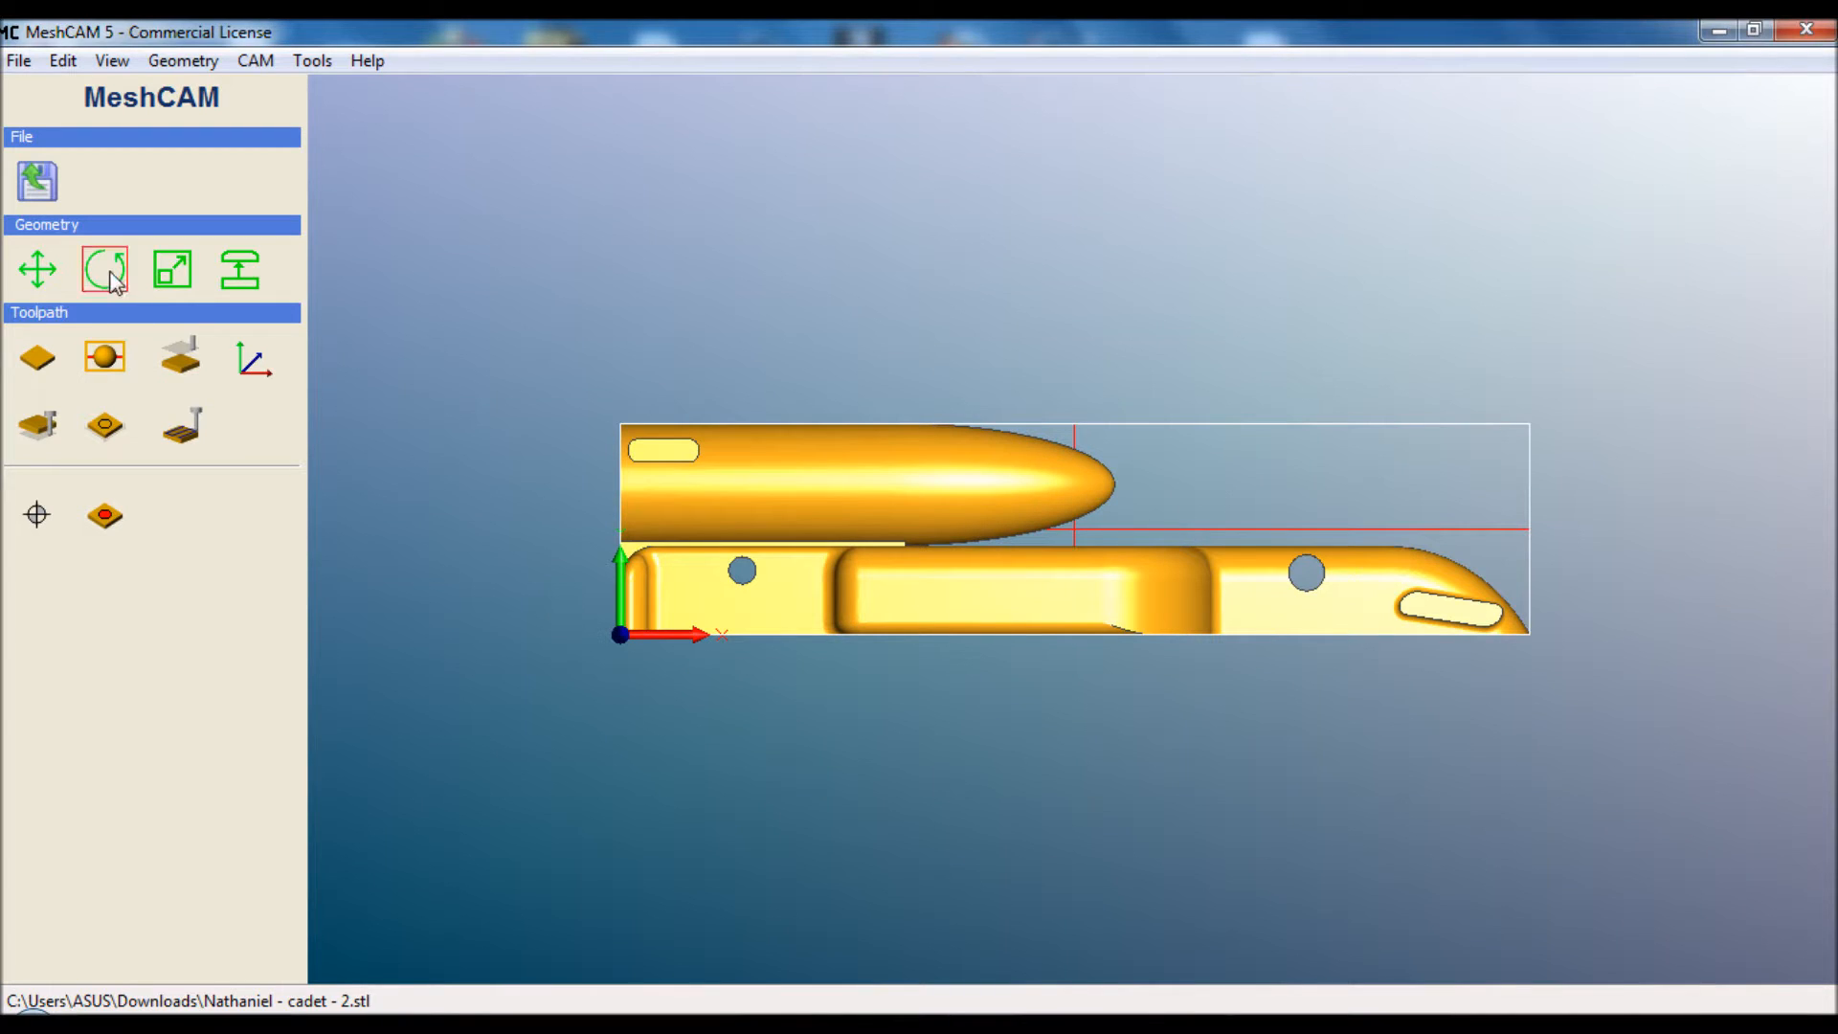
left_click(104, 270)
type("180")
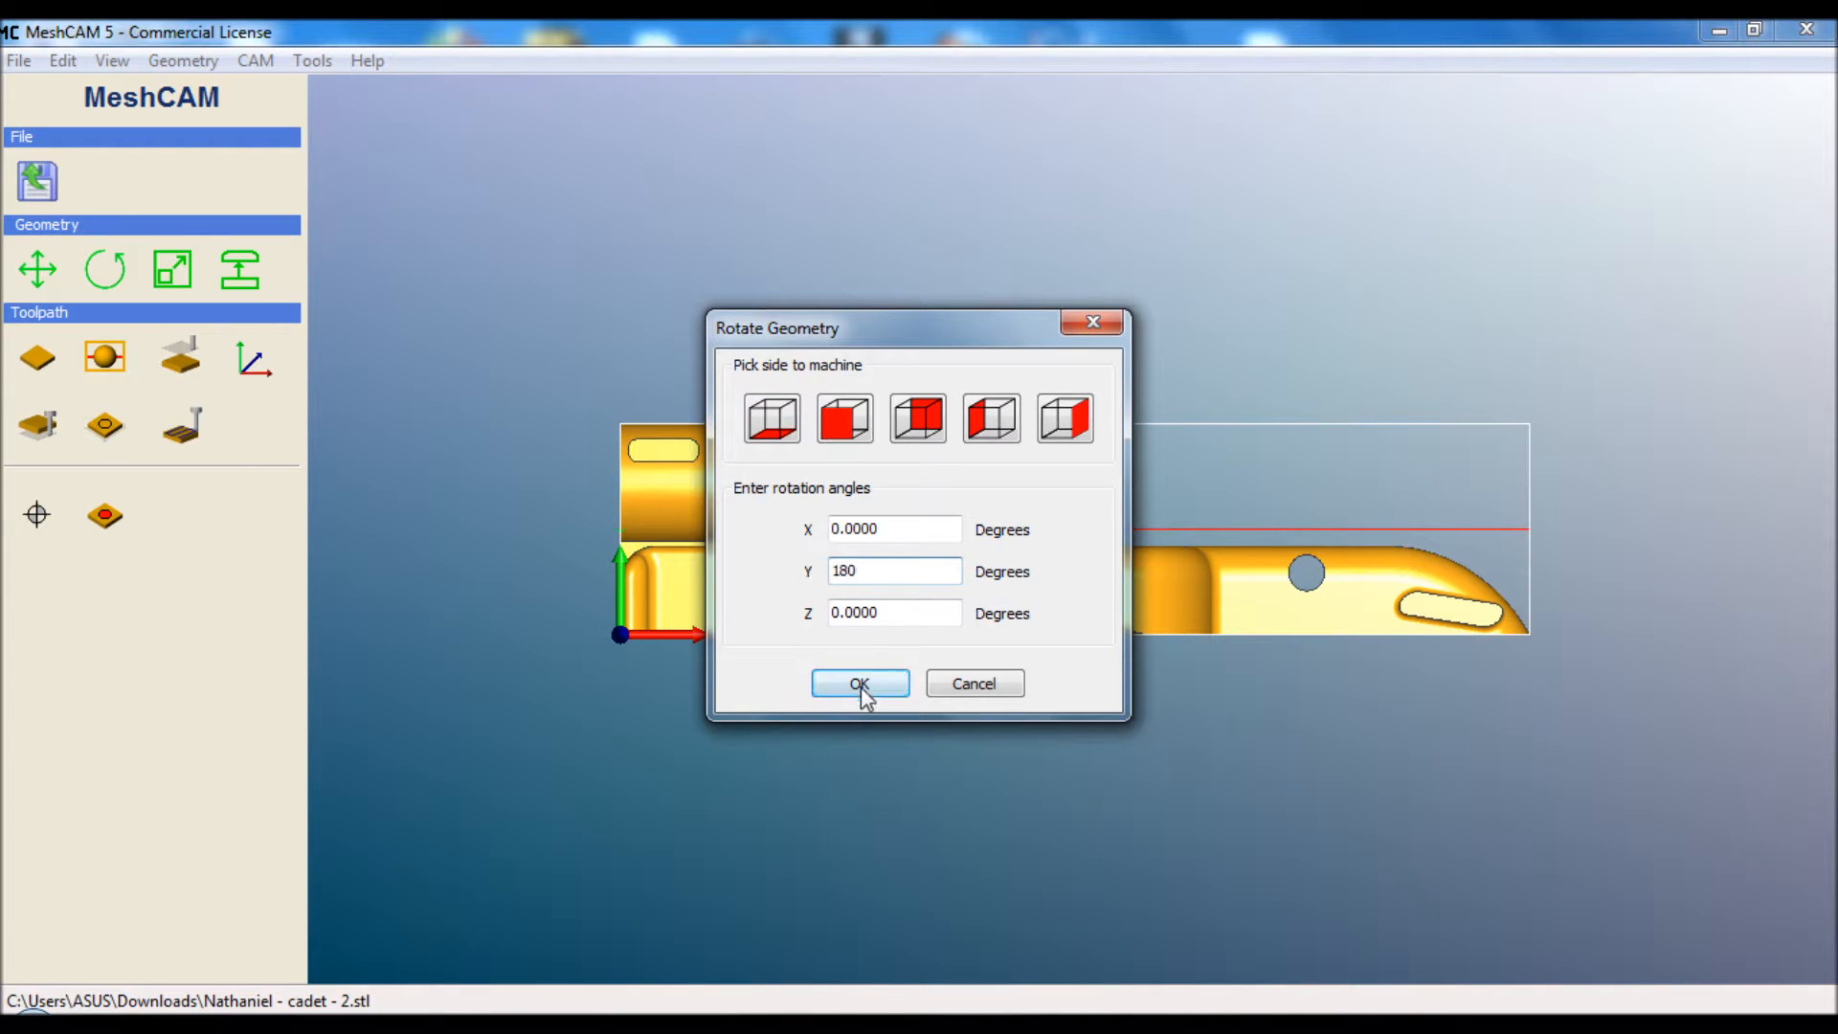
left_click(860, 683)
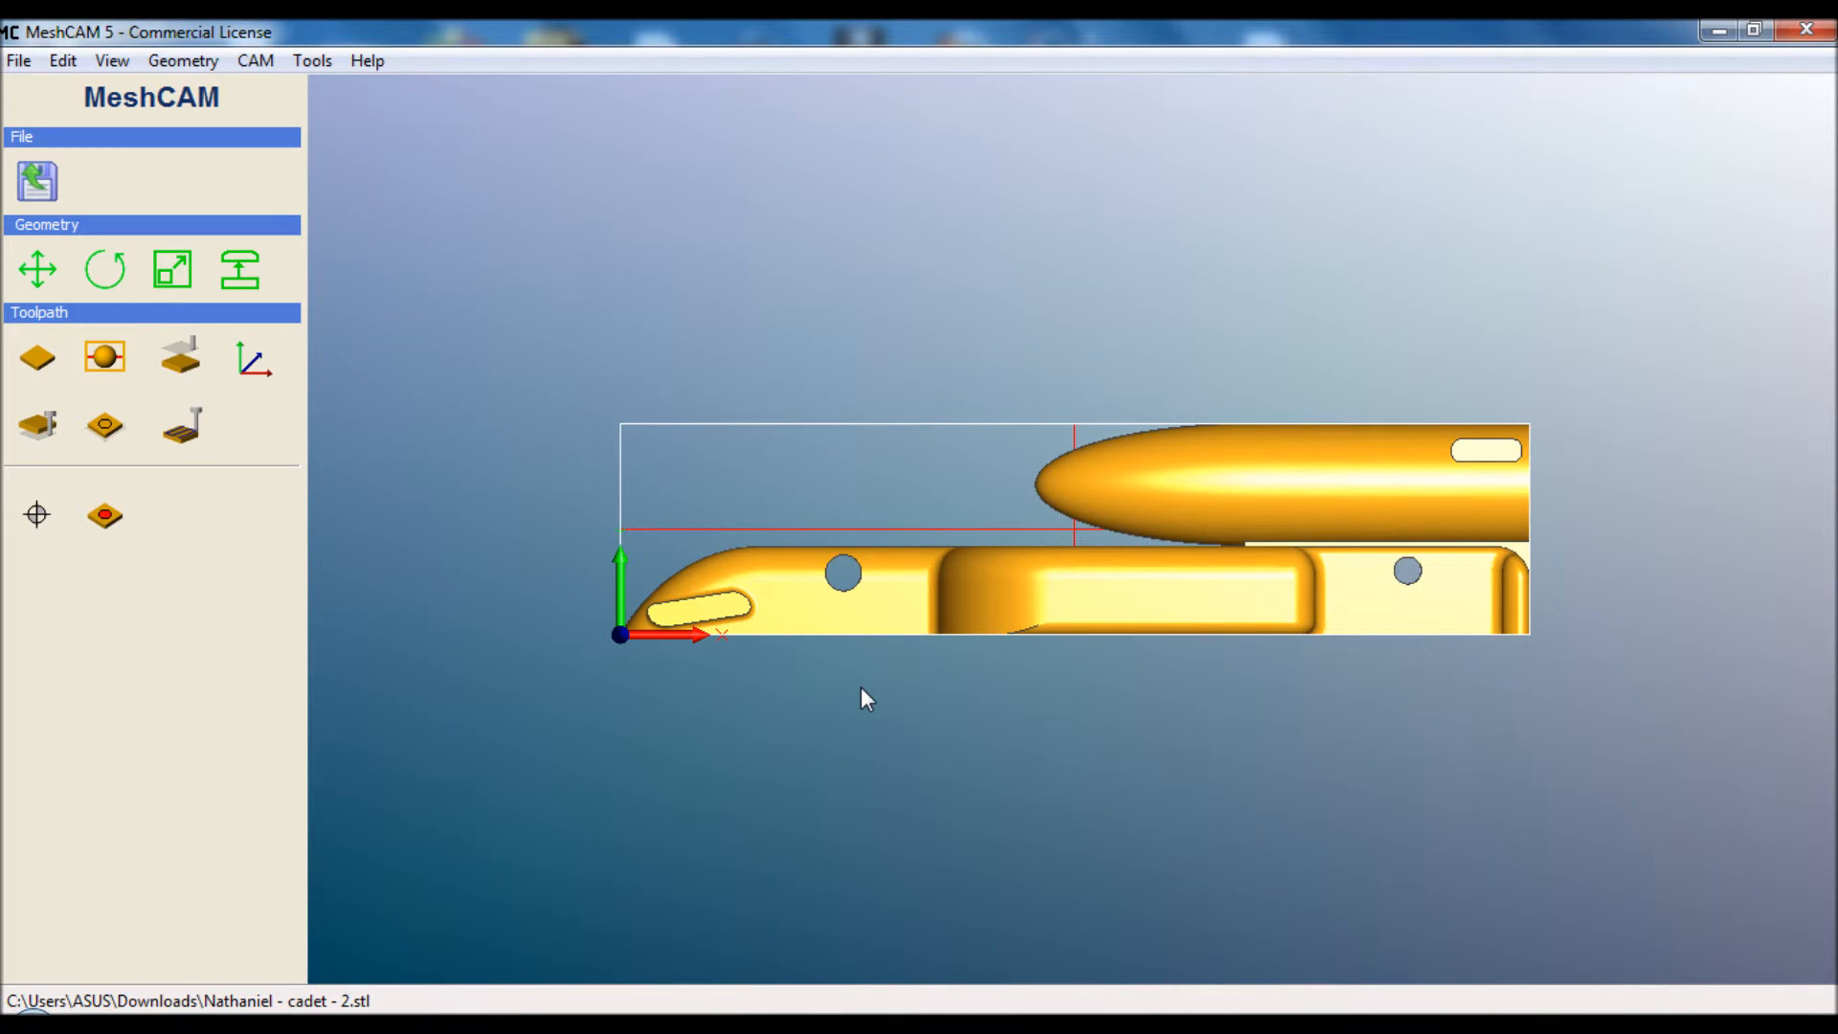
mouse_move(205, 343)
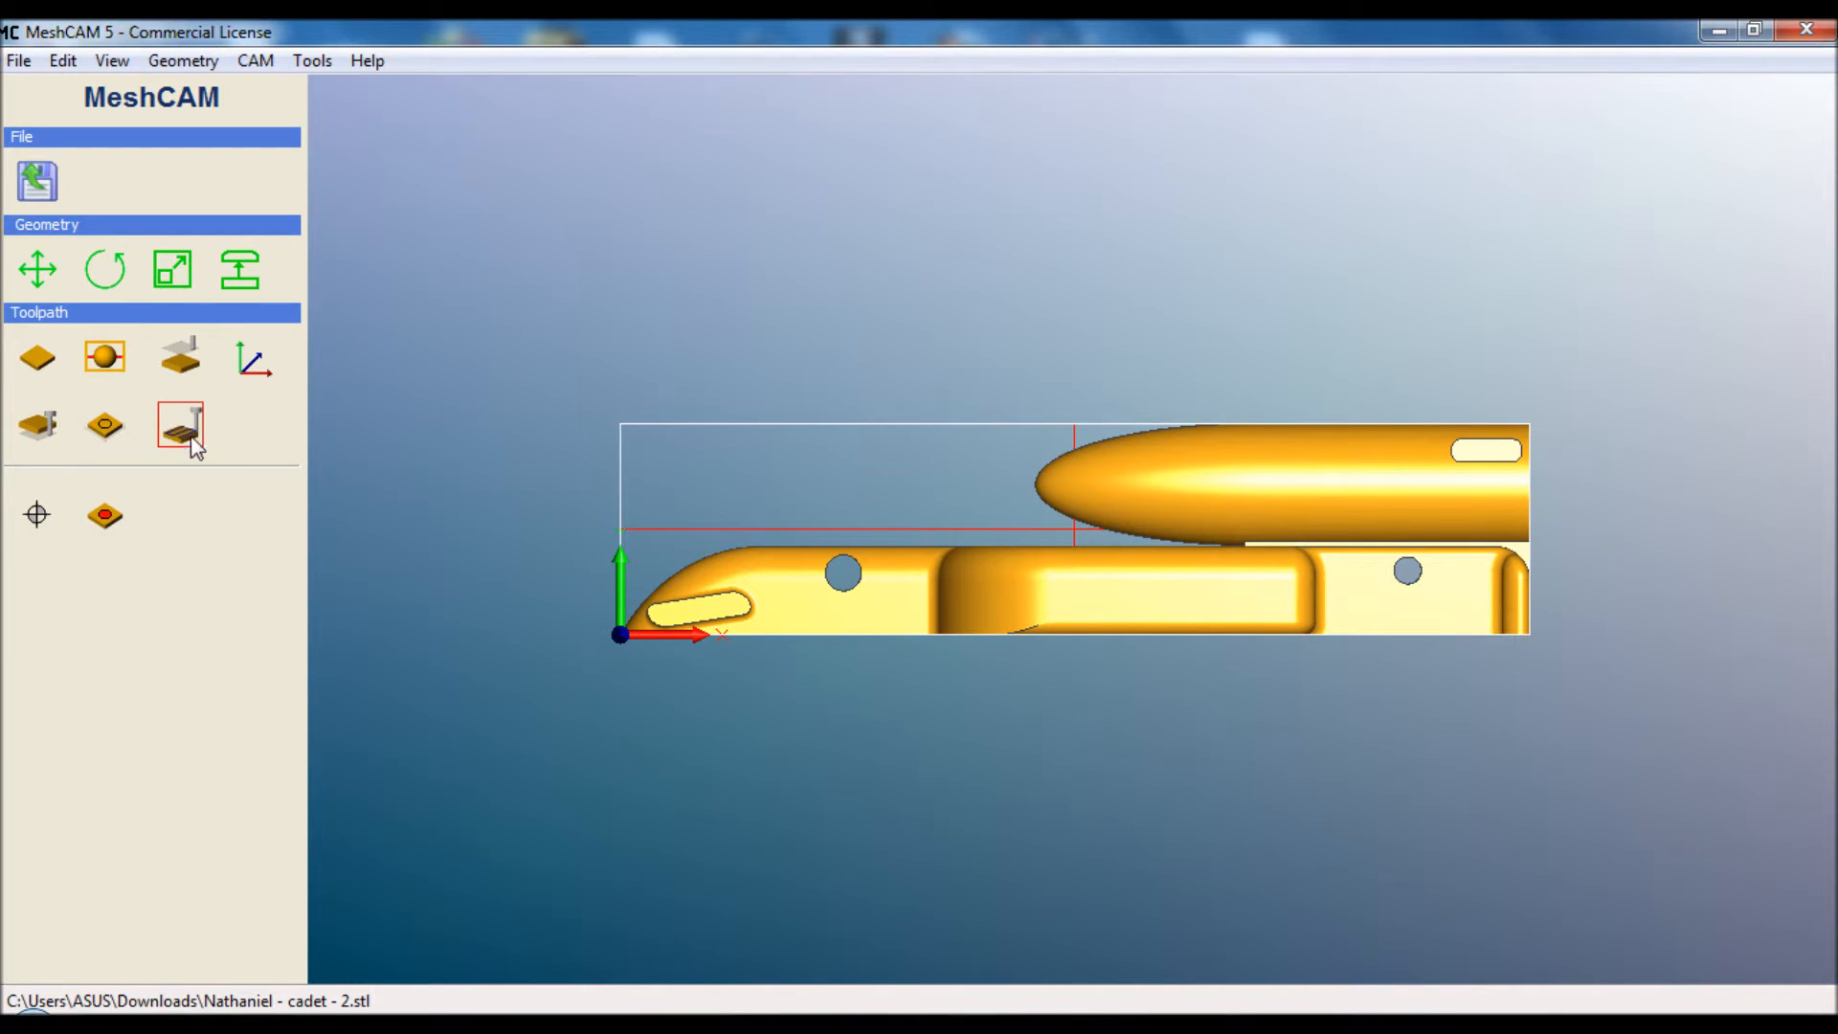
Define a 215 mm X stock, uncentred in X and Y so the car sits flush to the edges
left_click(36, 358)
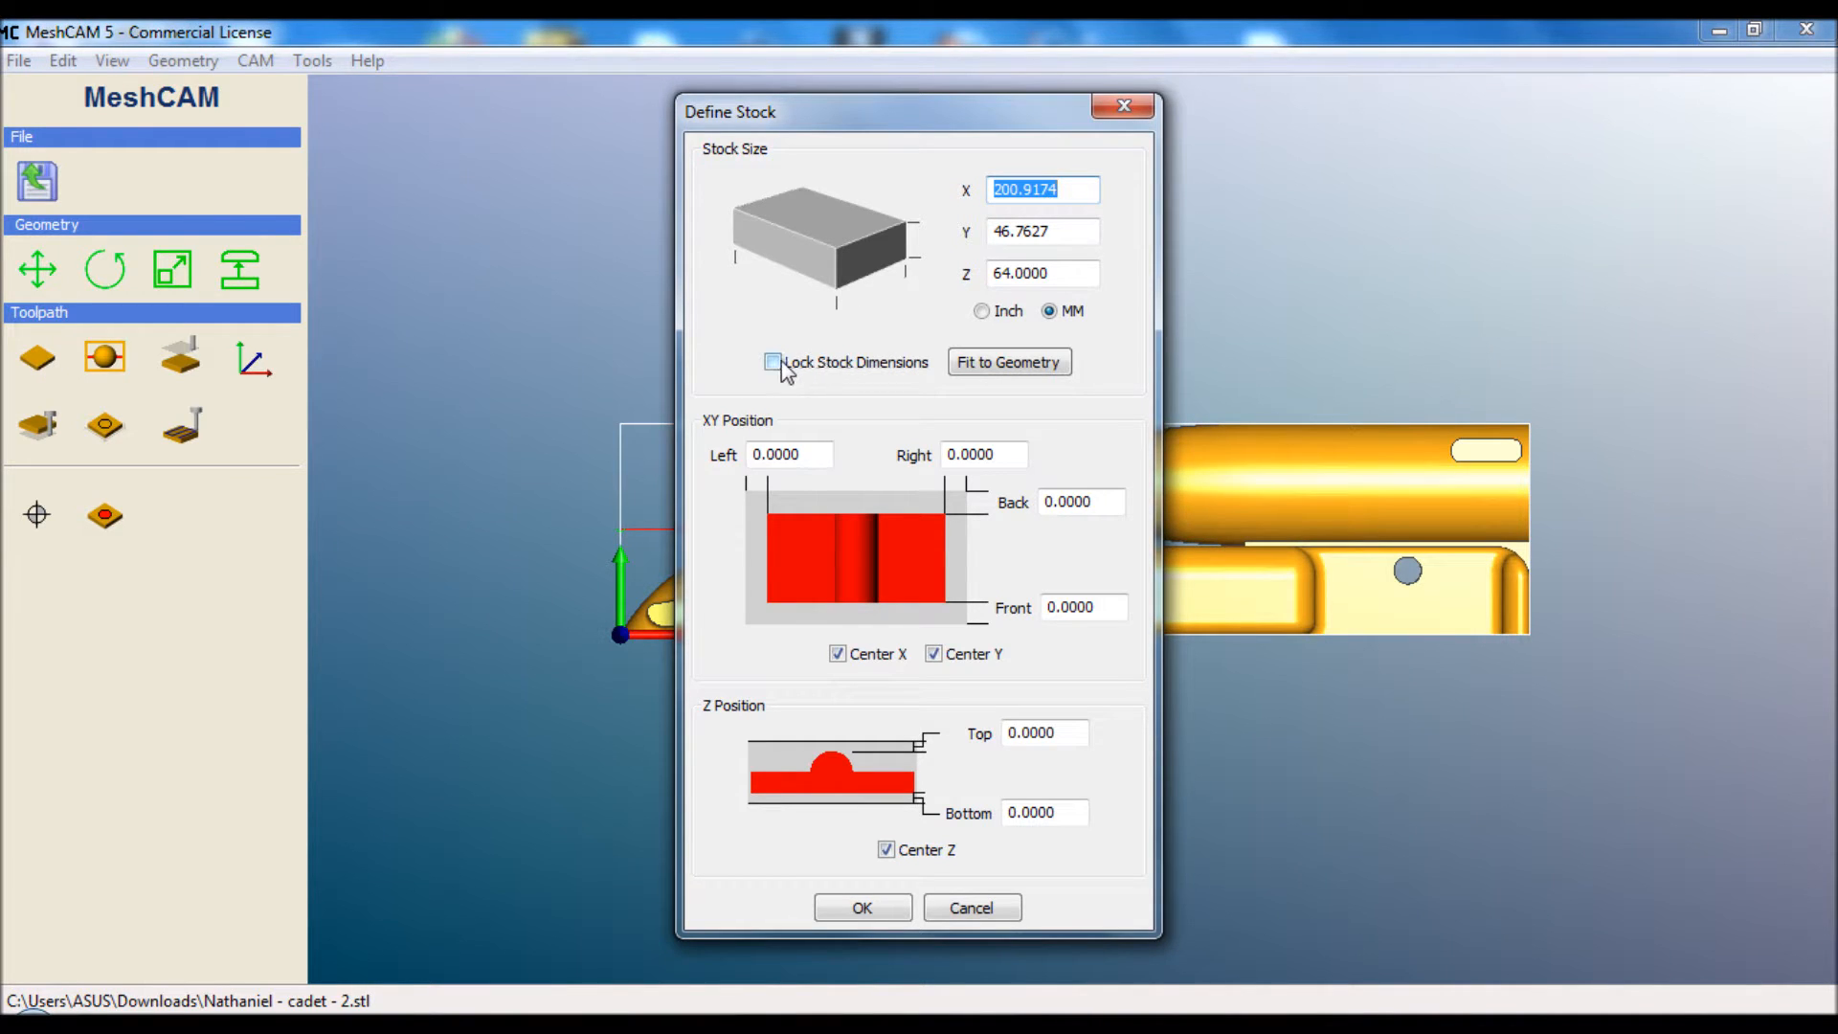
left_click(771, 362)
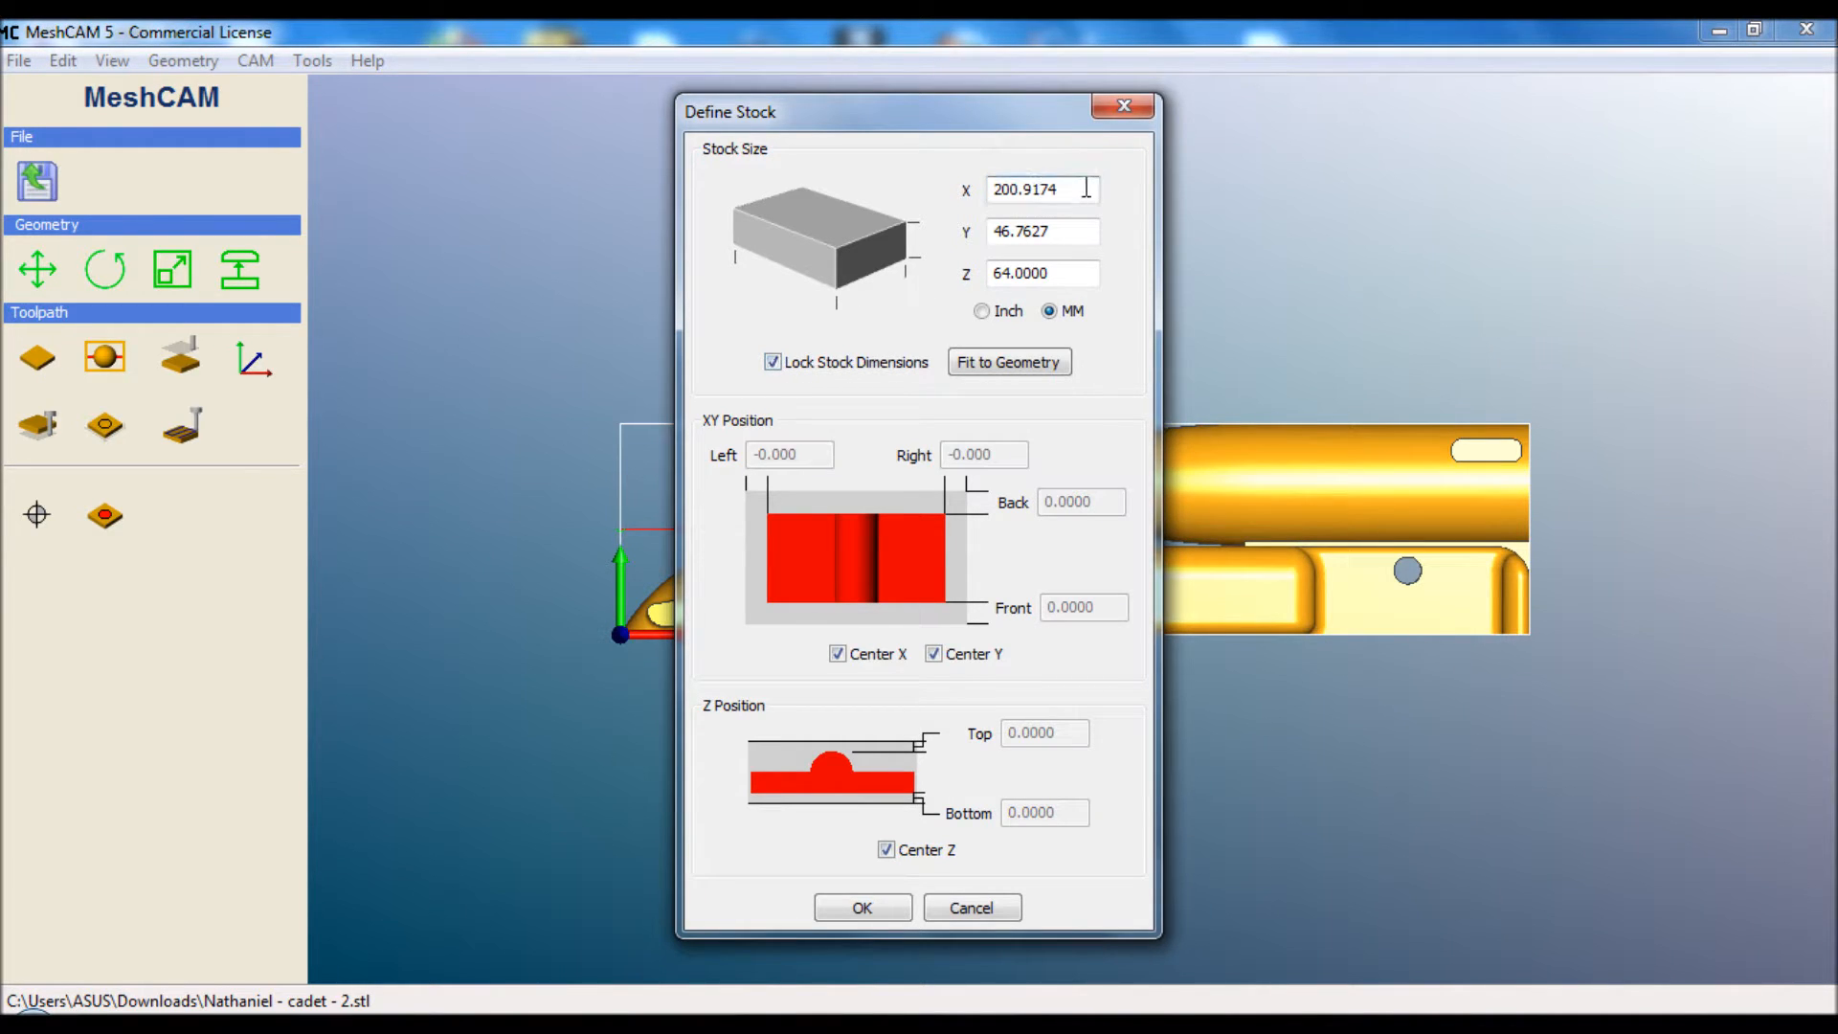
triple_click(1042, 190)
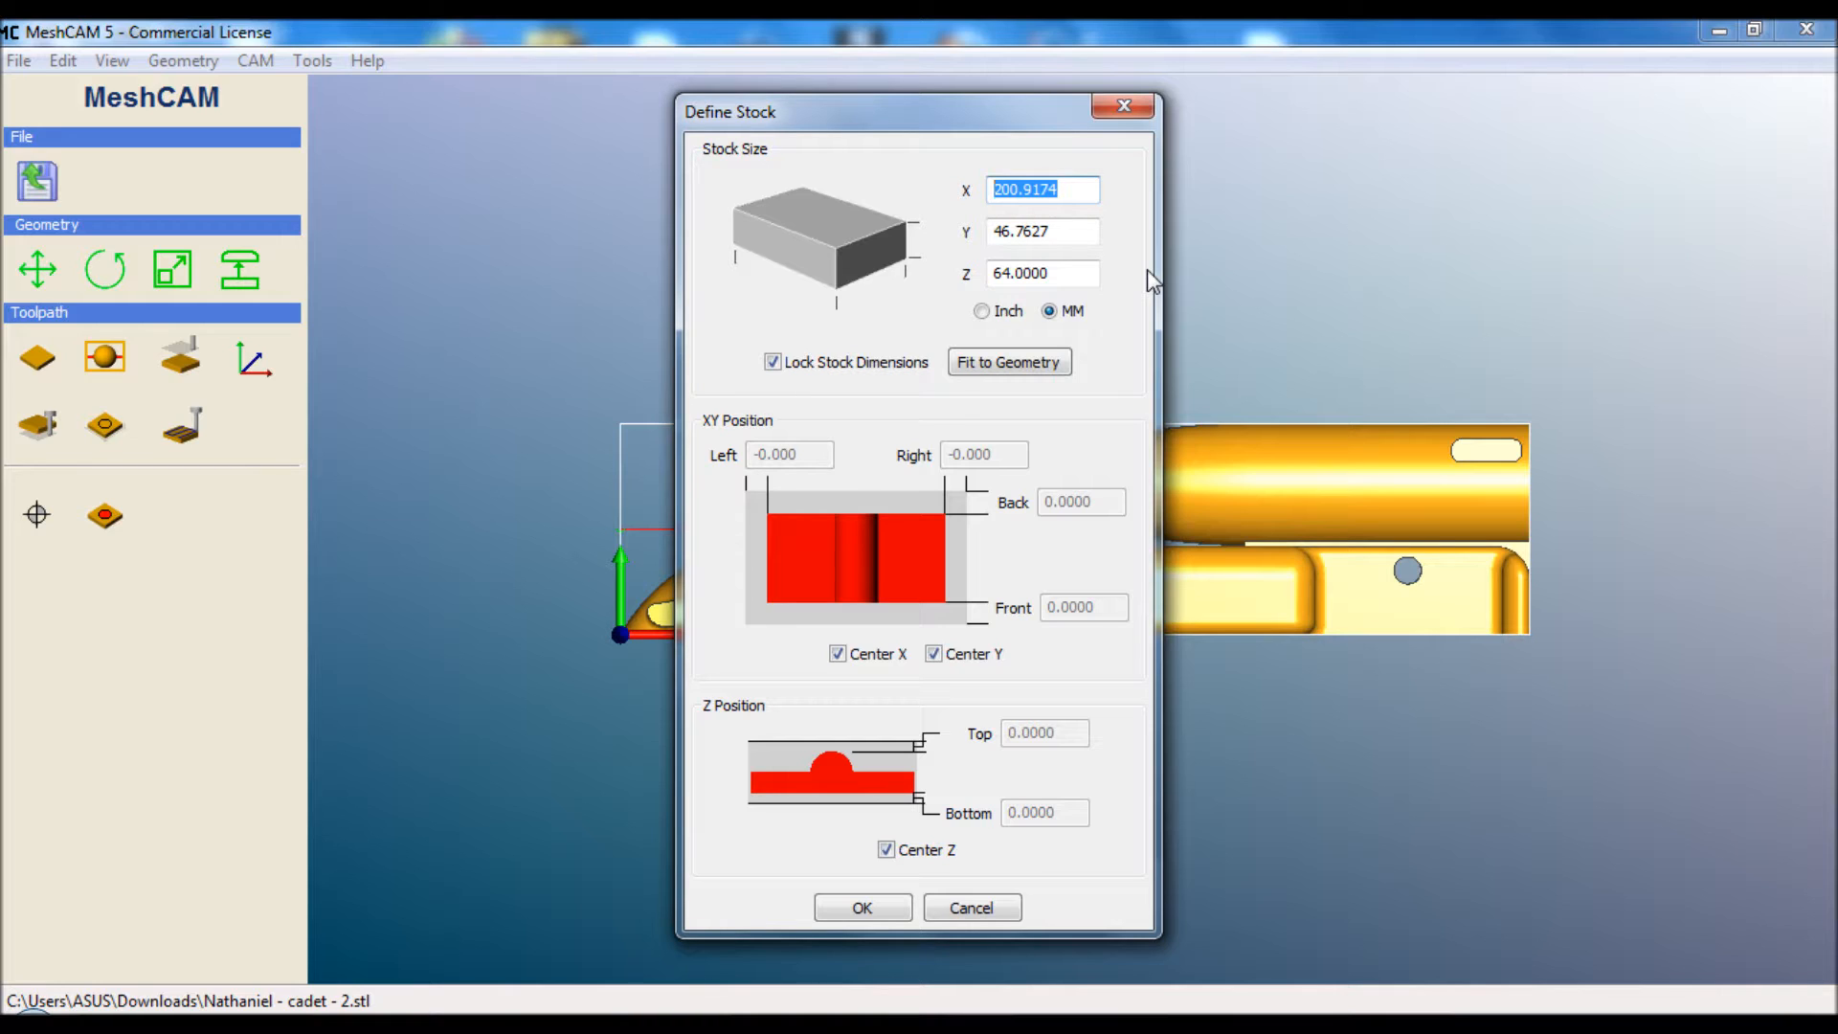
type("215.0000")
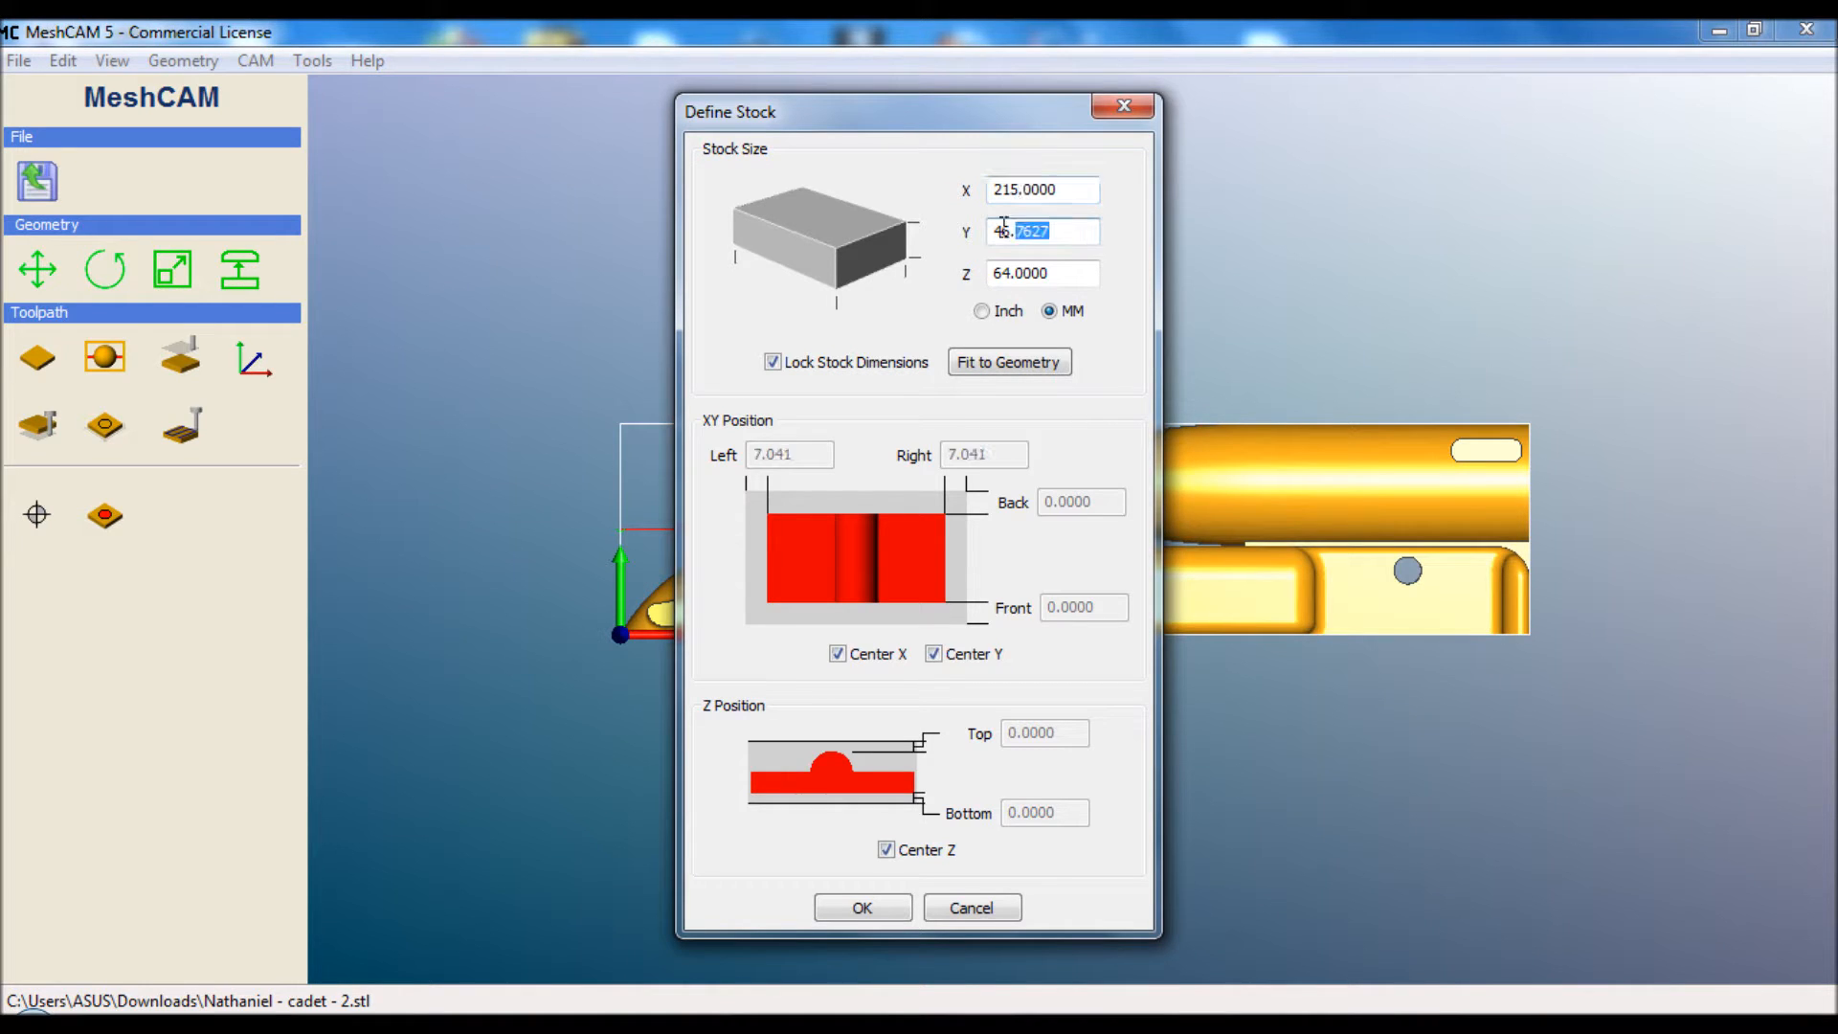
type("5")
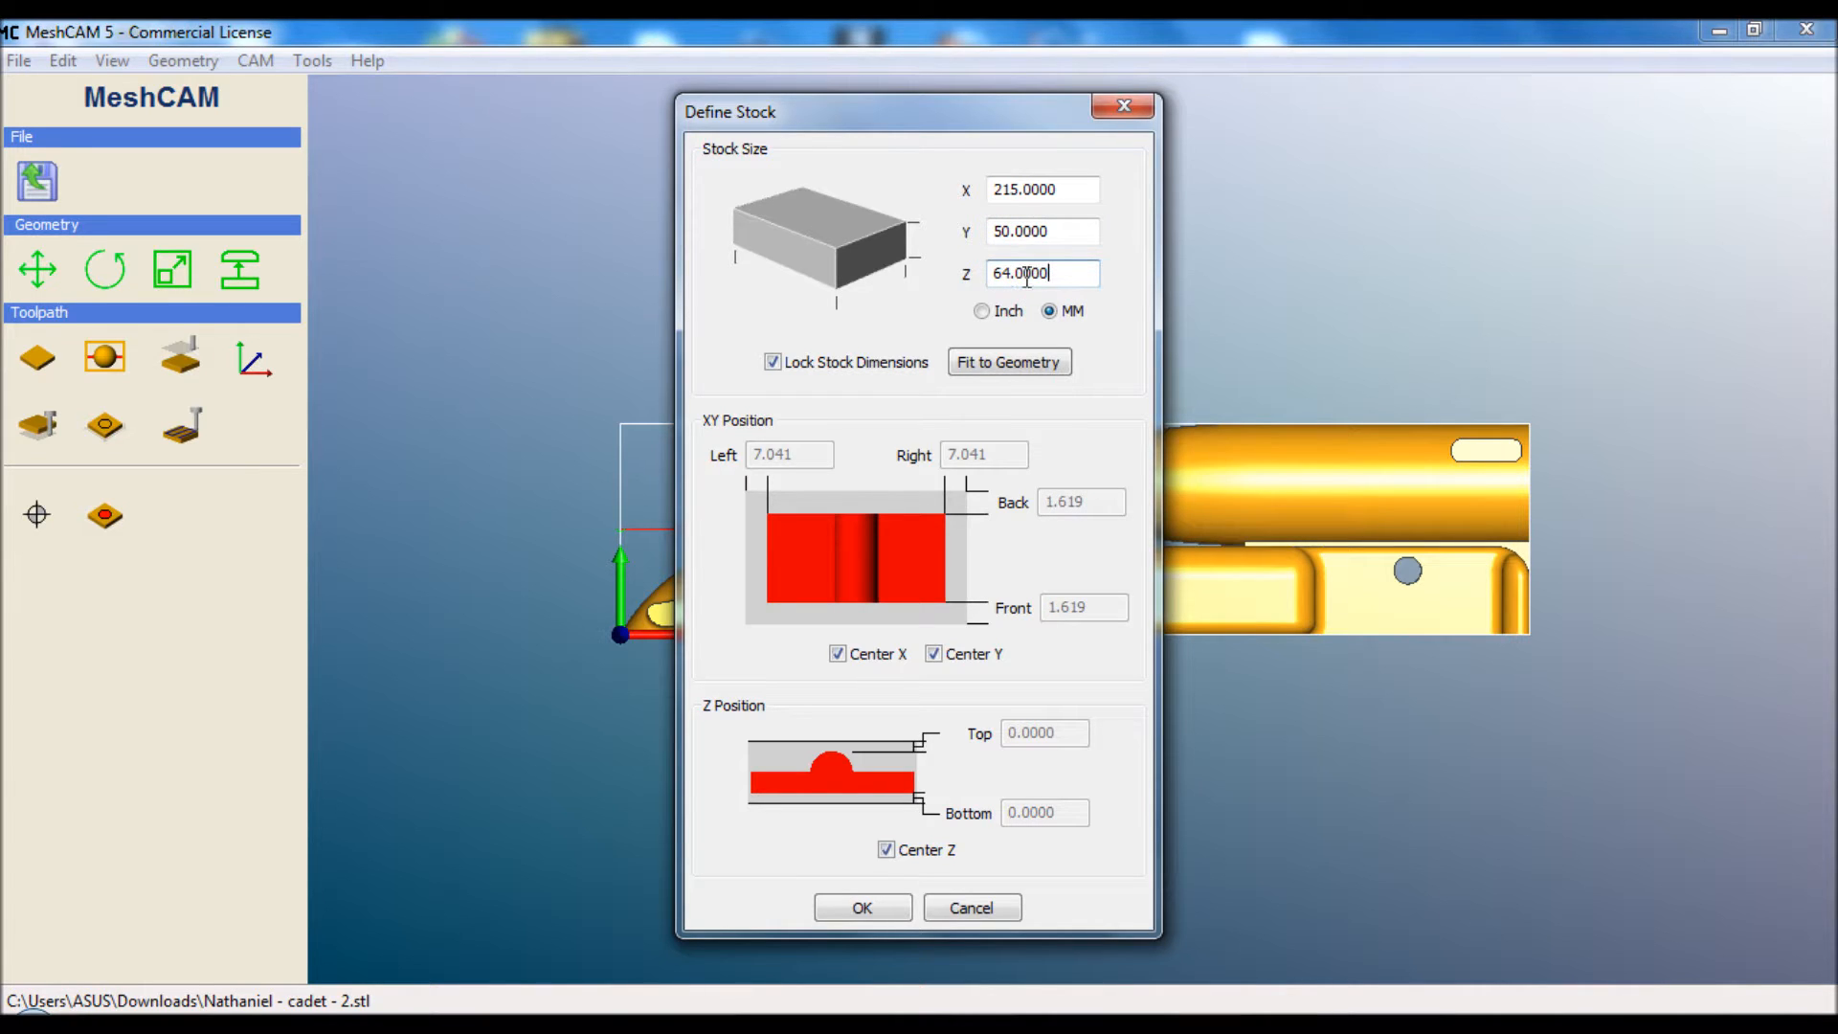
mouse_move(1078, 402)
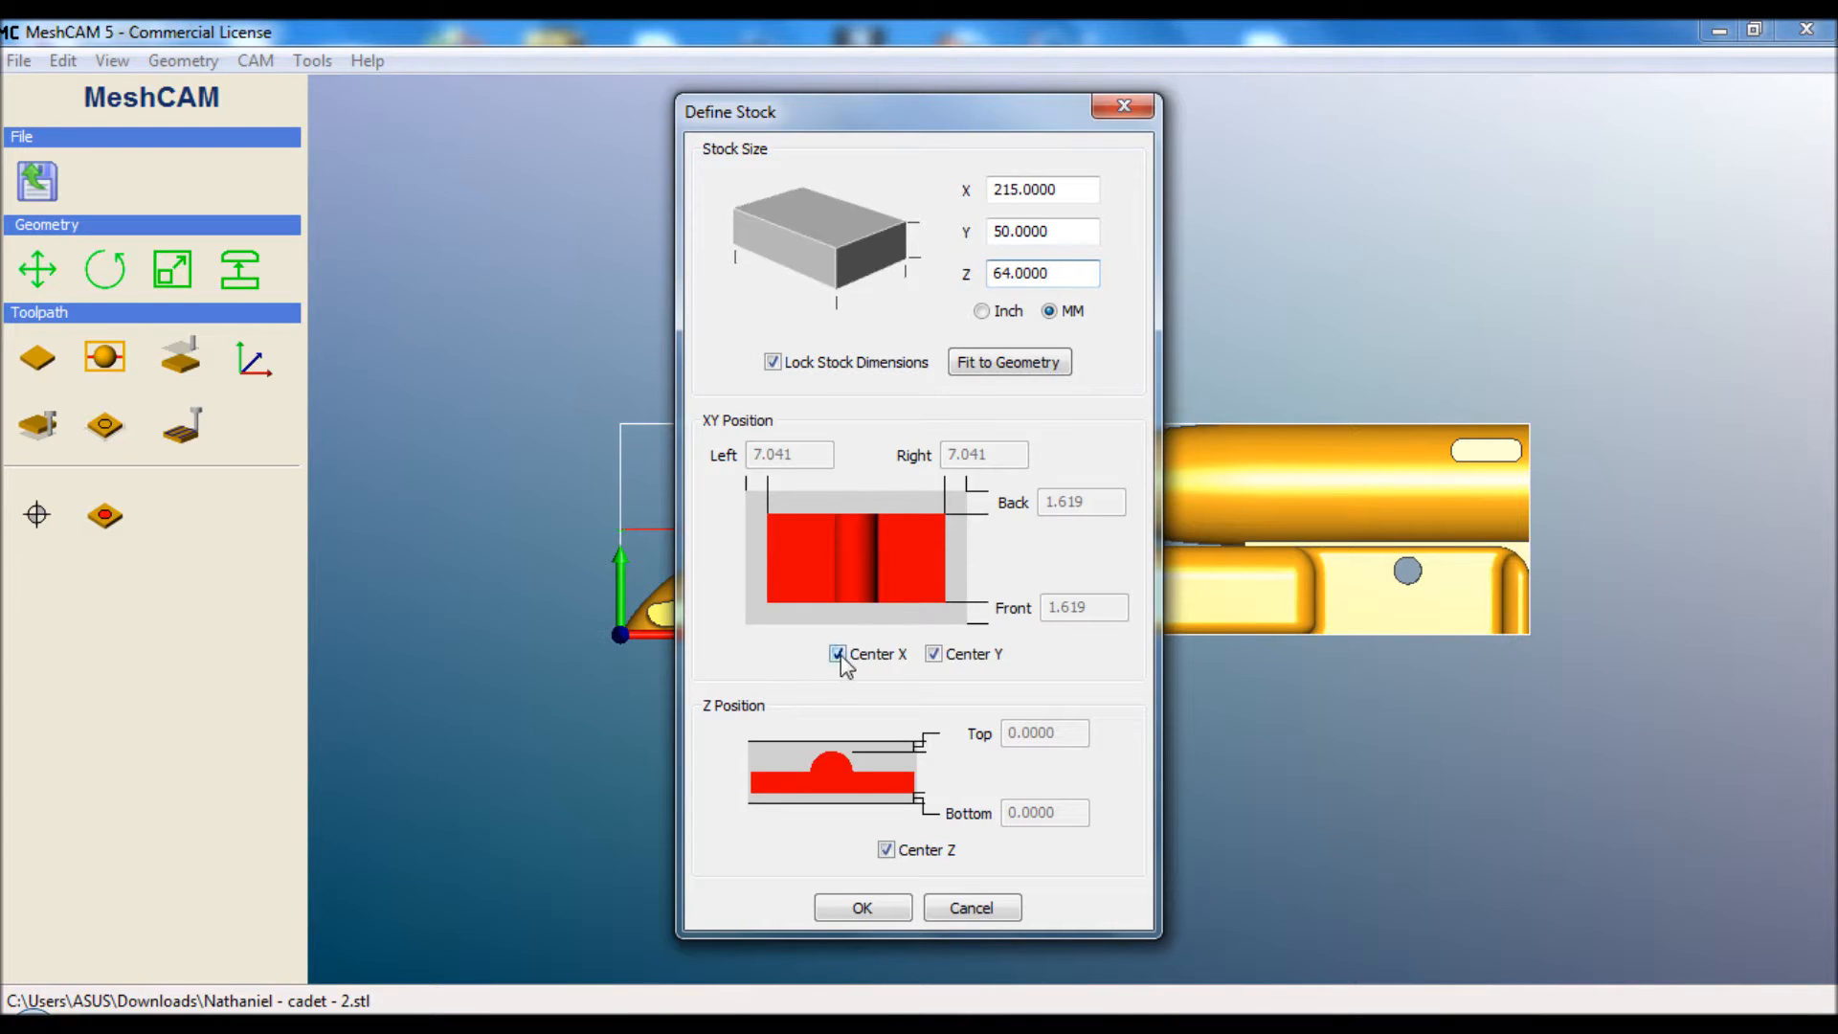
left_click(837, 654)
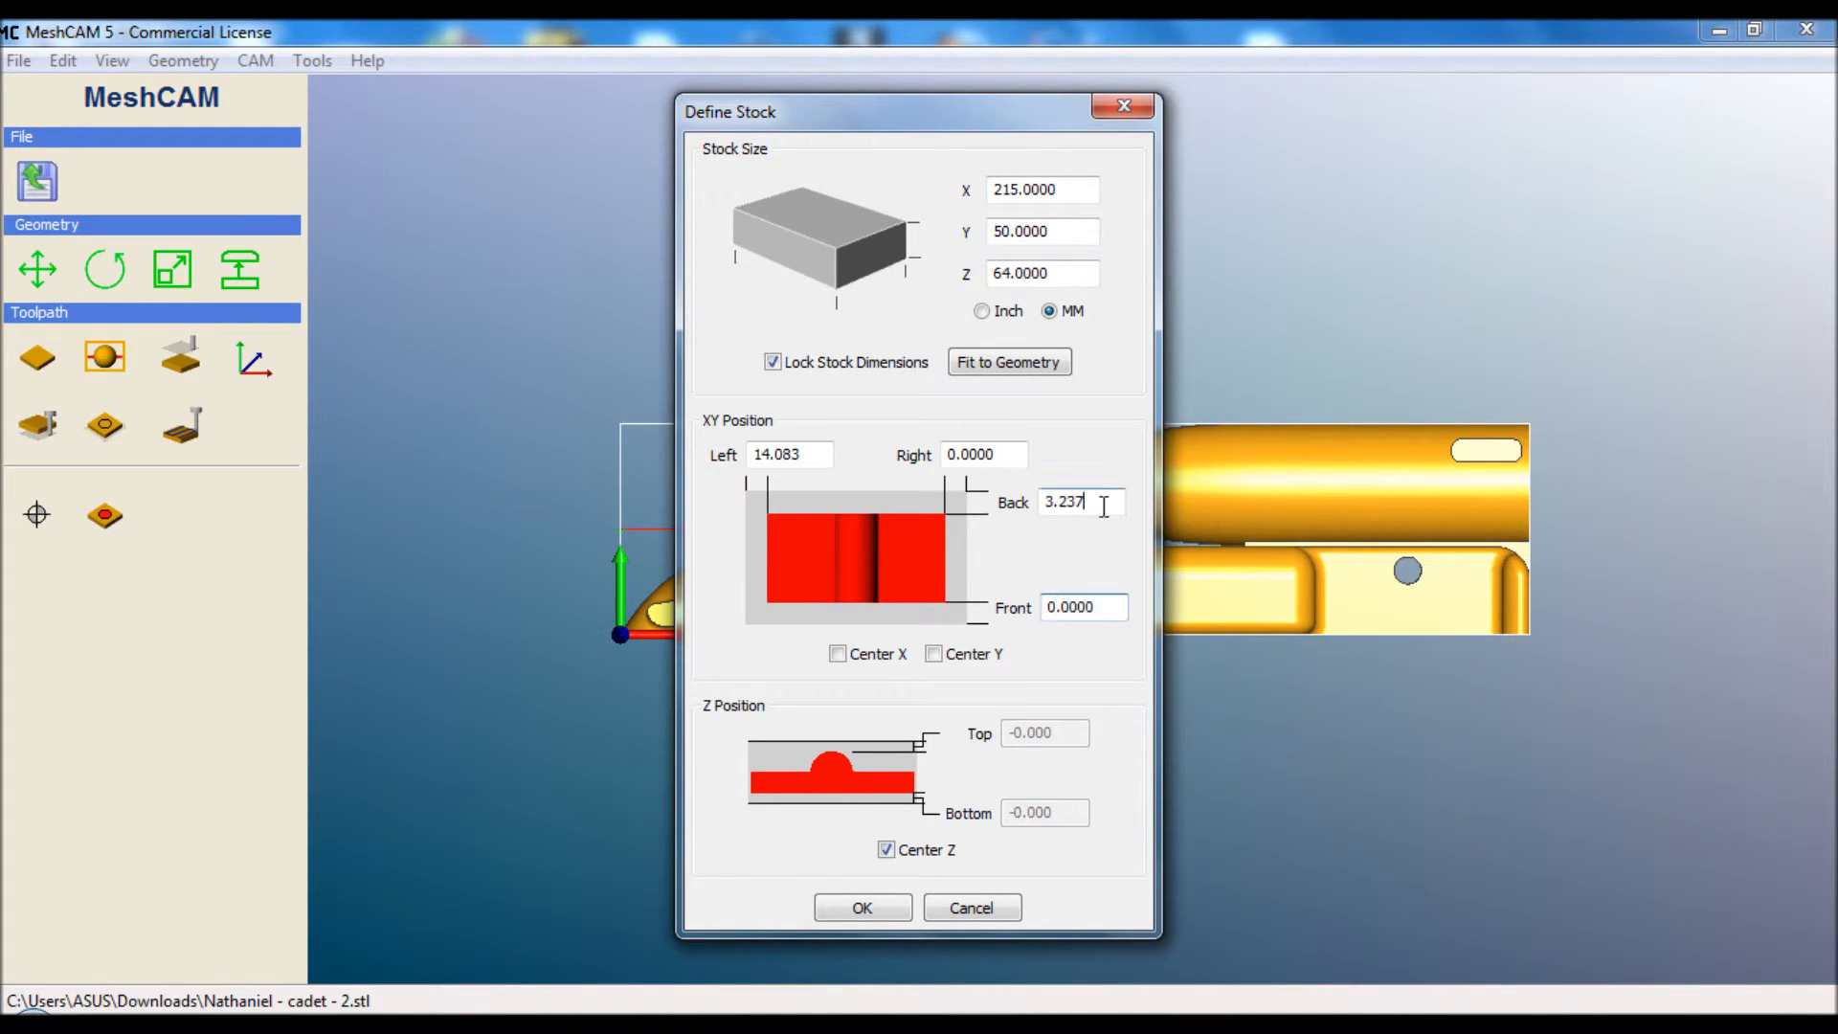
left_click(862, 906)
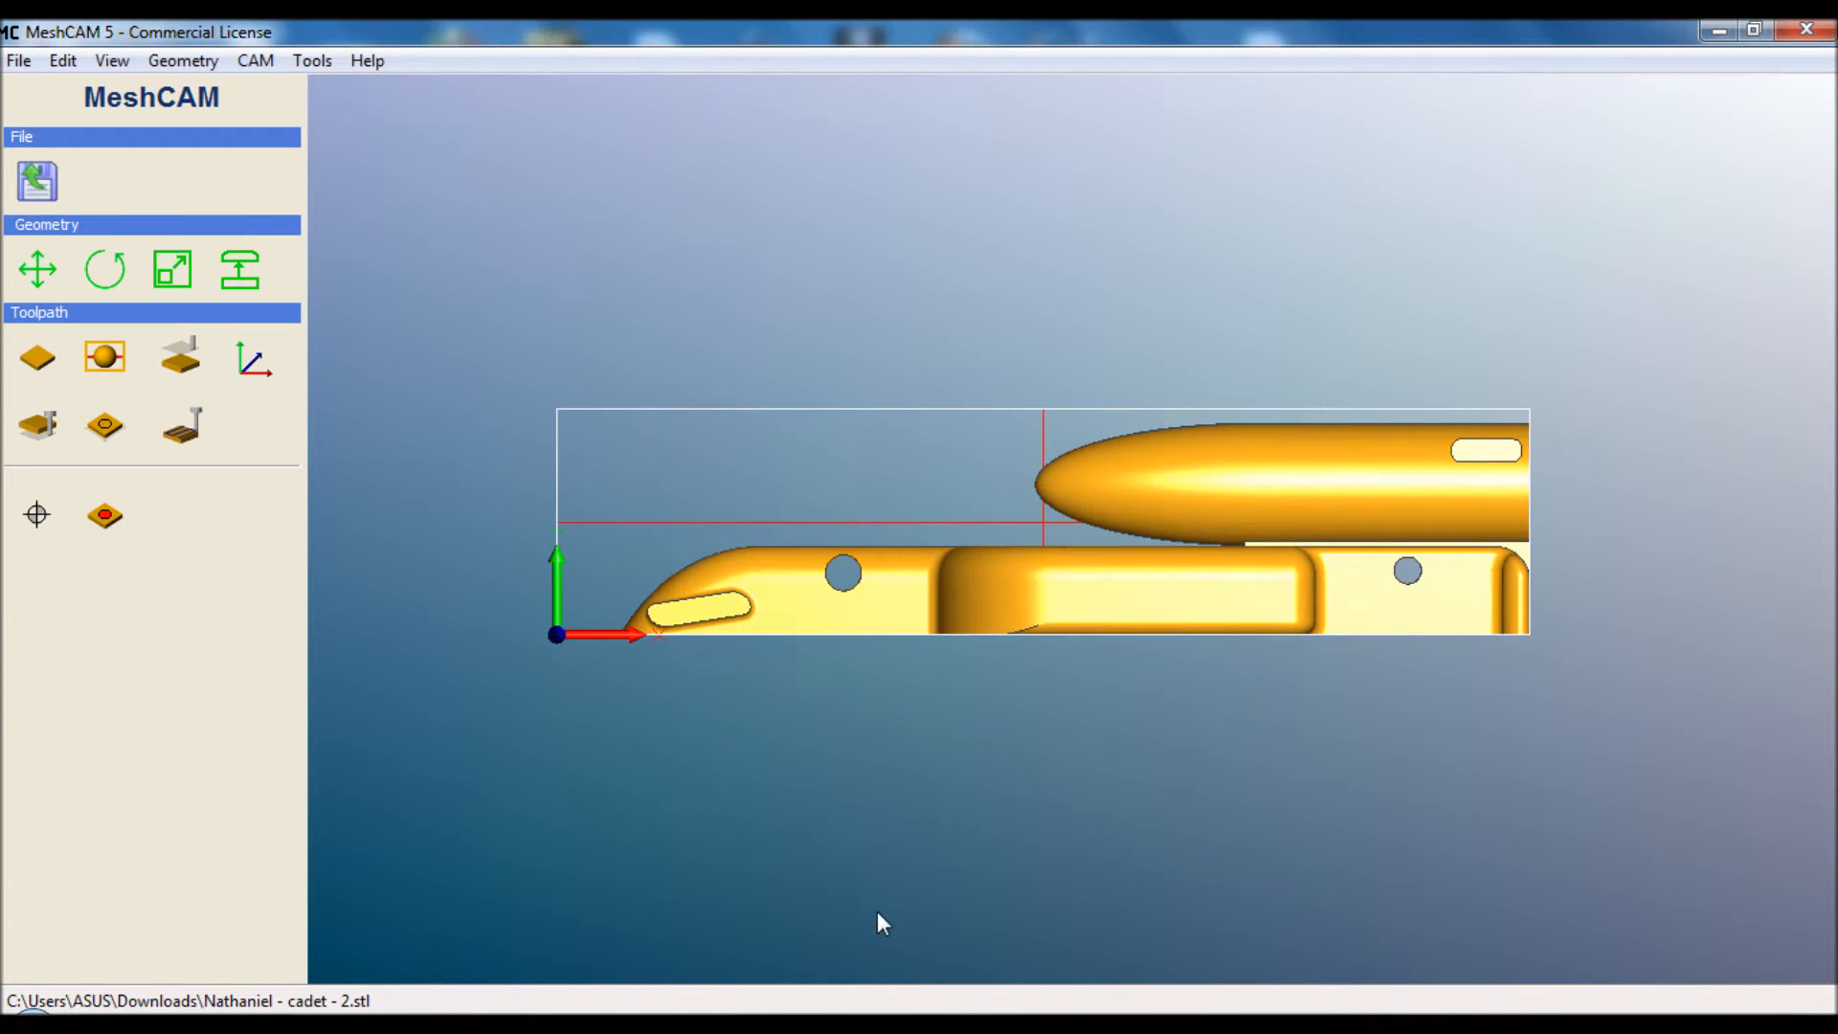
mouse_move(561, 393)
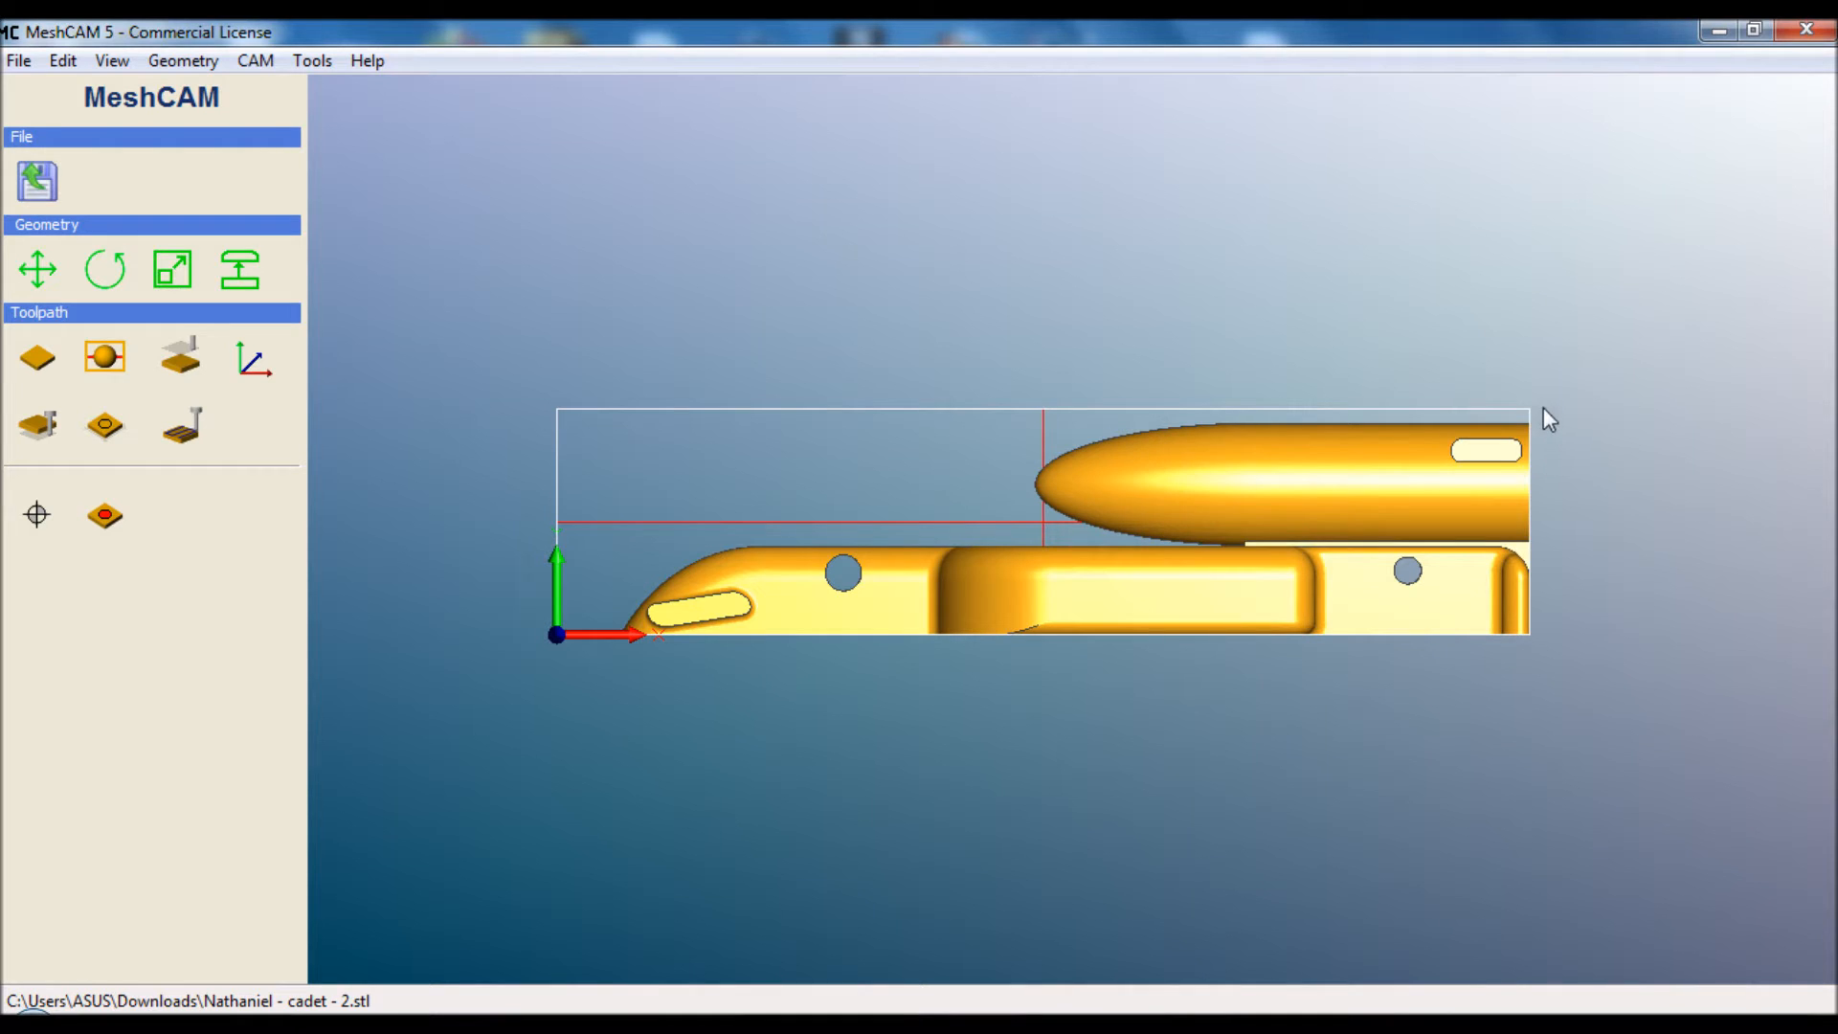
mouse_move(874, 701)
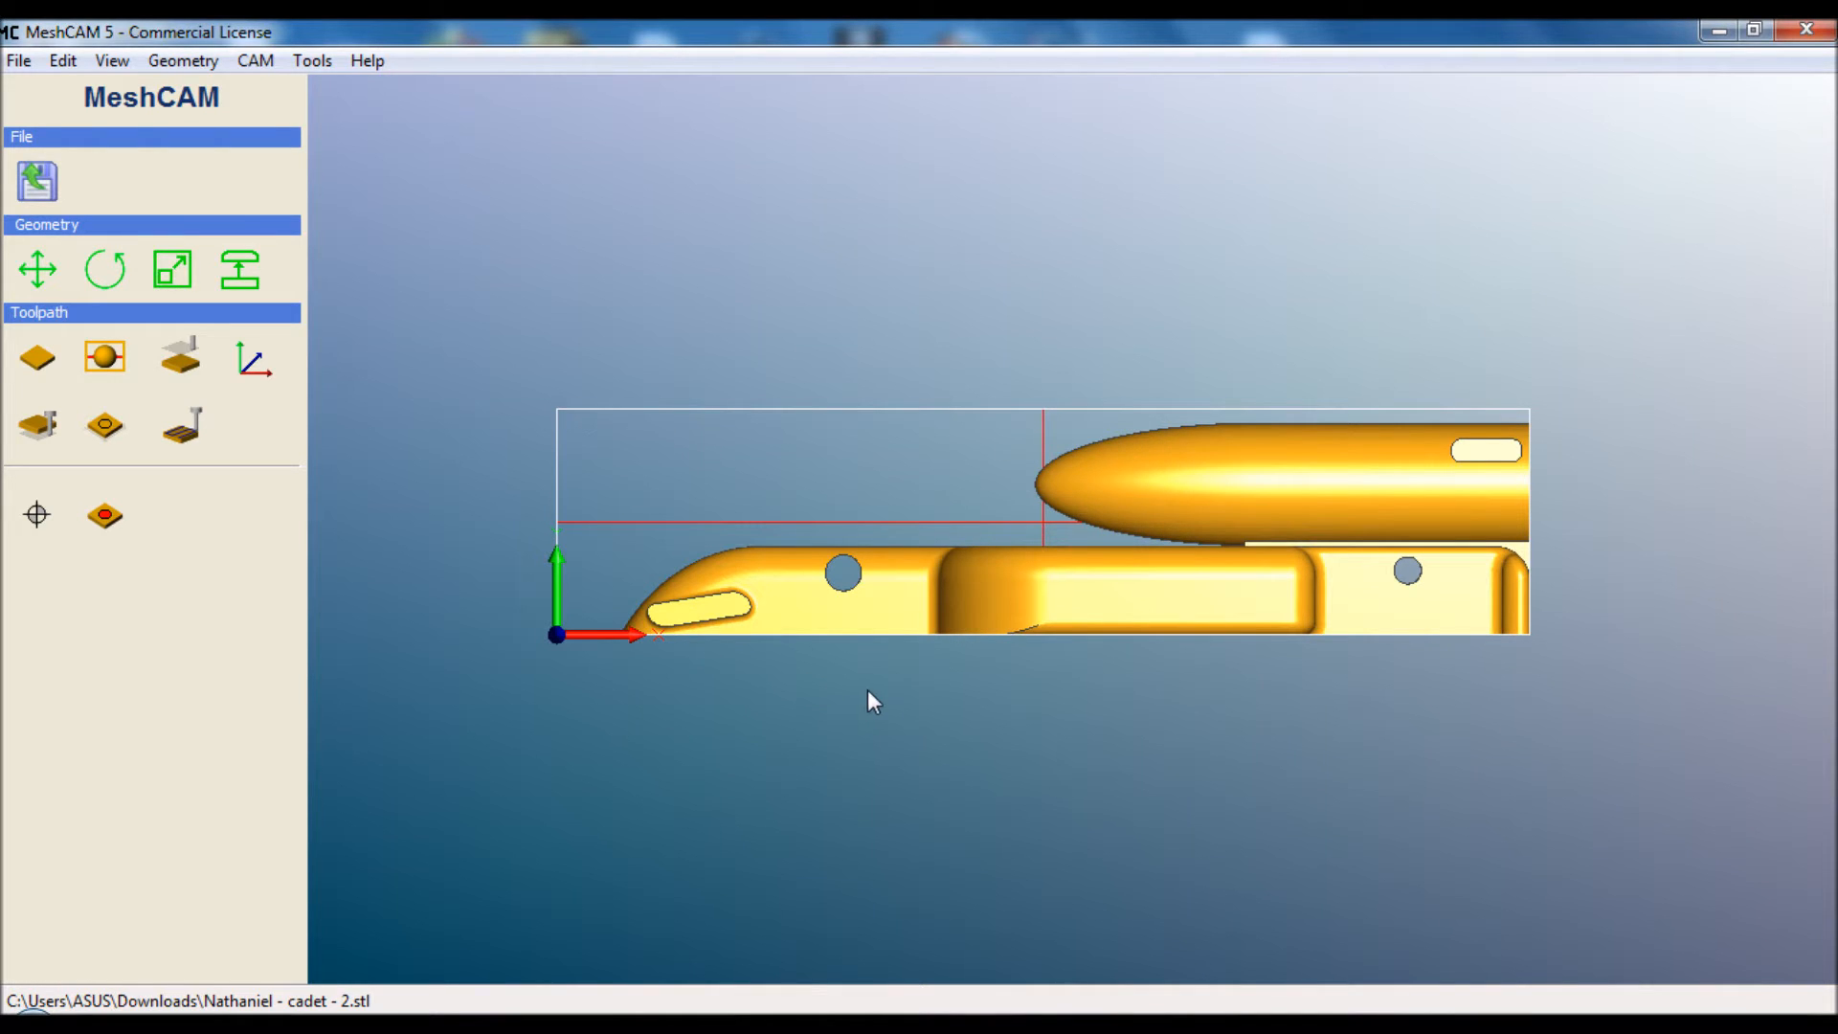
mouse_move(542, 602)
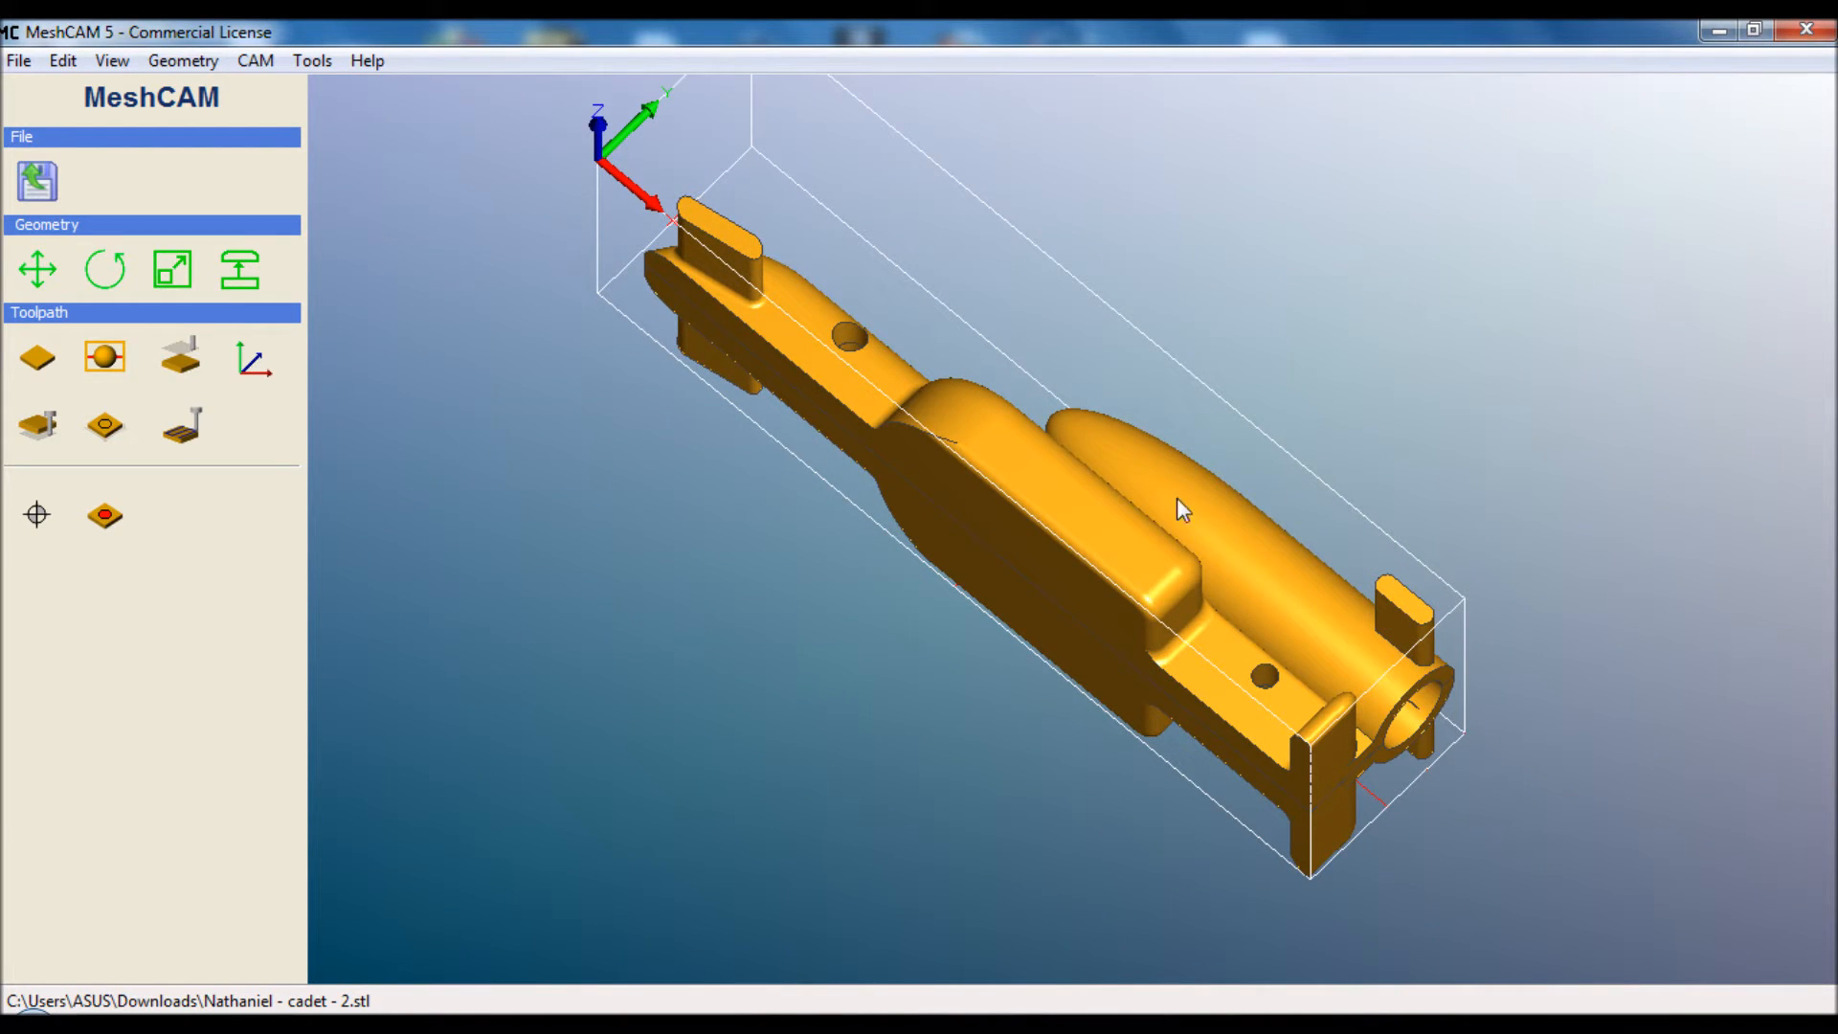
mouse_move(1195, 519)
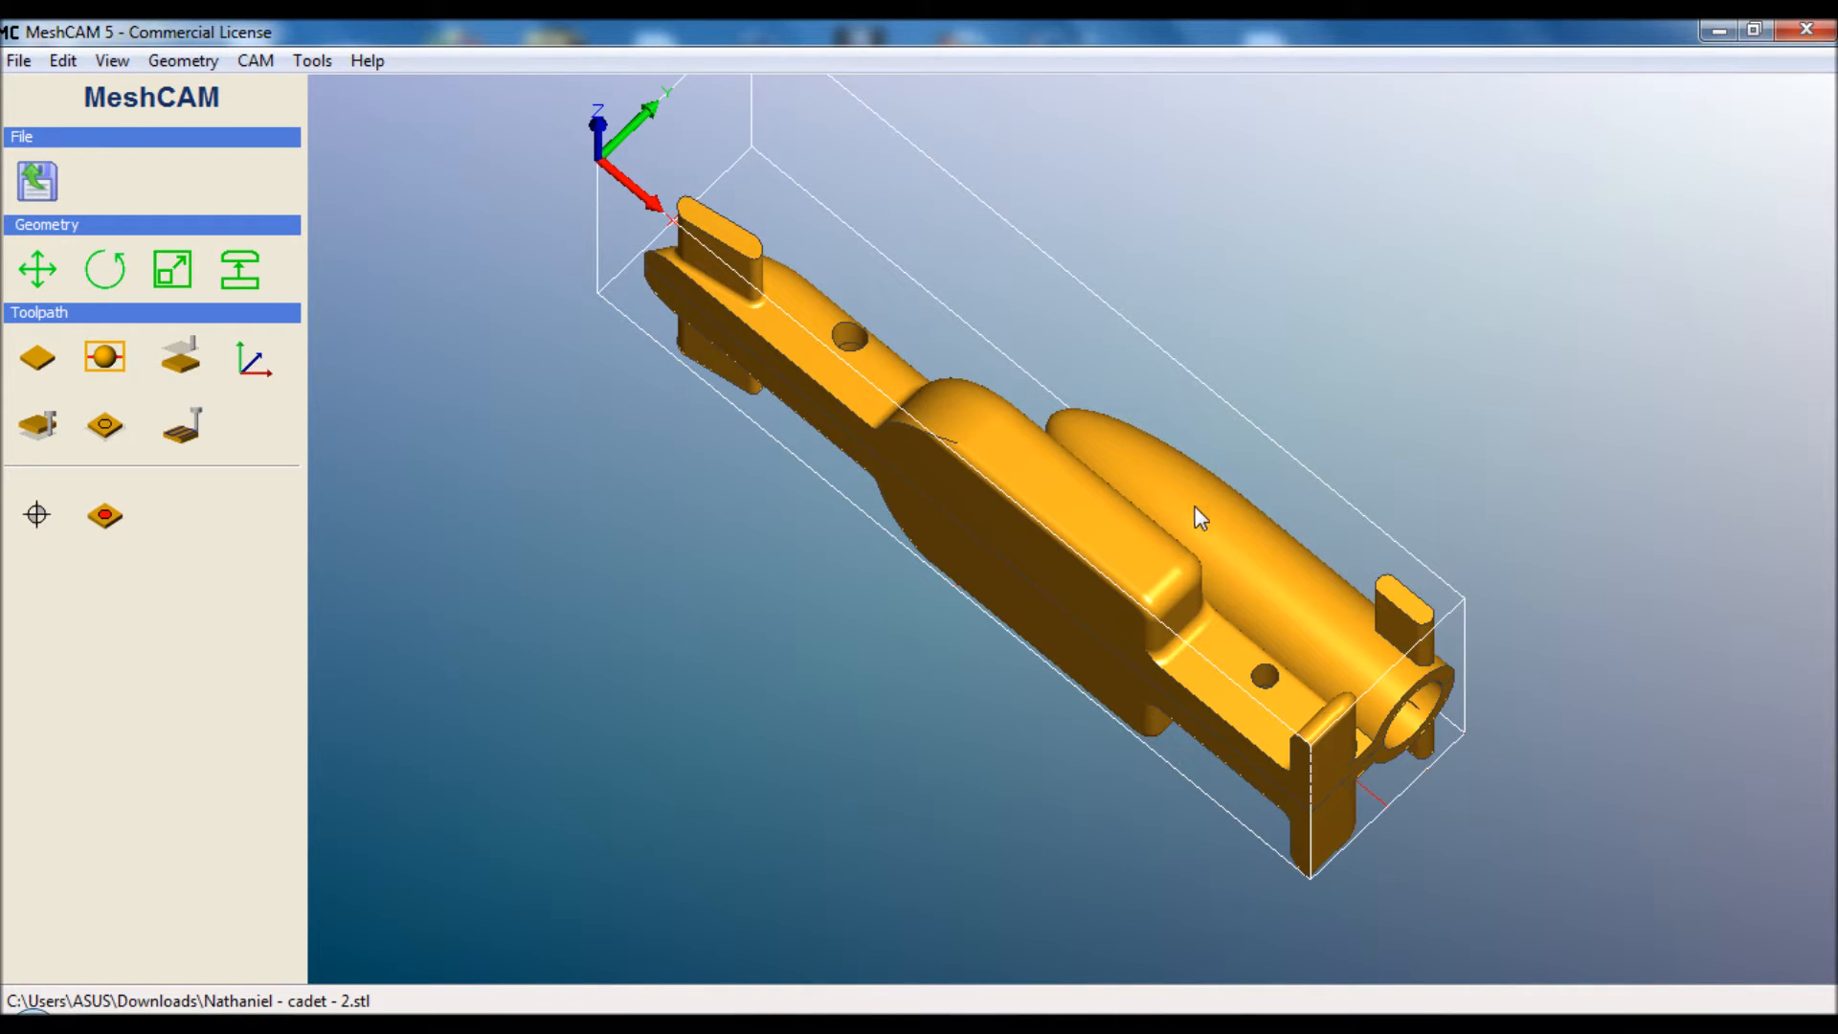
mouse_move(697, 176)
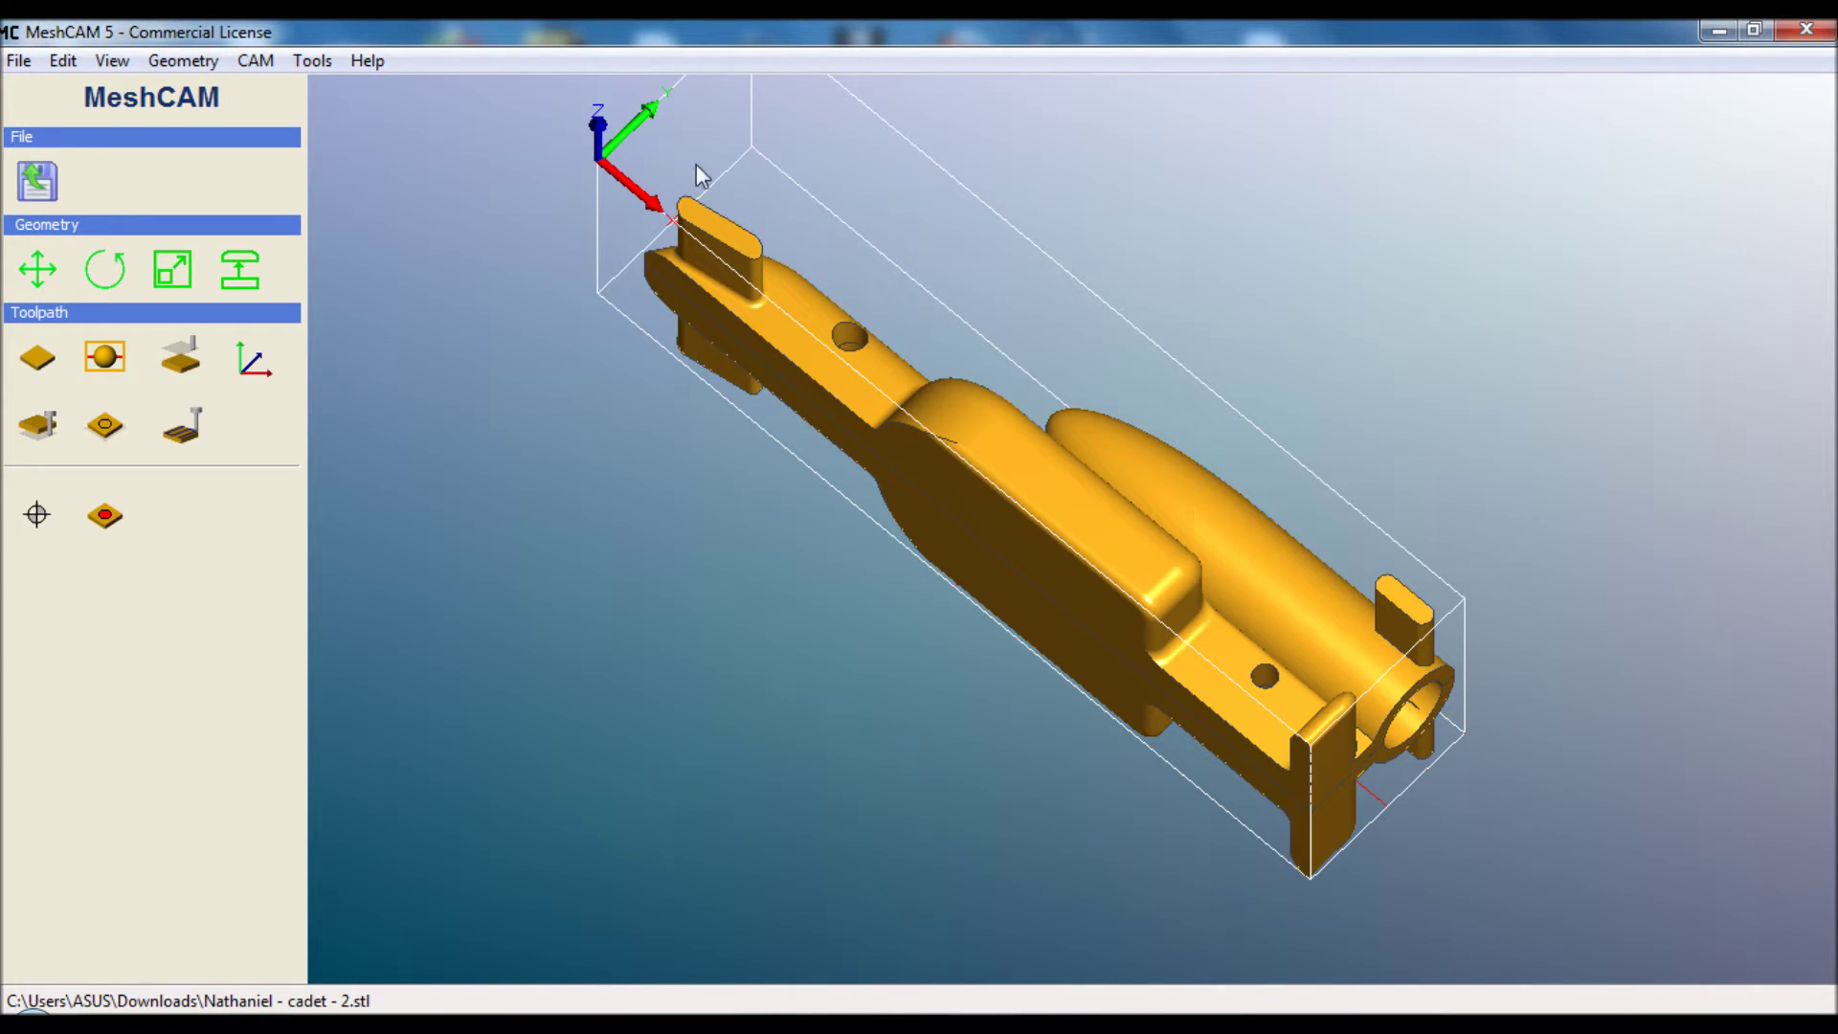
mouse_move(722, 143)
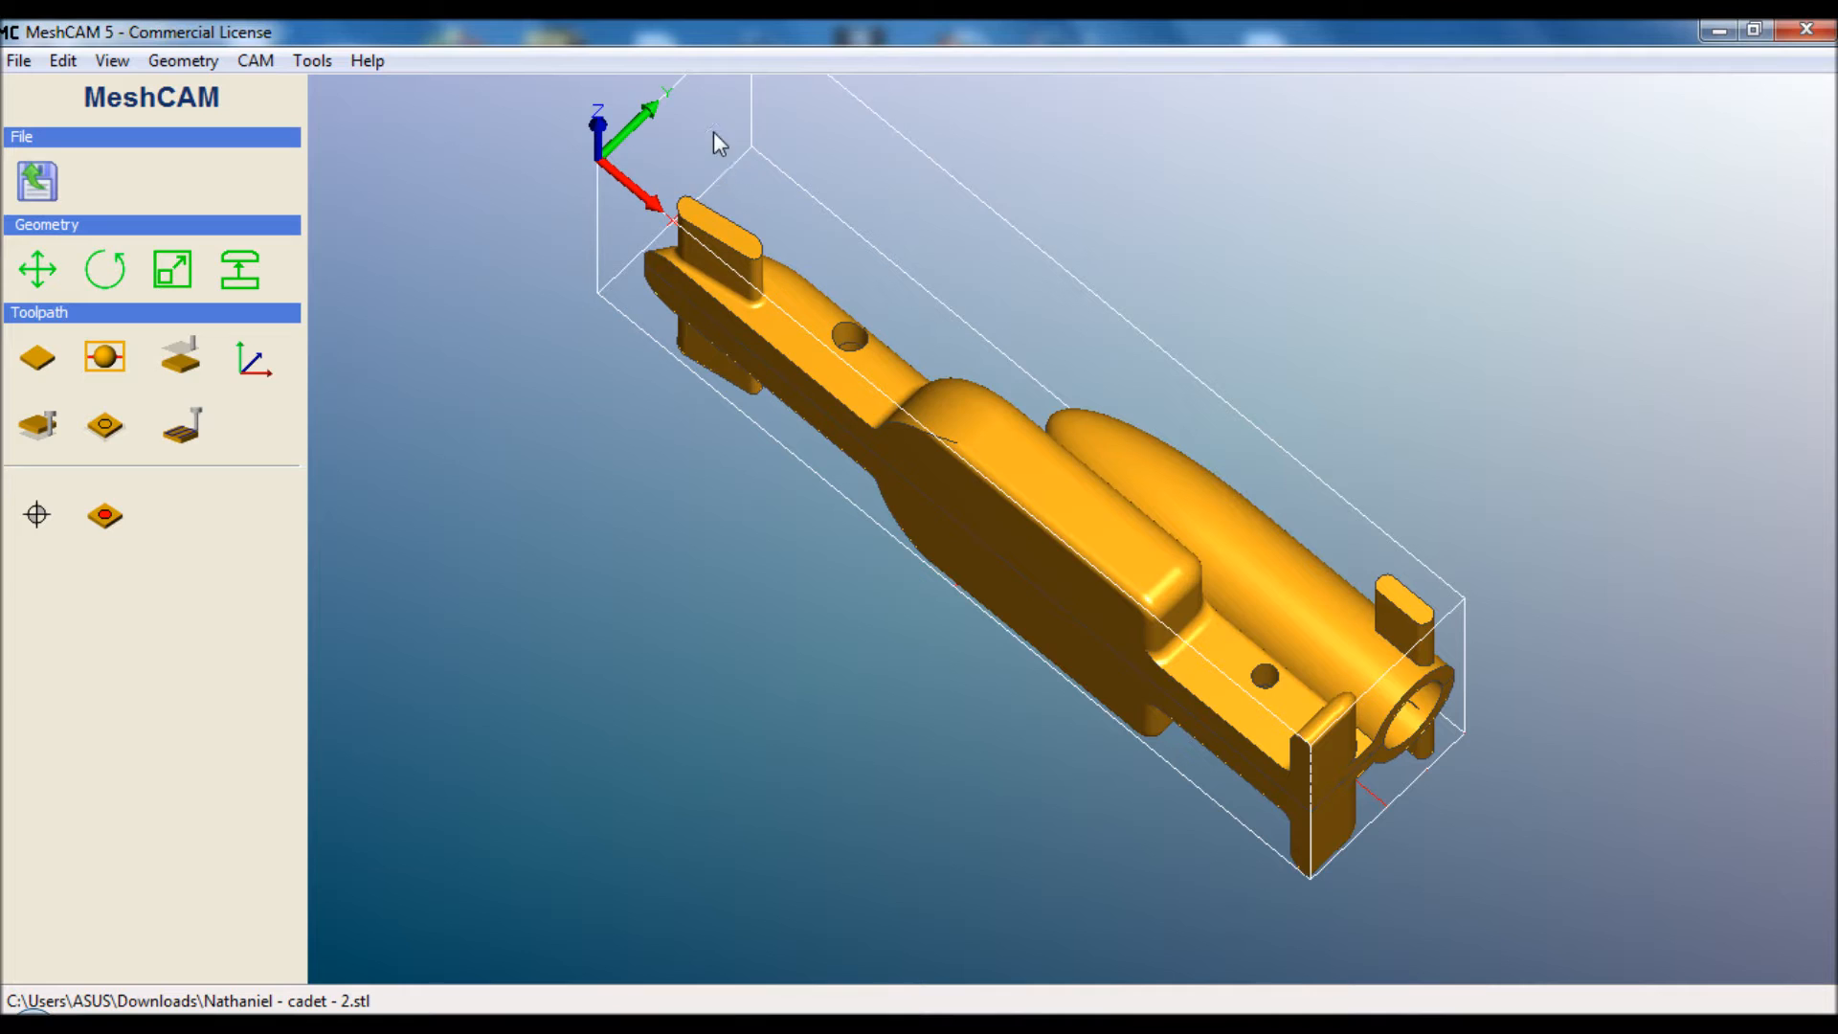
mouse_move(768, 126)
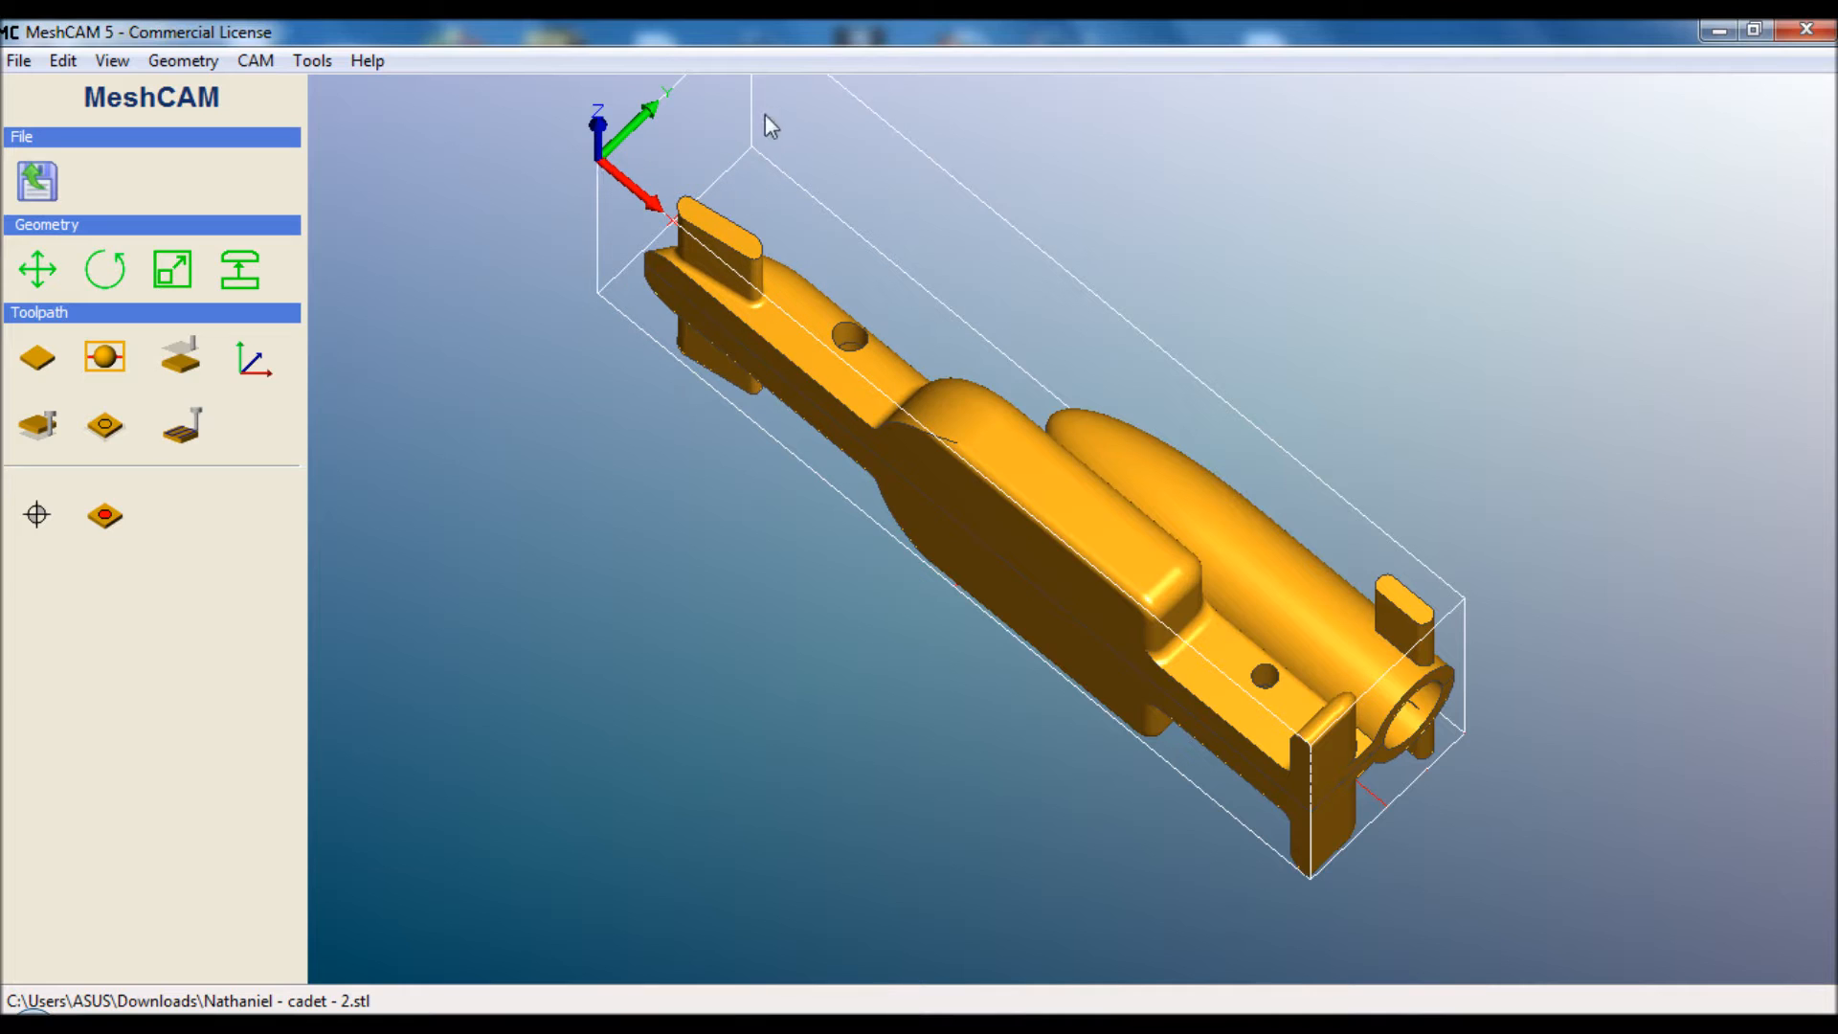
mouse_move(843, 337)
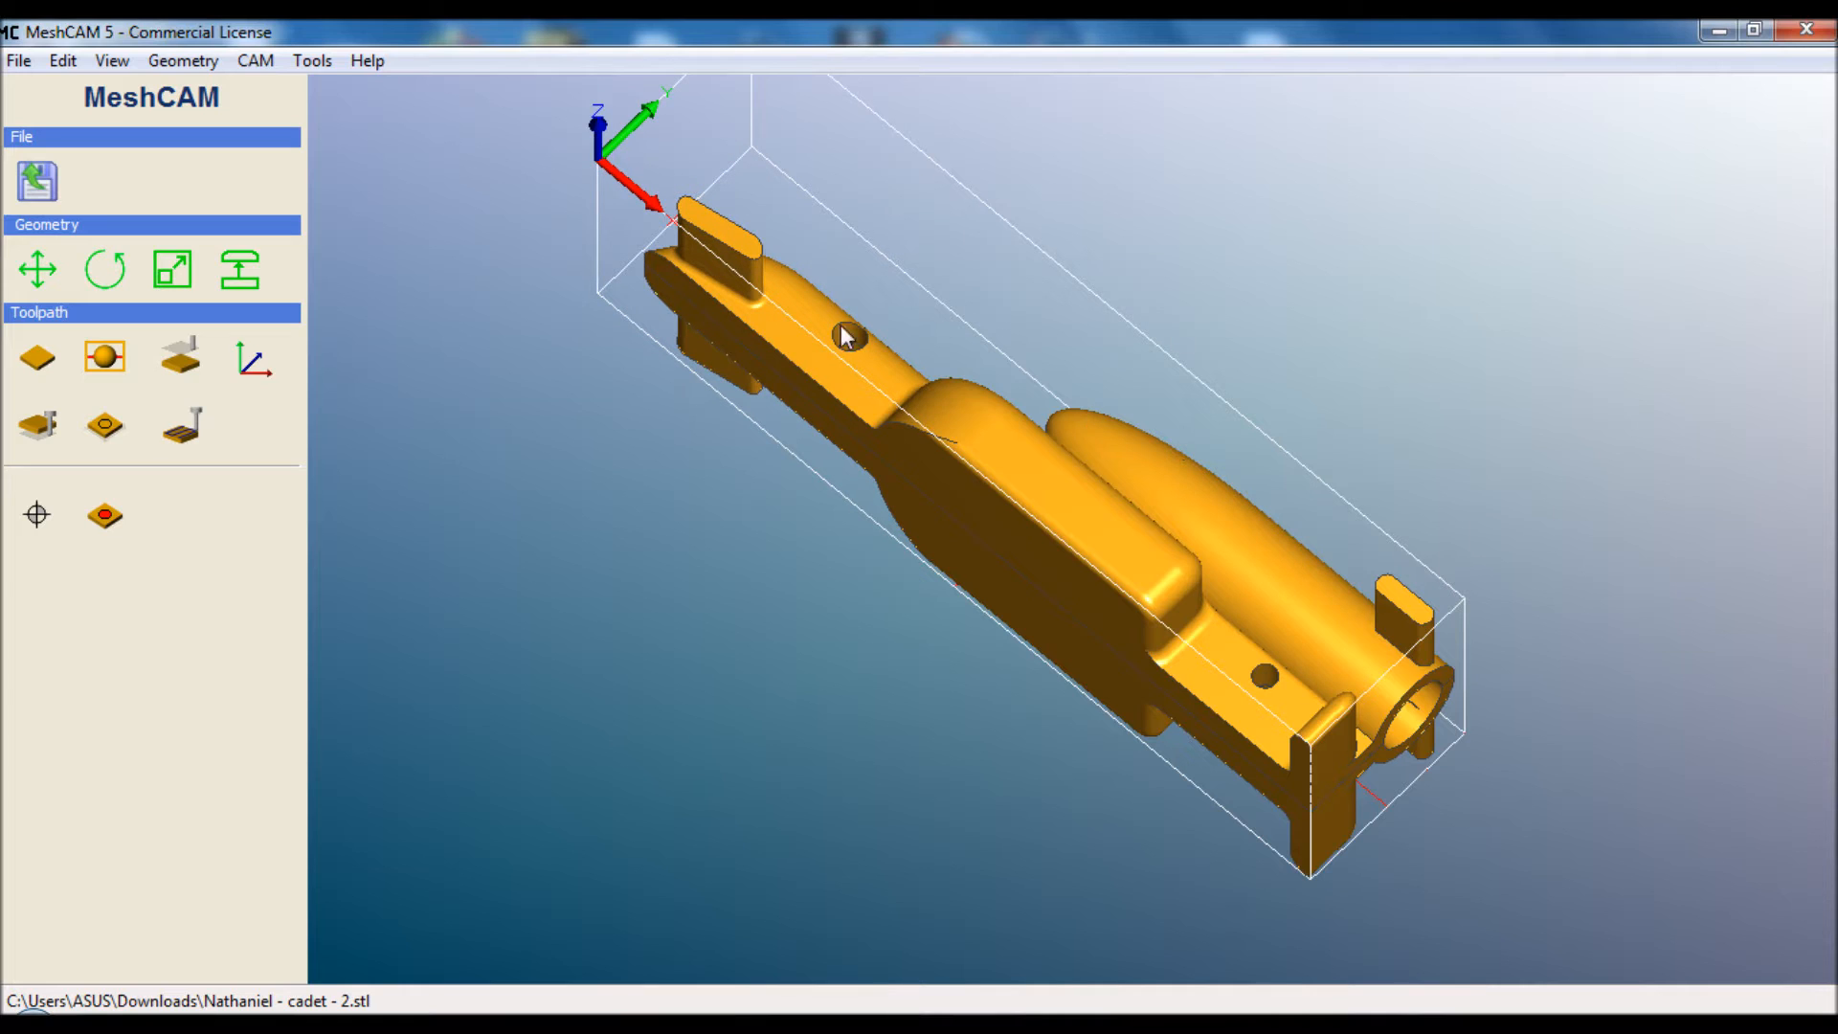
mouse_move(748, 164)
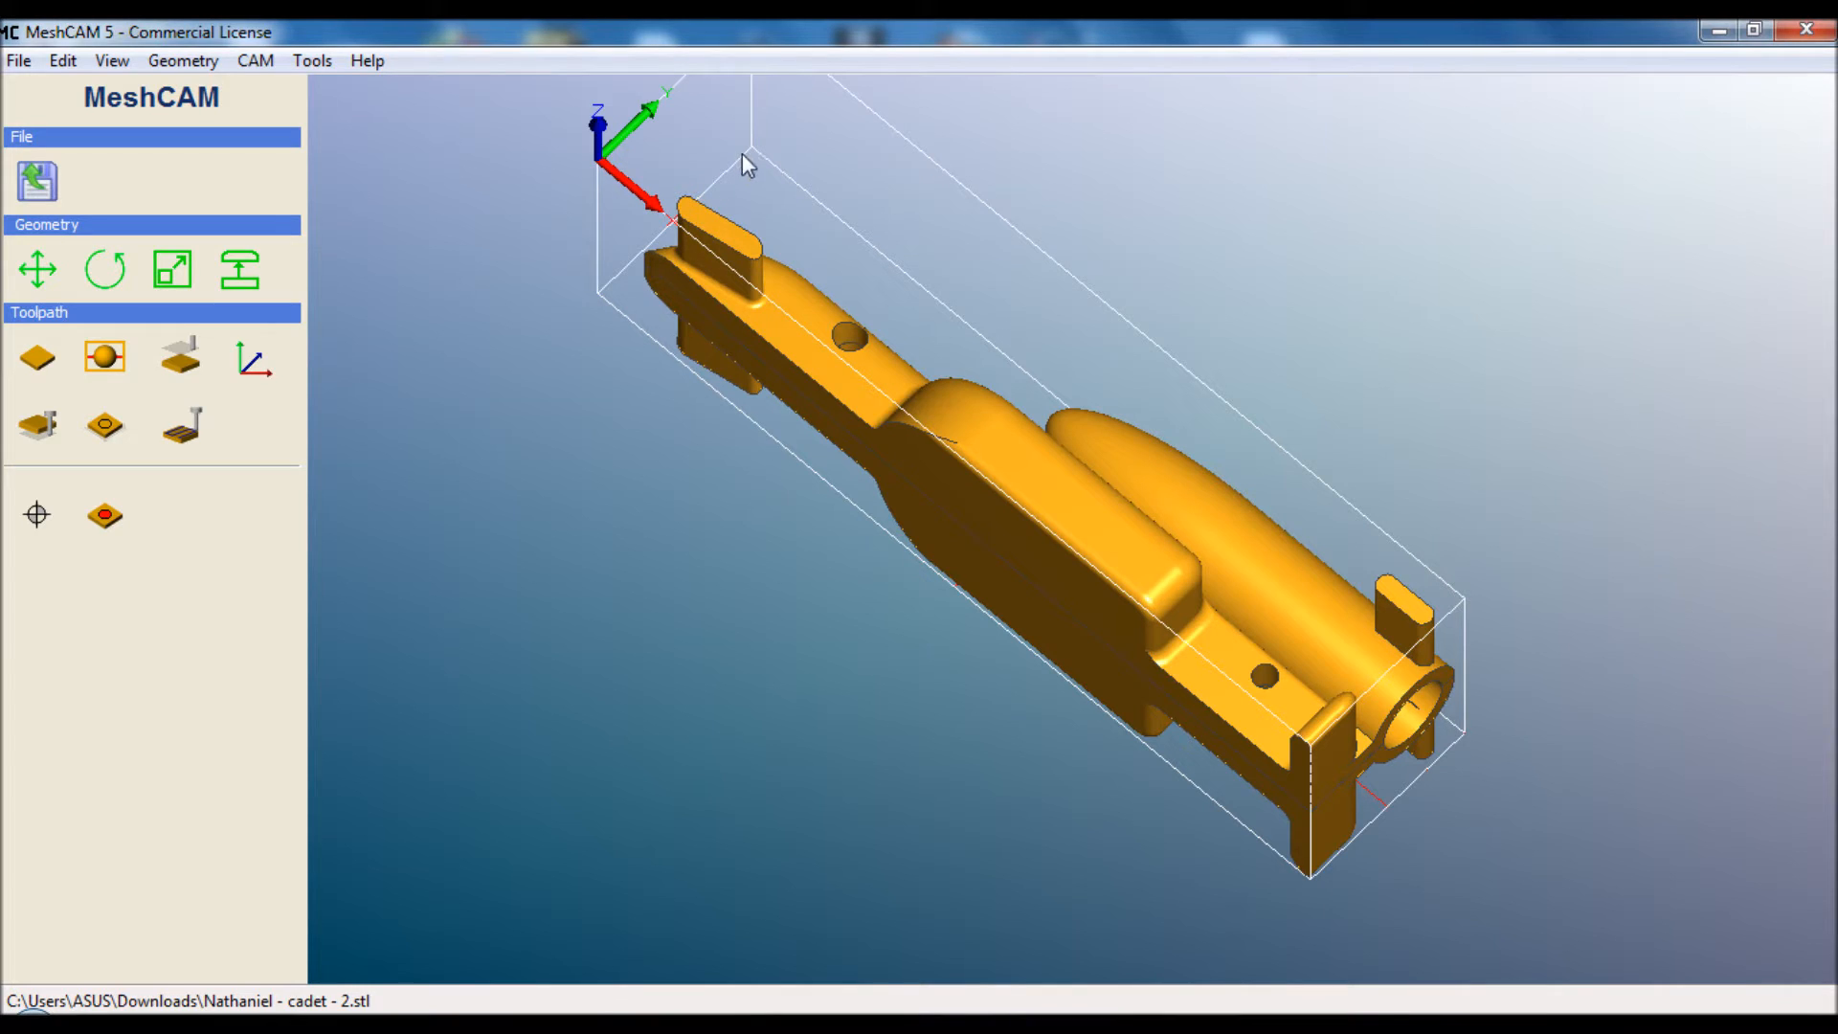
mouse_move(1453, 787)
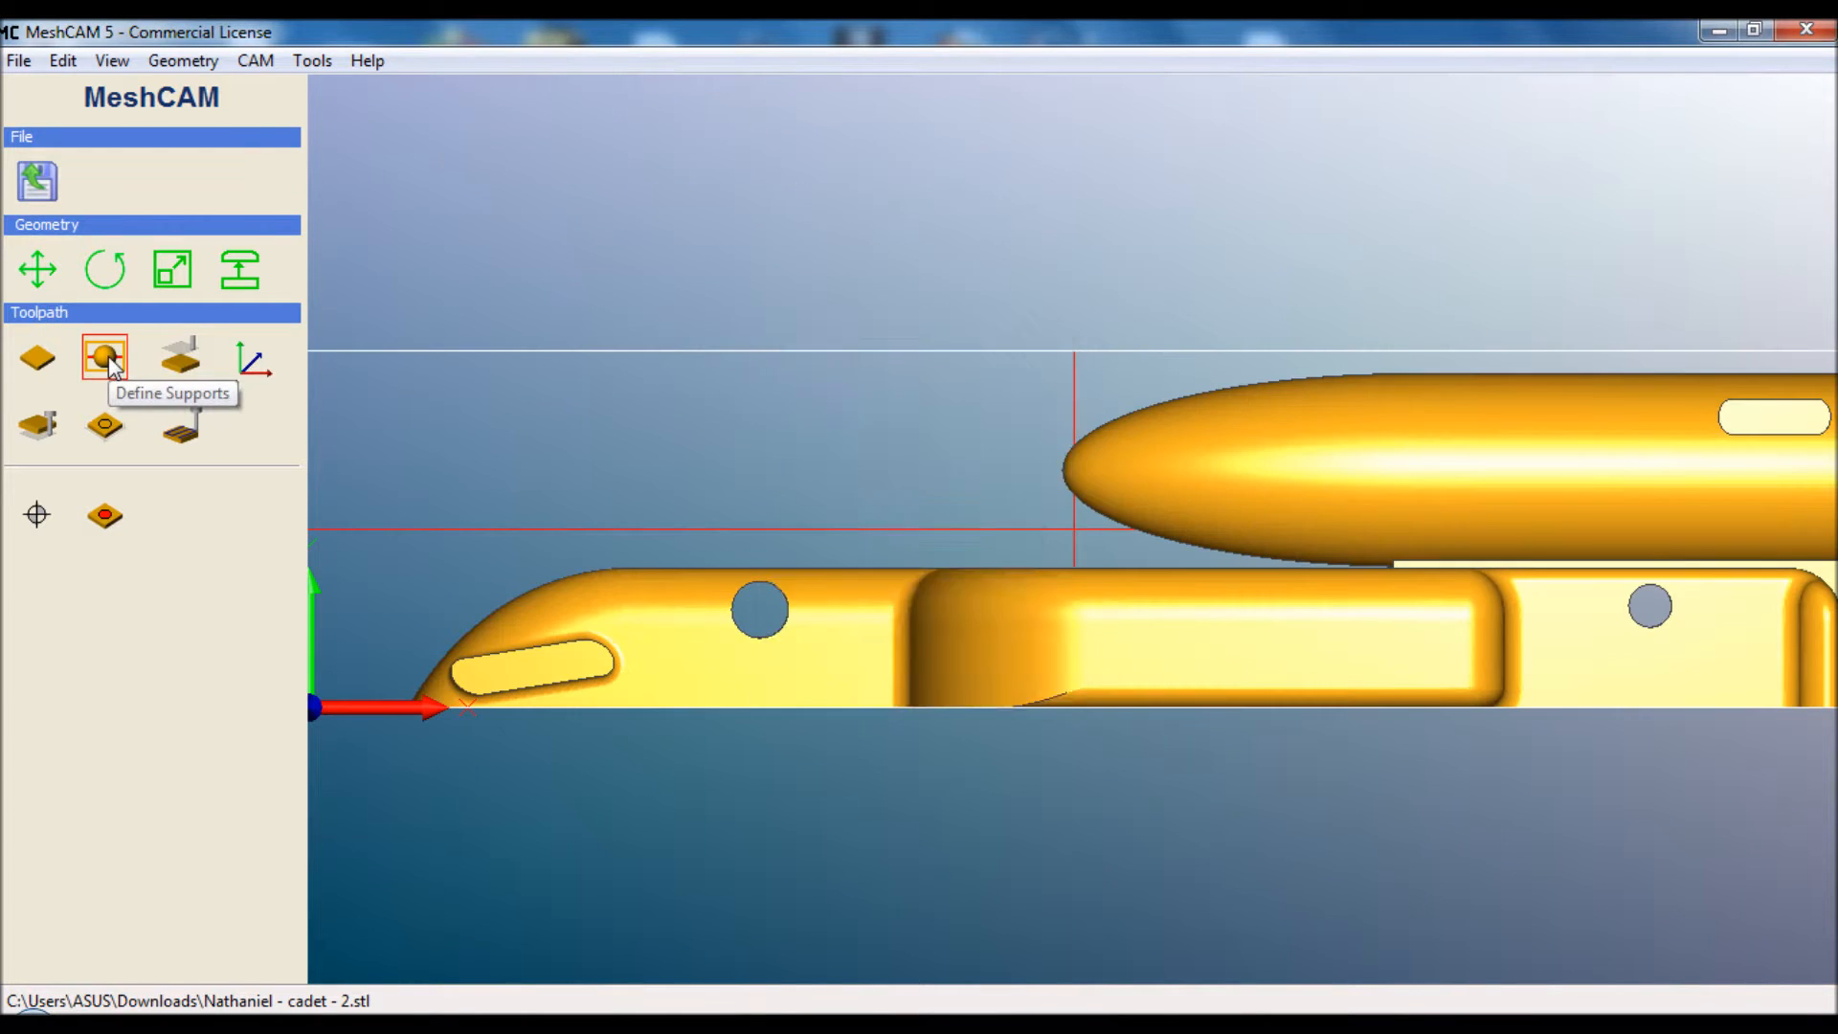
Add two supports above the car's front body and accept the 2.540 mm retract height
left_click(103, 356)
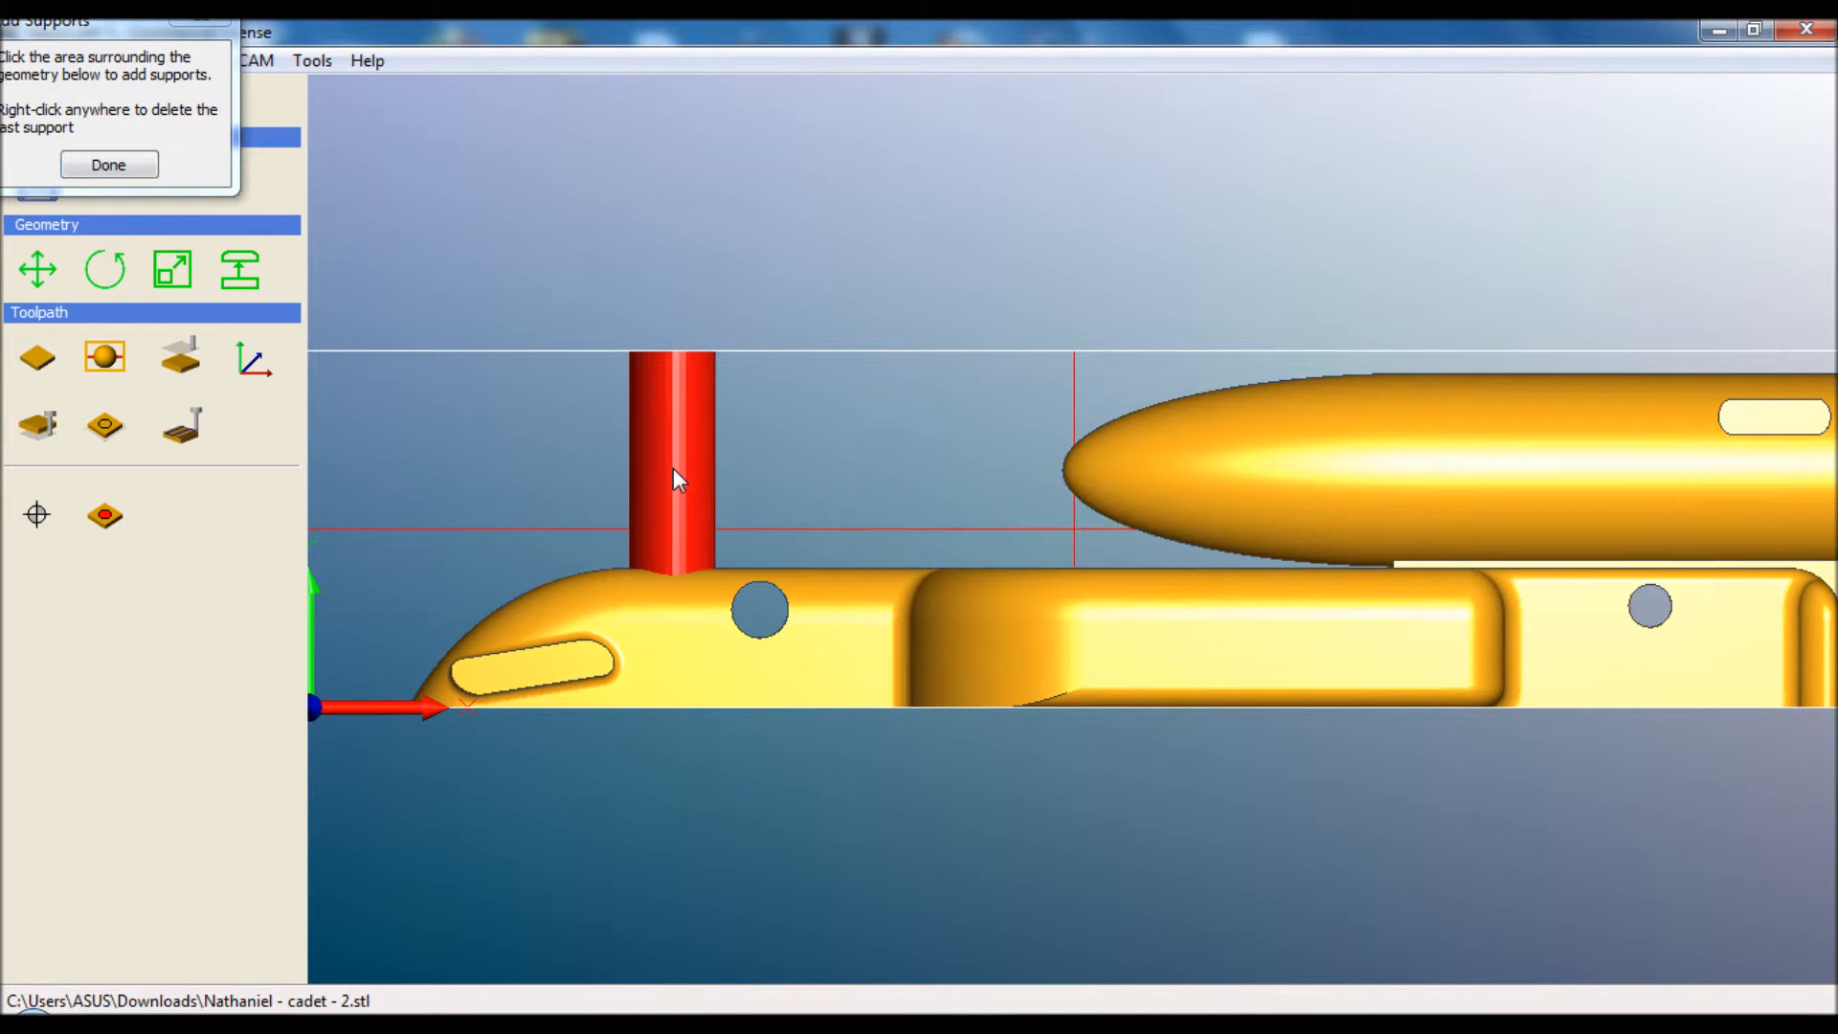
left_click(678, 481)
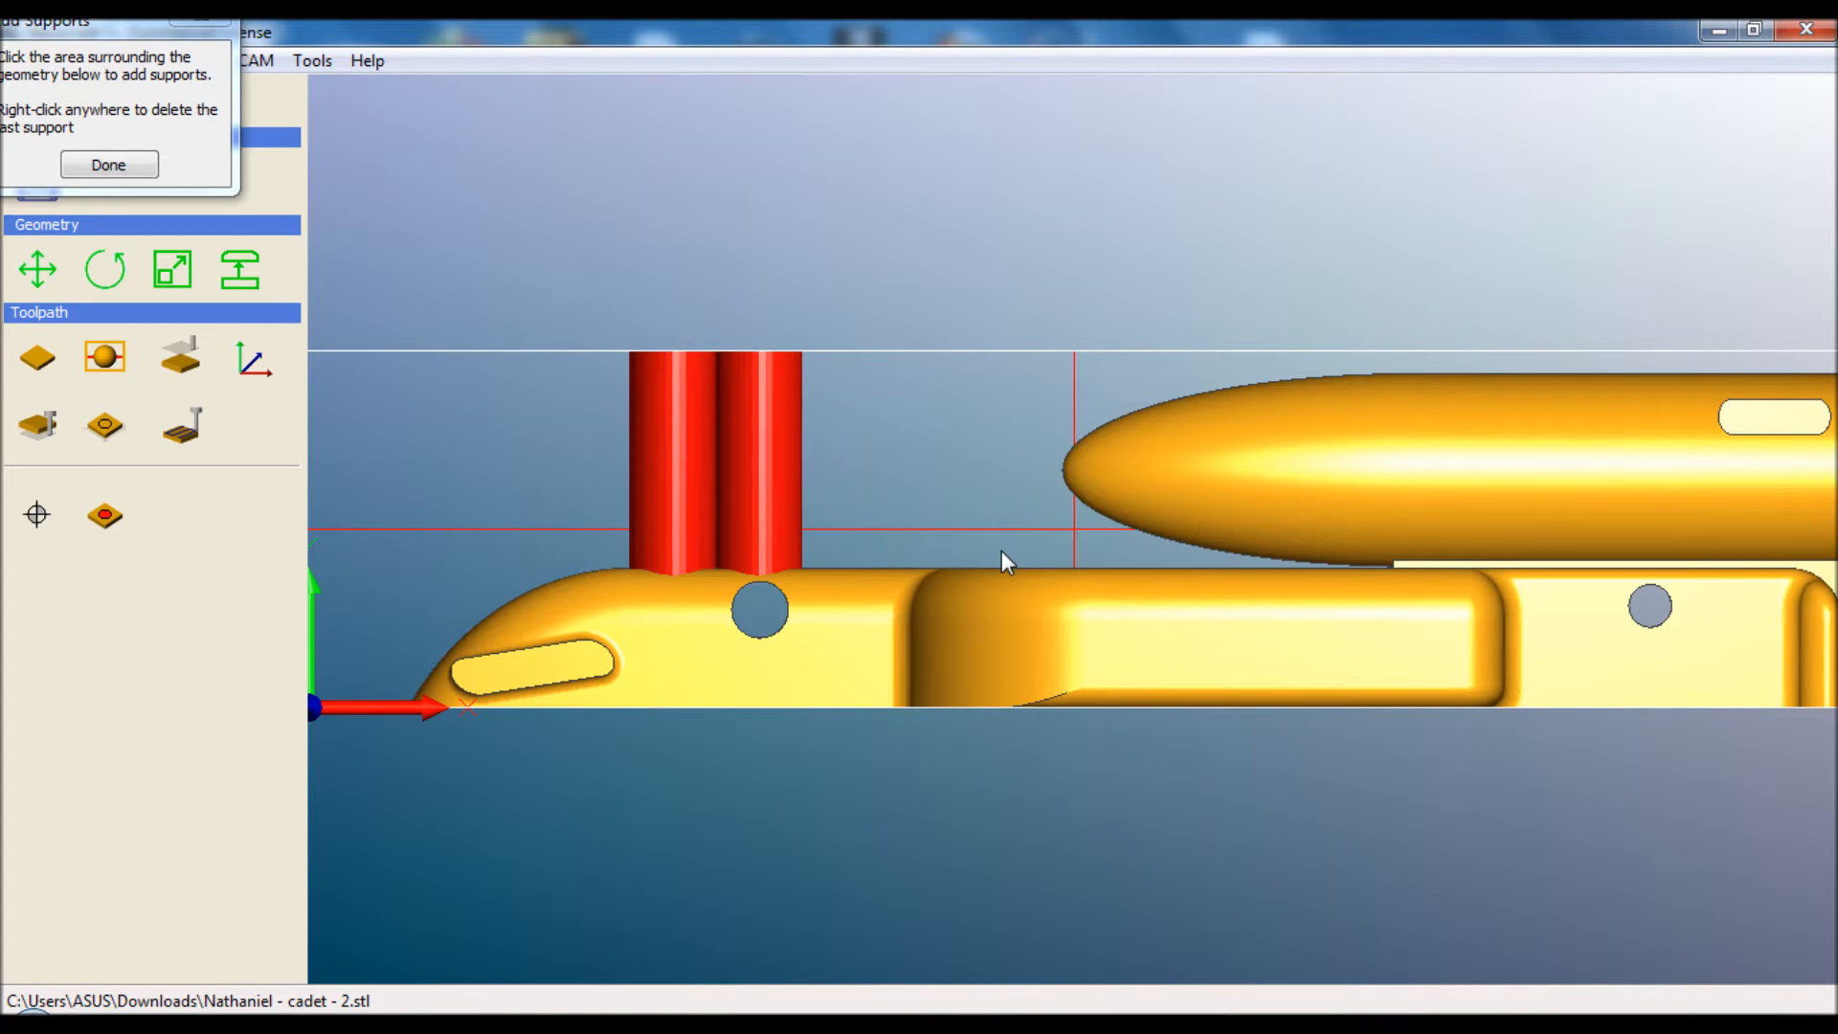
left_click(107, 165)
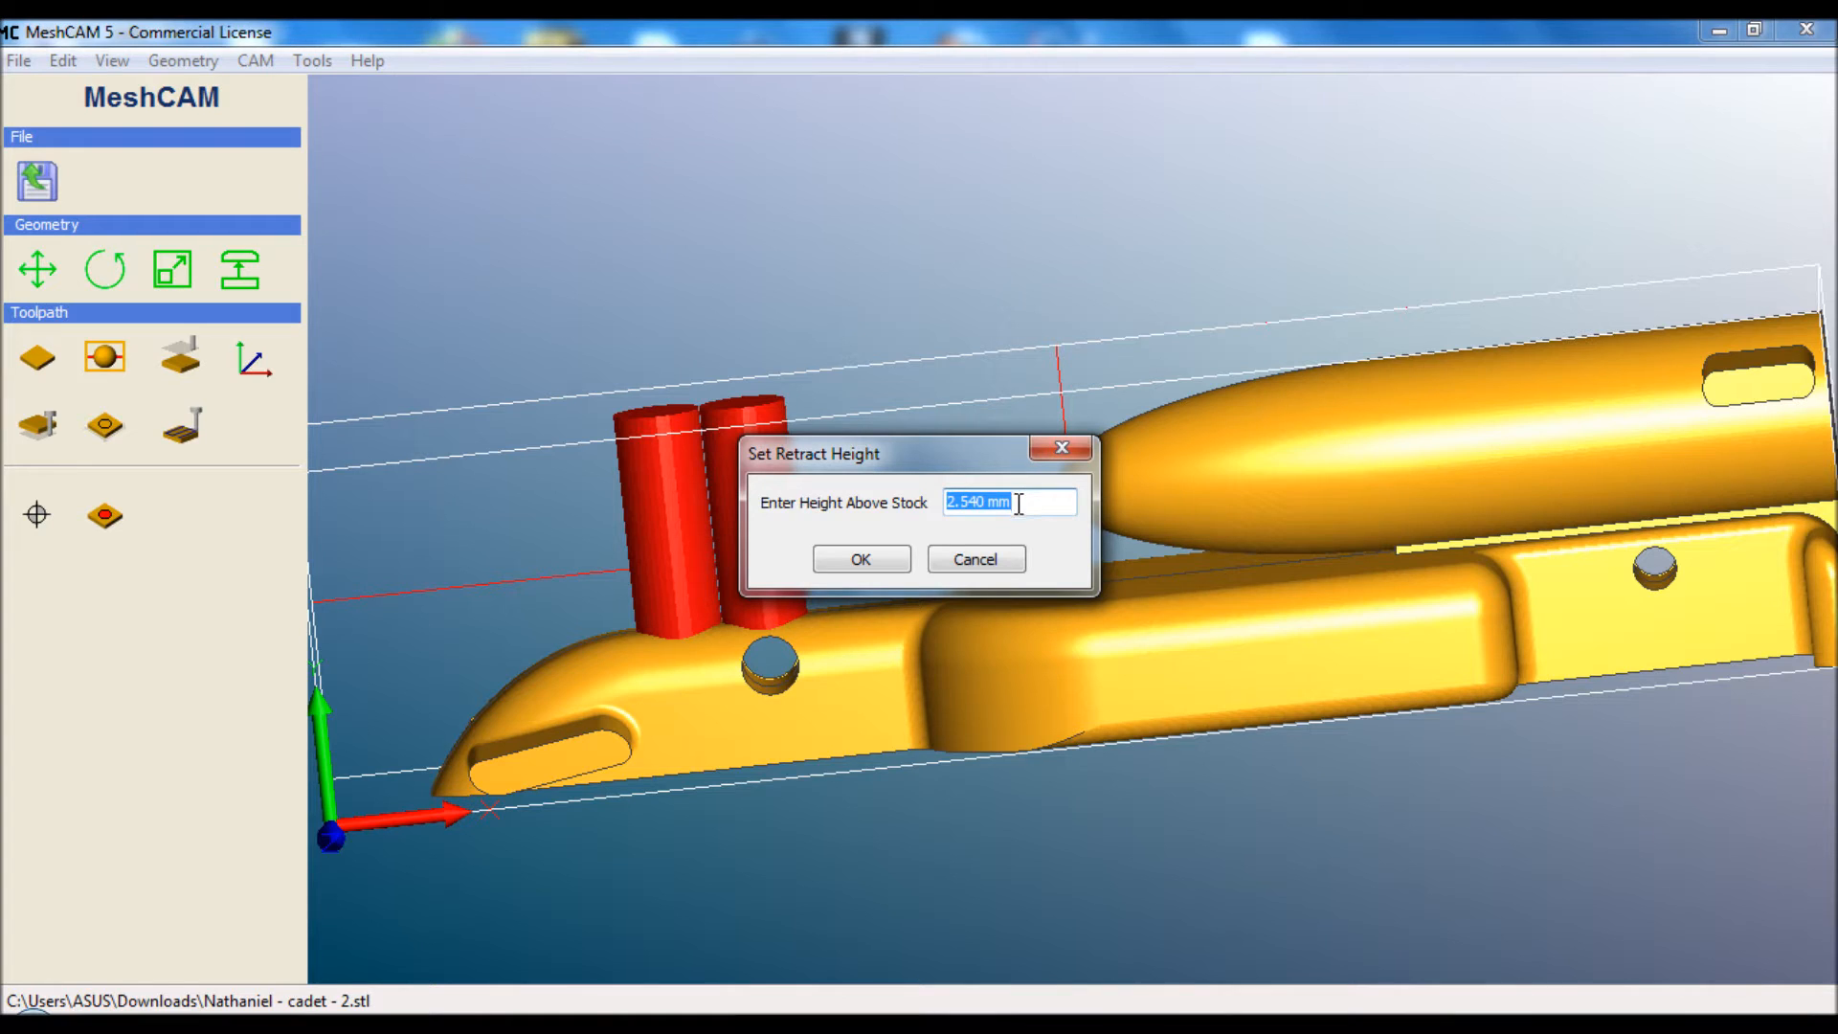
mouse_move(881, 569)
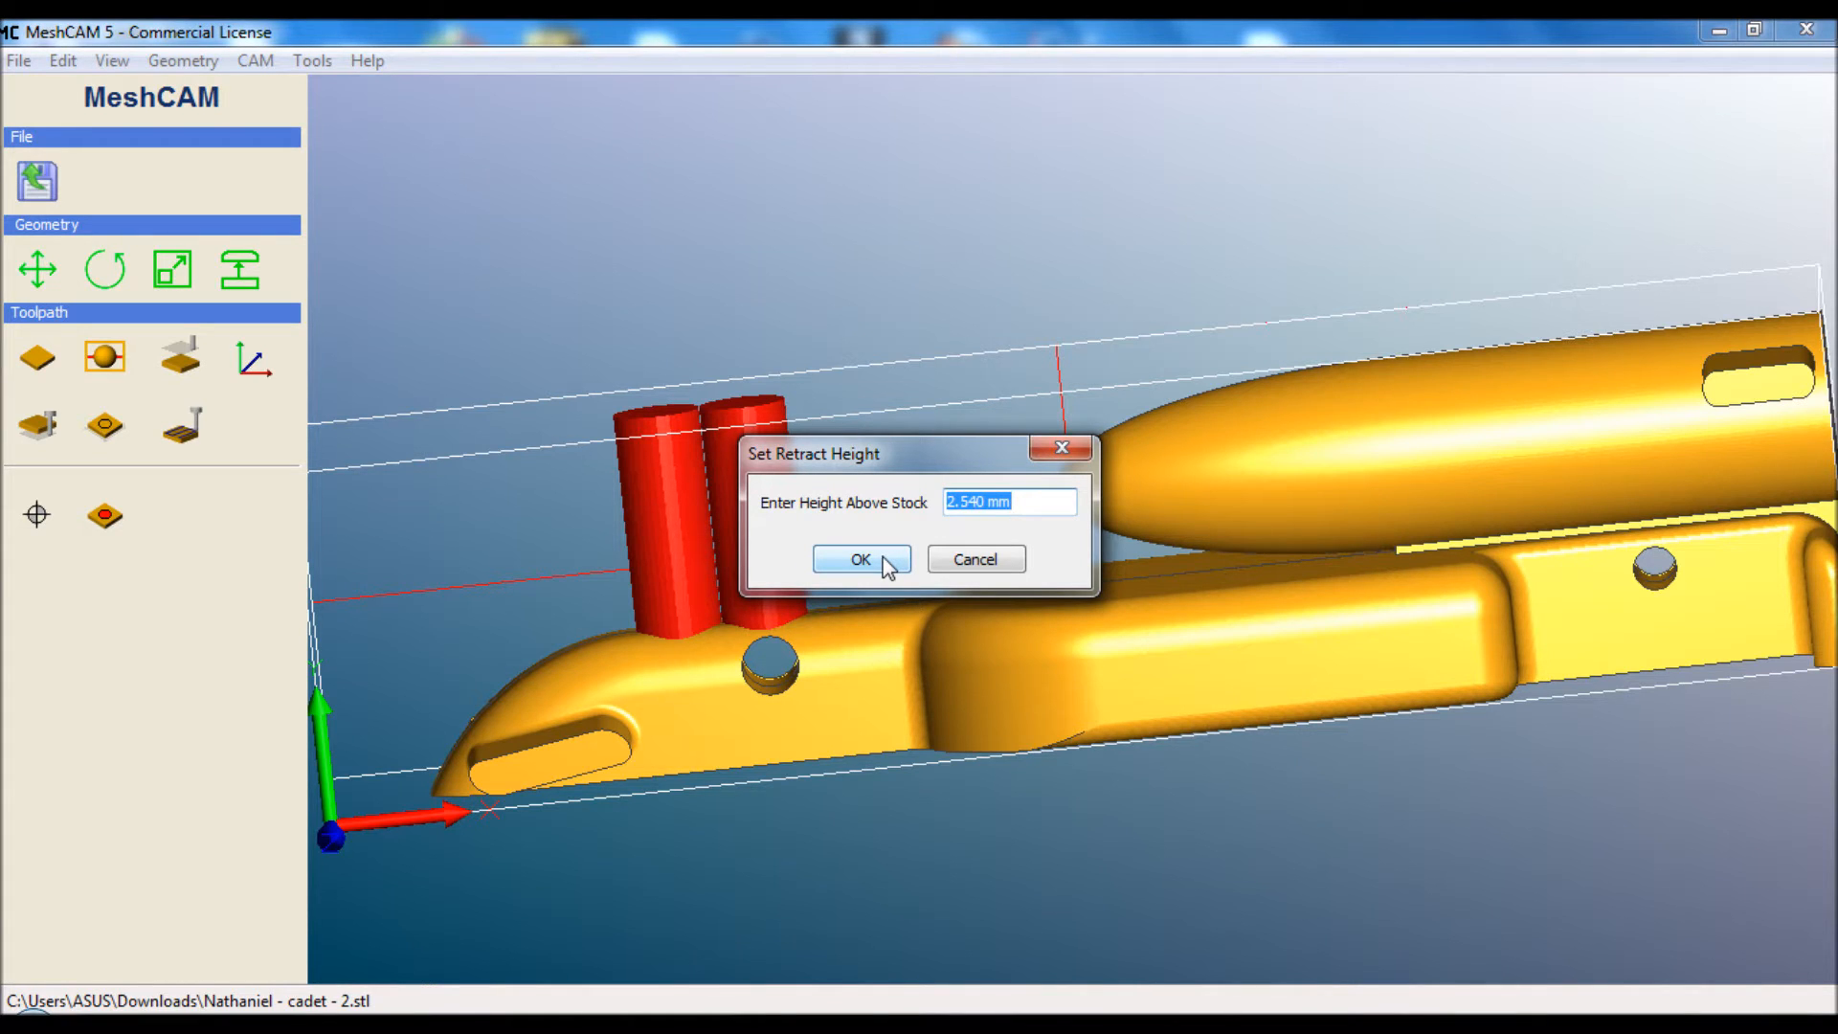
left_click(860, 557)
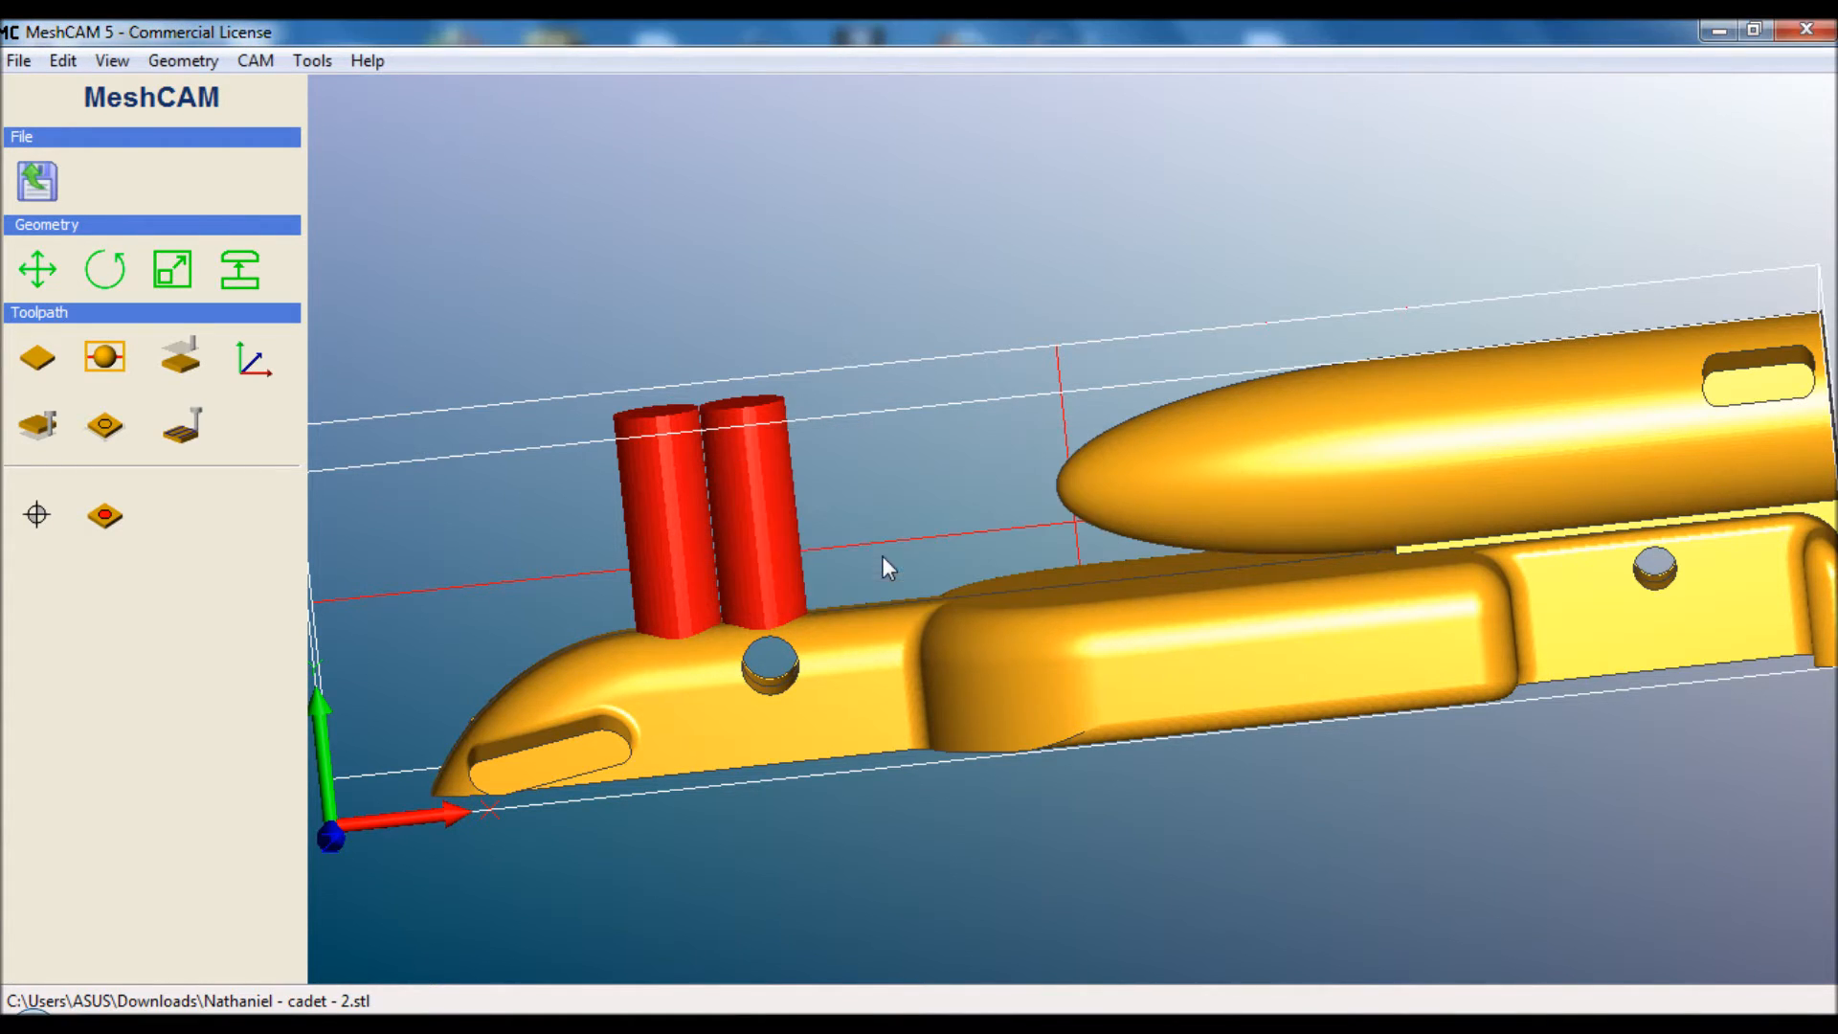
left_click(255, 358)
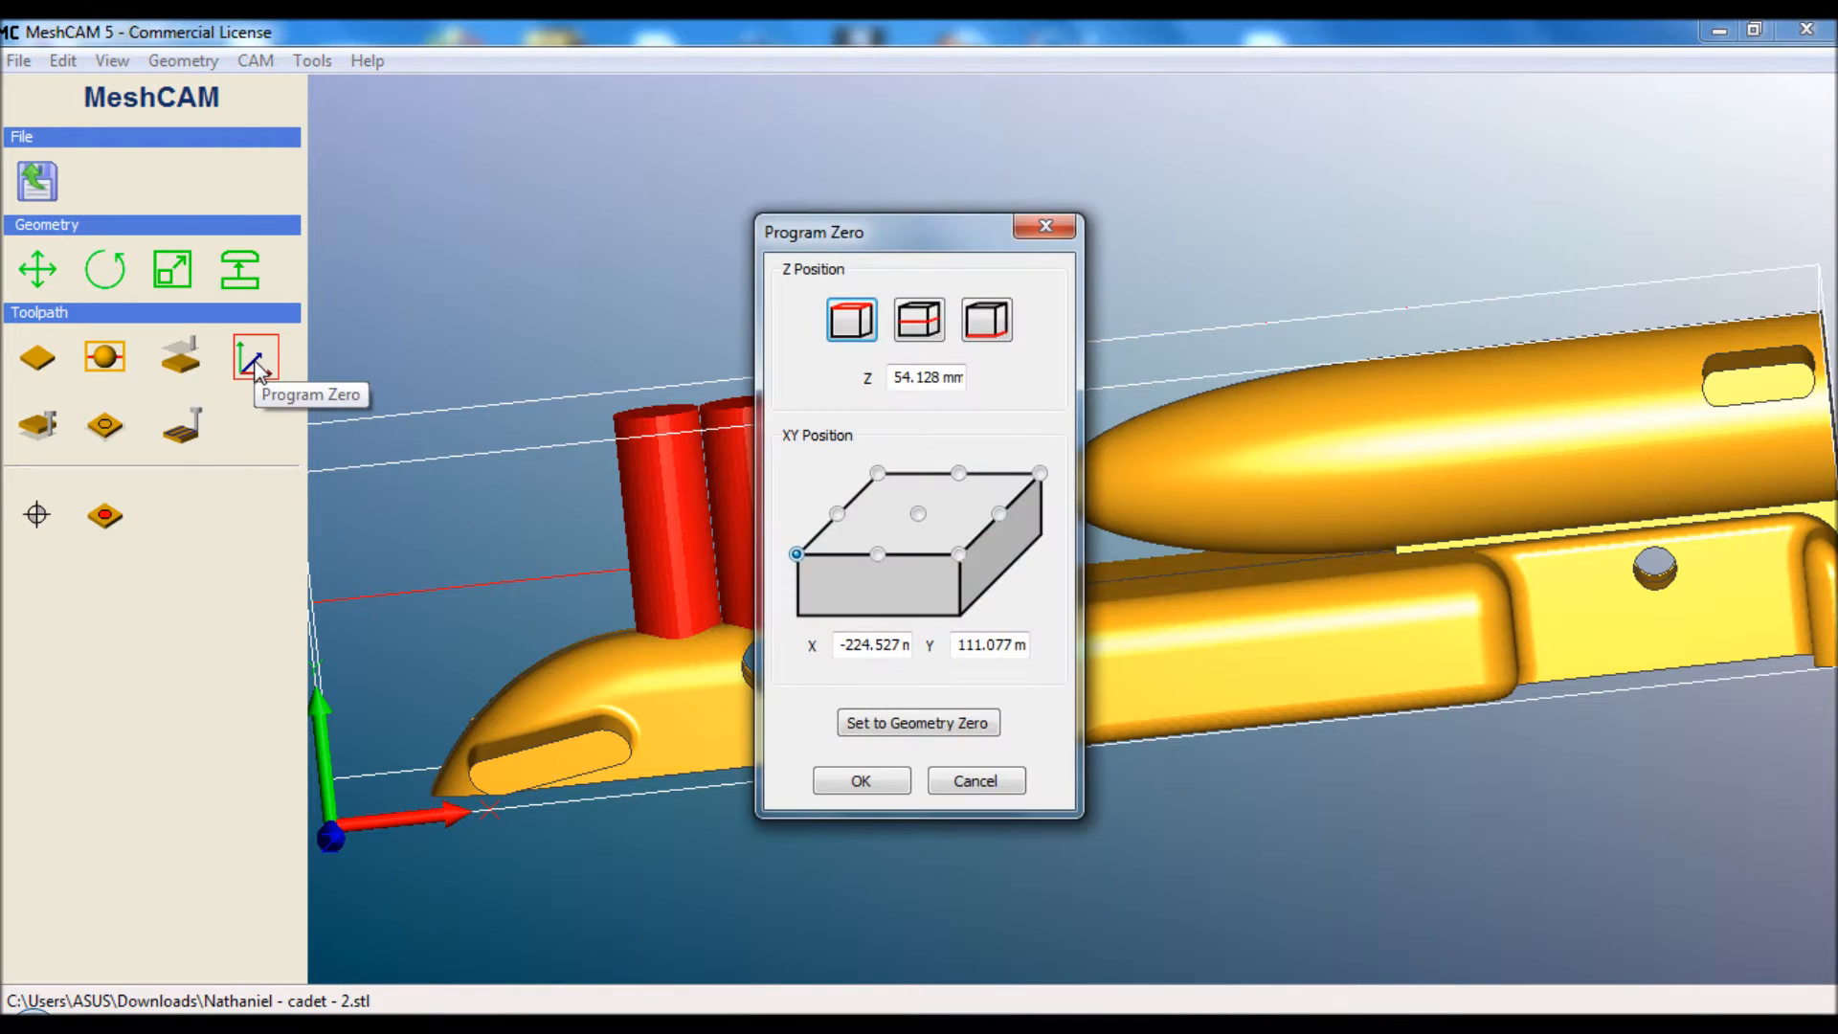
mouse_move(620, 387)
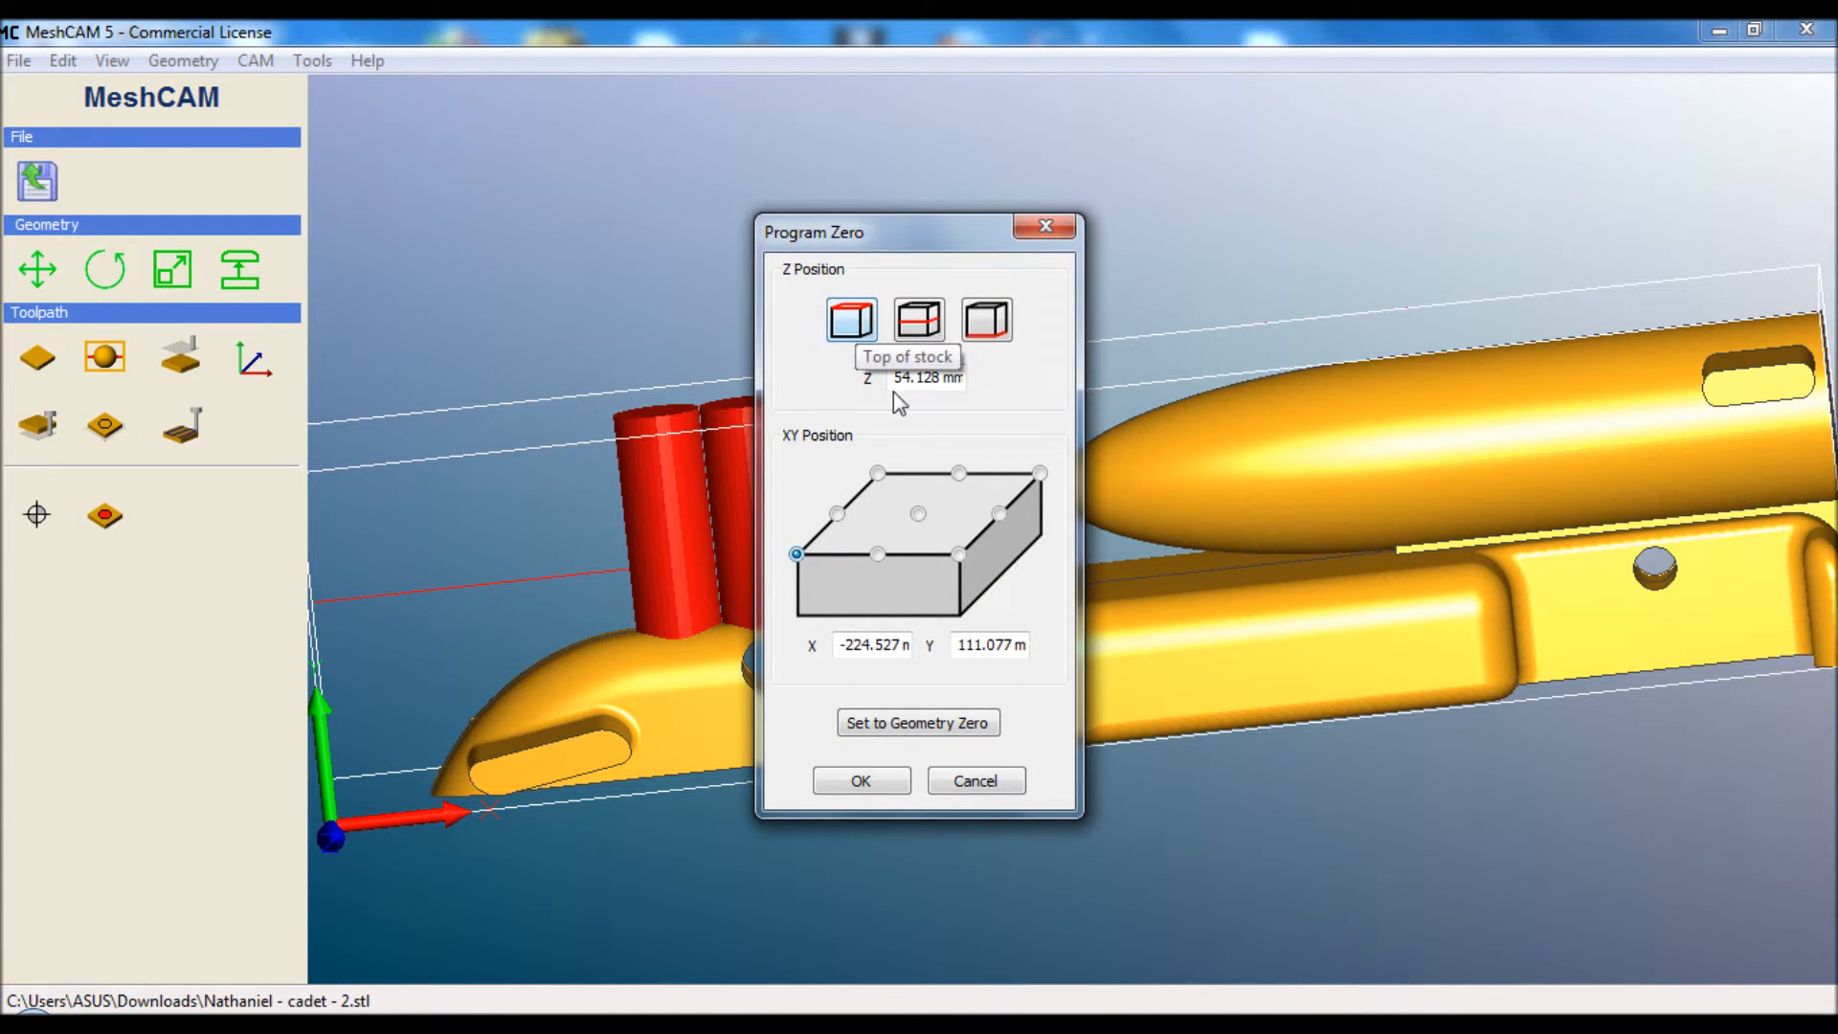
Set program zero at the top of stock on its front-right corner
left_click(959, 555)
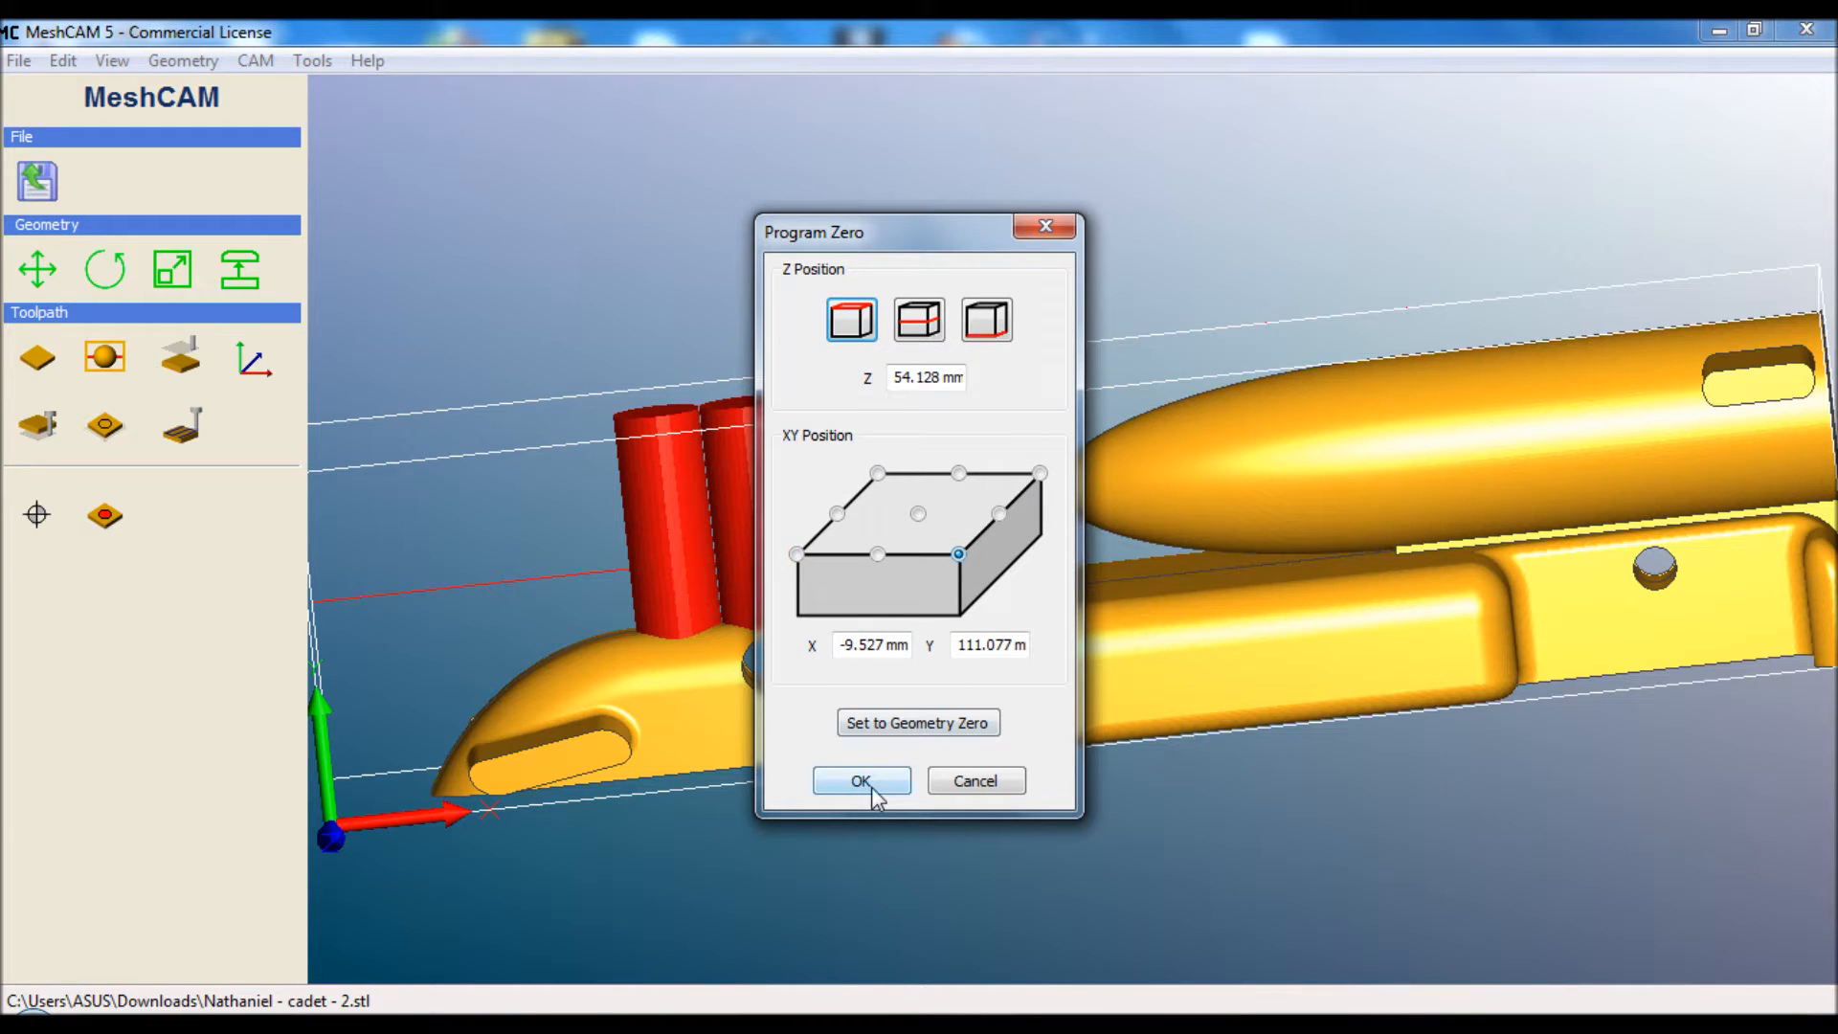
left_click(860, 779)
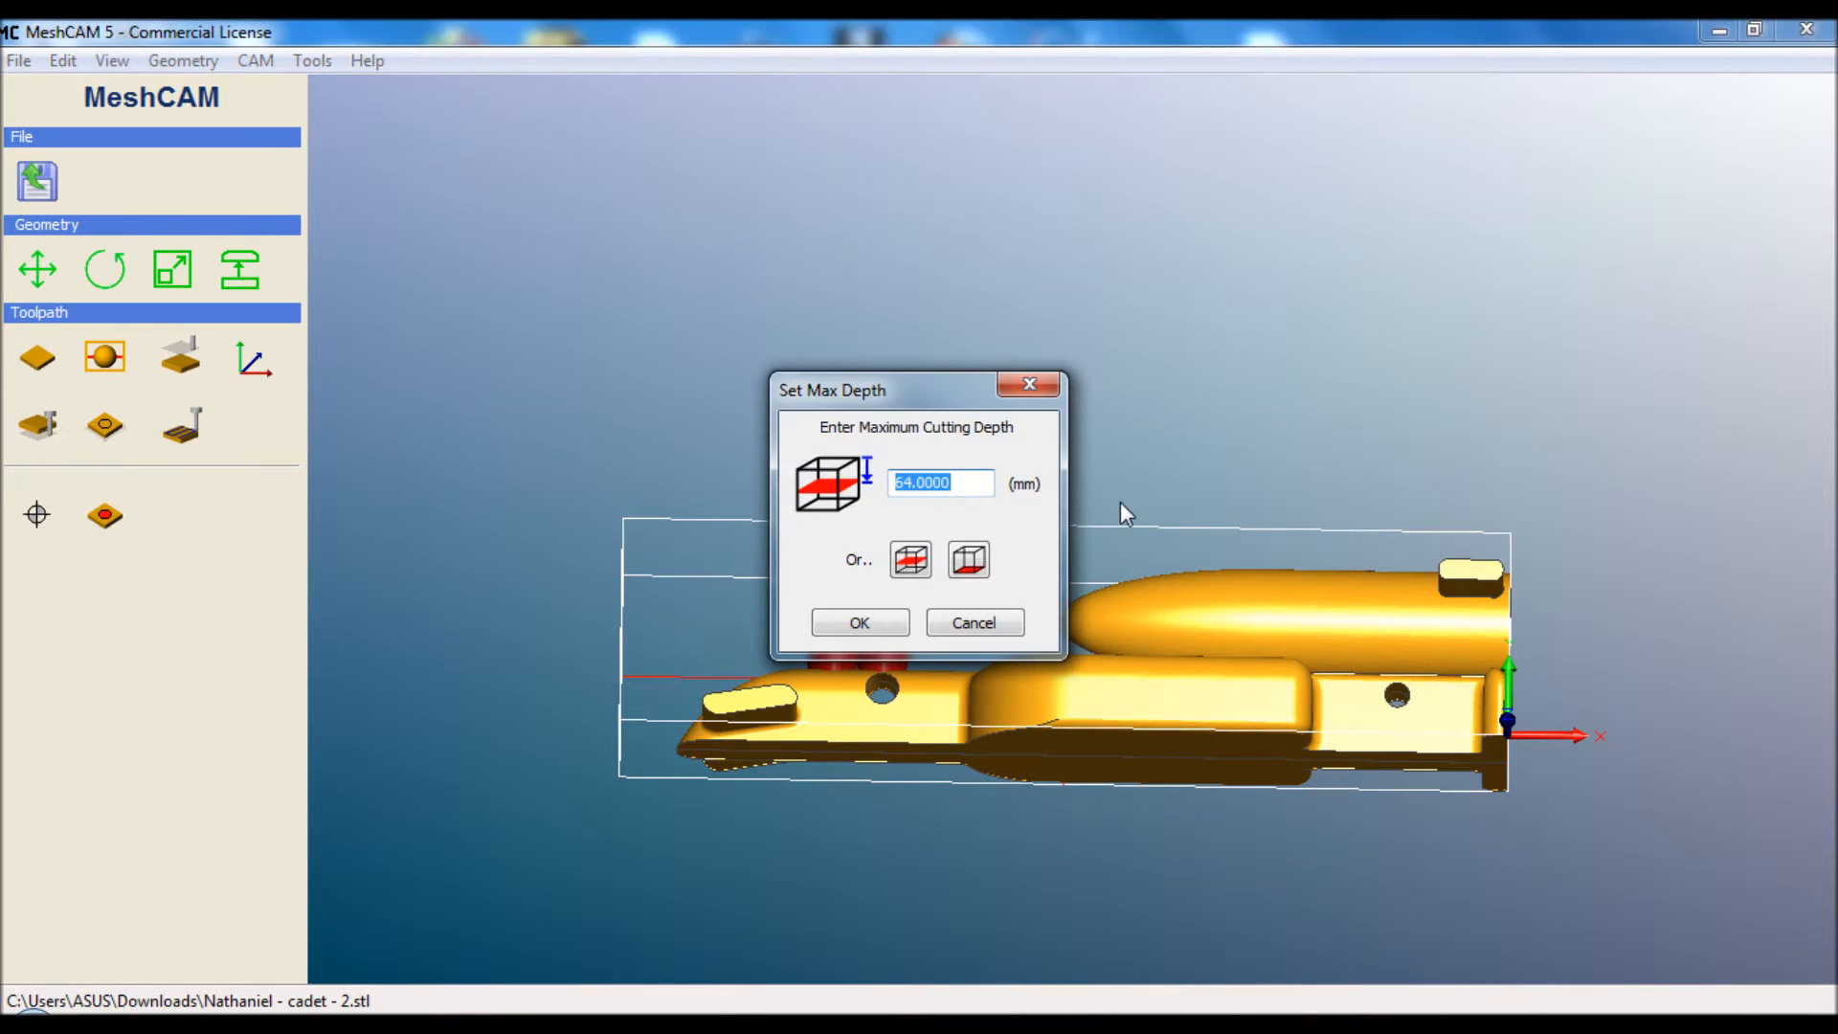
mouse_move(1133, 537)
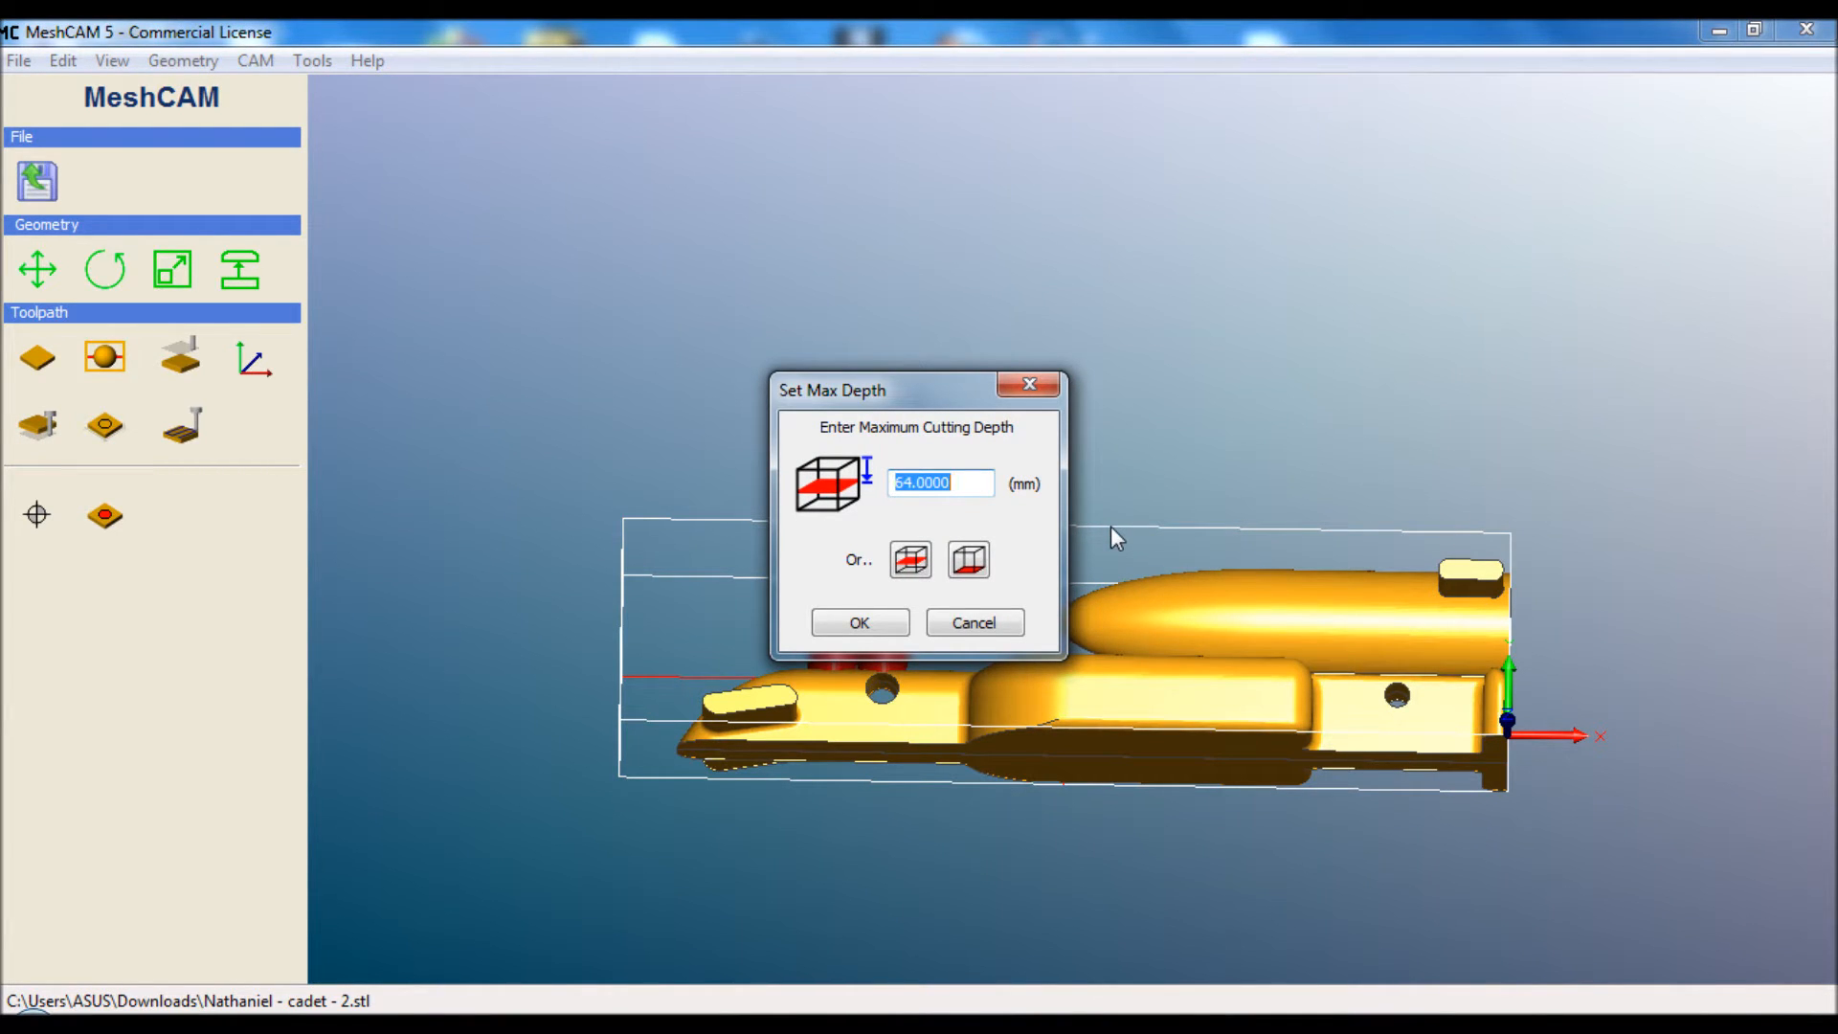
mouse_move(1065, 549)
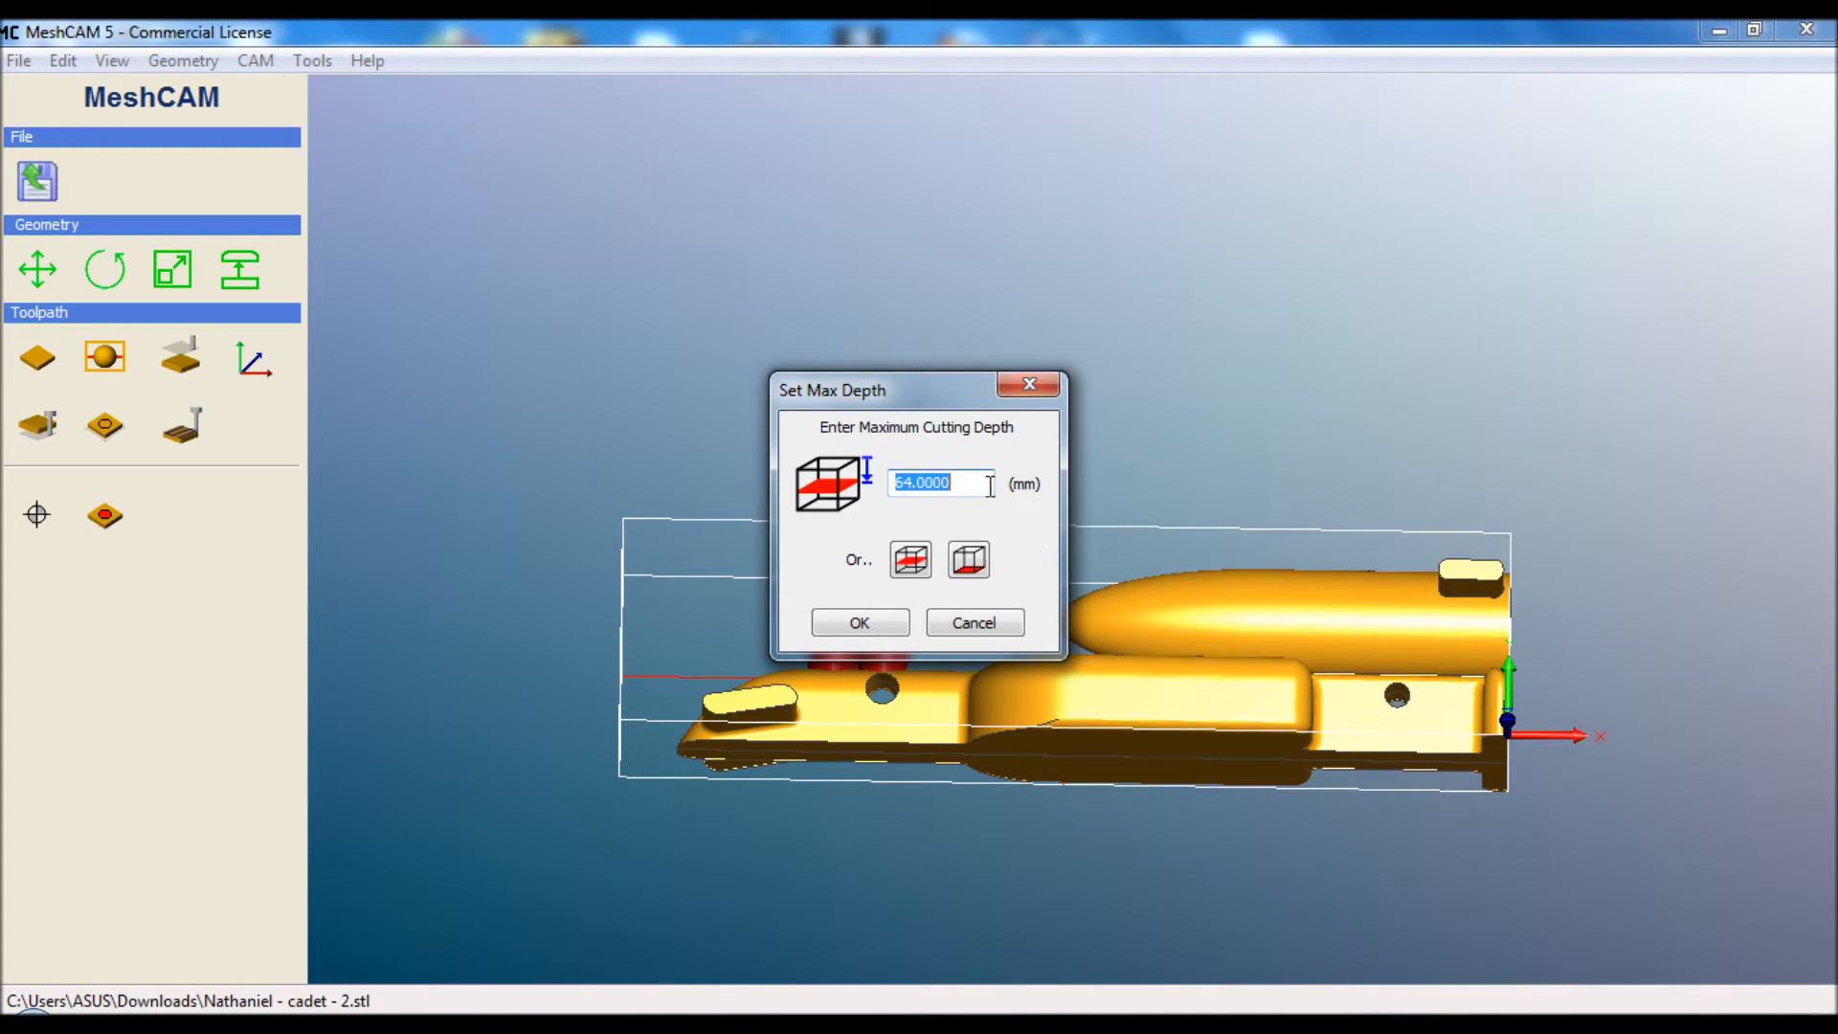
Set the maximum cutting depth to 3 mm
type("3")
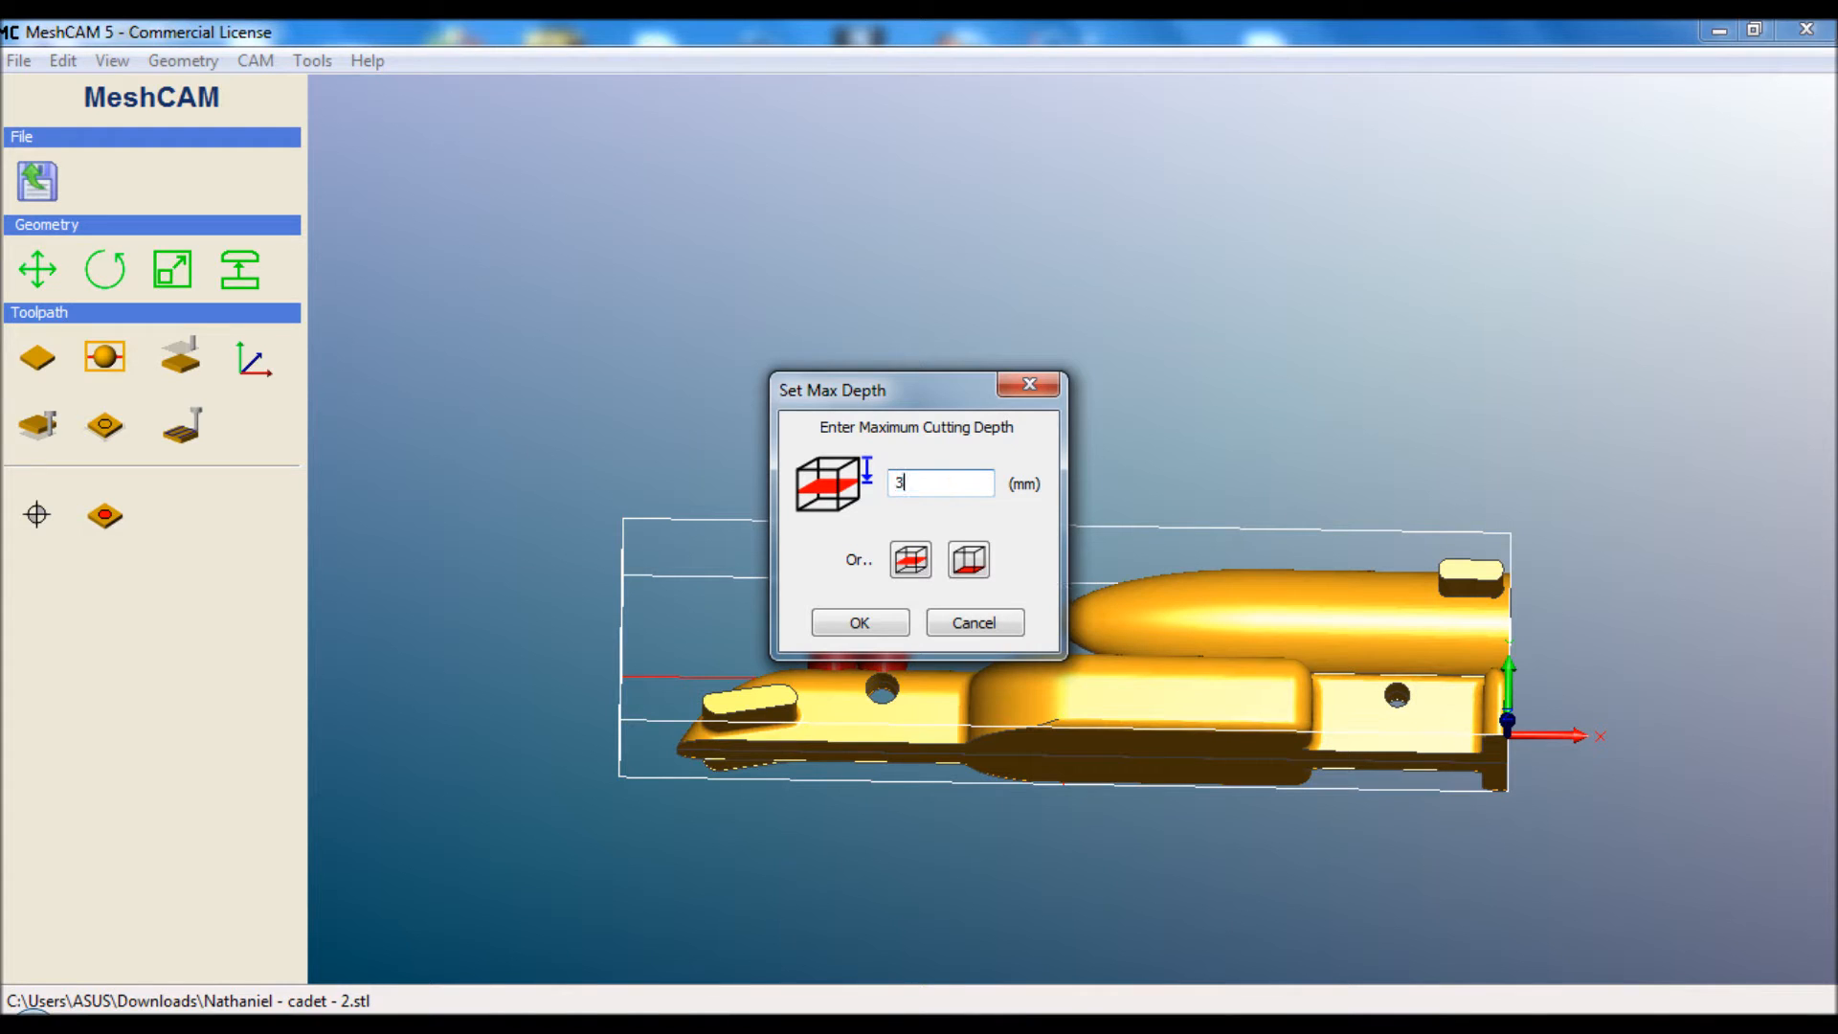
left_click(858, 620)
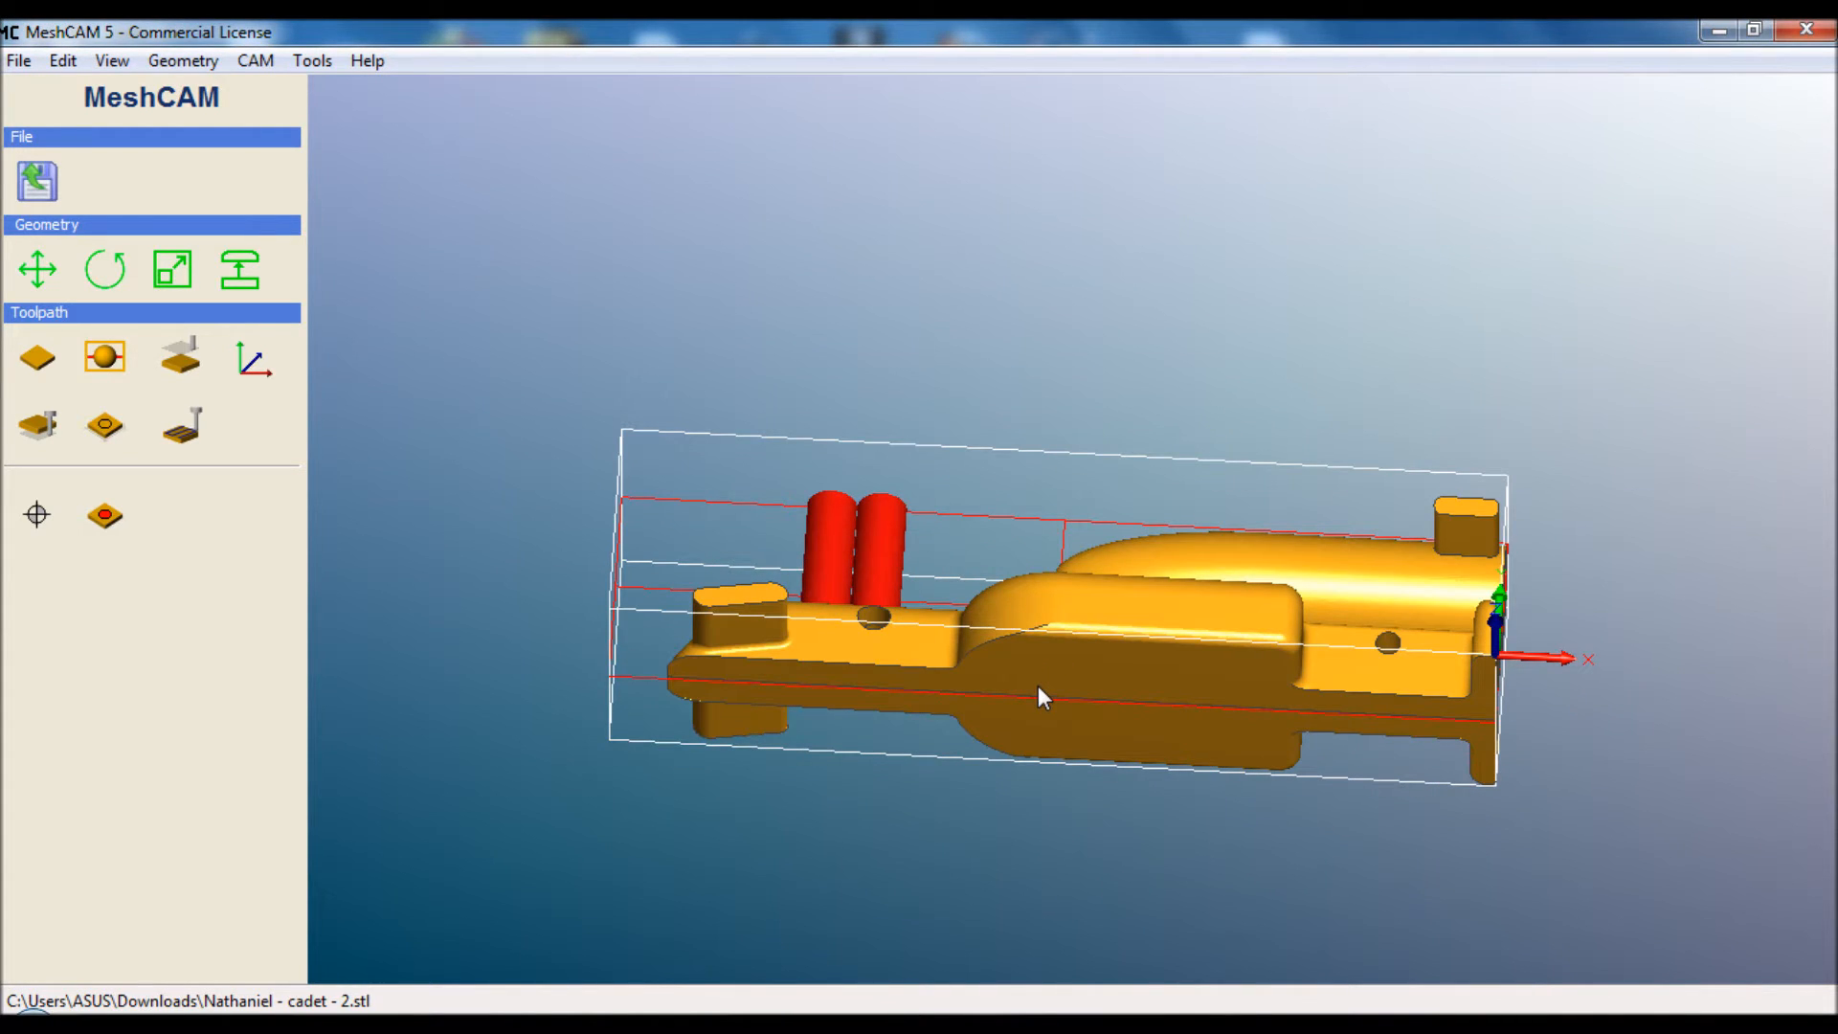
mouse_move(348, 483)
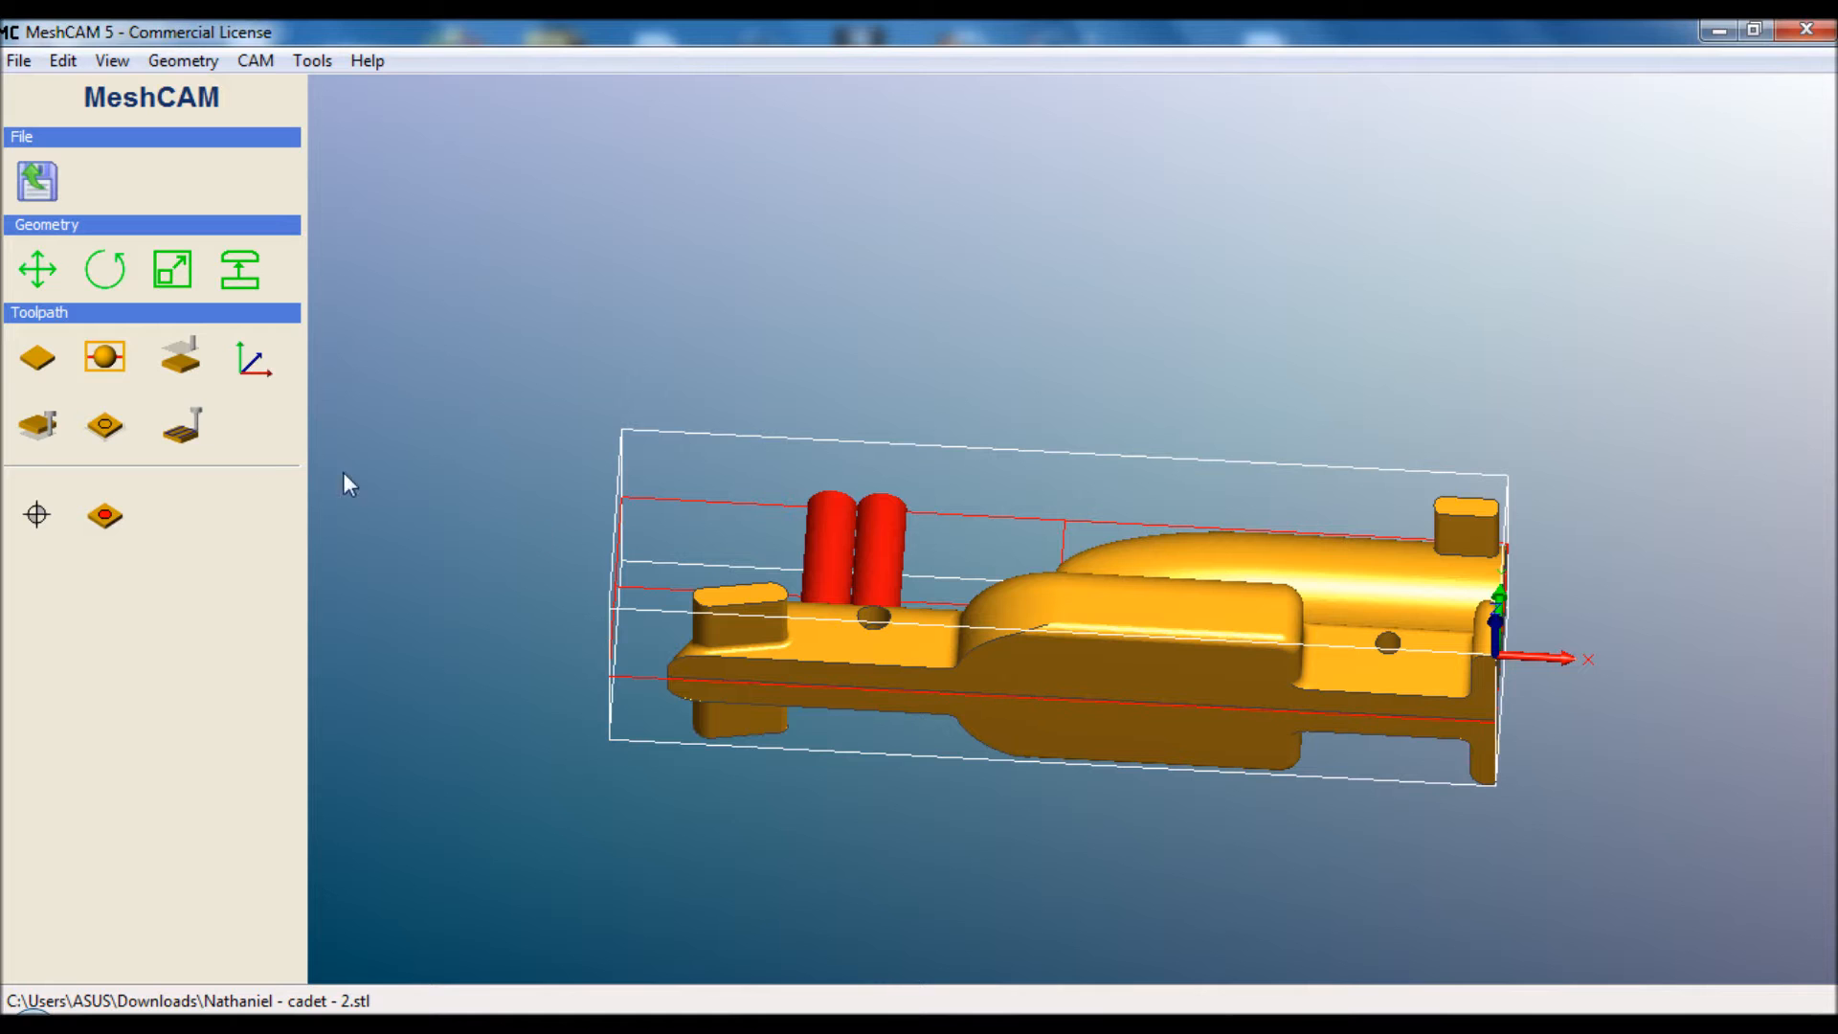
left_click(103, 425)
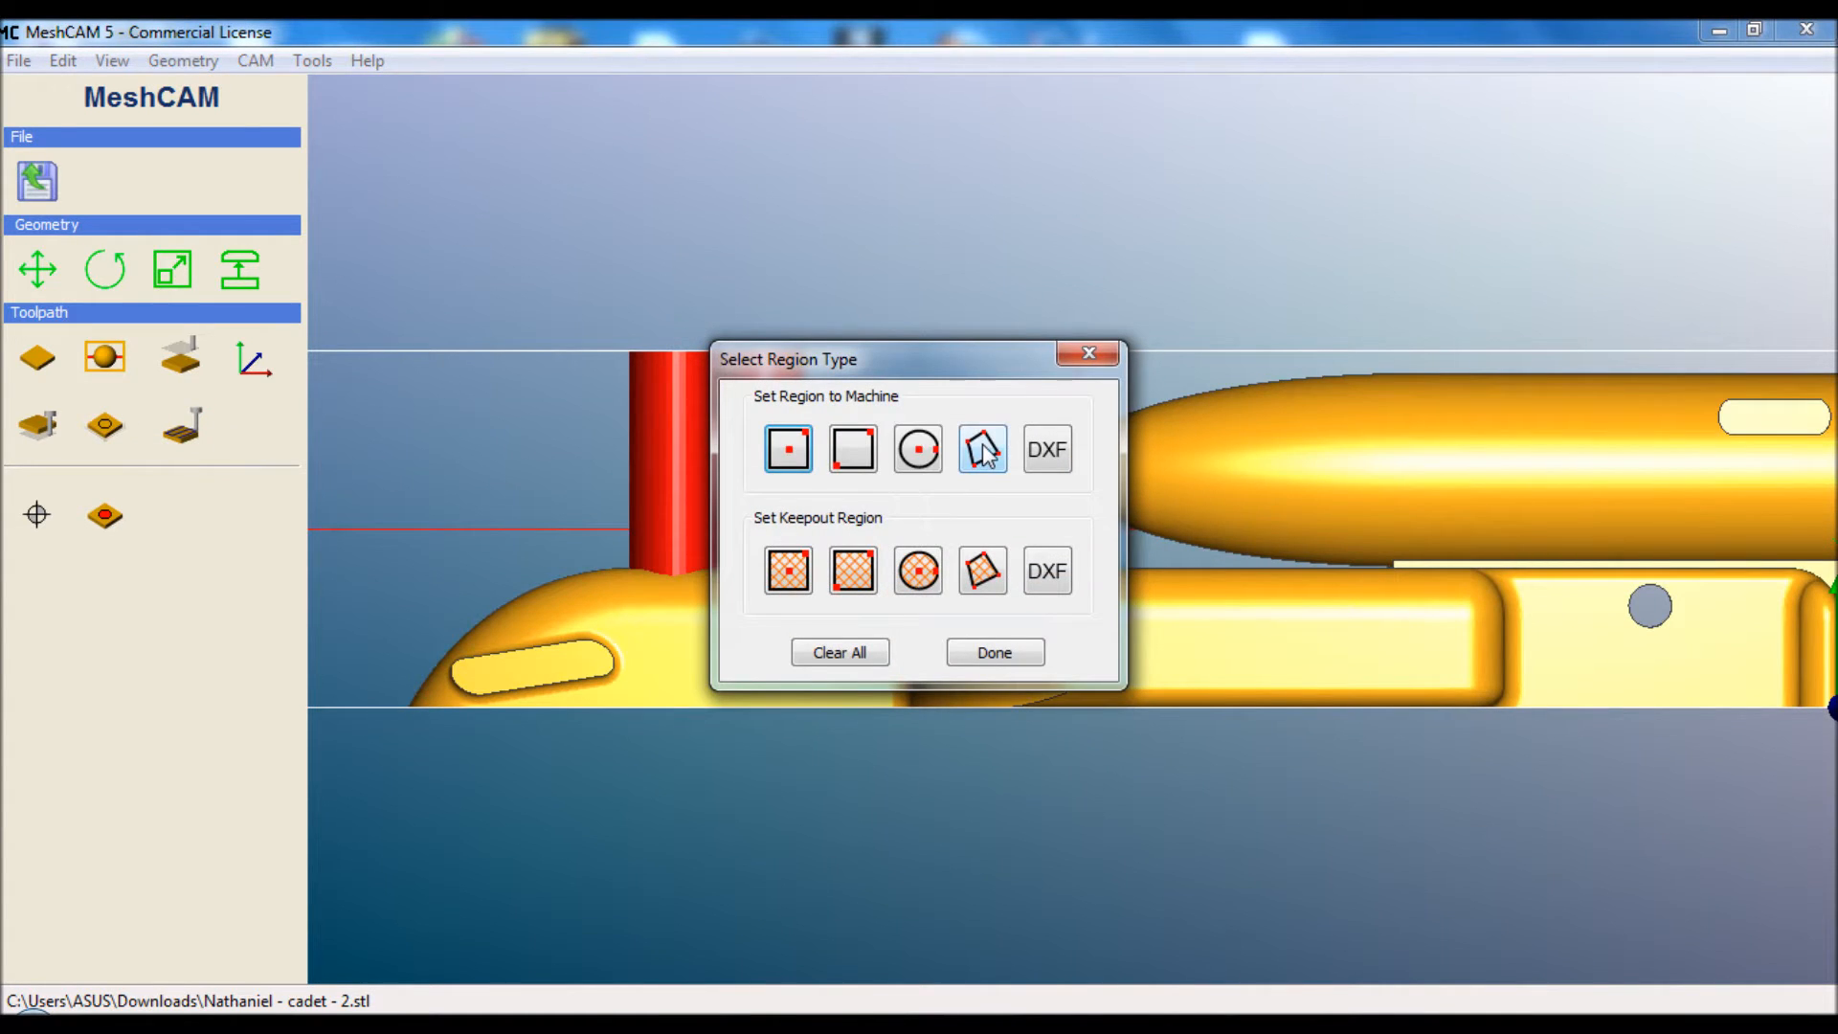
Trace a polygon machining region around the car's side profile and confirm it
left_click(981, 448)
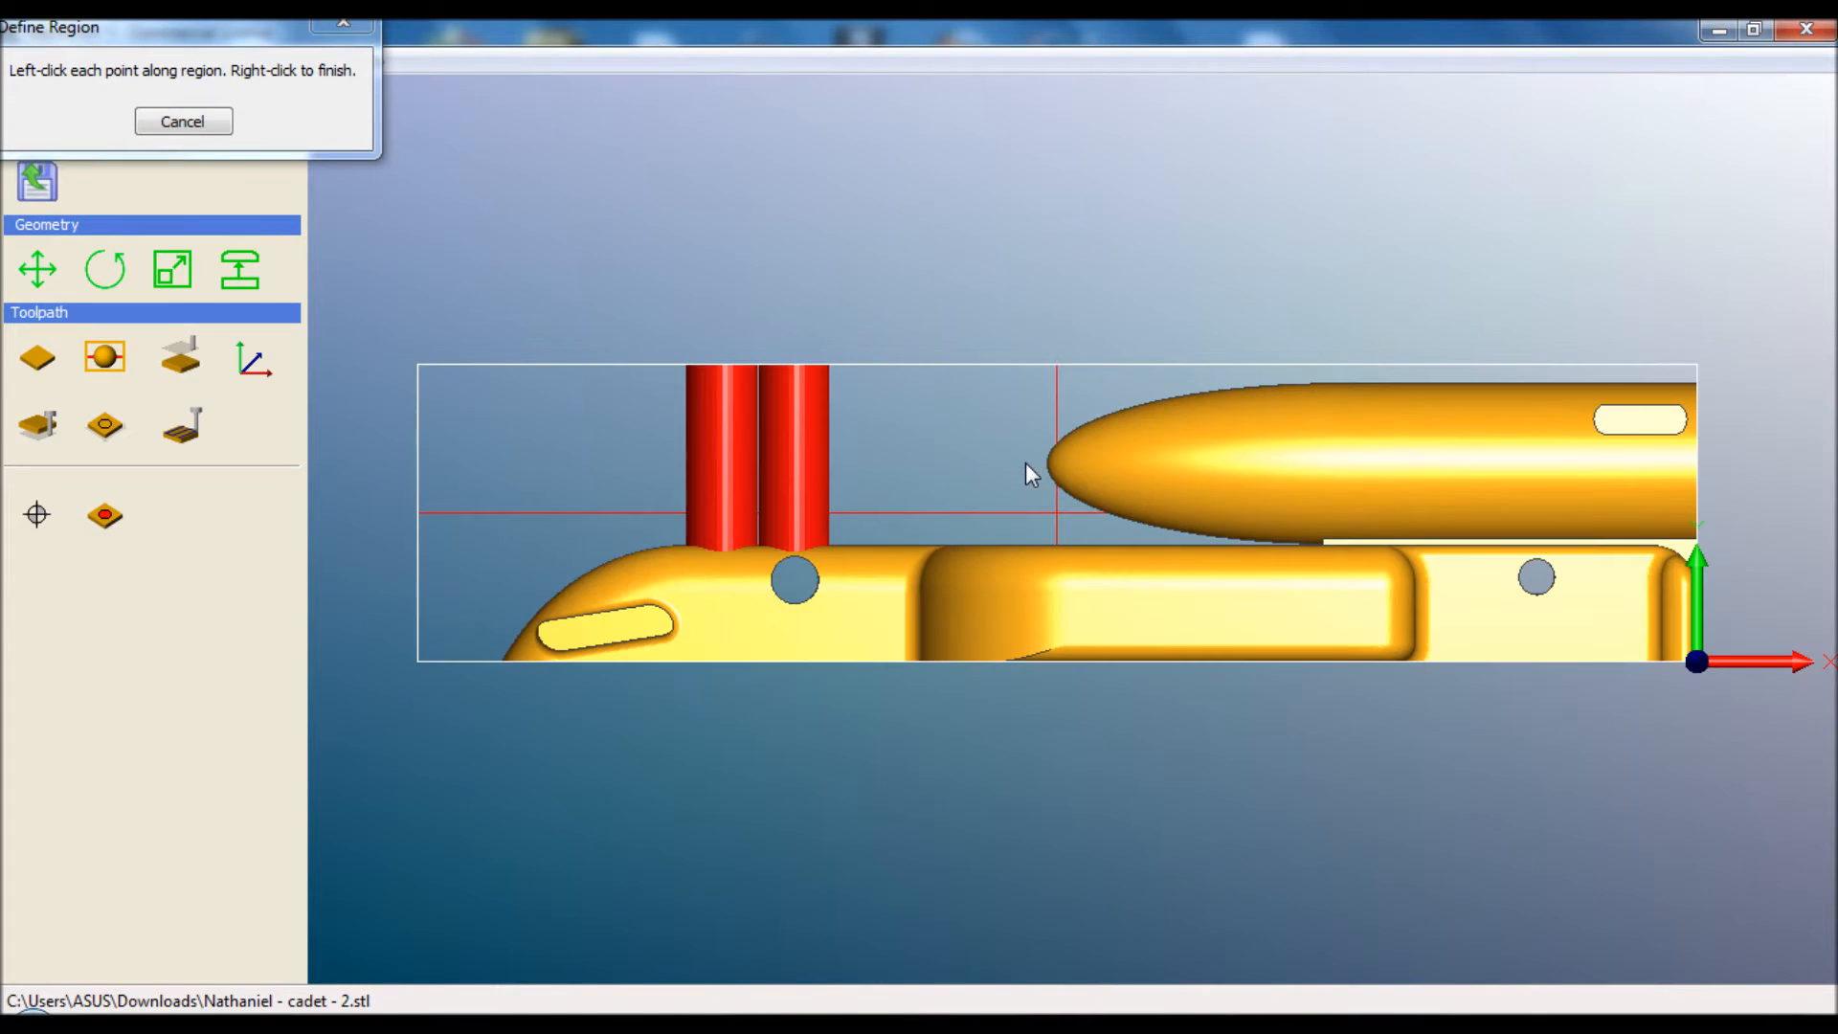
mouse_move(487, 546)
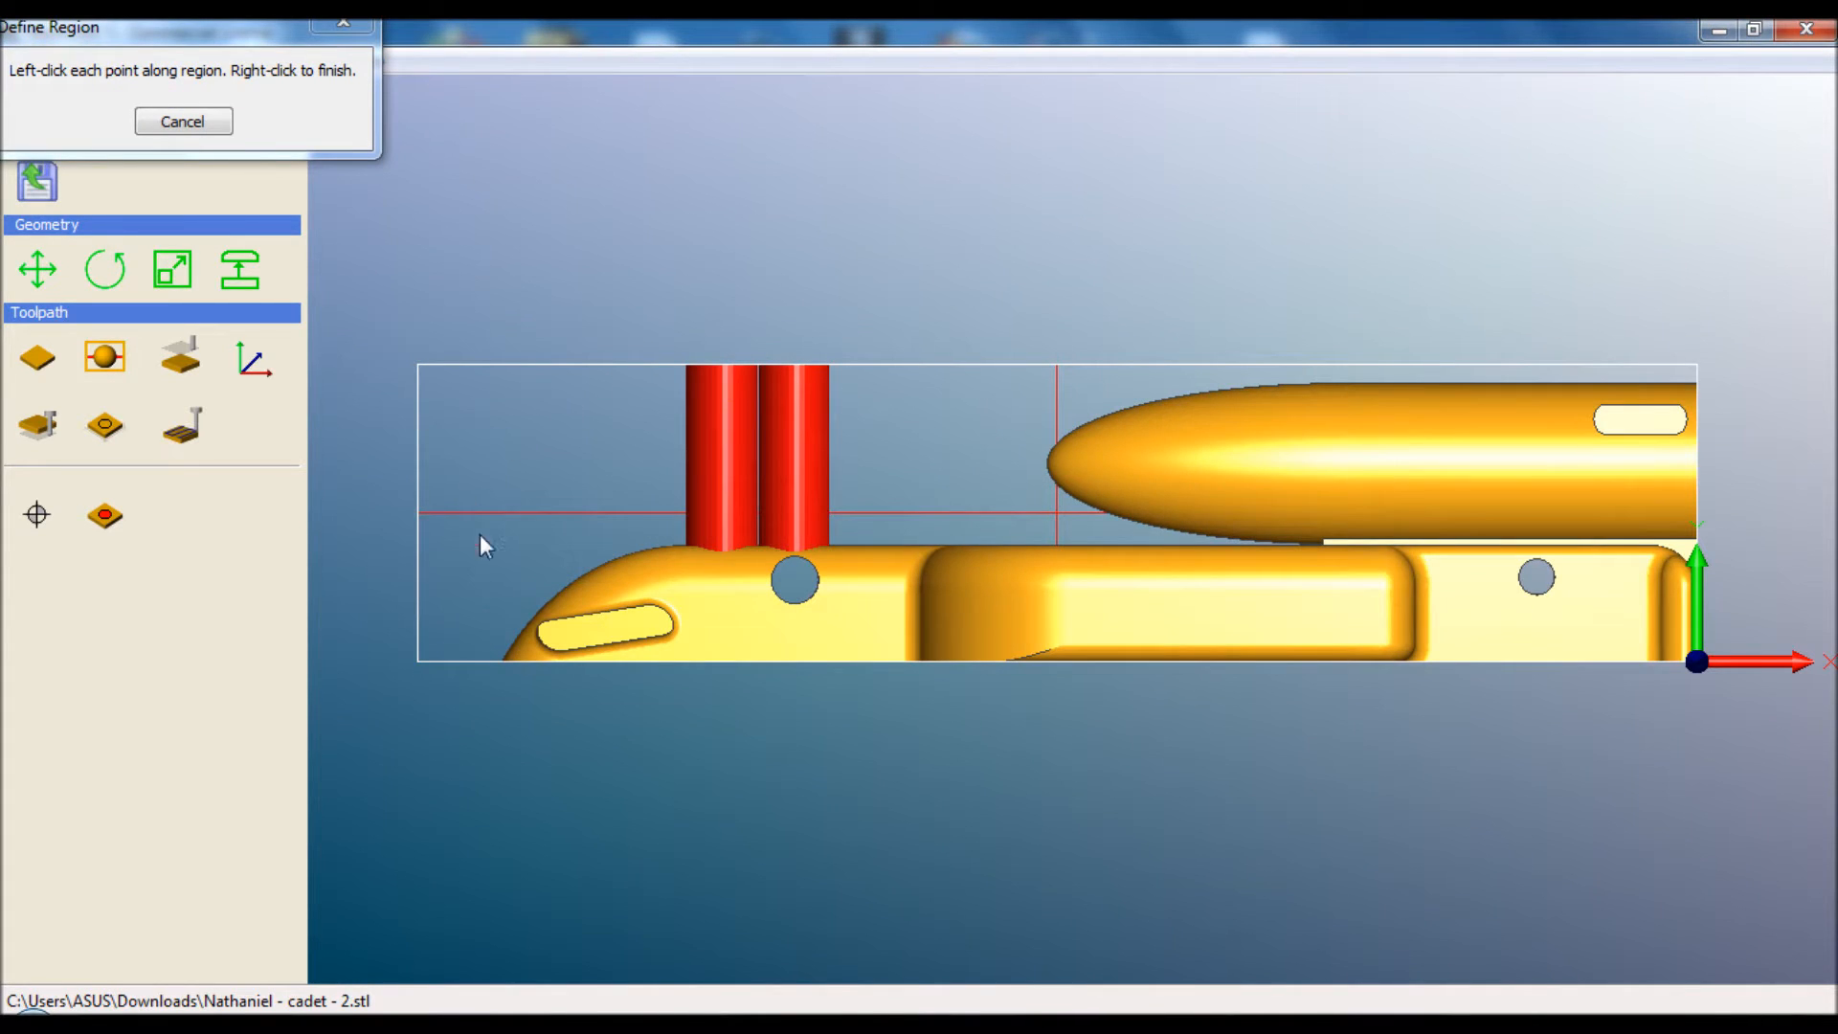
mouse_move(932, 458)
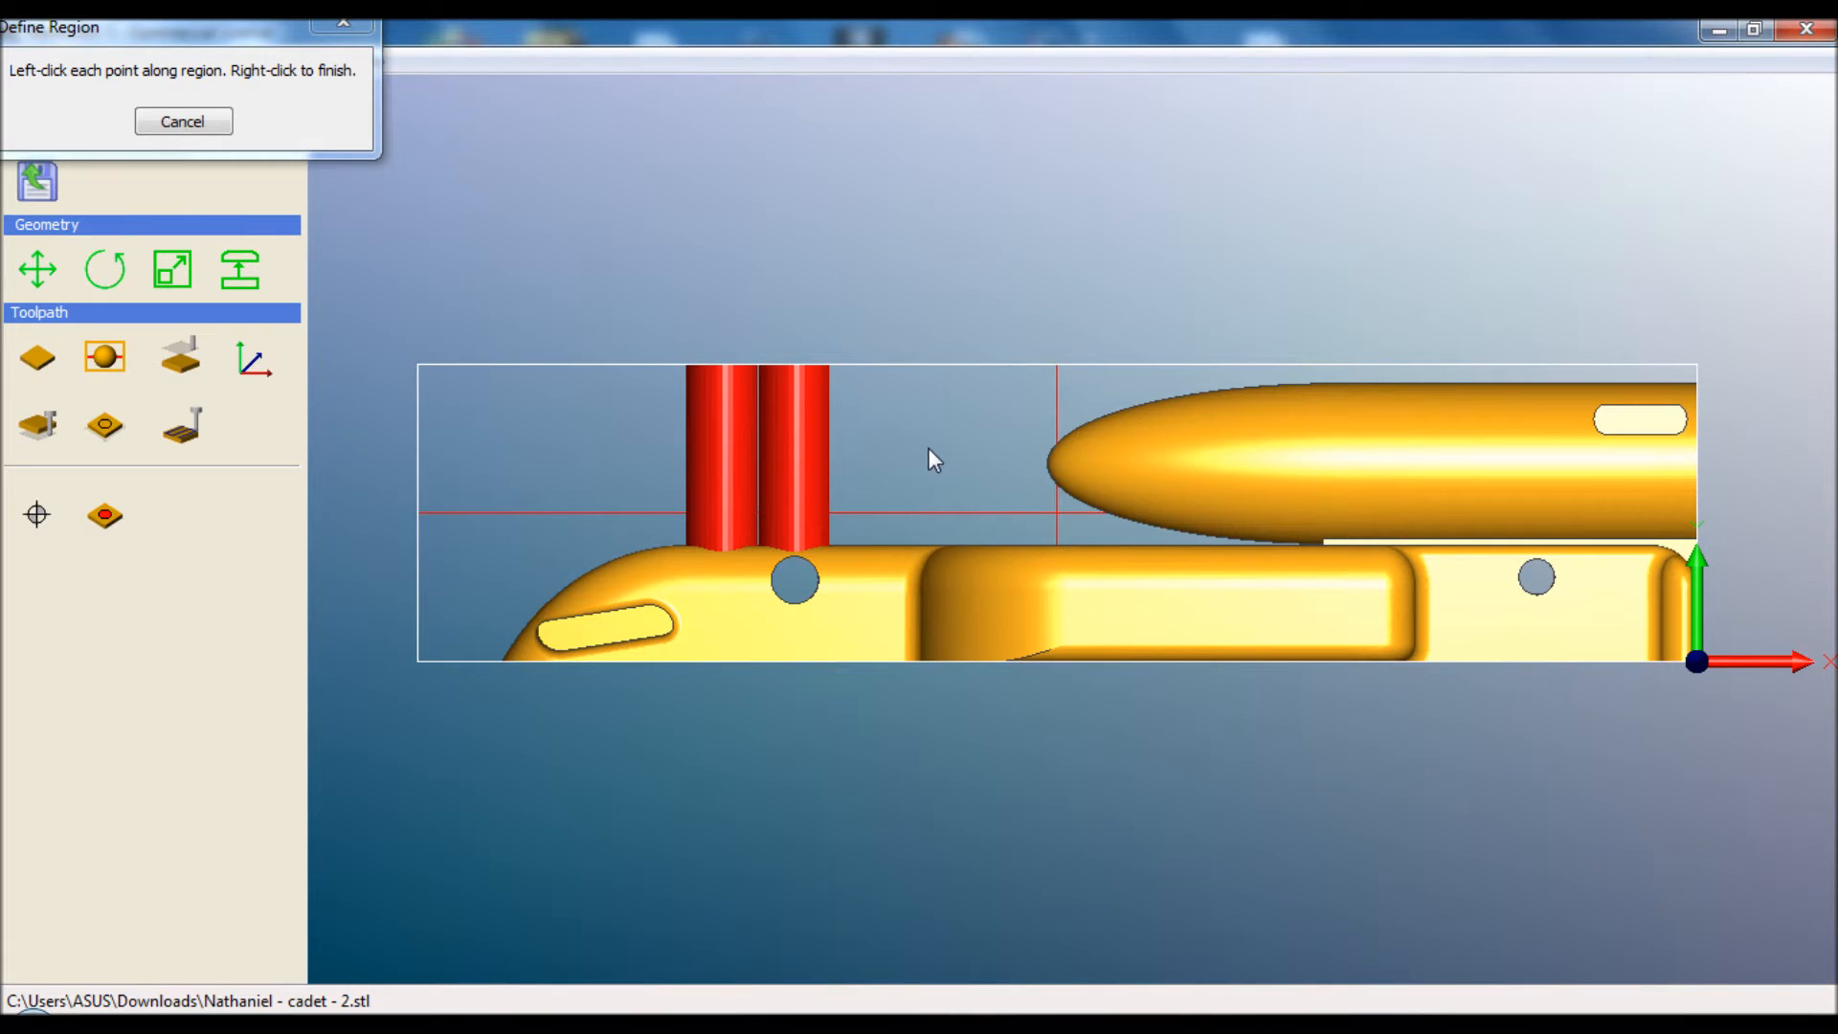
mouse_move(1712, 365)
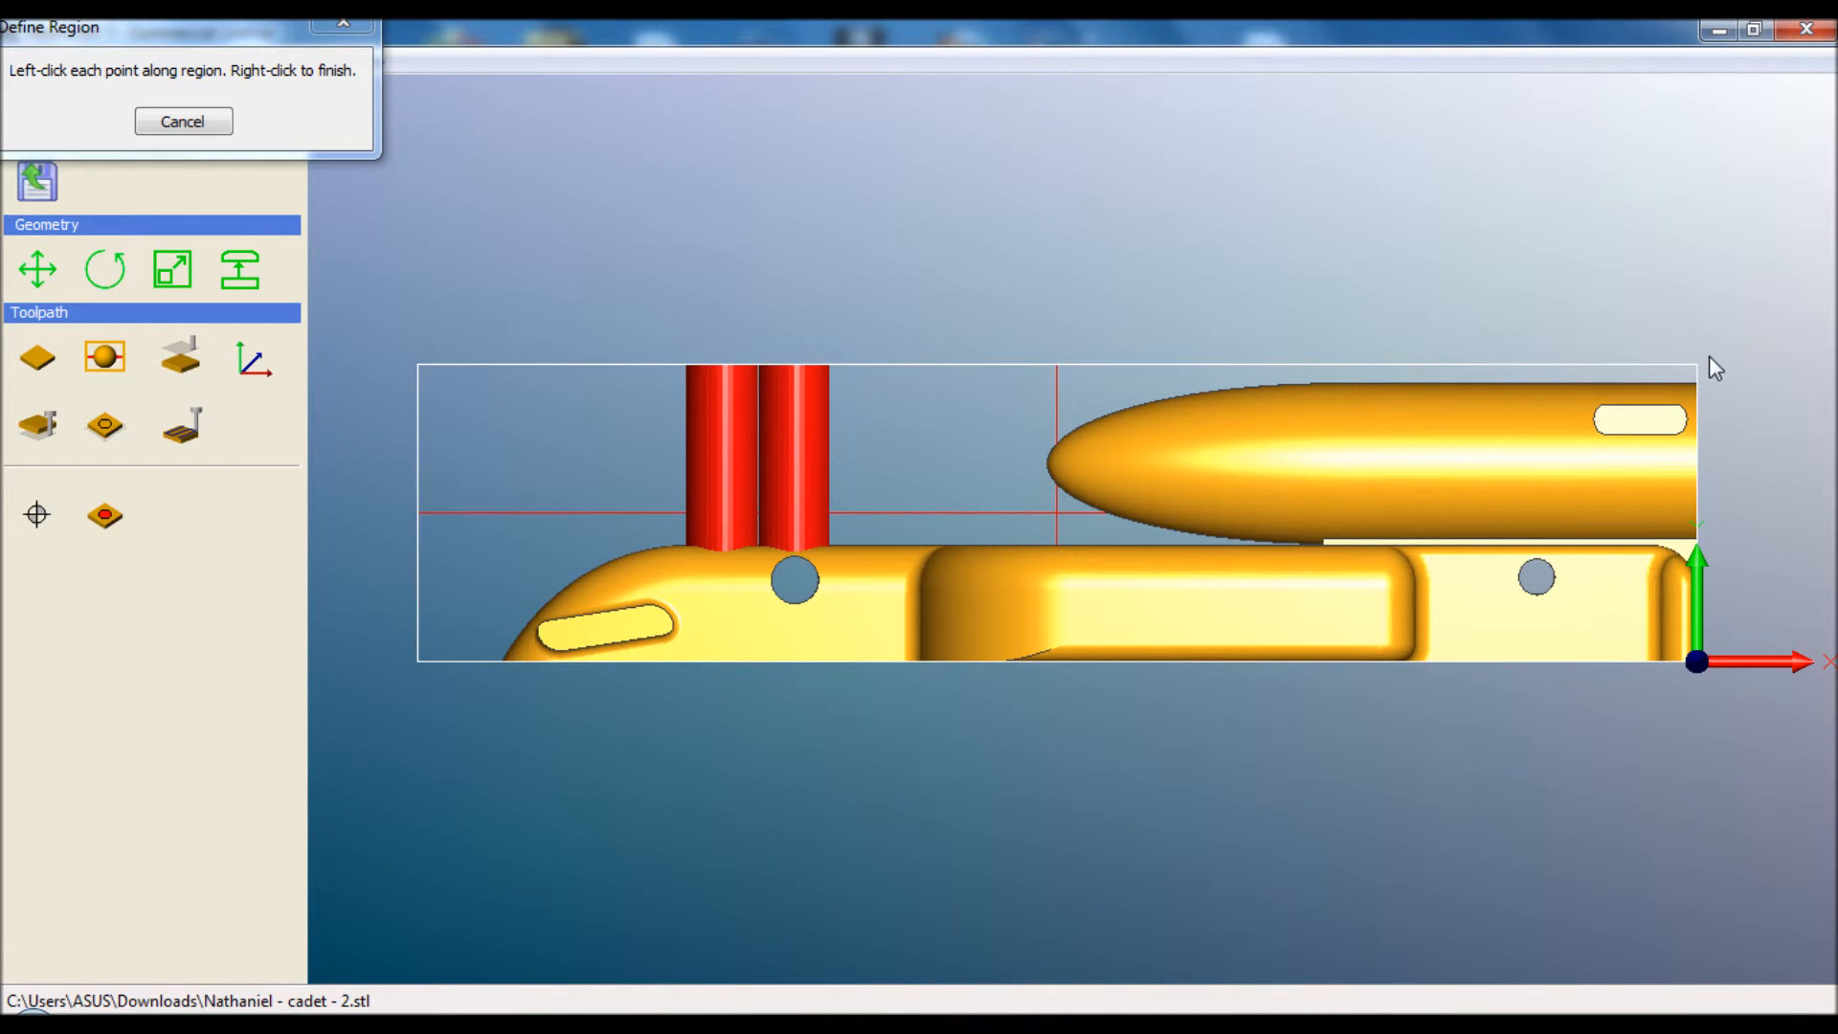
left_click(1089, 362)
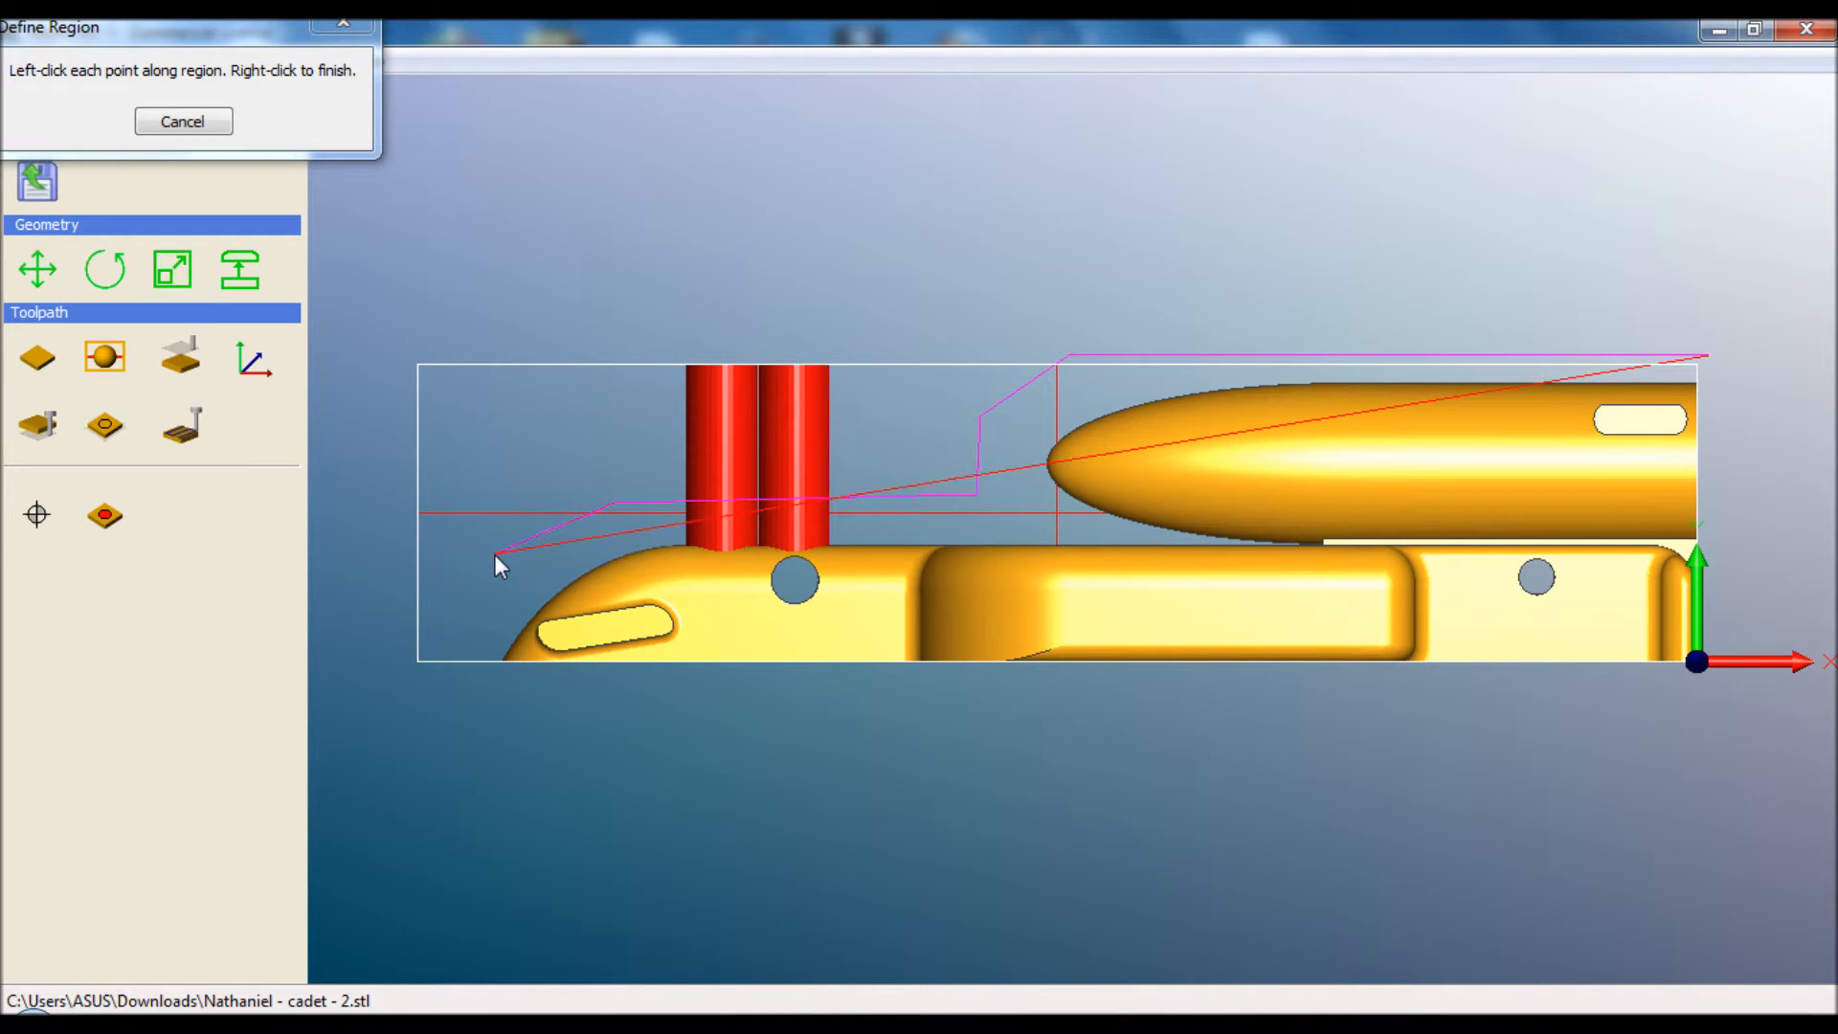
left_click(494, 561)
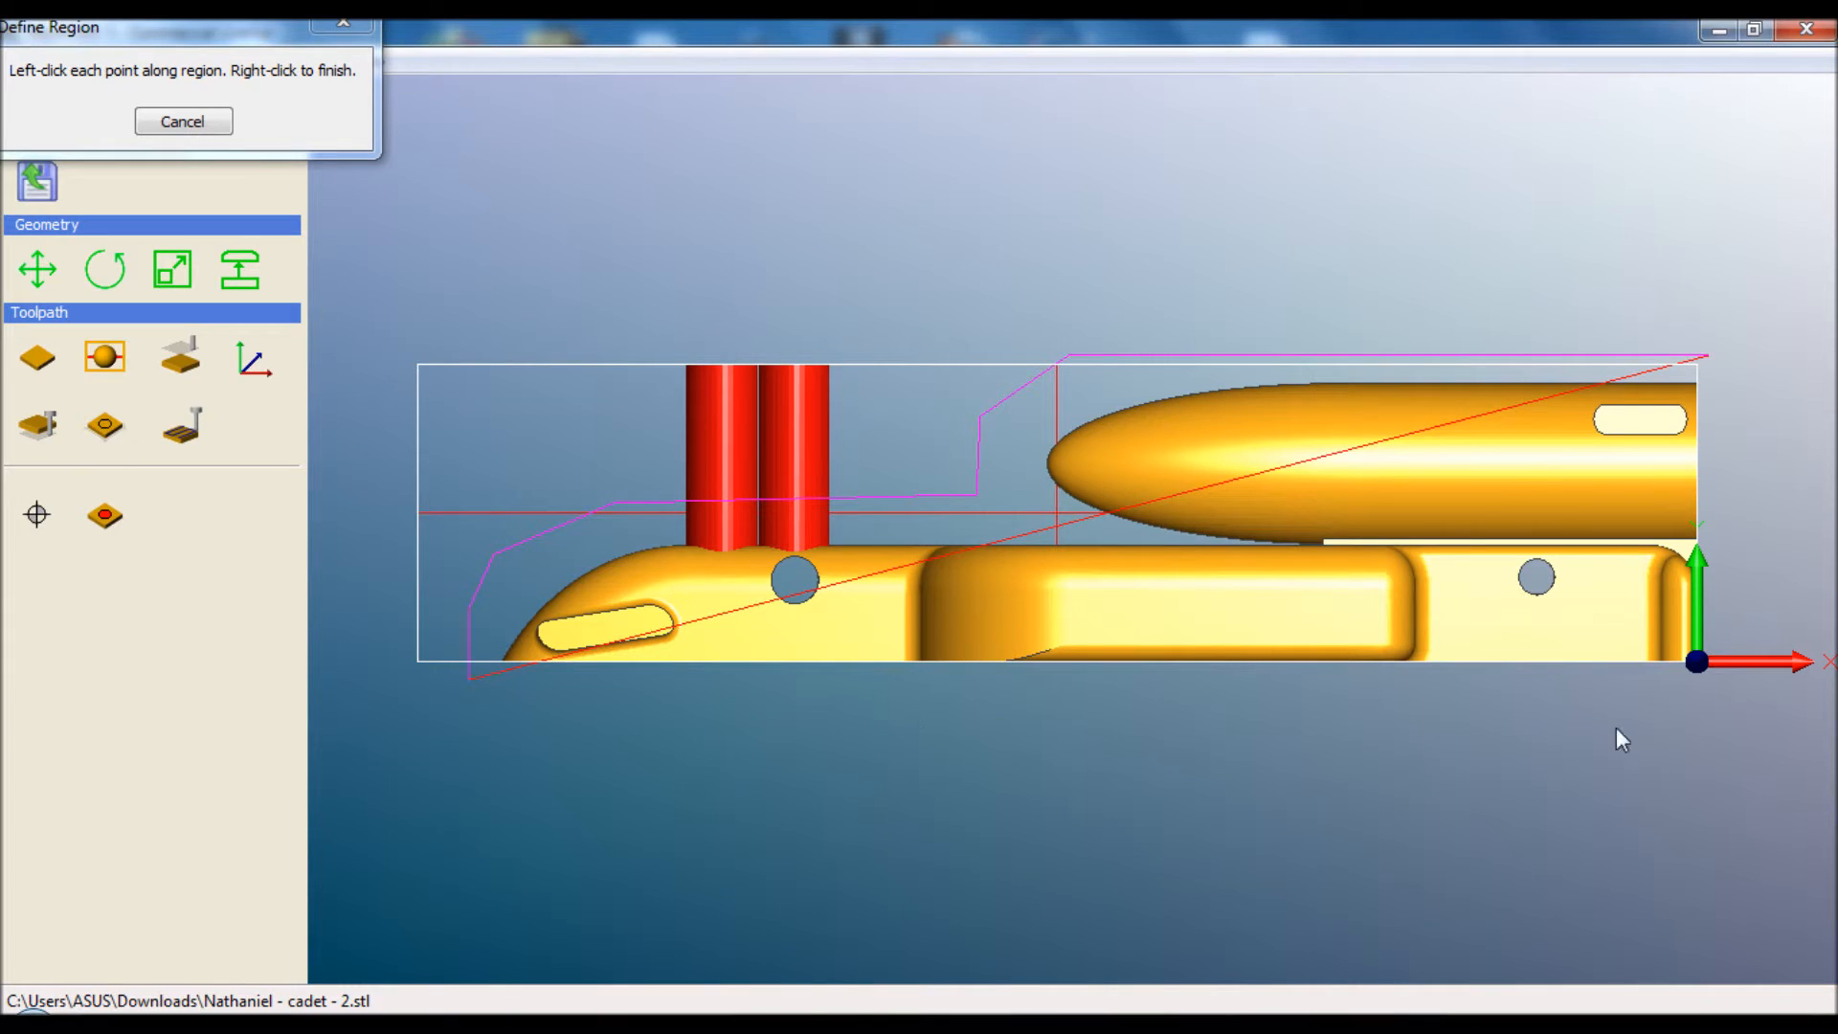
left_click(1695, 664)
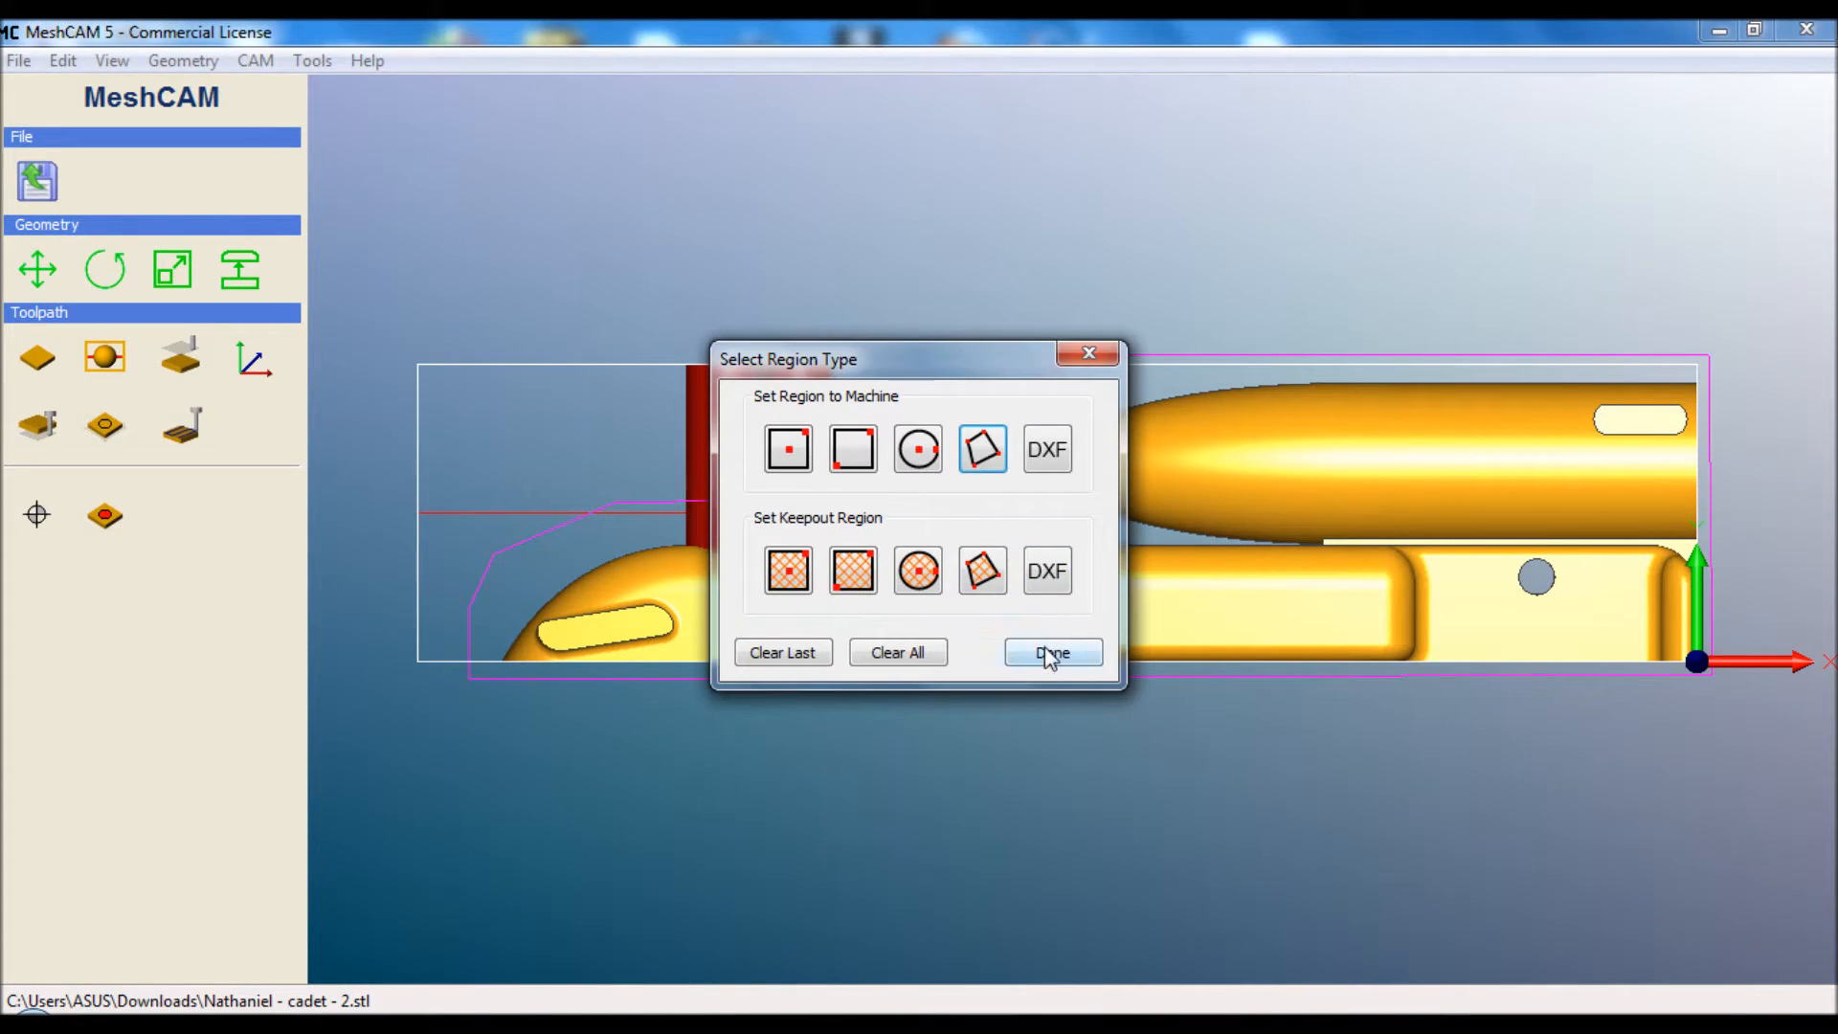
left_click(1051, 651)
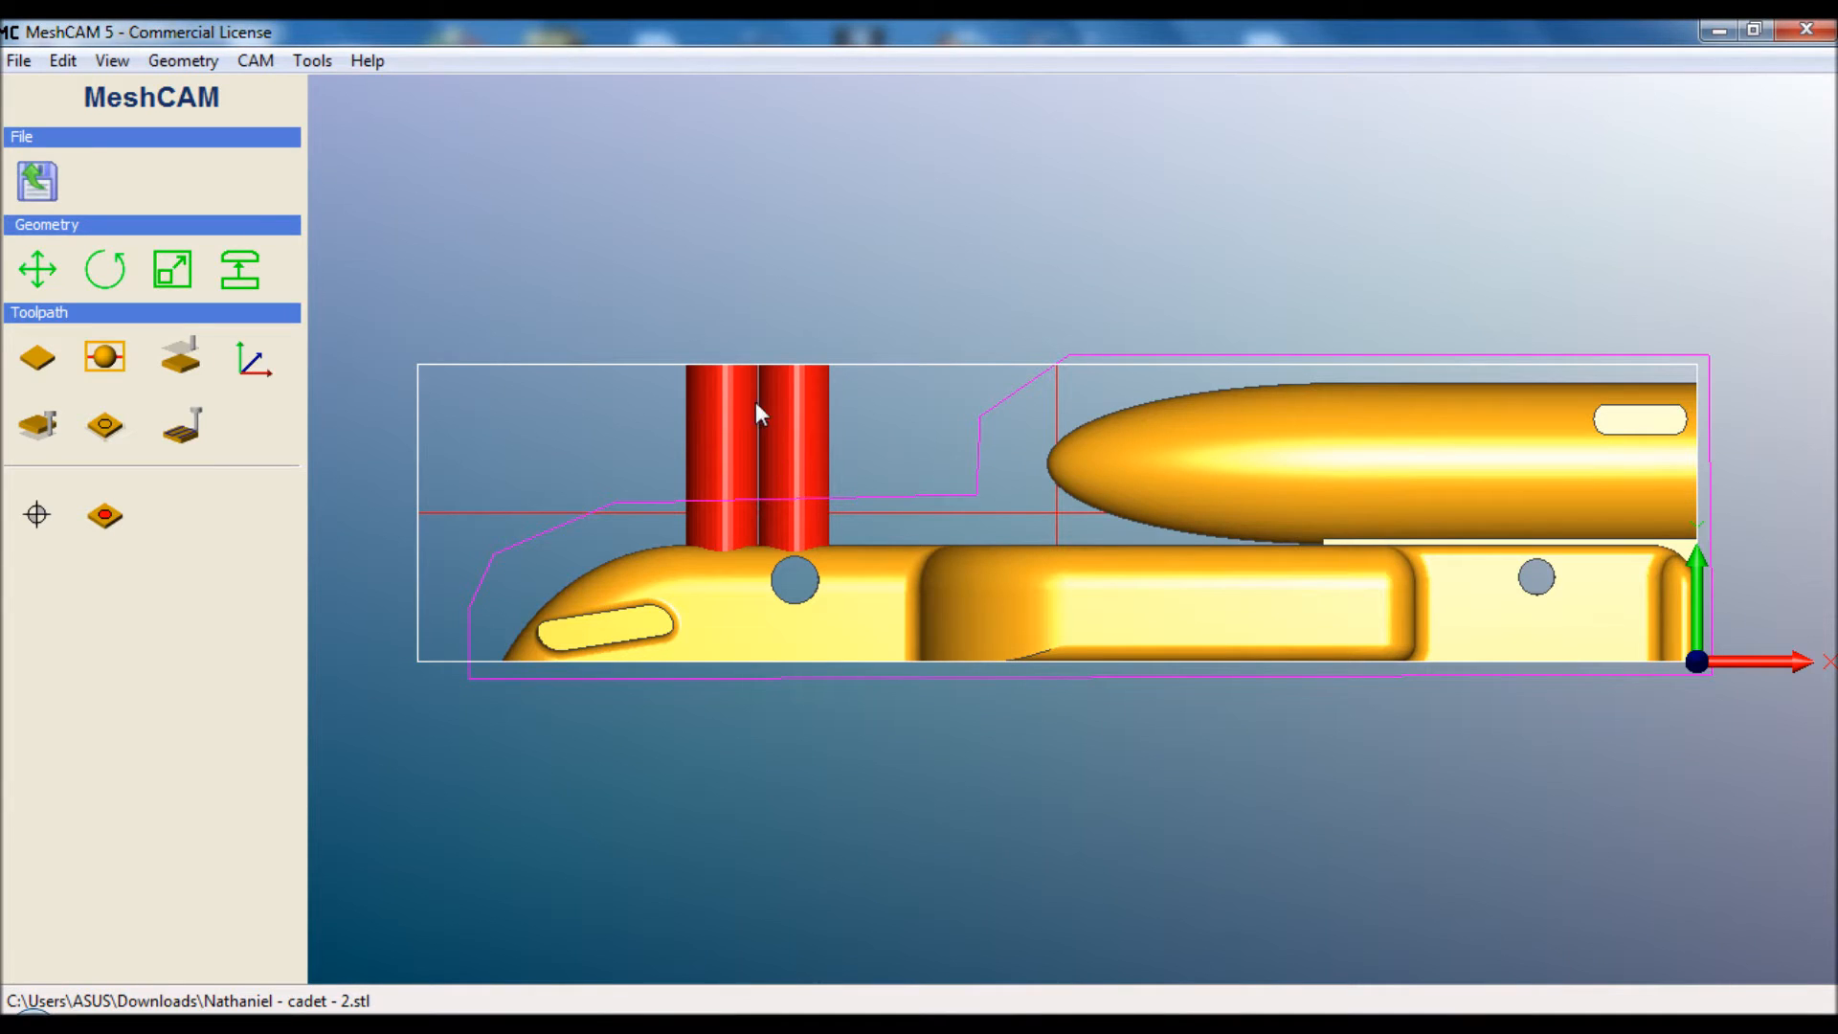
mouse_move(592, 398)
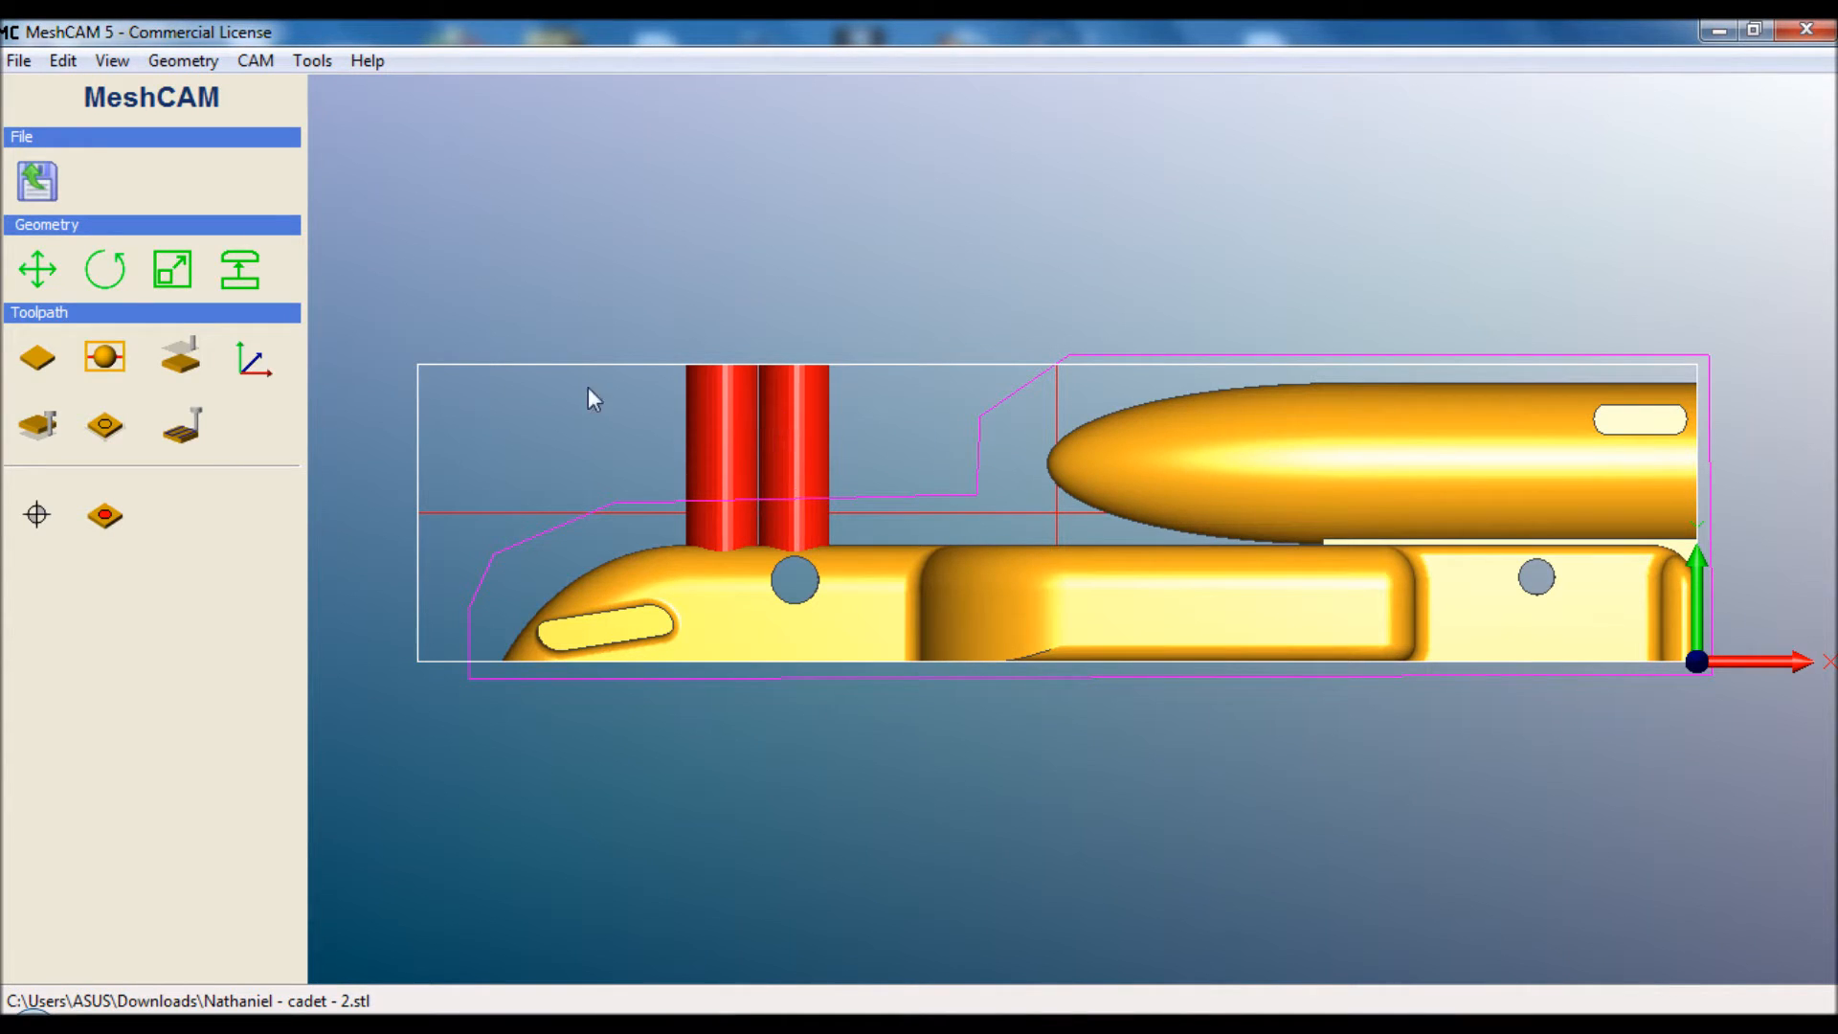
mouse_move(510, 490)
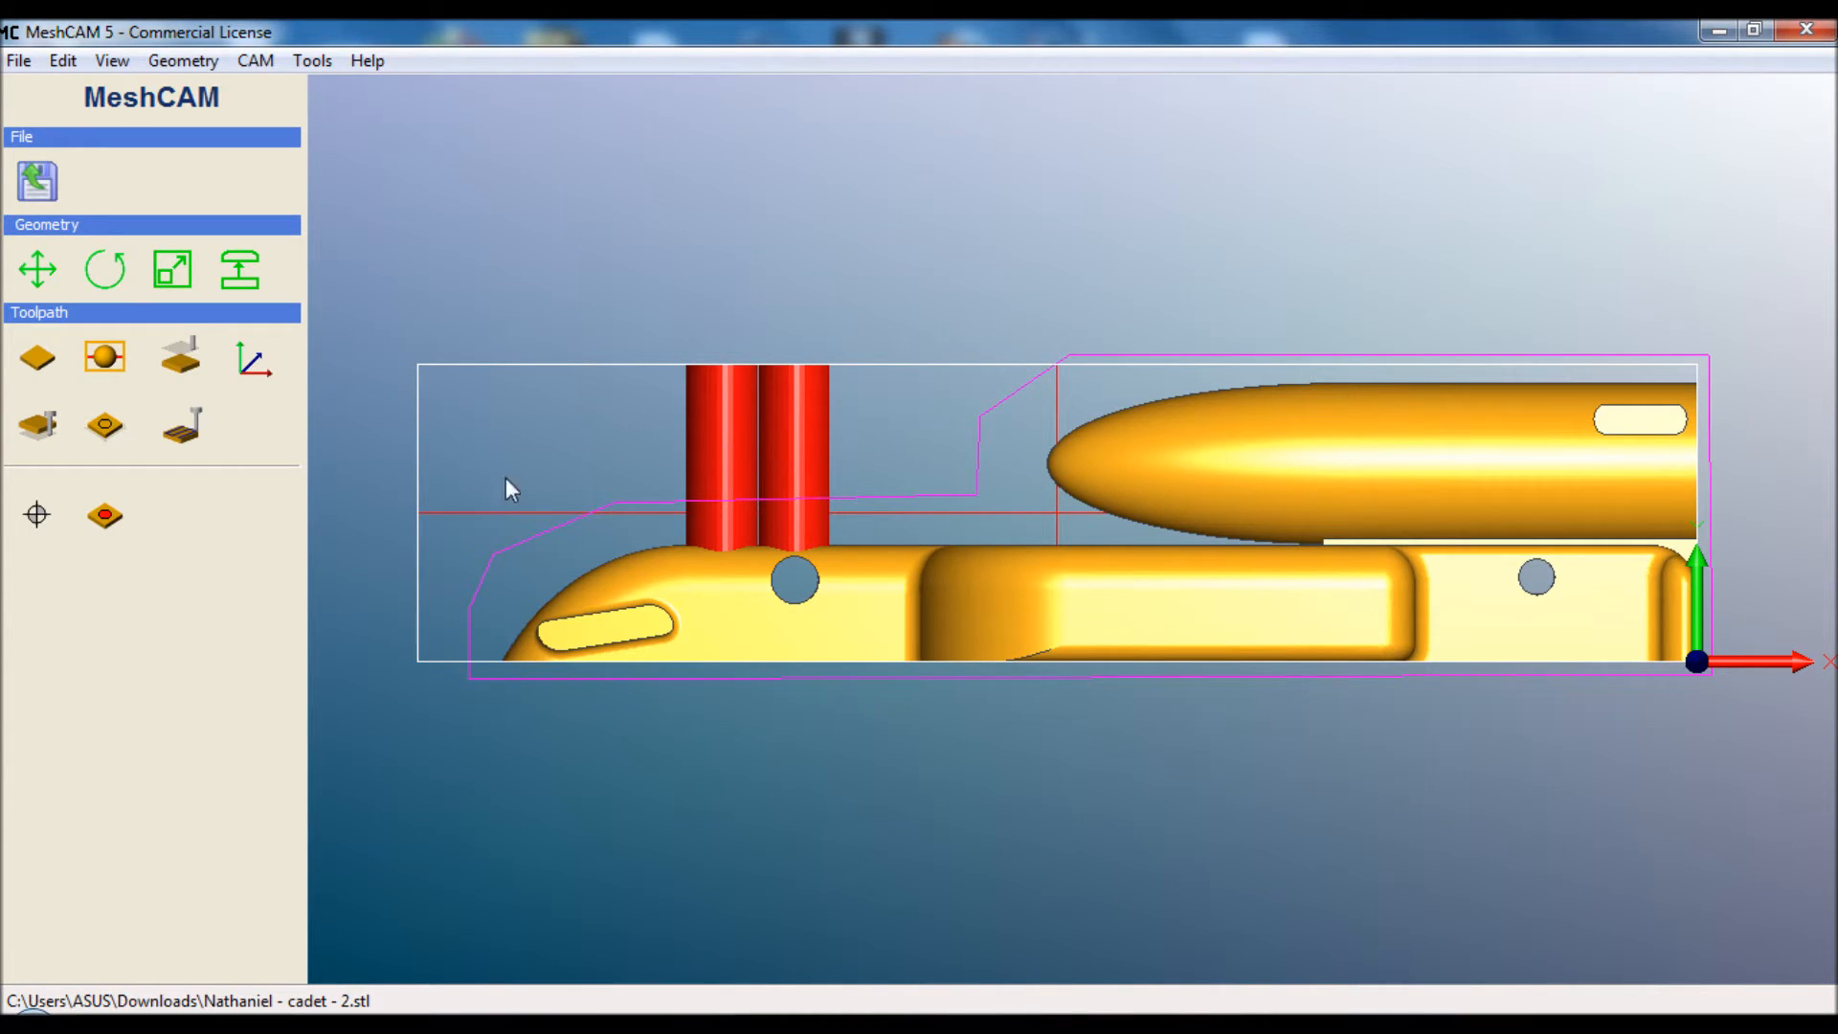
mouse_move(469, 482)
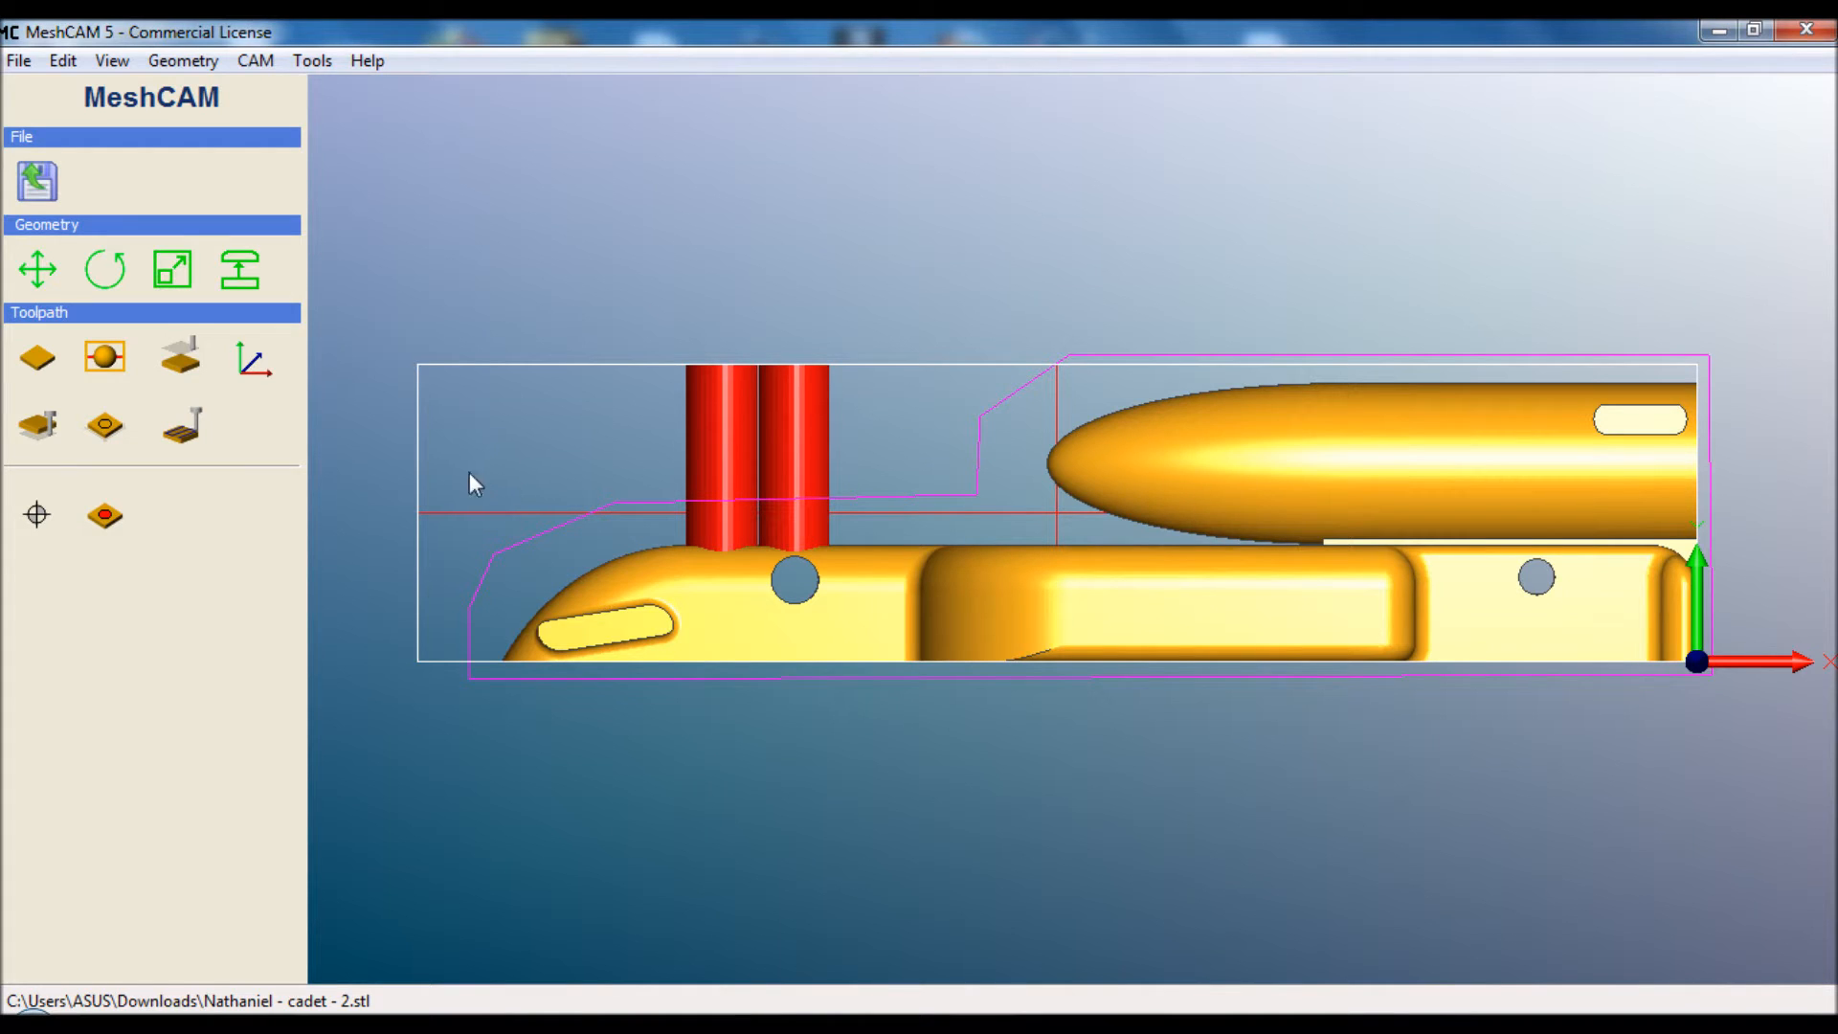
mouse_move(46, 521)
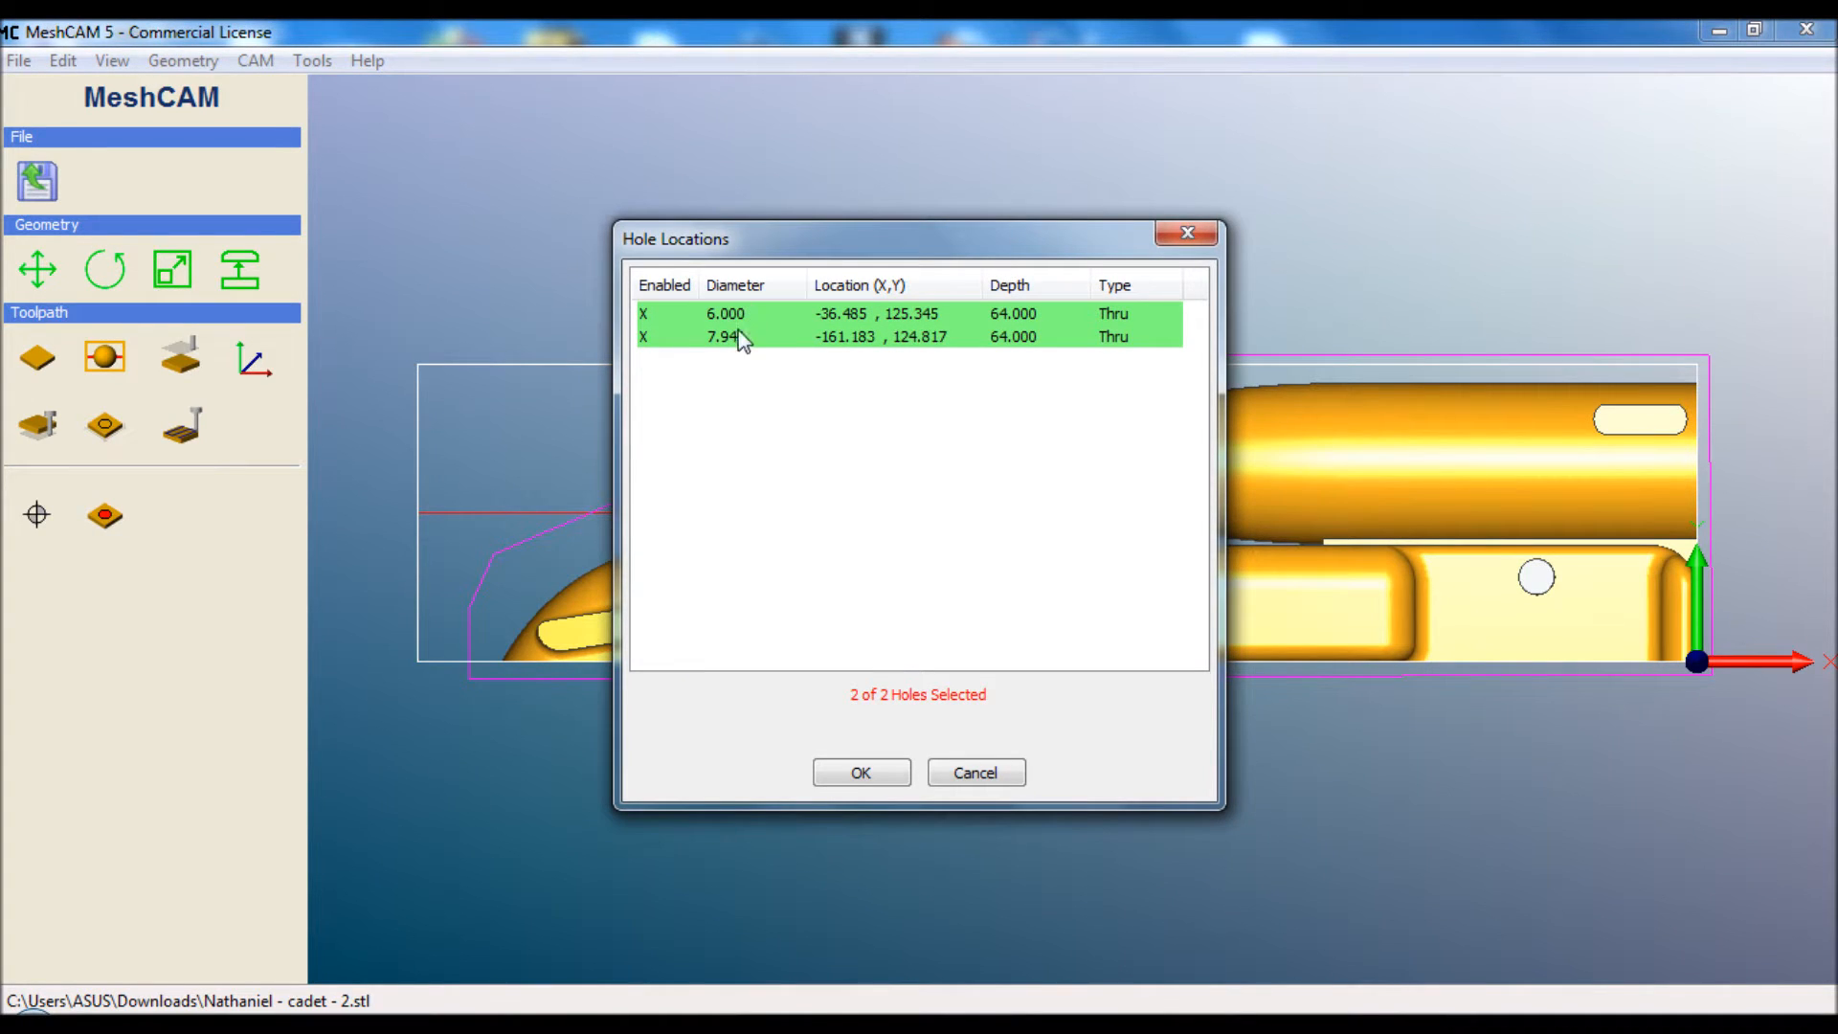
Accept both through holes (6.000 and 7.940 mm) and the drill list to generate drilling paths
left_click(860, 772)
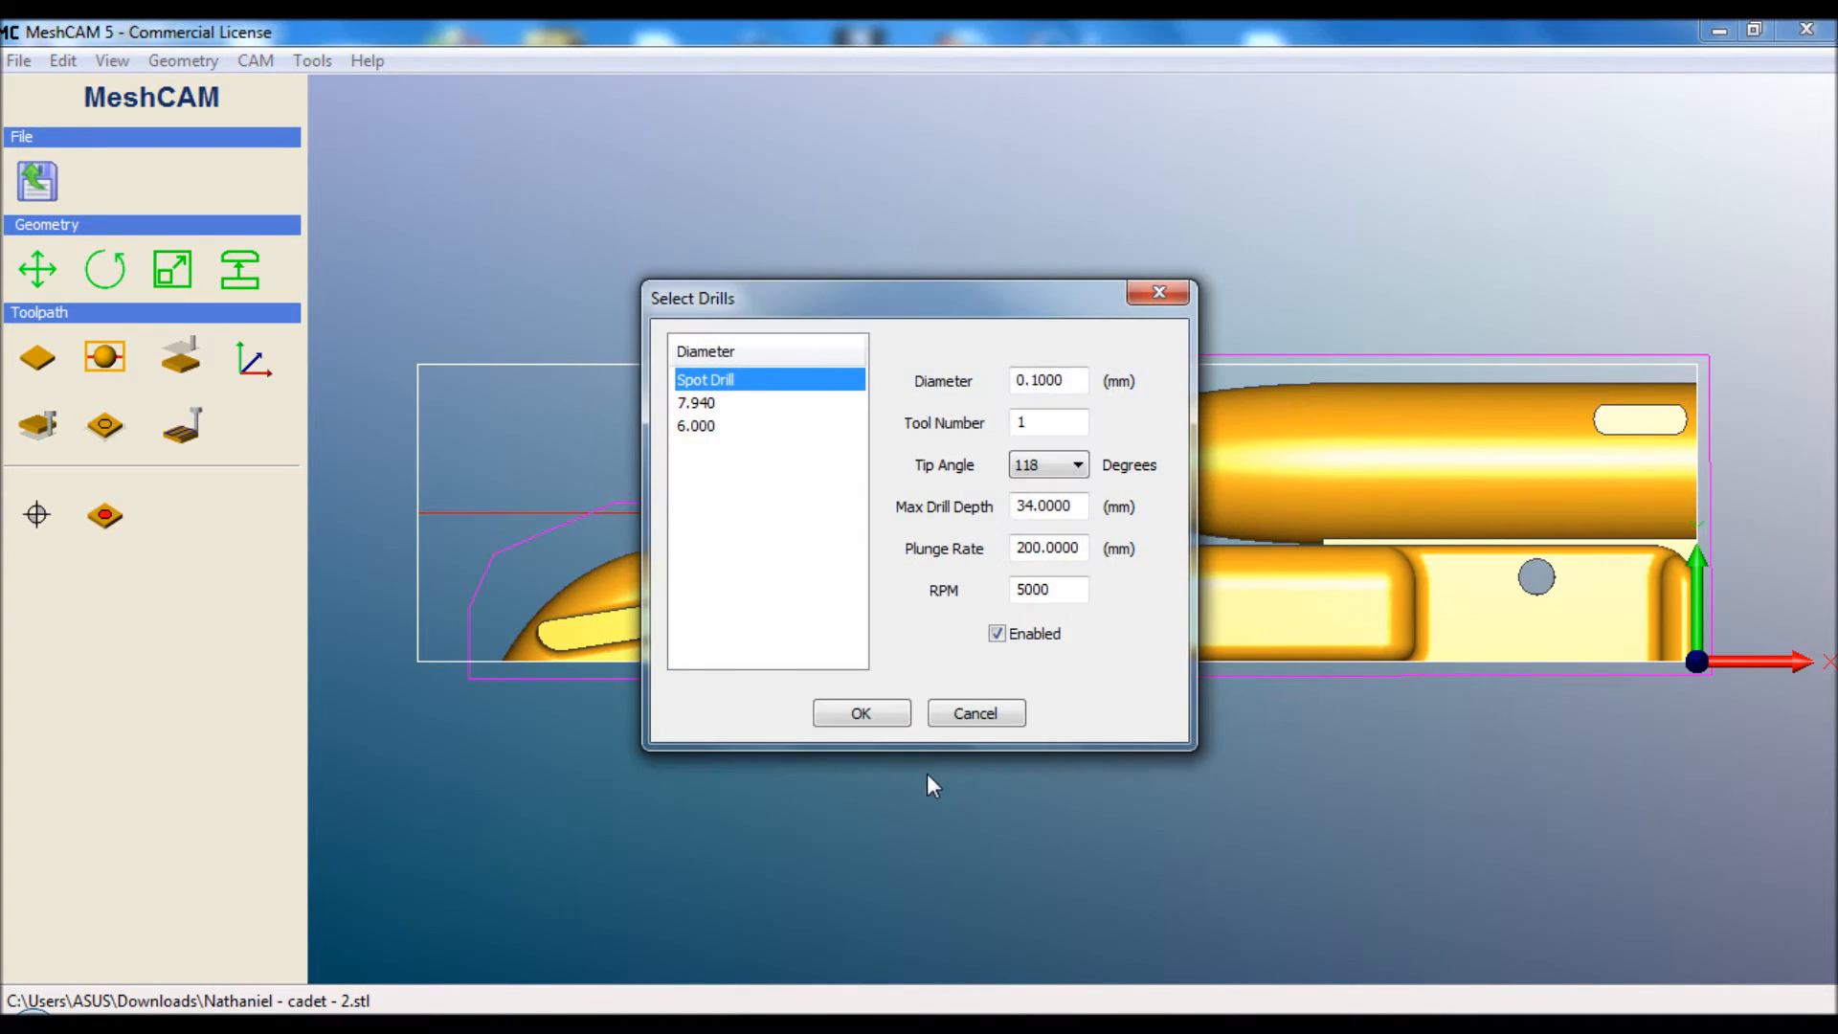
mouse_move(722, 442)
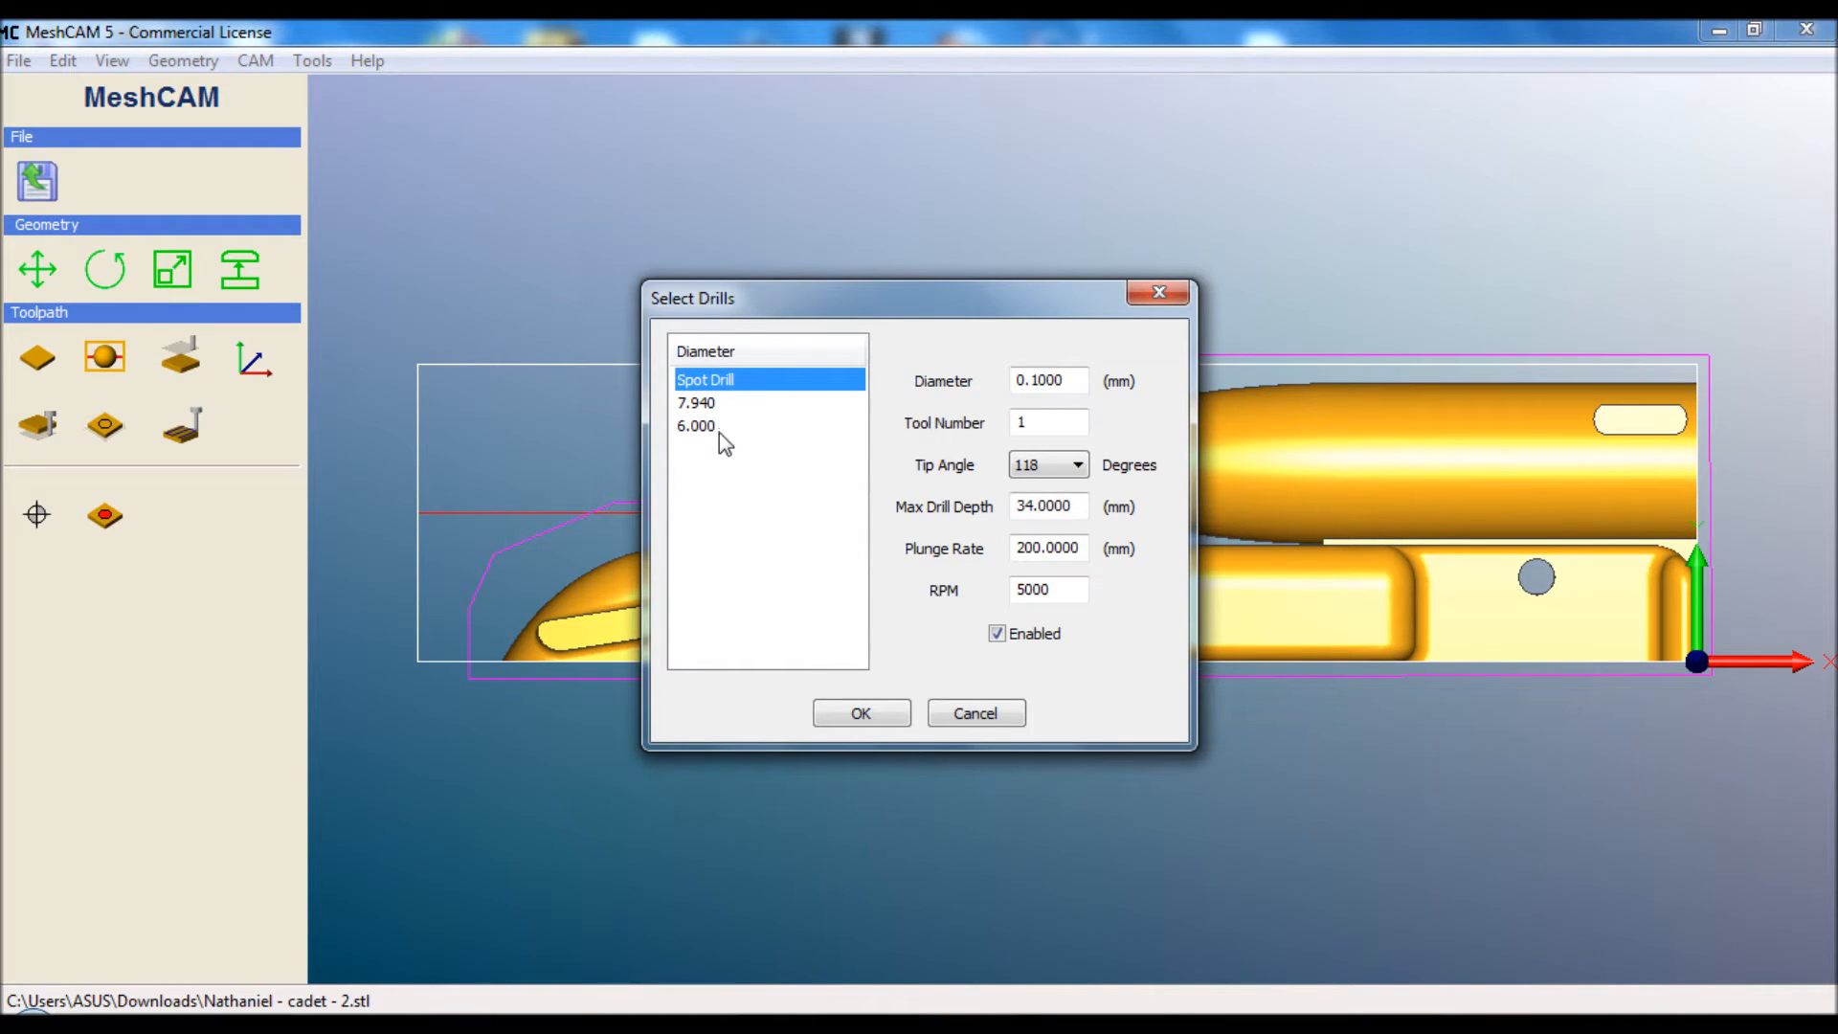
left_click(860, 713)
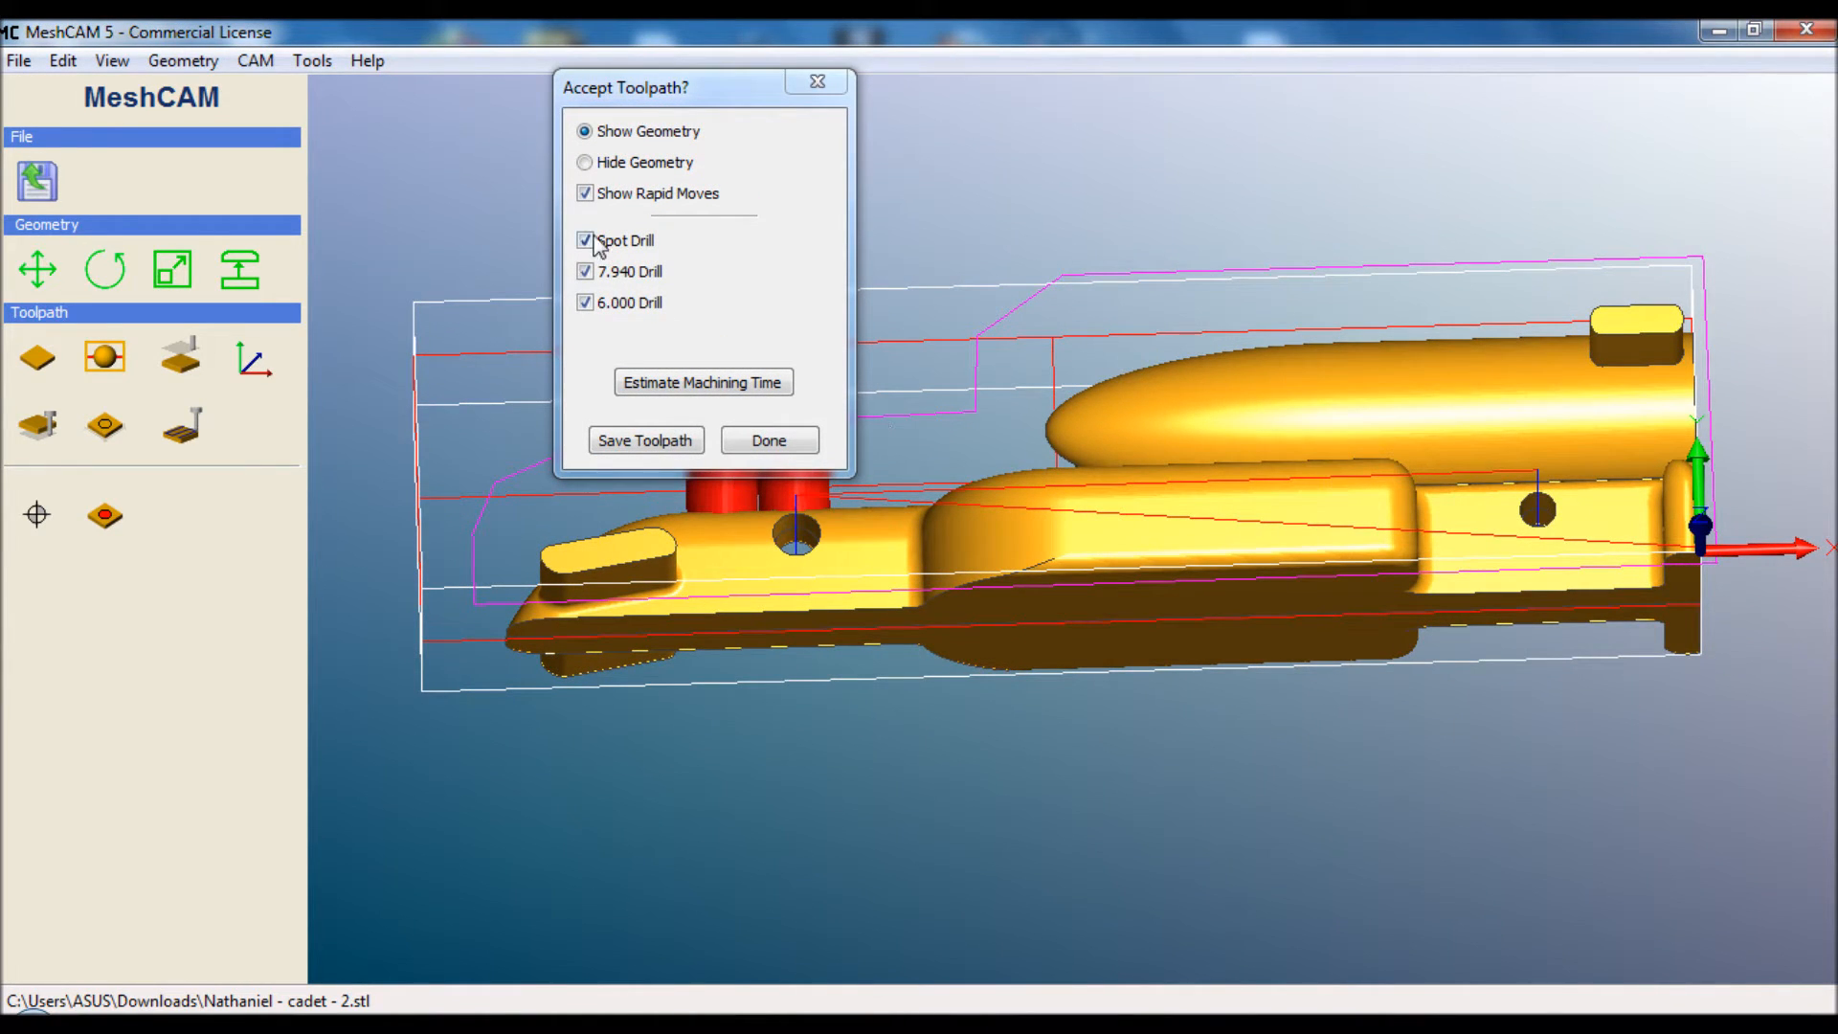
Hide Spot Drill, toggle the 7.940 Drill off and on, then accept the drilling toolpath
left_click(586, 242)
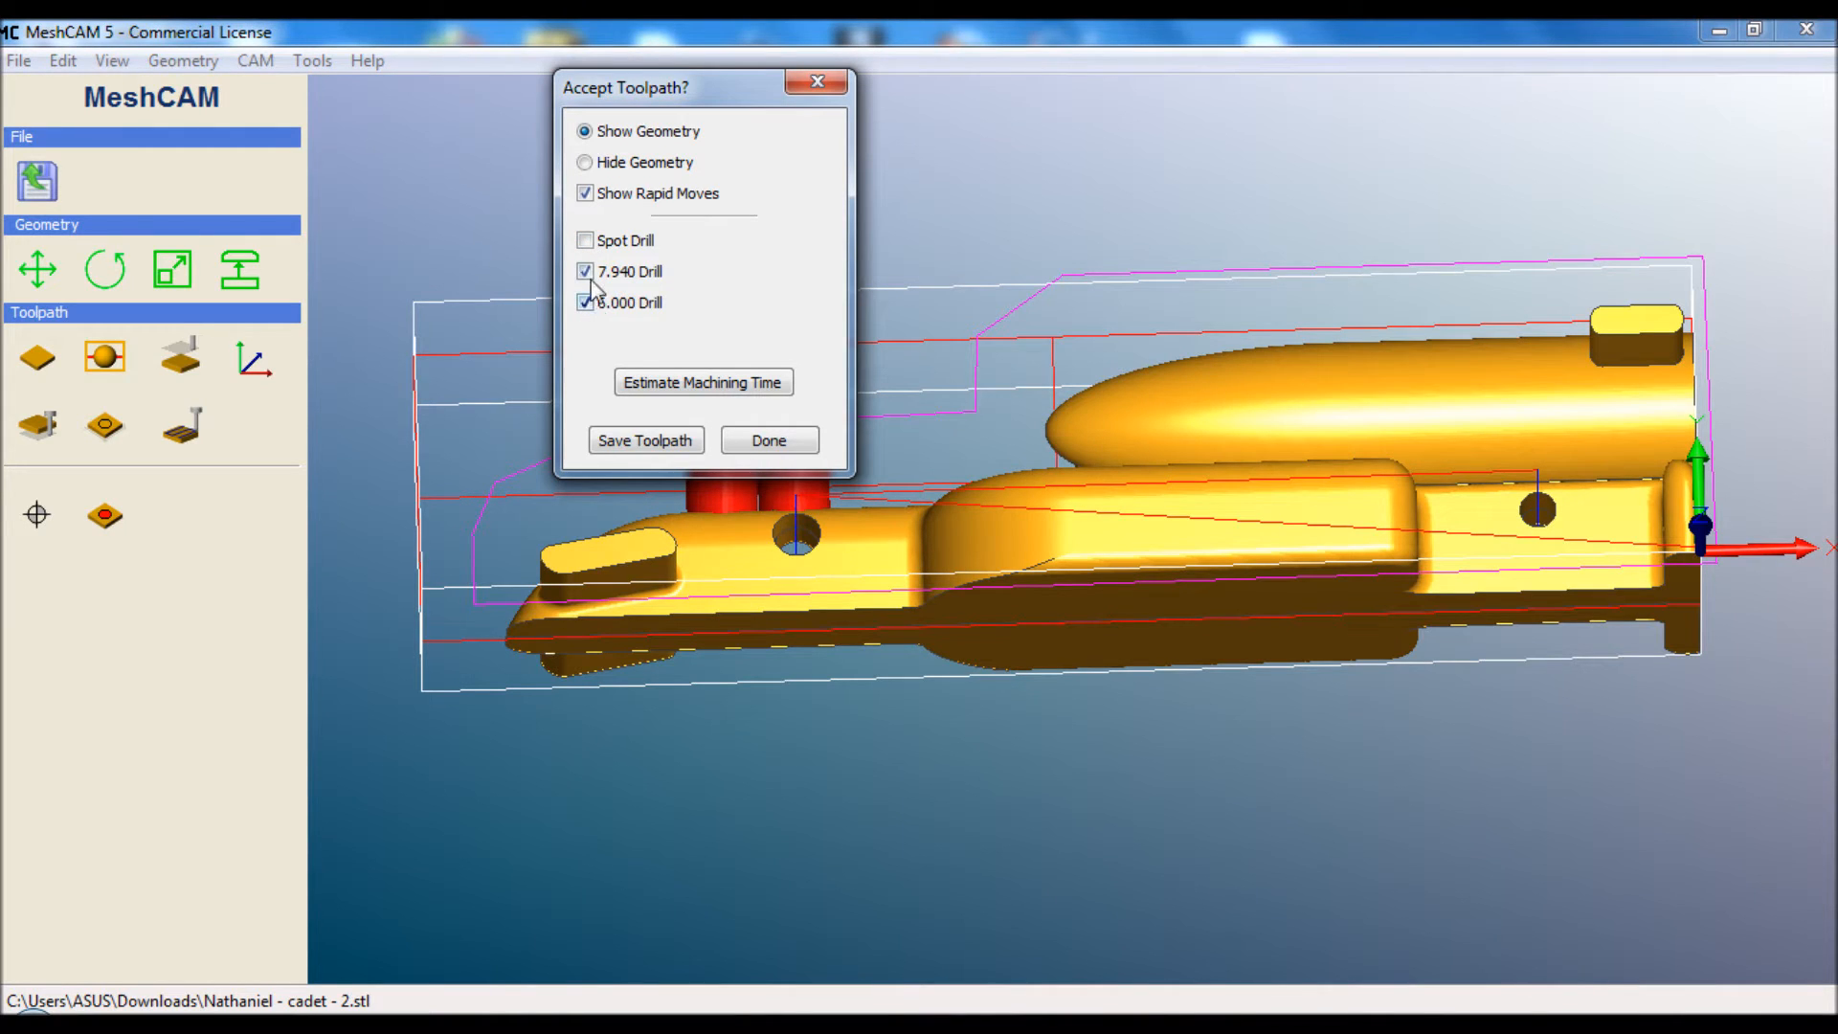
left_click(586, 270)
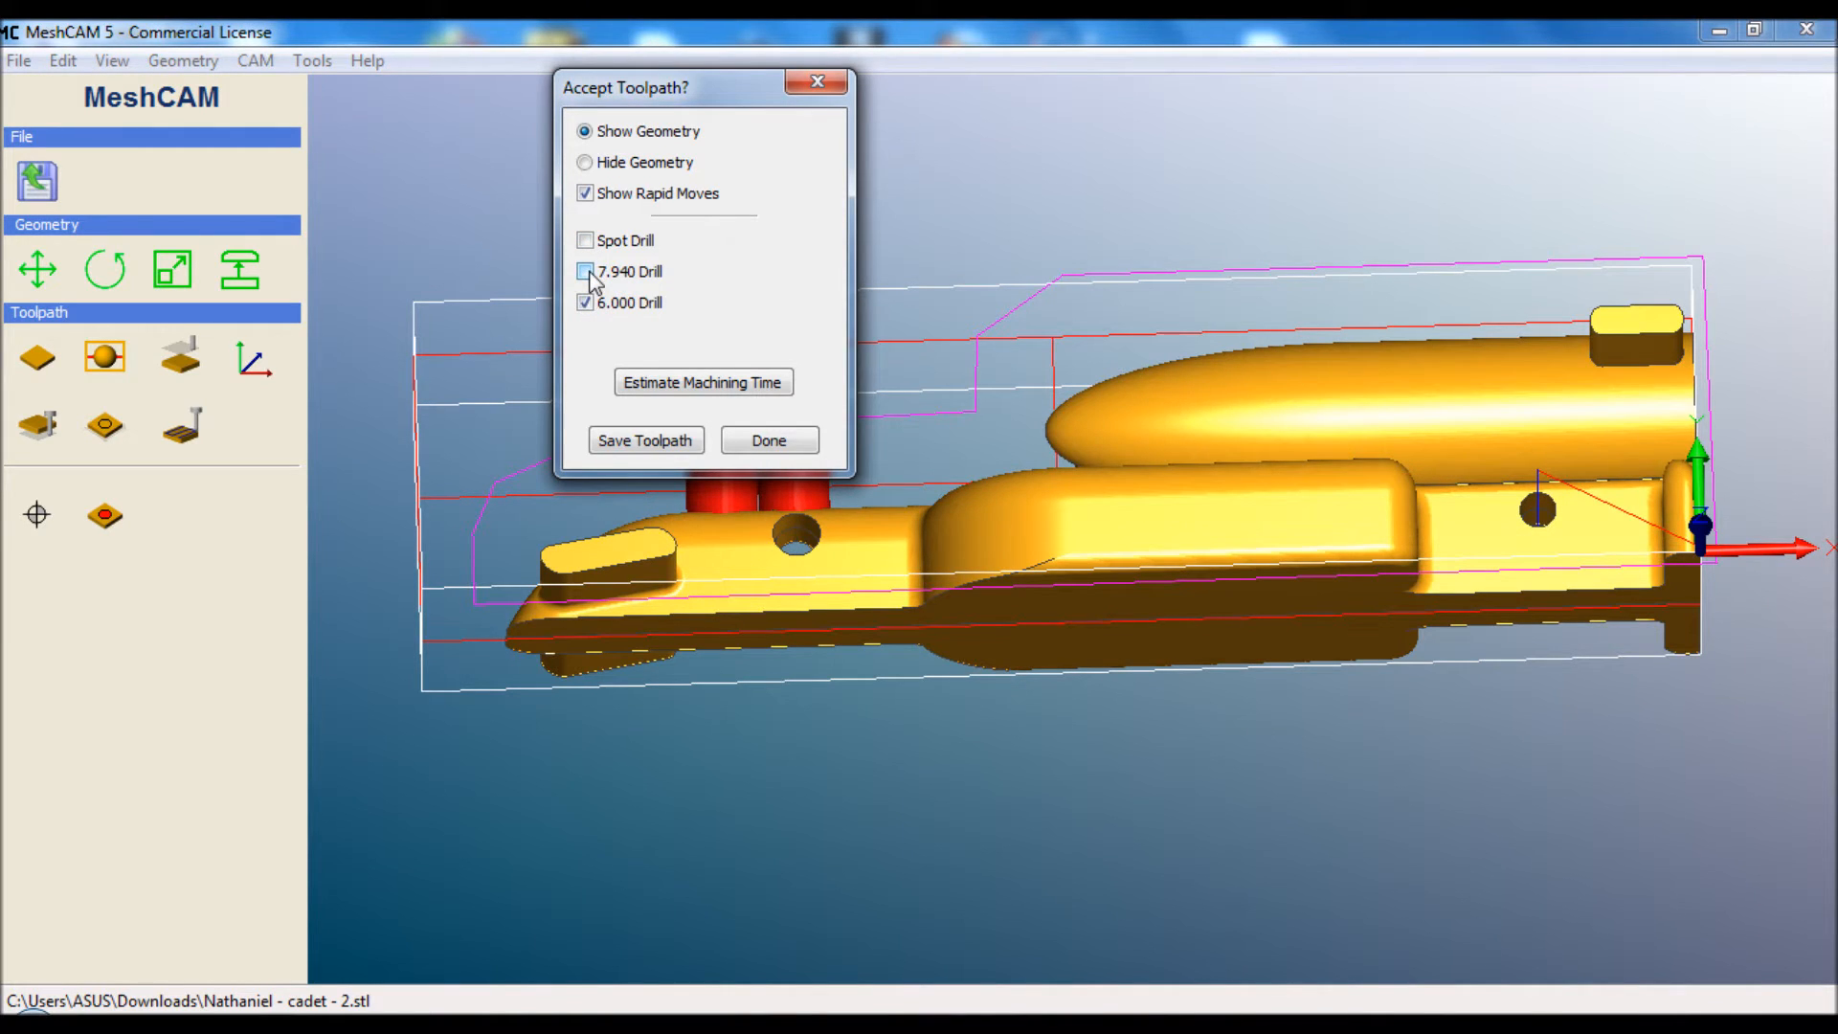
left_click(586, 270)
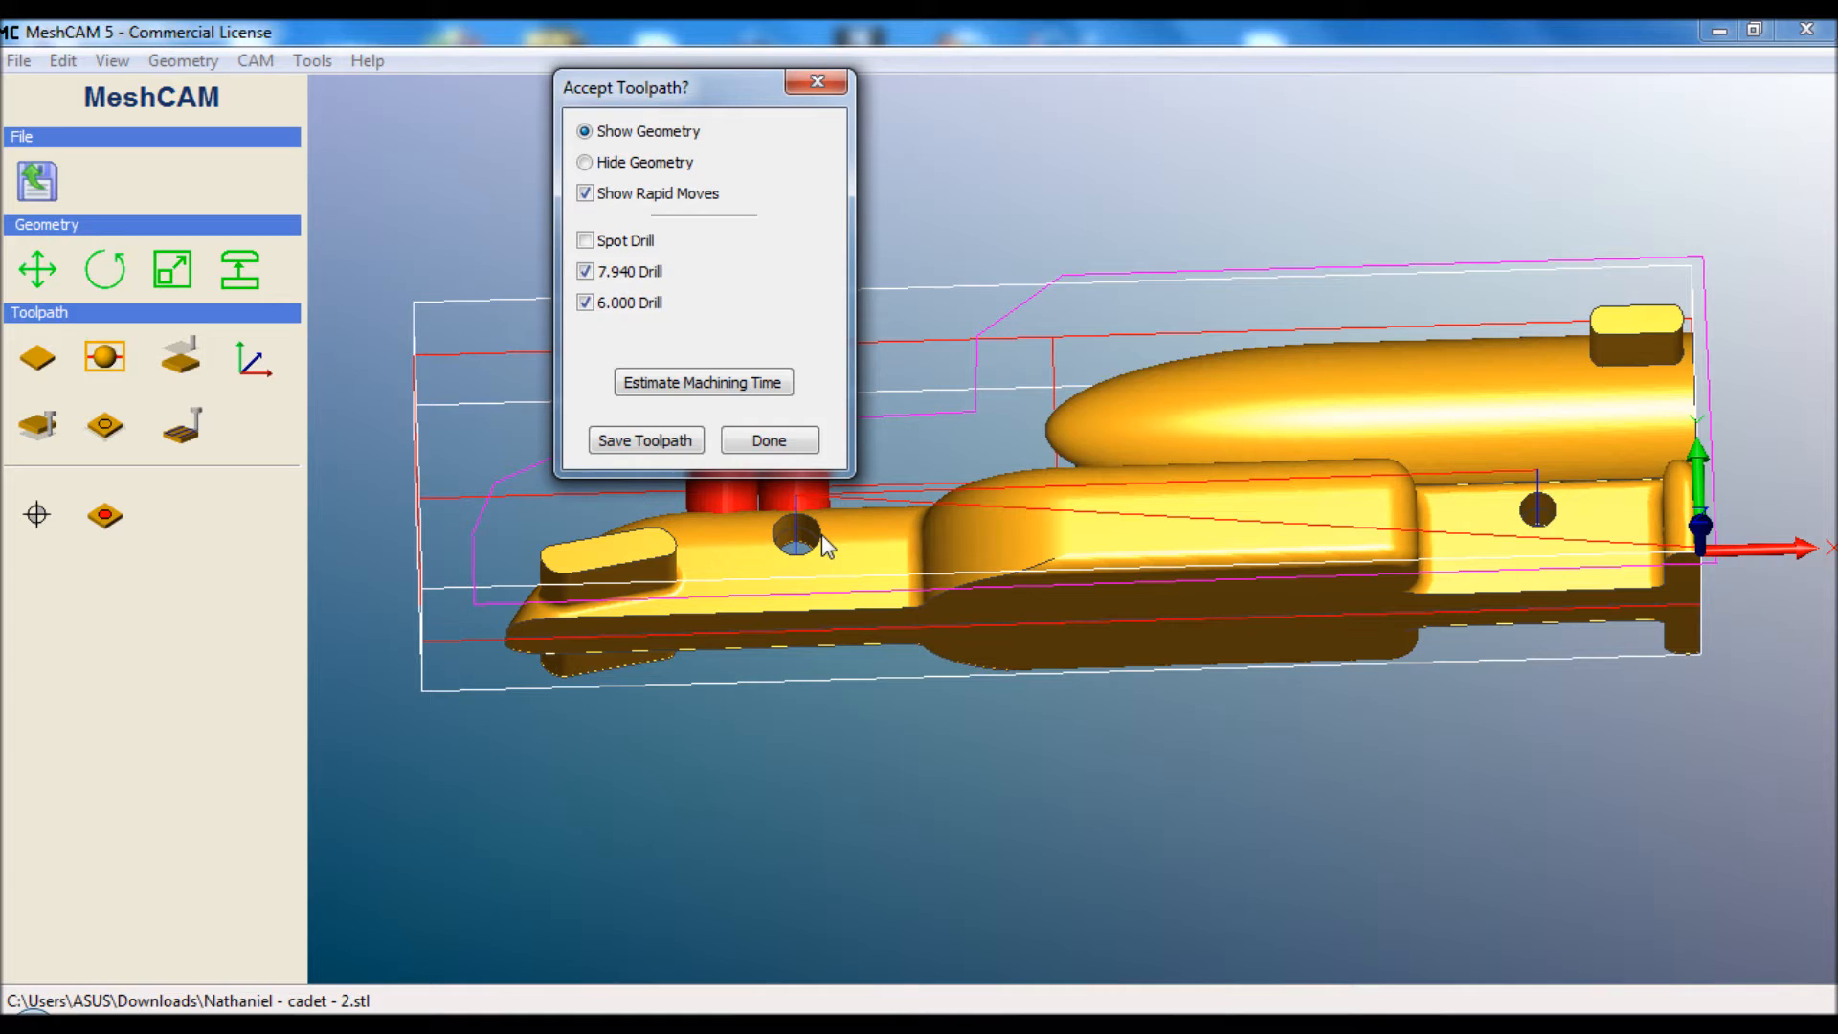
mouse_move(775, 546)
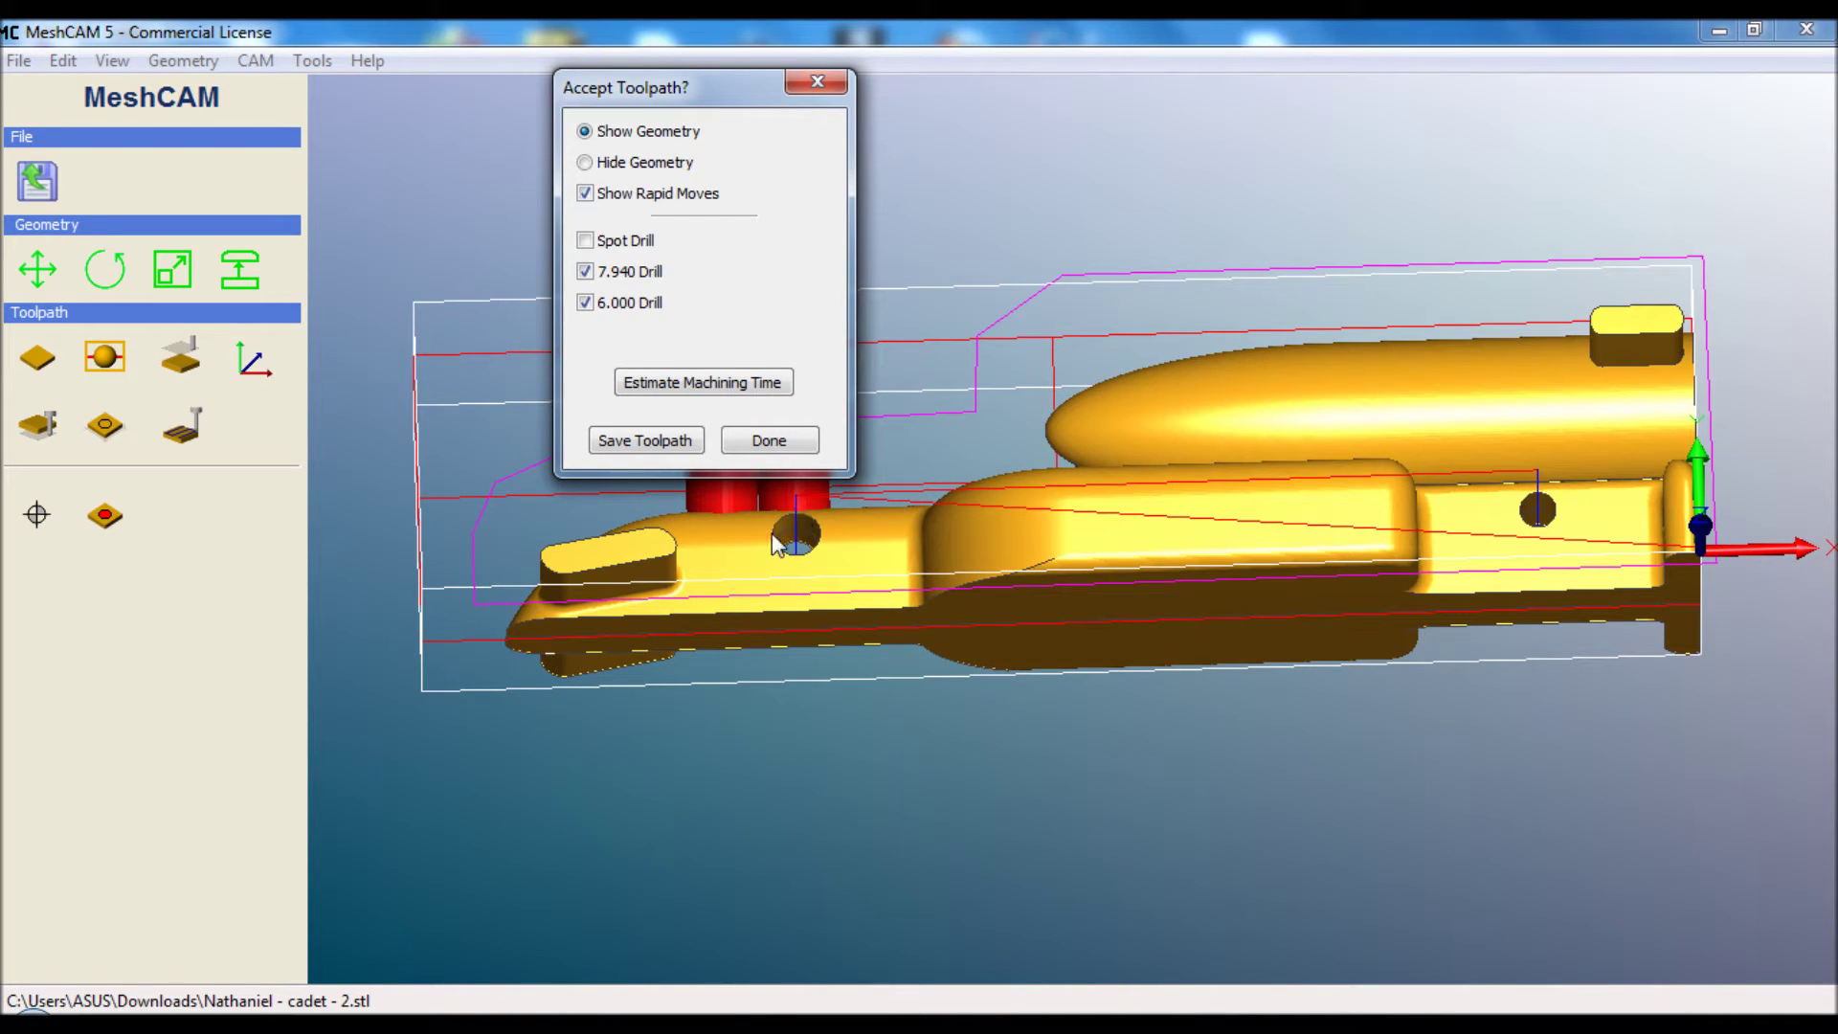
mouse_move(833, 533)
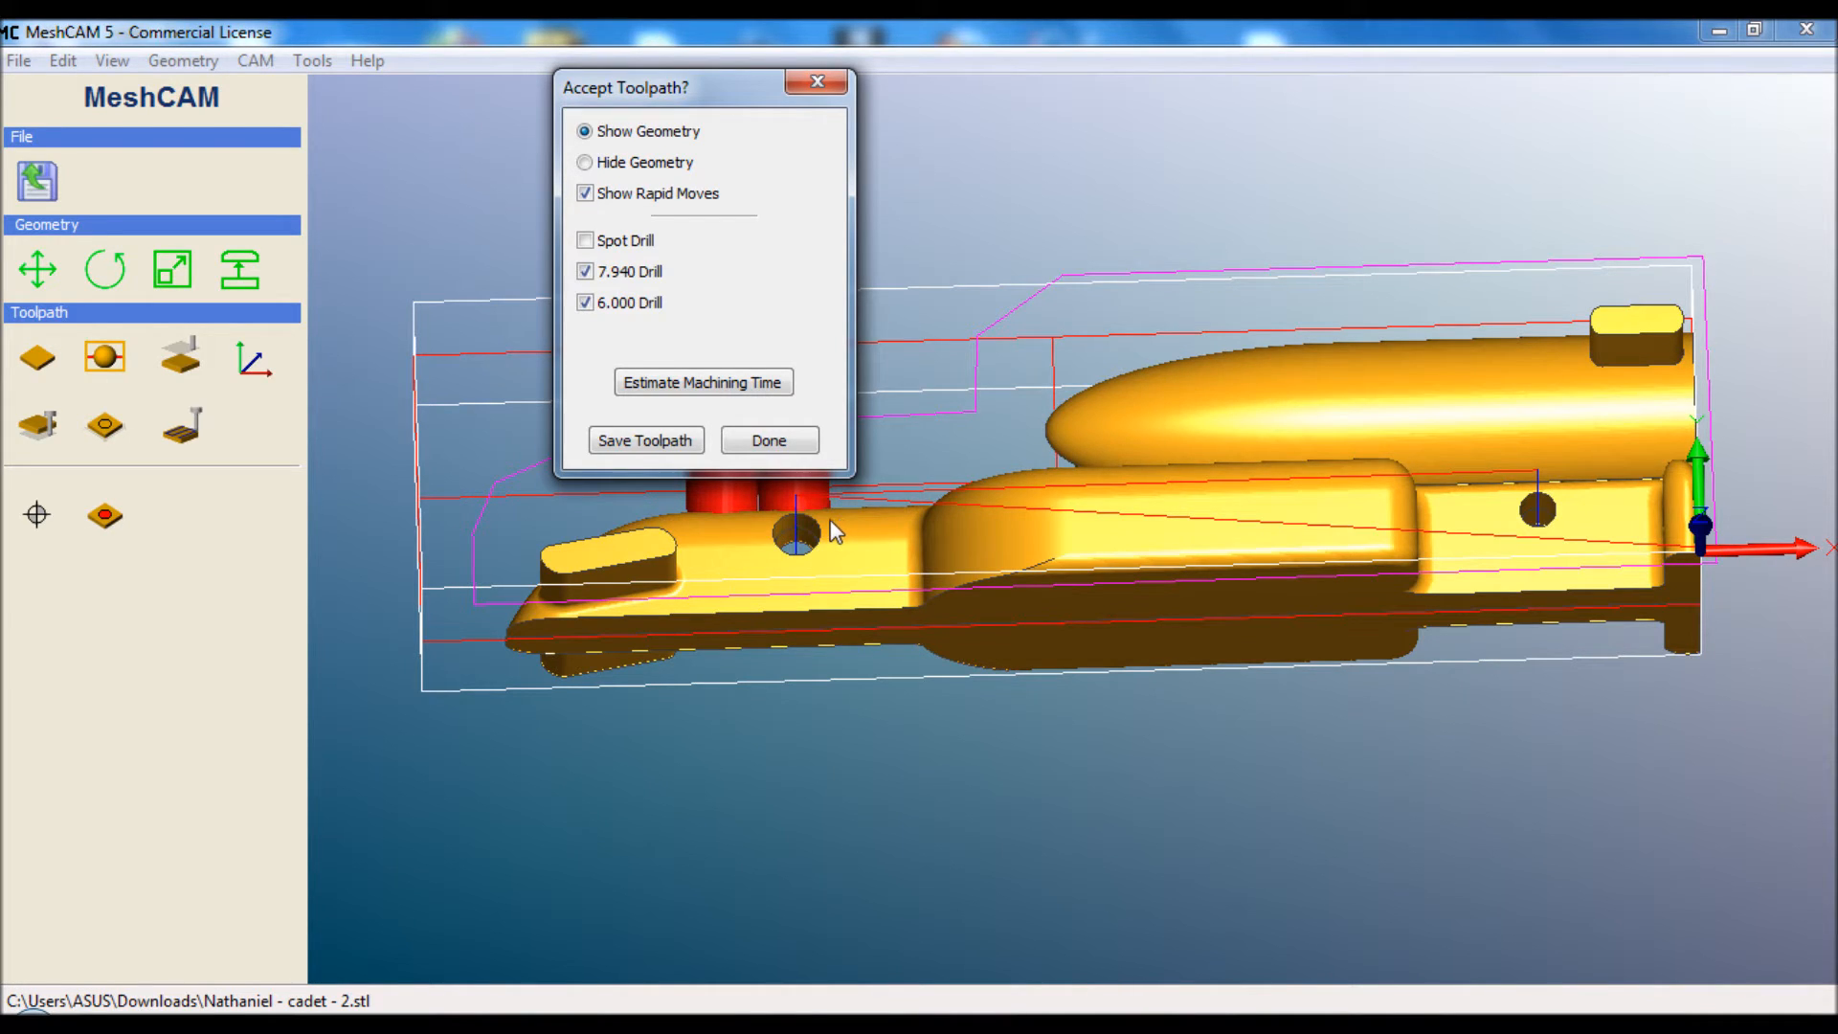
mouse_move(796, 565)
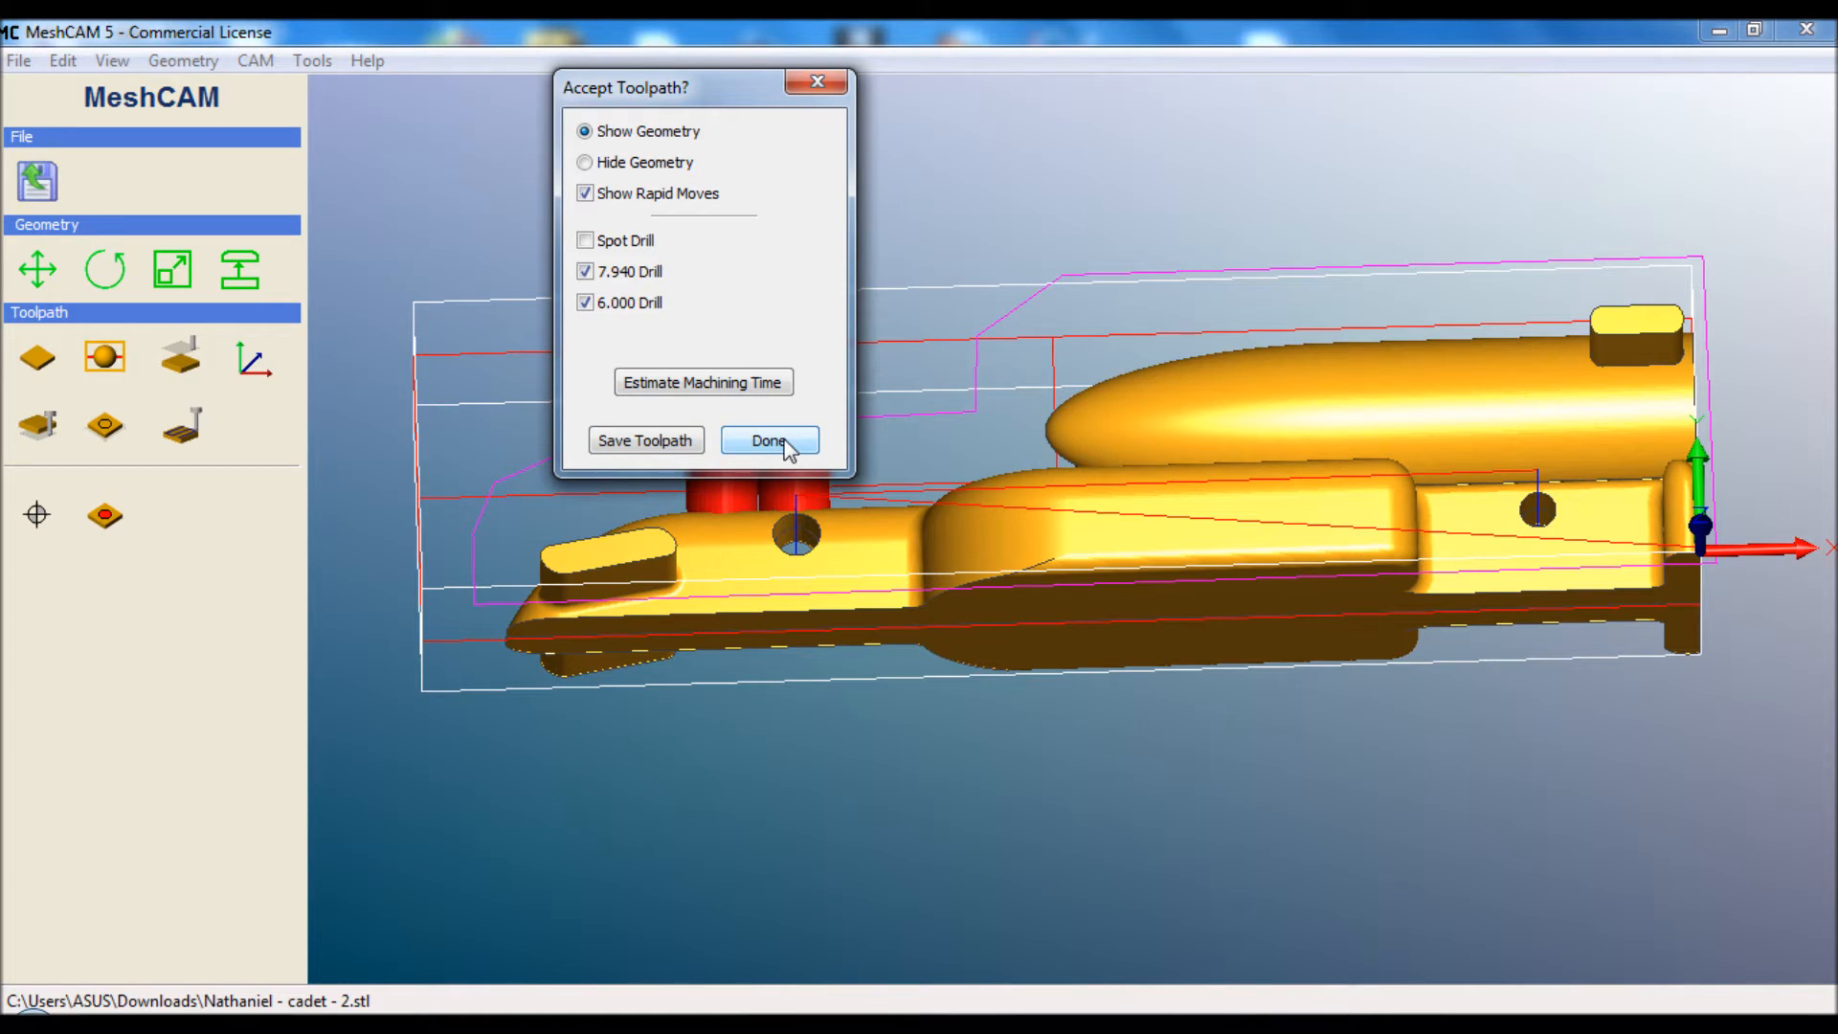
left_click(770, 440)
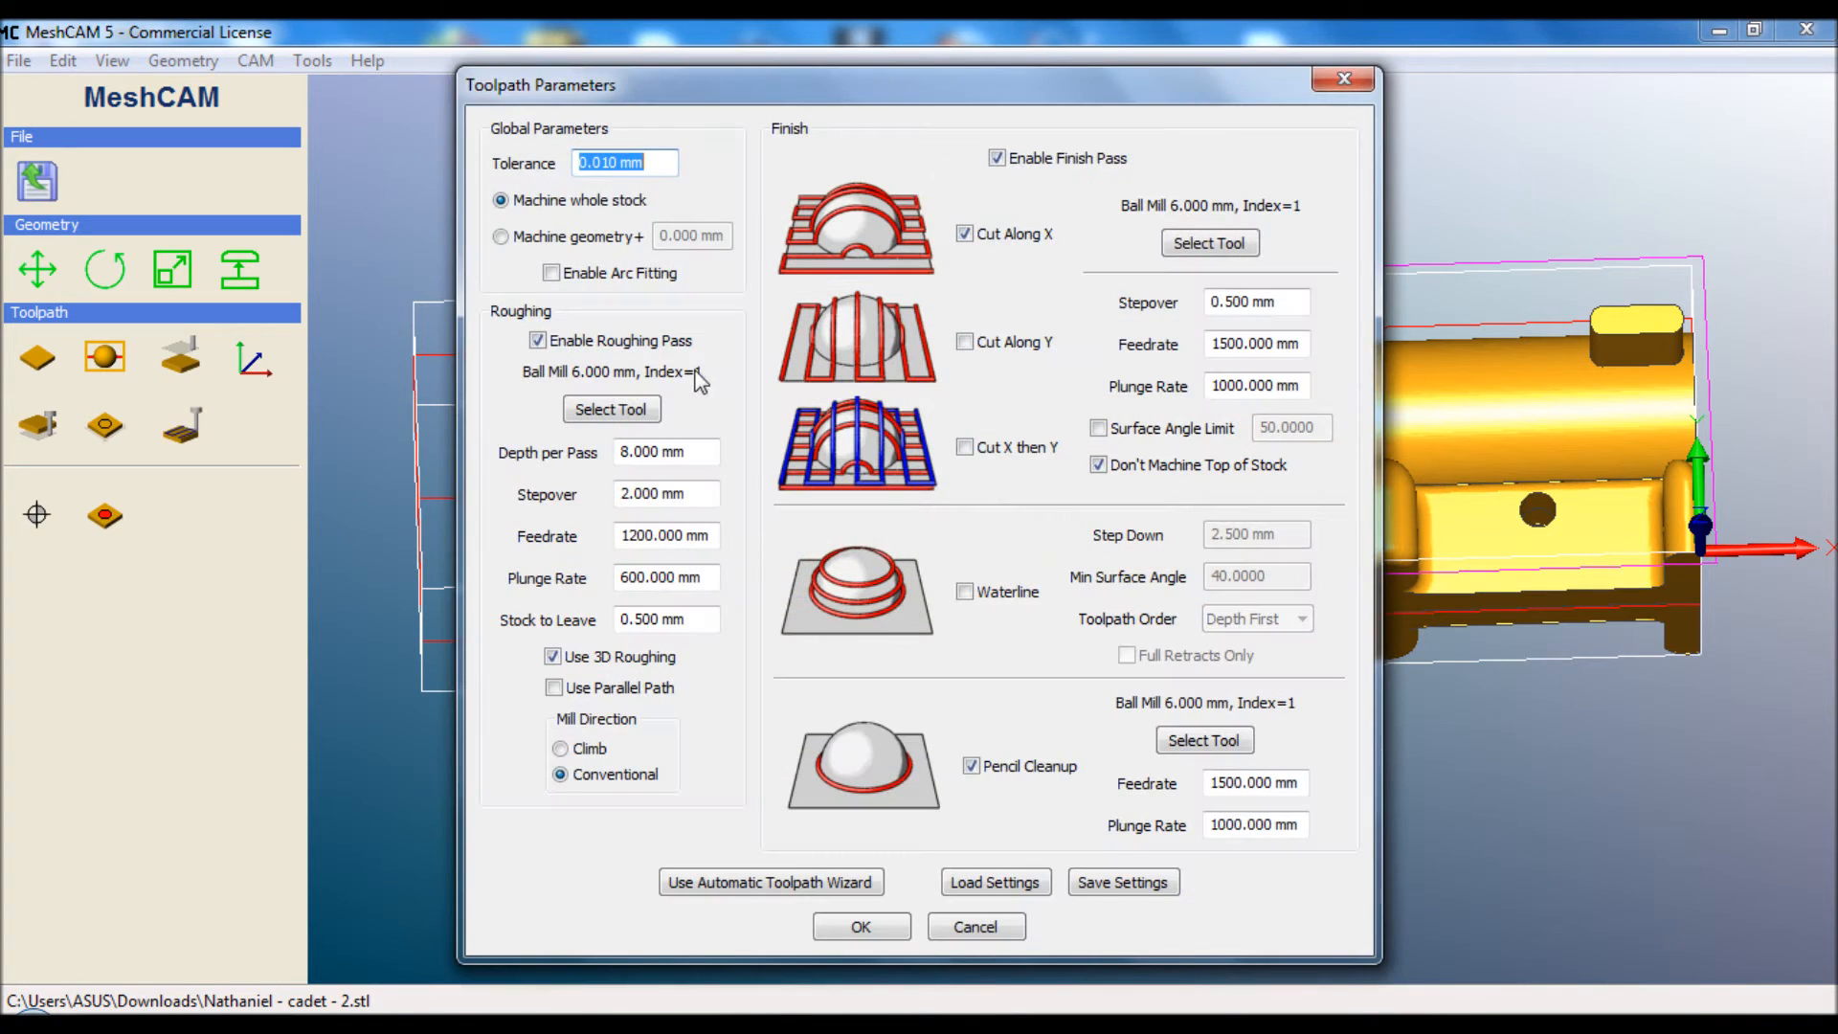
mouse_move(714, 388)
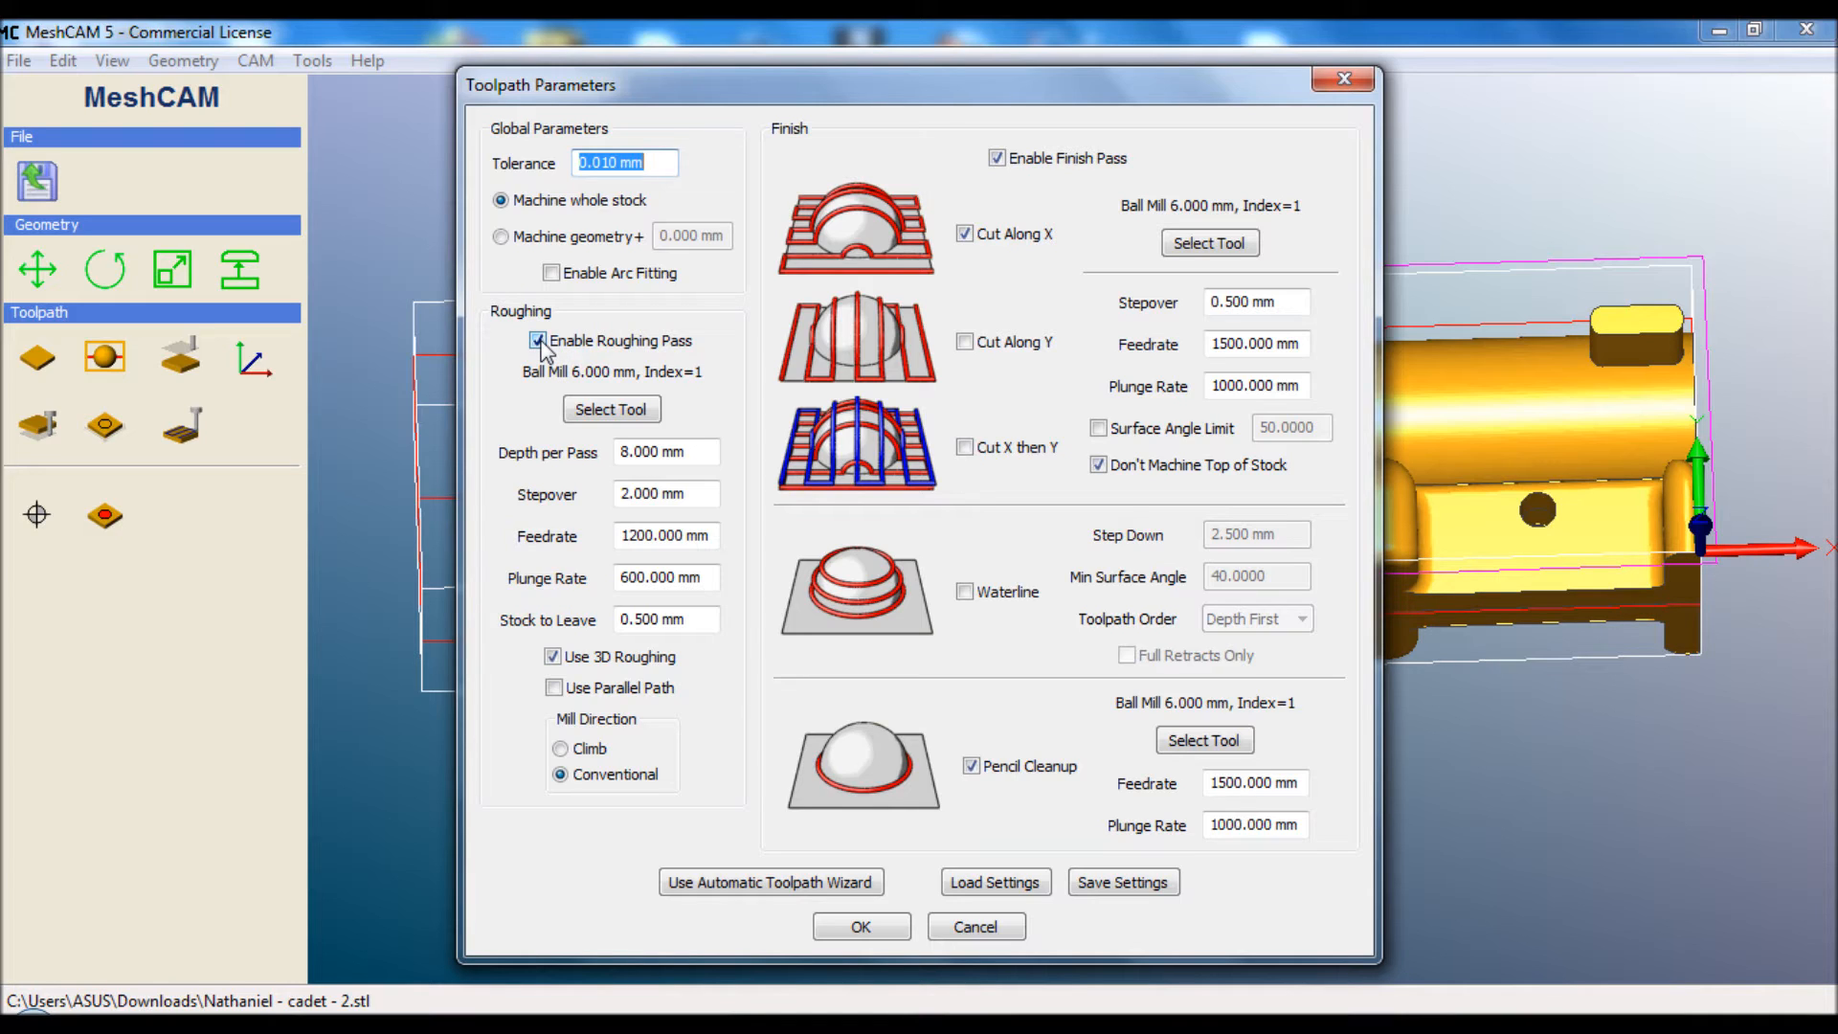
mouse_move(596, 414)
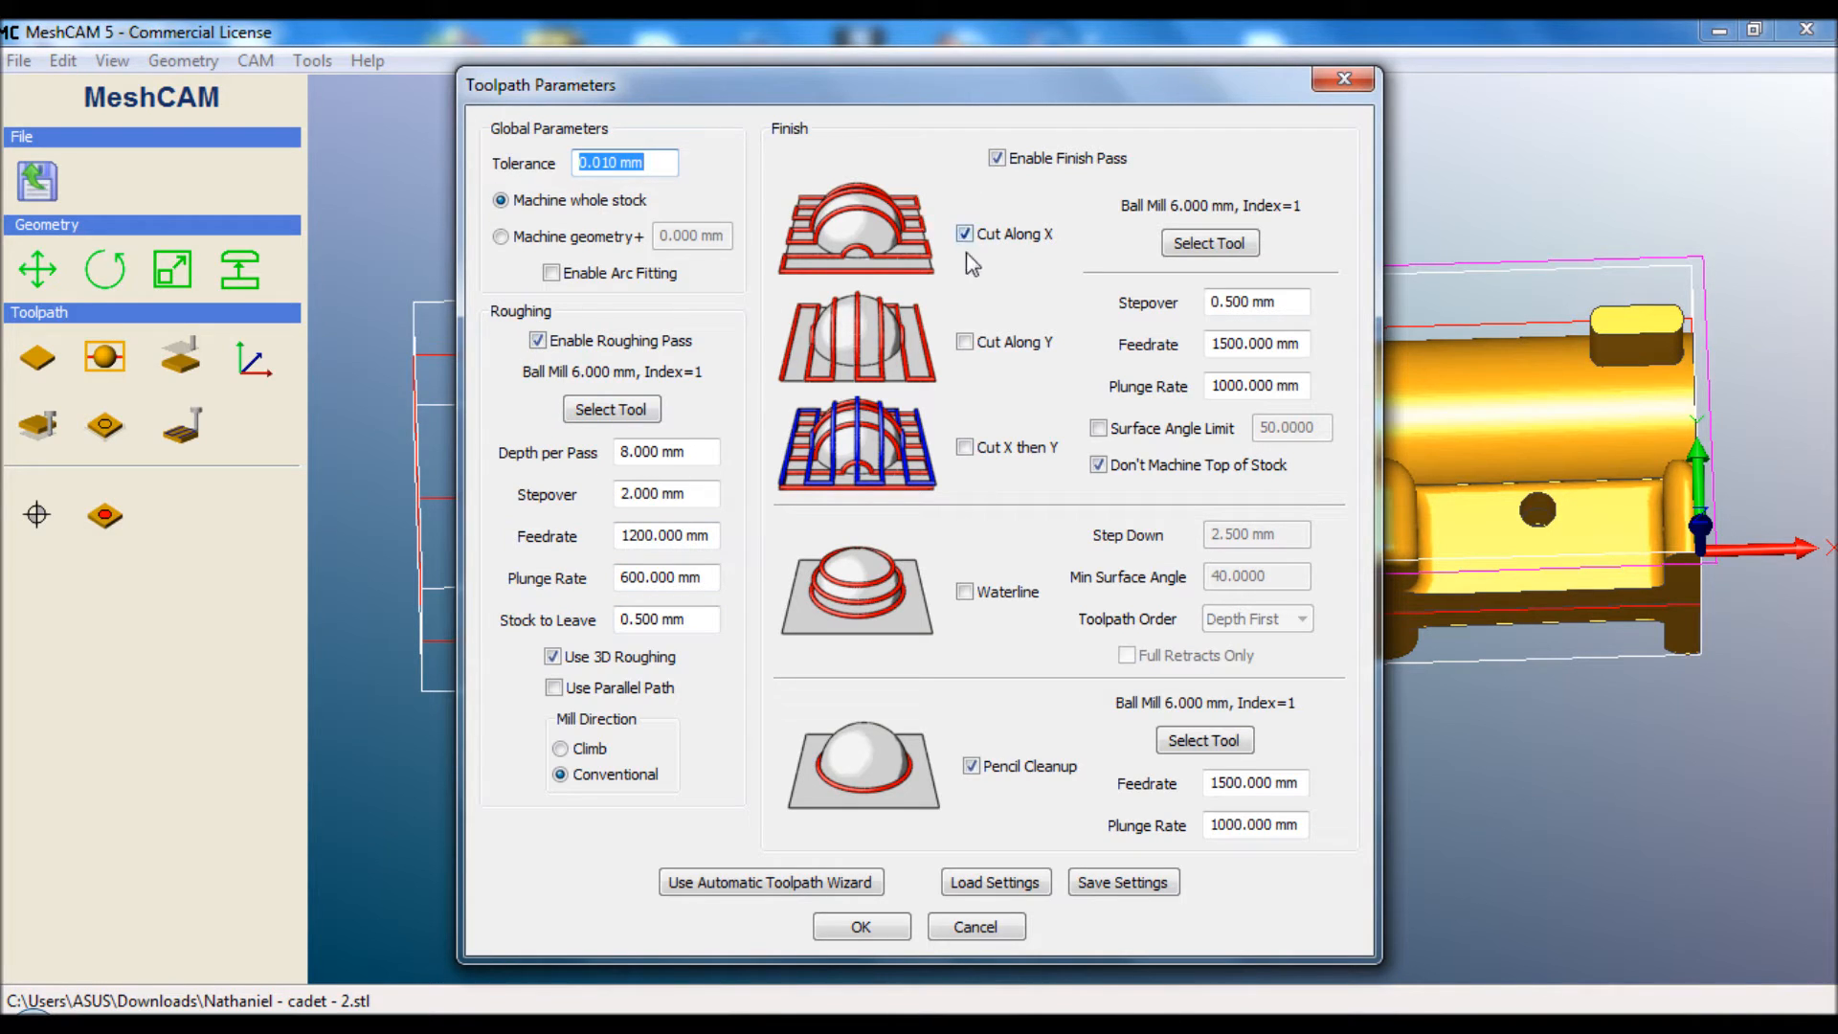
mouse_move(995, 326)
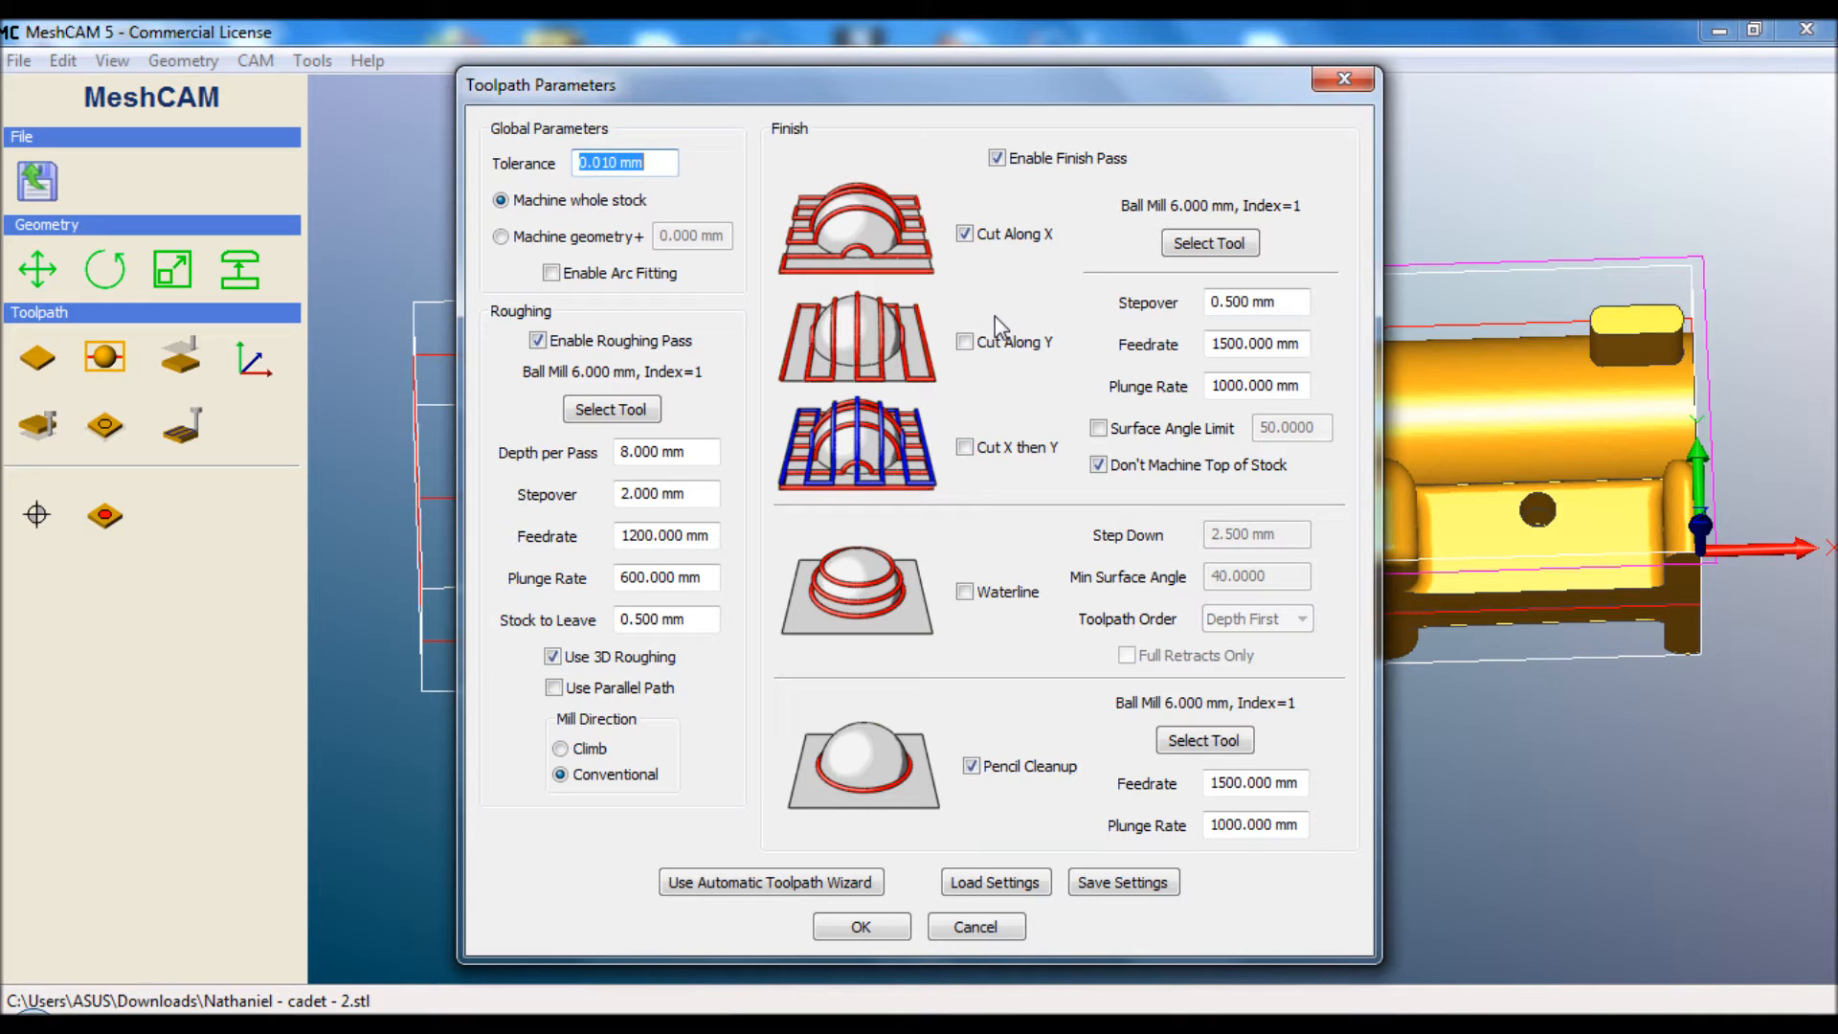
mouse_move(996, 176)
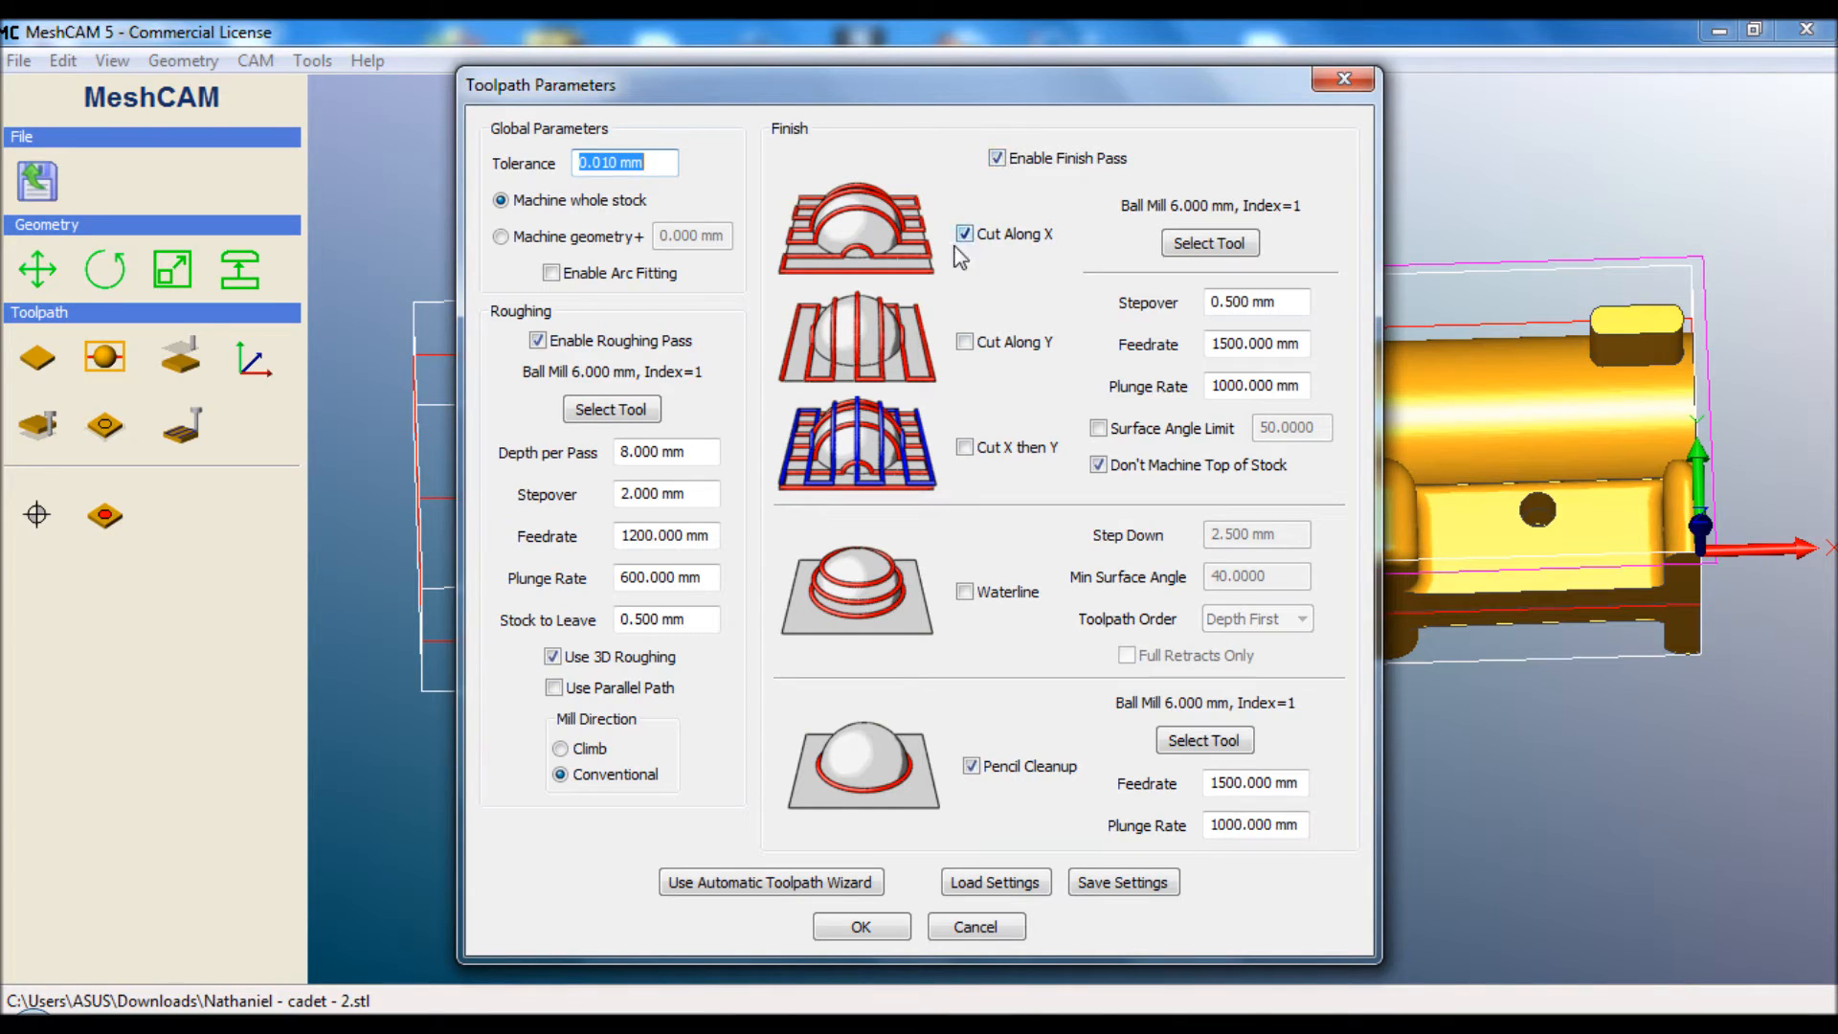
mouse_move(780, 272)
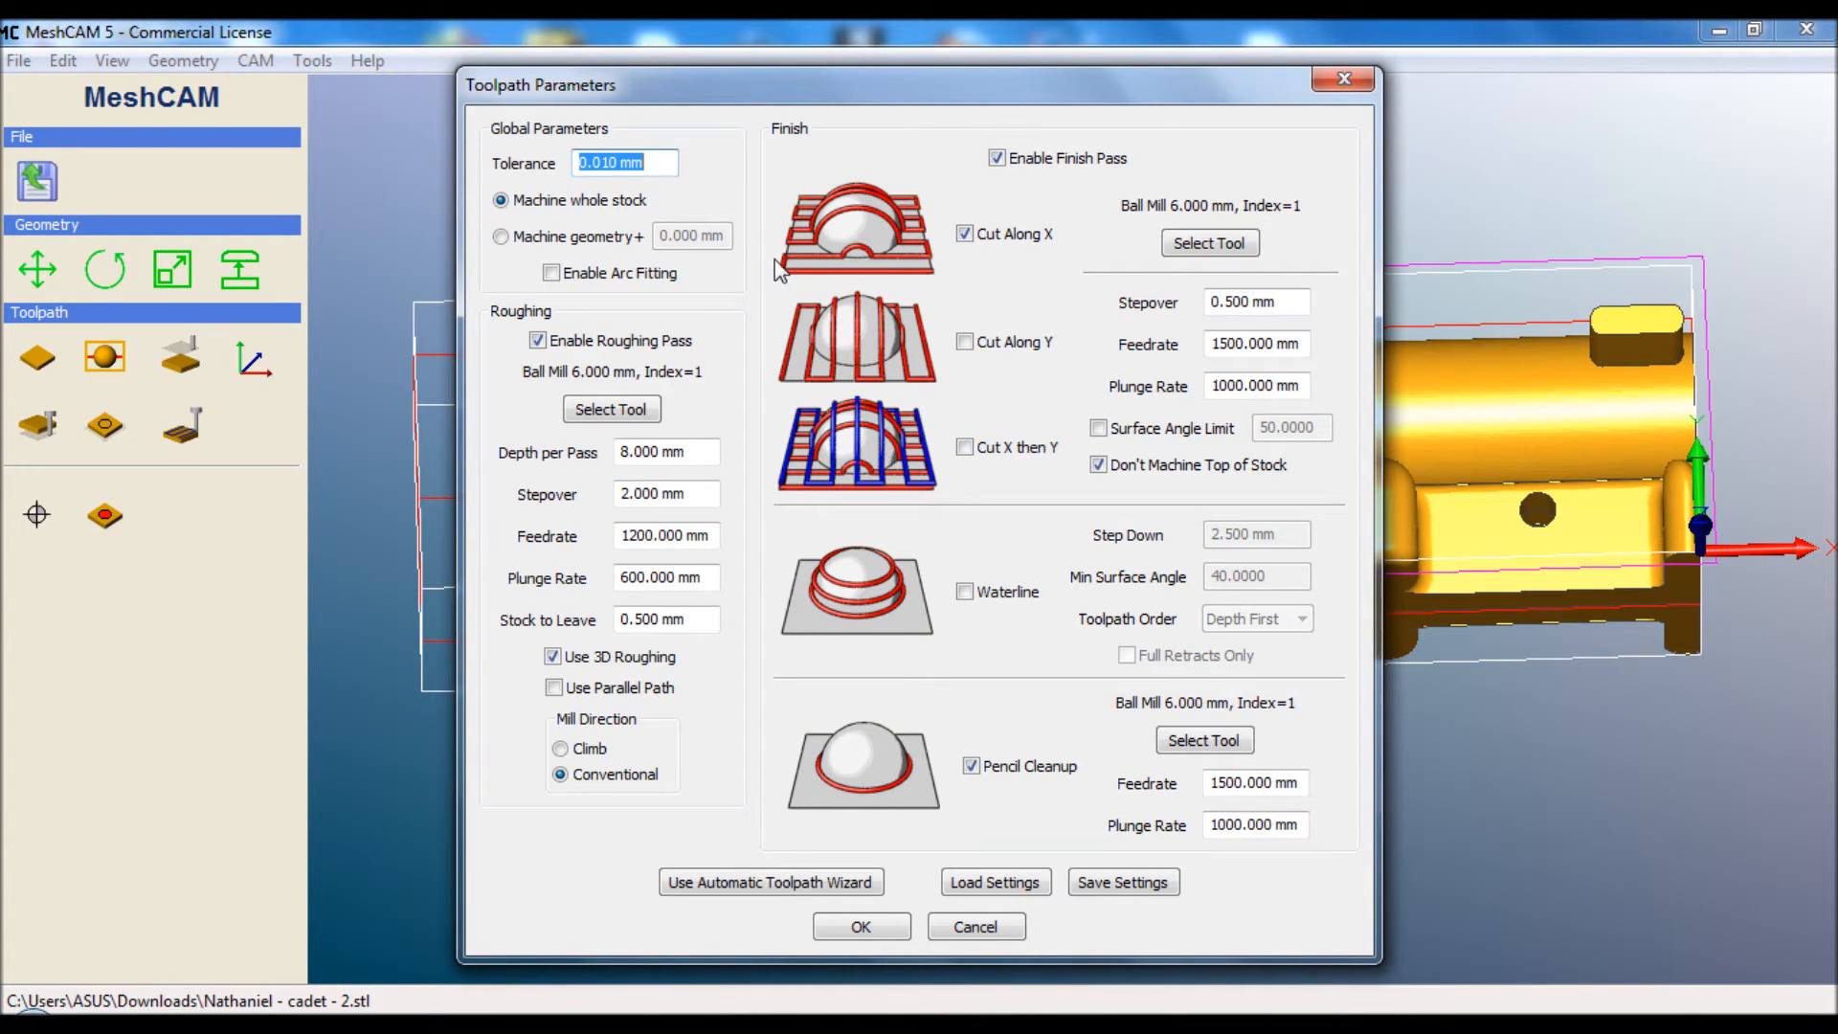
mouse_move(917, 223)
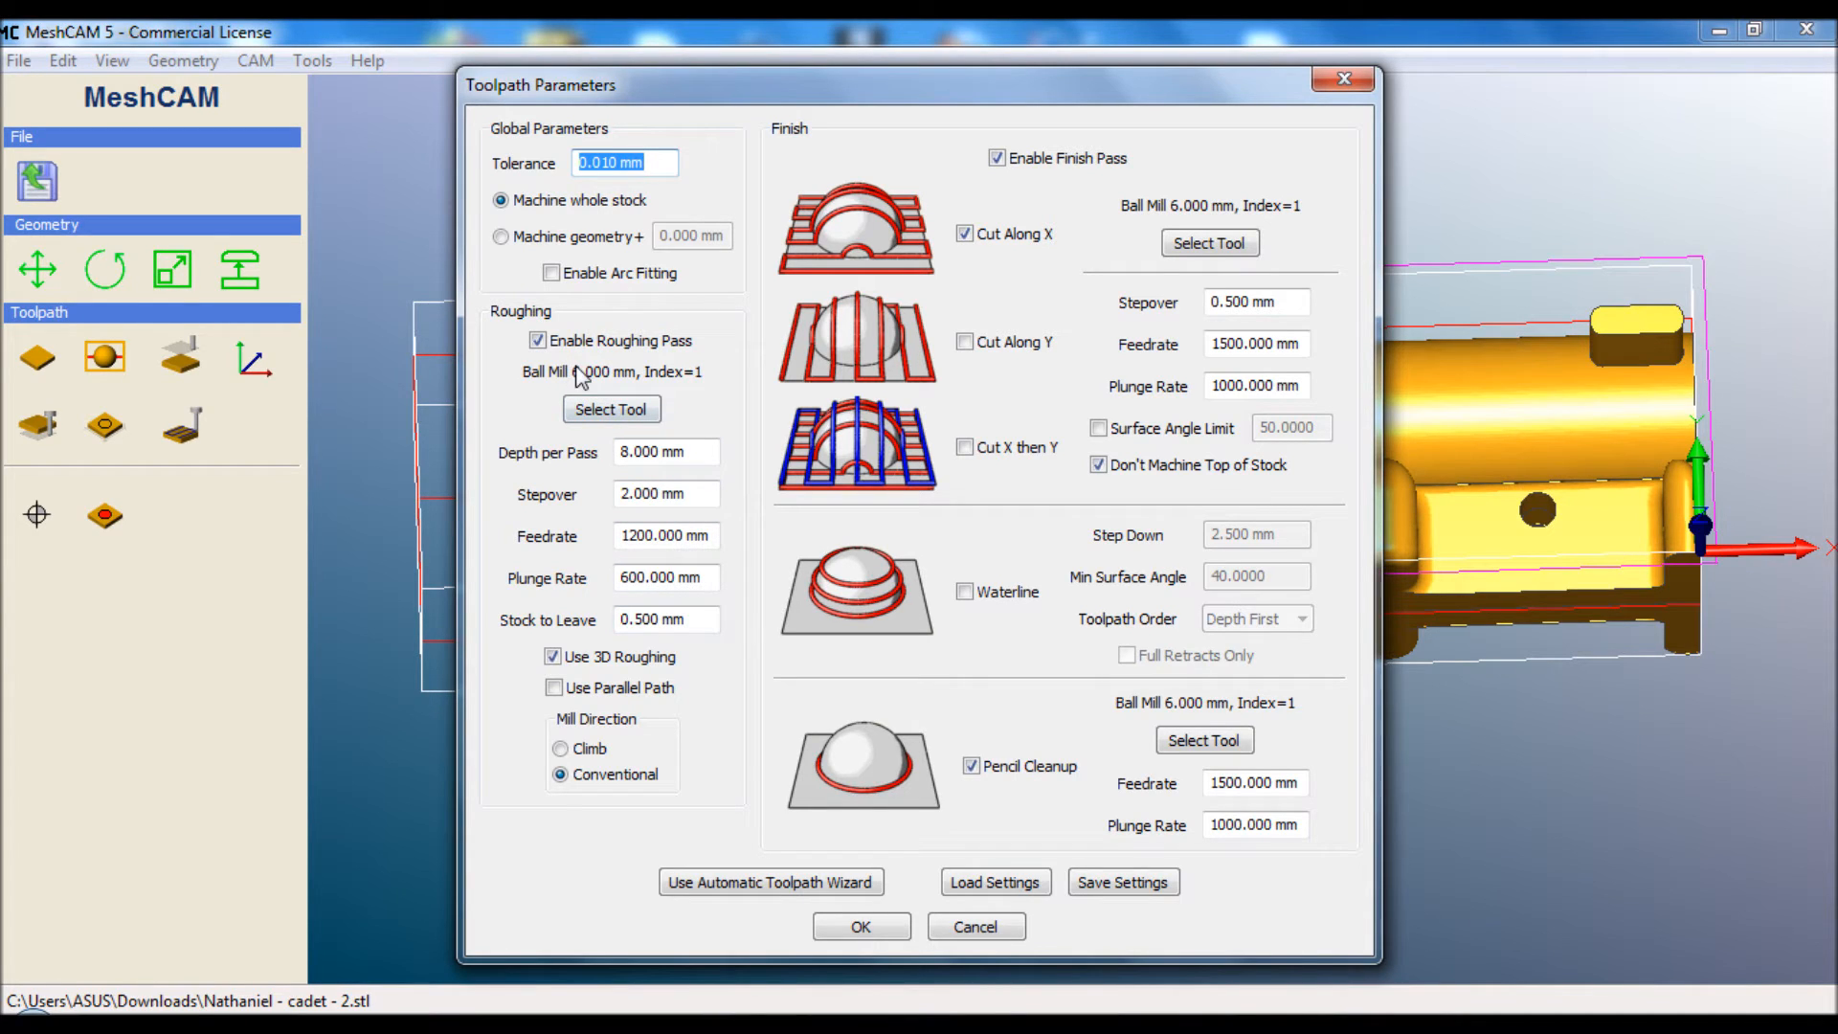
mouse_move(1135, 373)
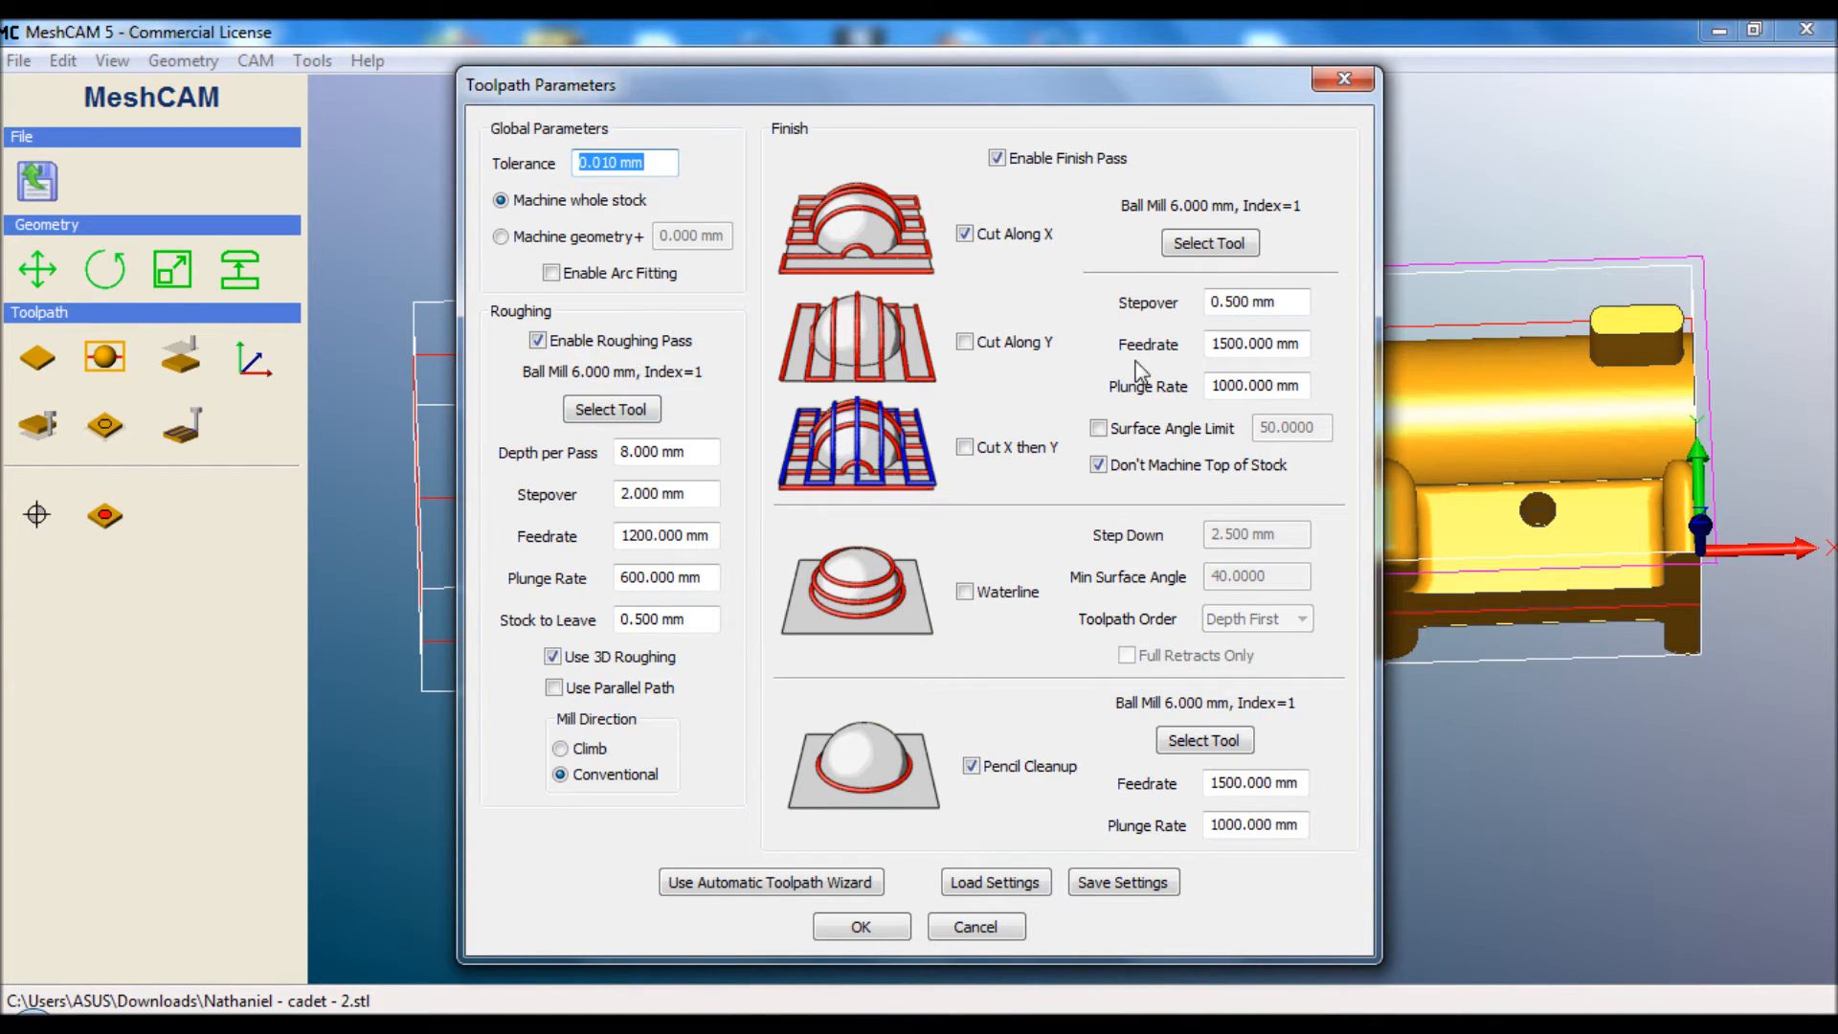
mouse_move(1130, 320)
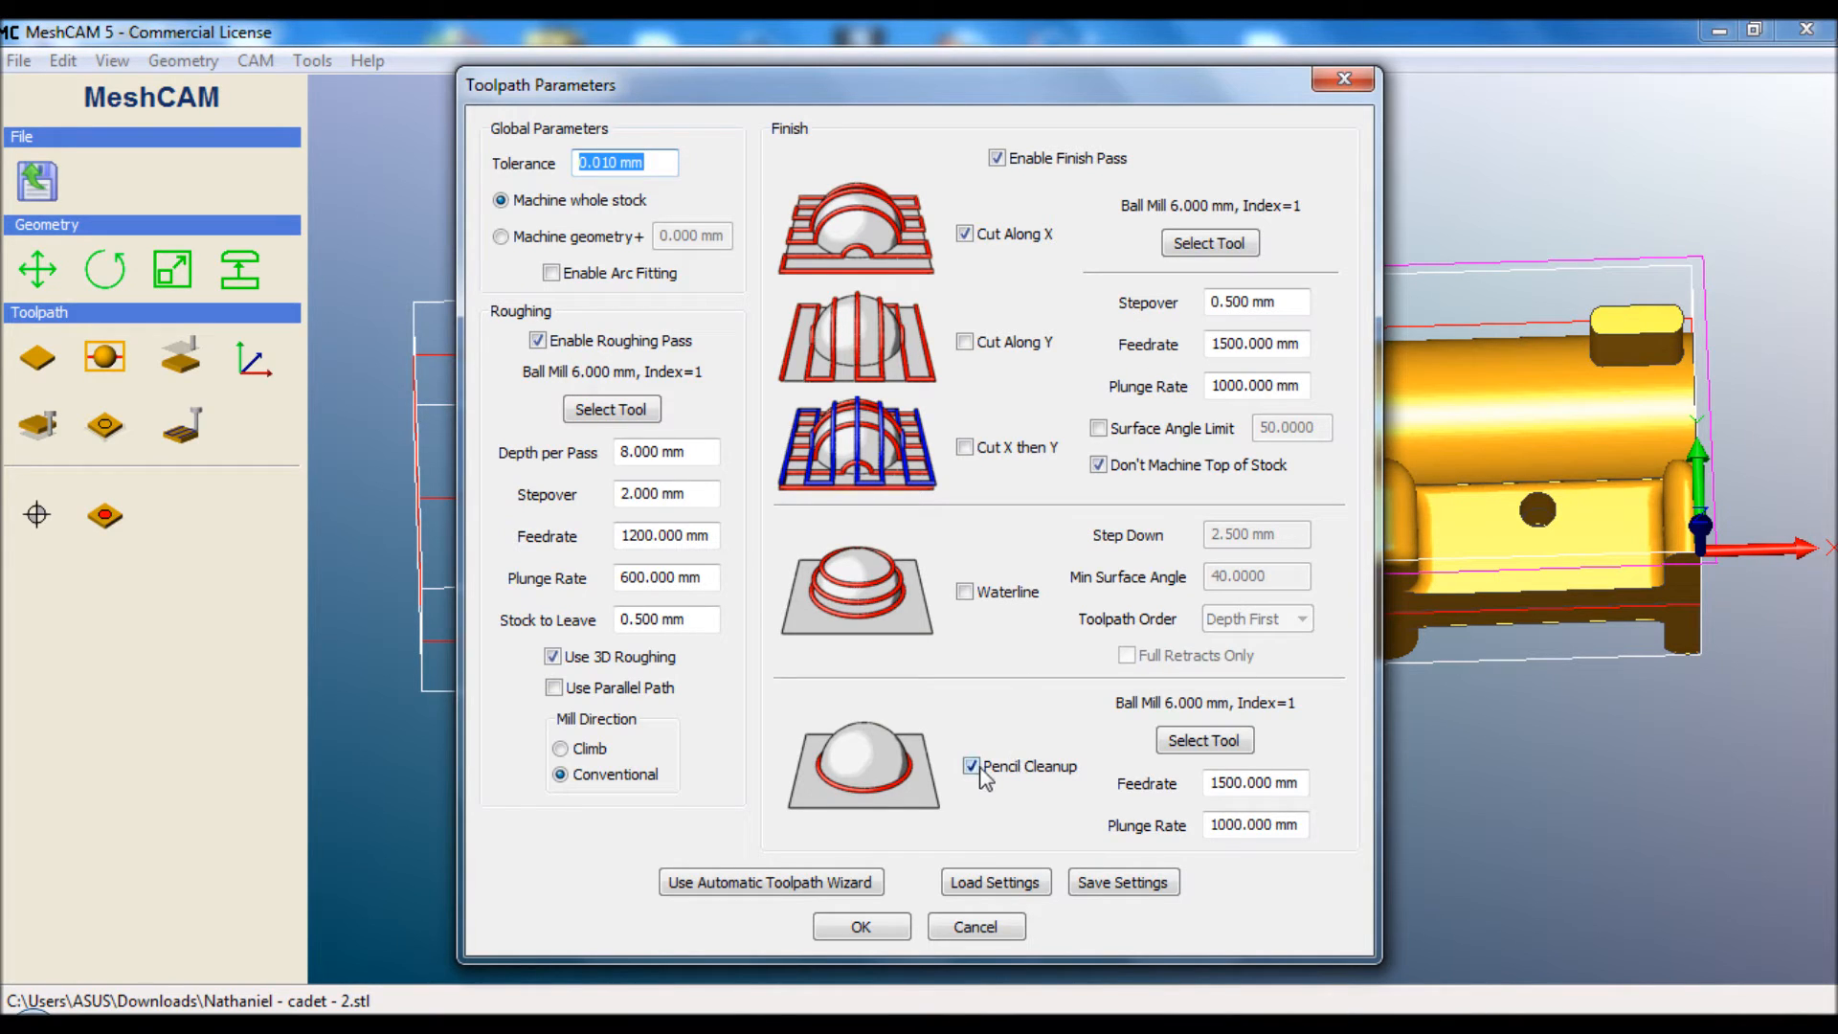
mouse_move(812, 764)
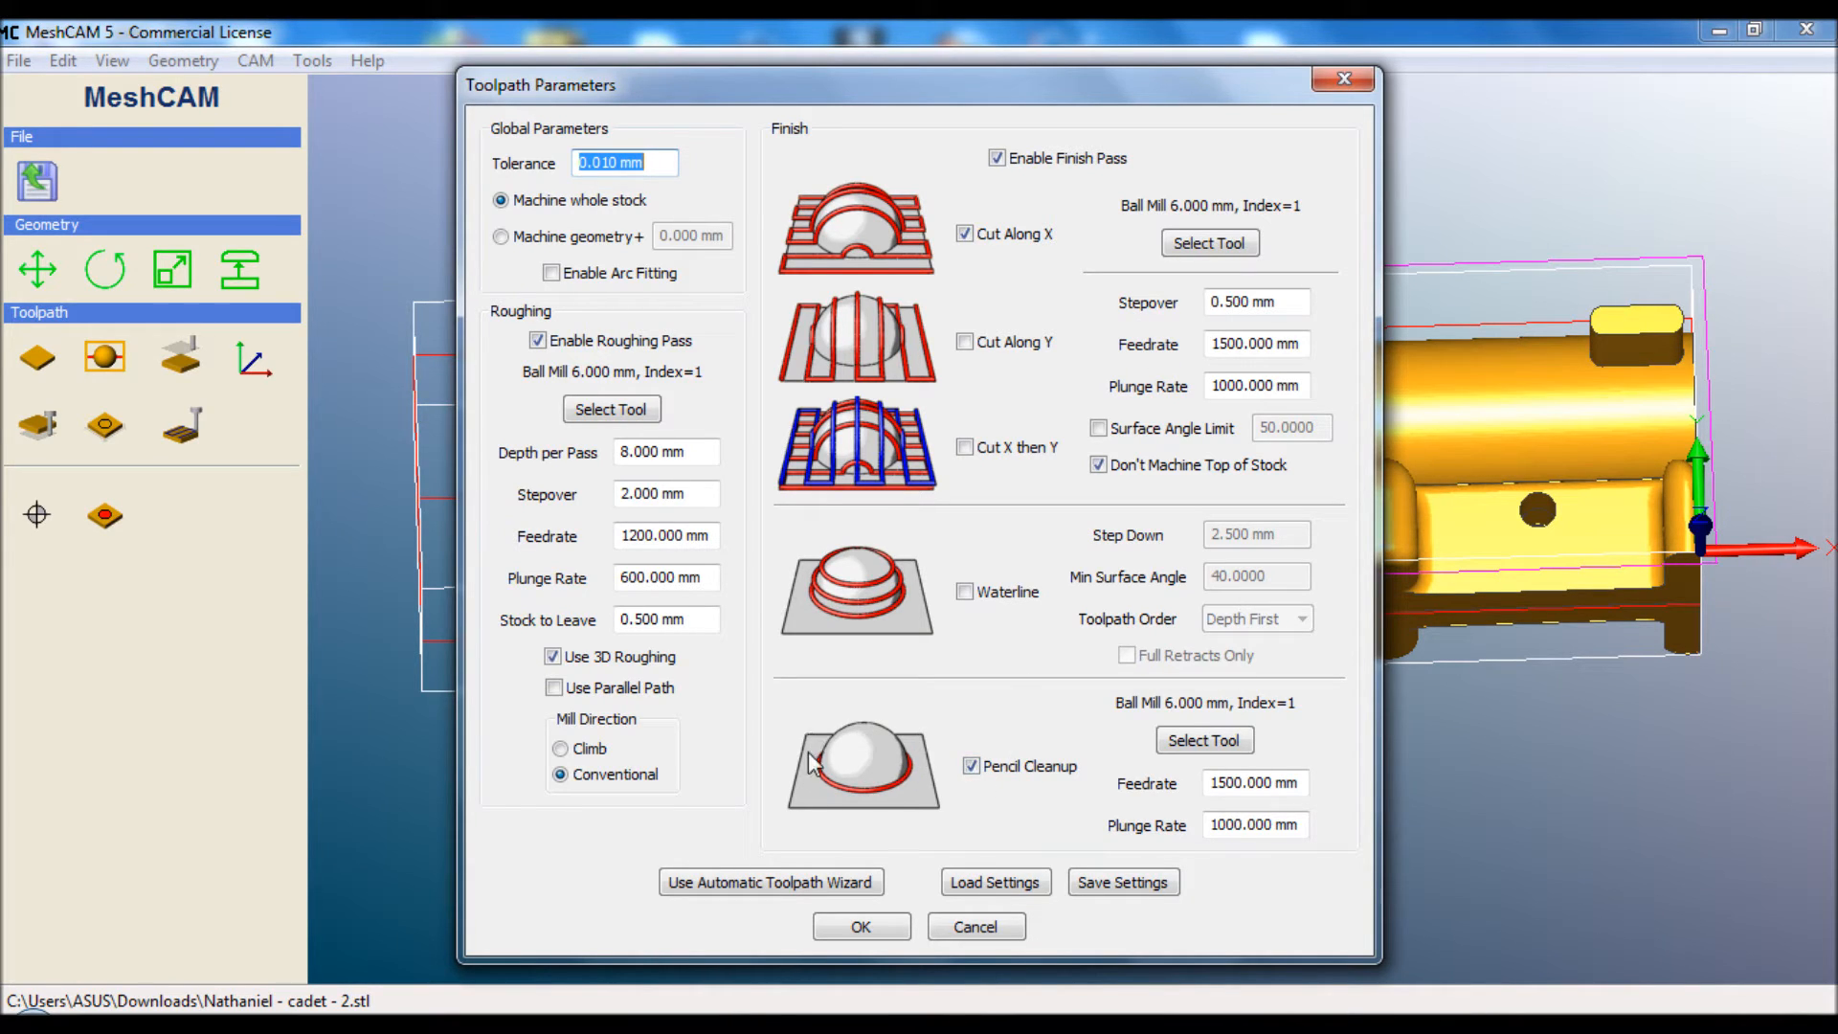
mouse_move(1474, 490)
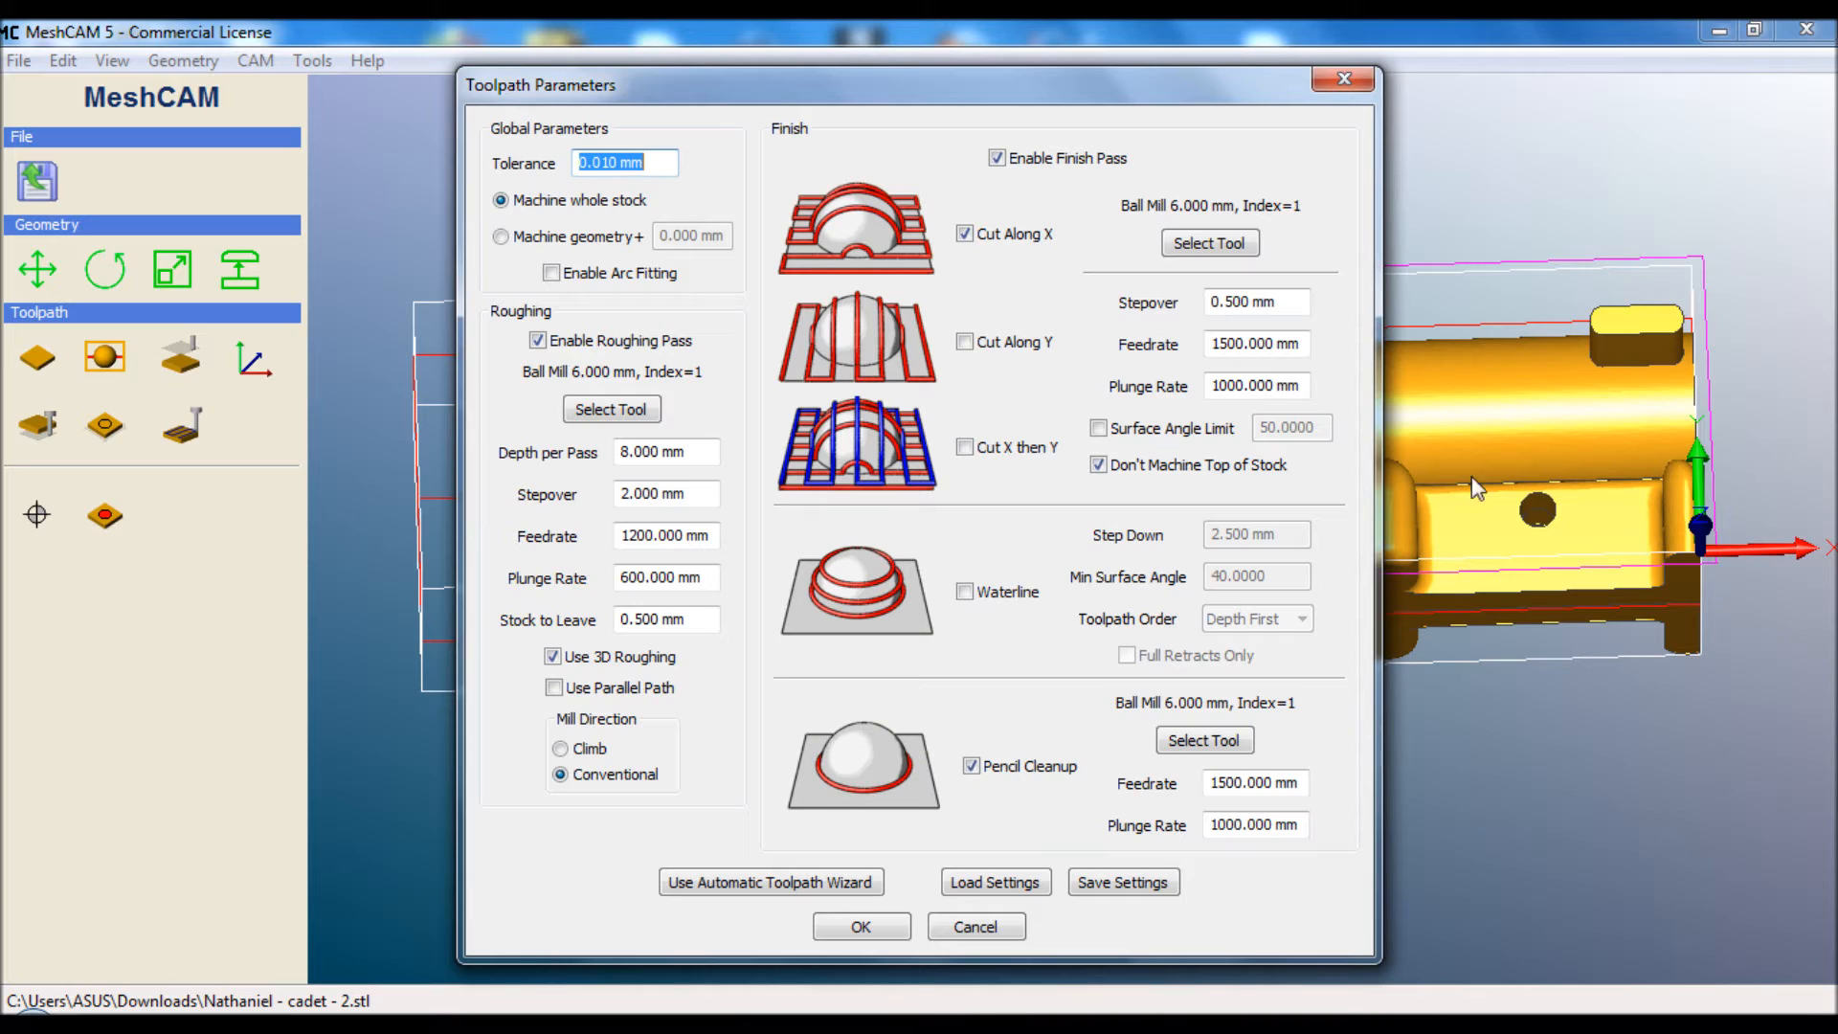
mouse_move(1695, 327)
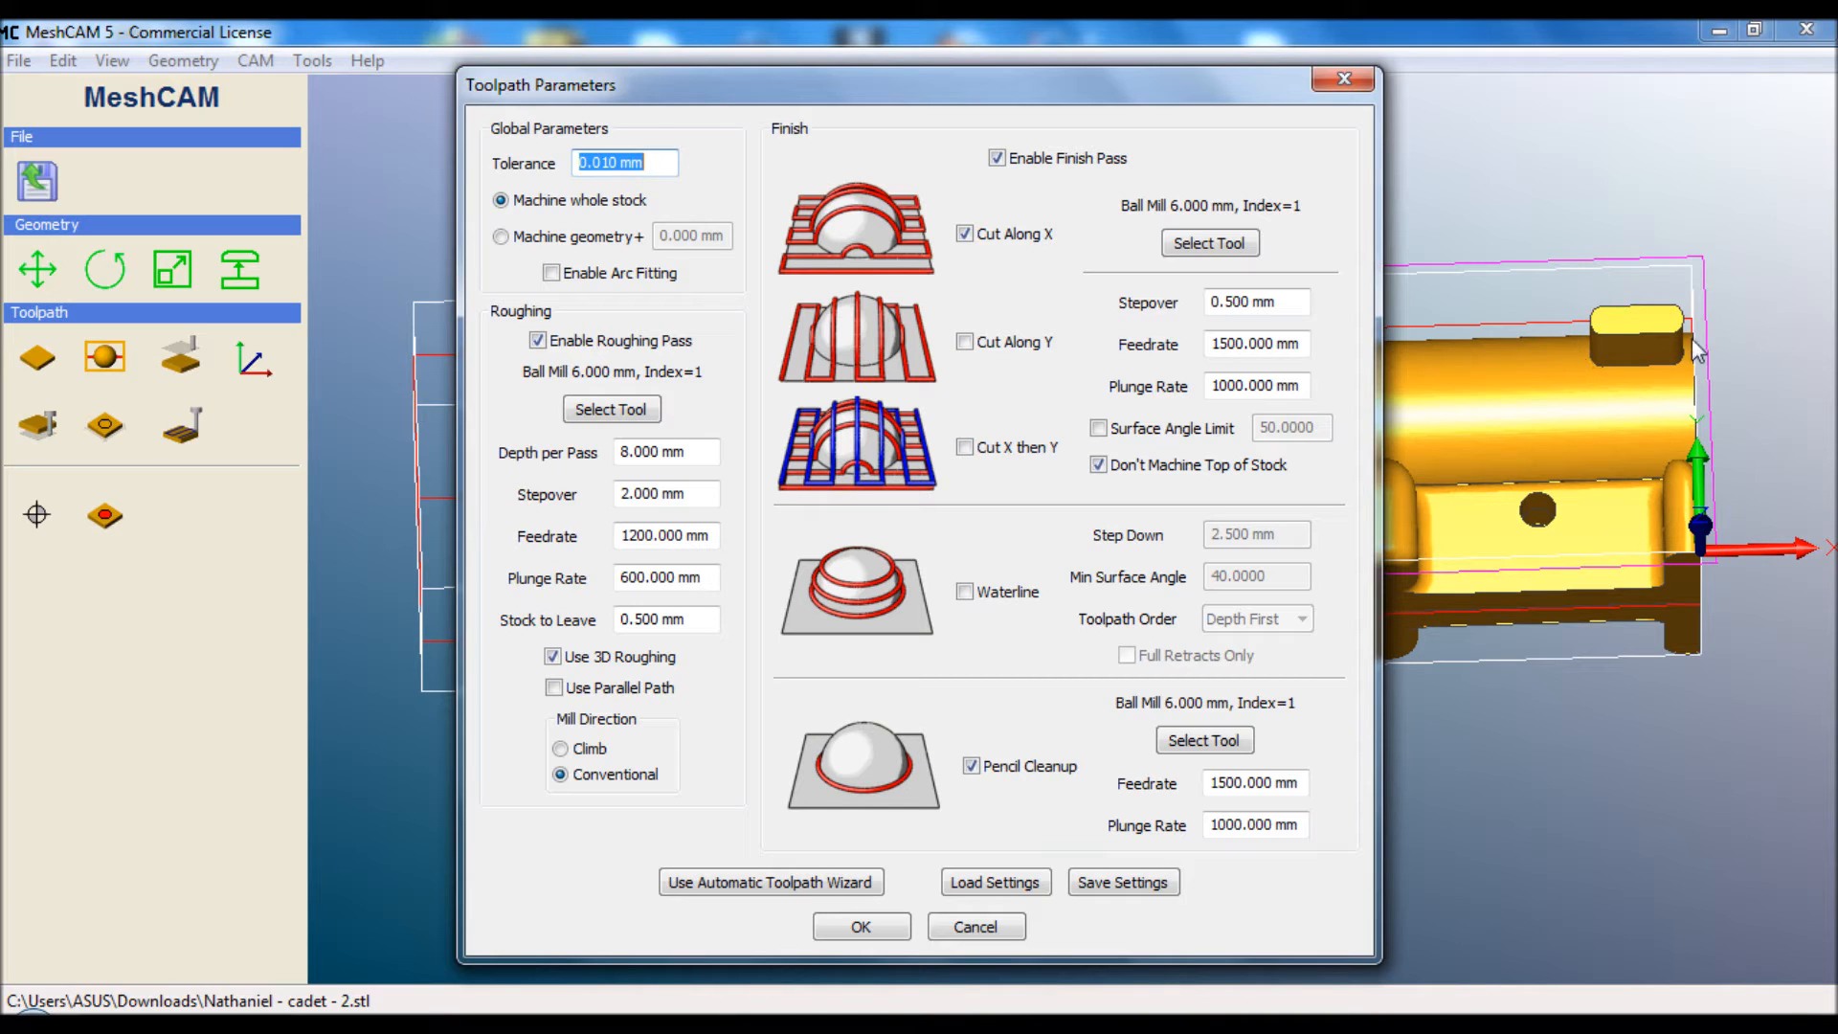
mouse_move(1177, 569)
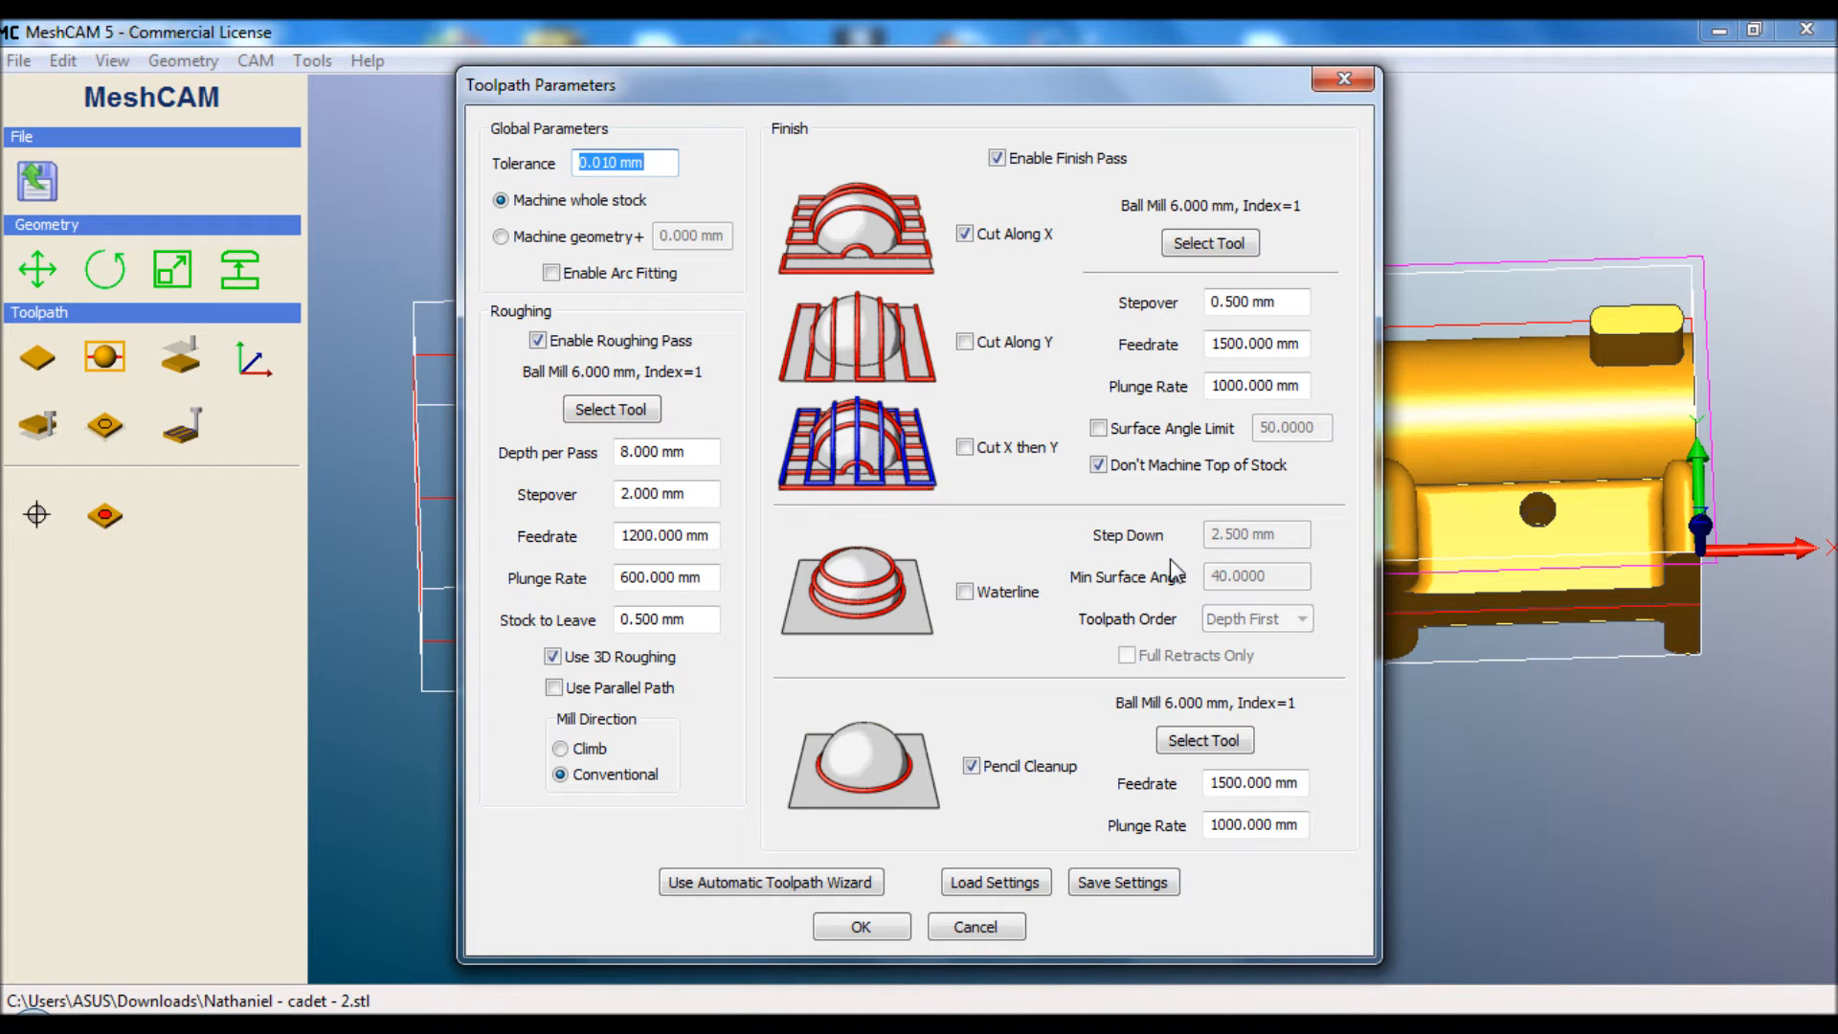
Confirm the roughing, X parallel finish and pencil cleanup settings to generate the 3D toolpaths
left_click(860, 926)
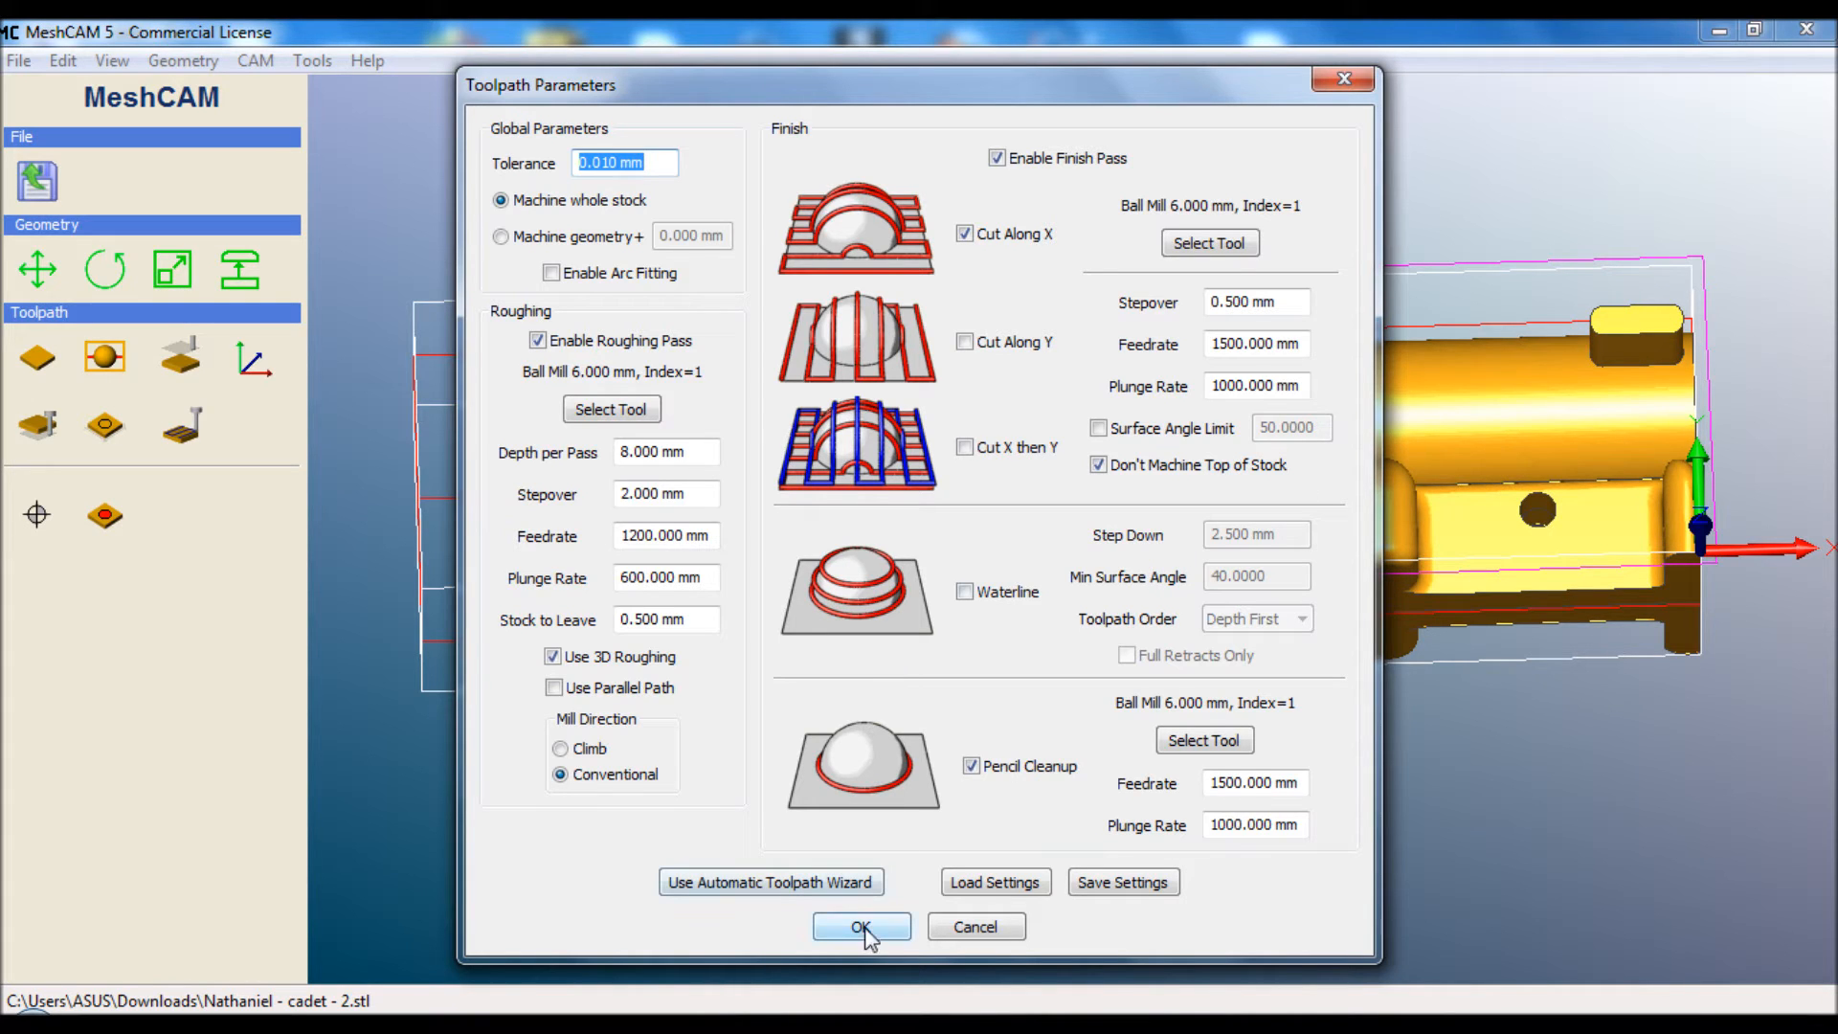
left_click(860, 927)
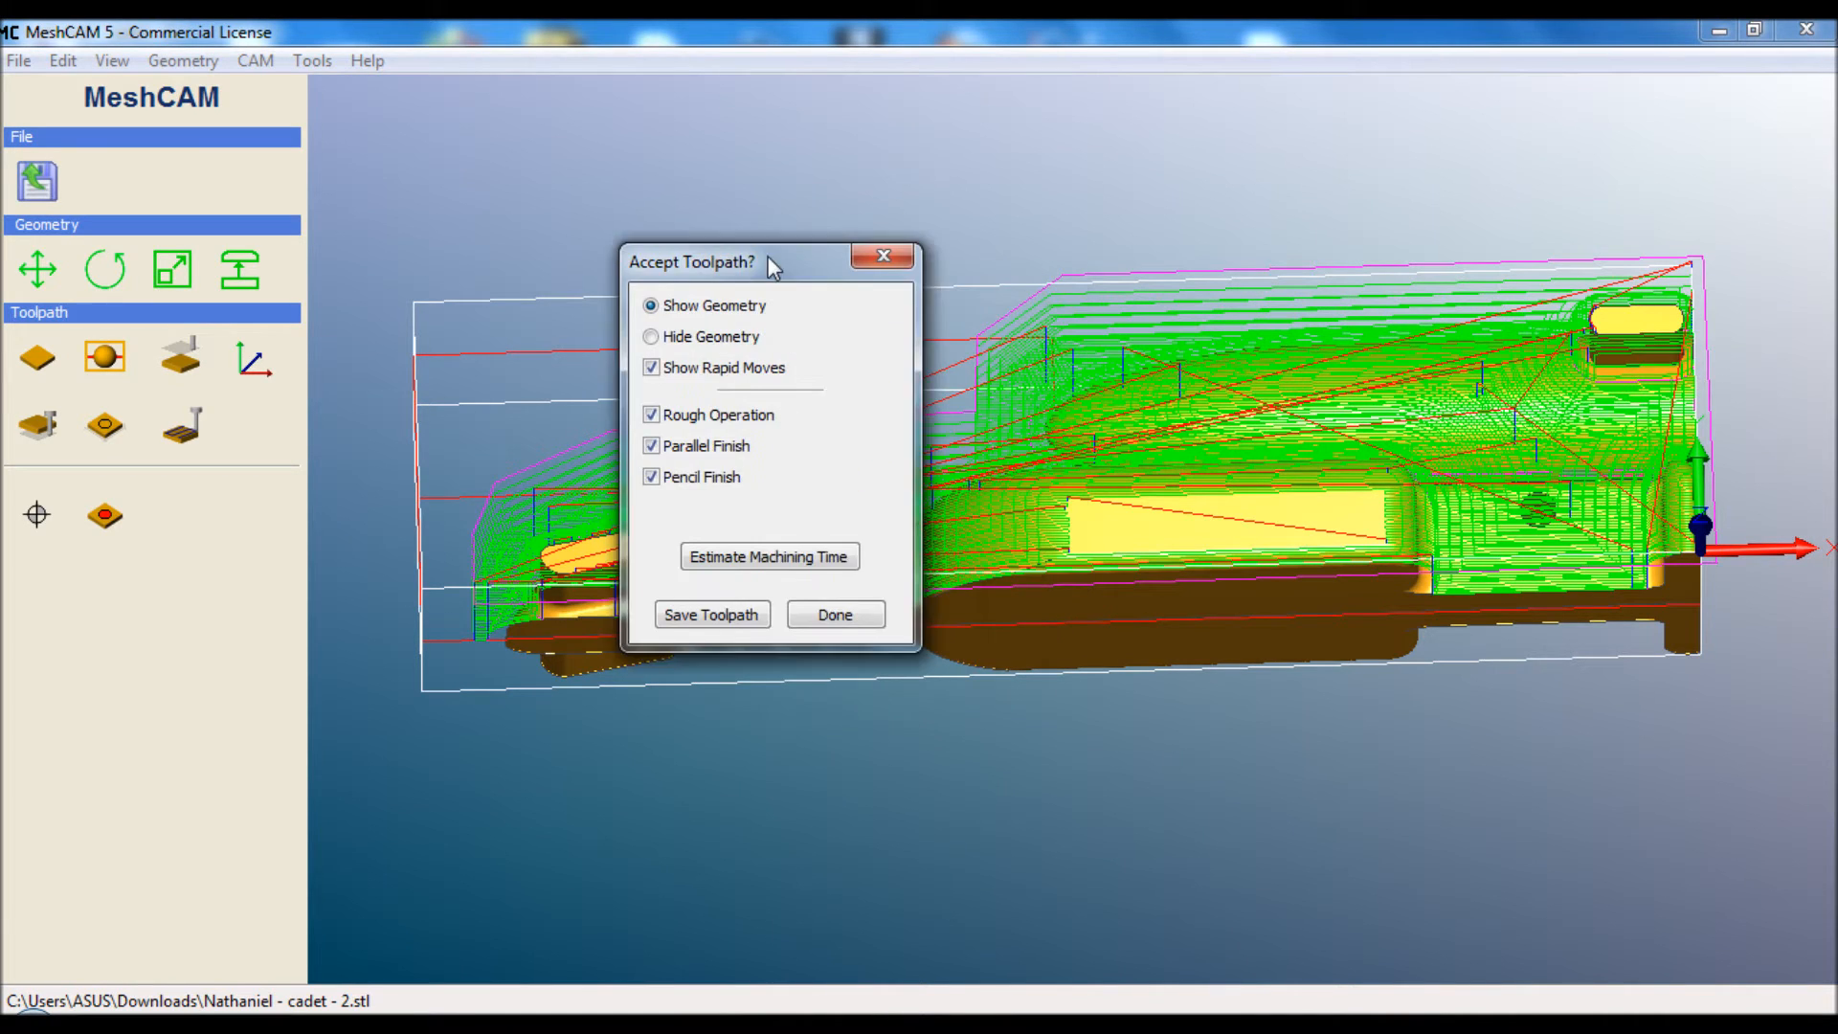
Move the Accept Toolpath dialog aside, toggle the car geometry off and on, and show rapid moves
left_click_drag(691, 262, 193, 180)
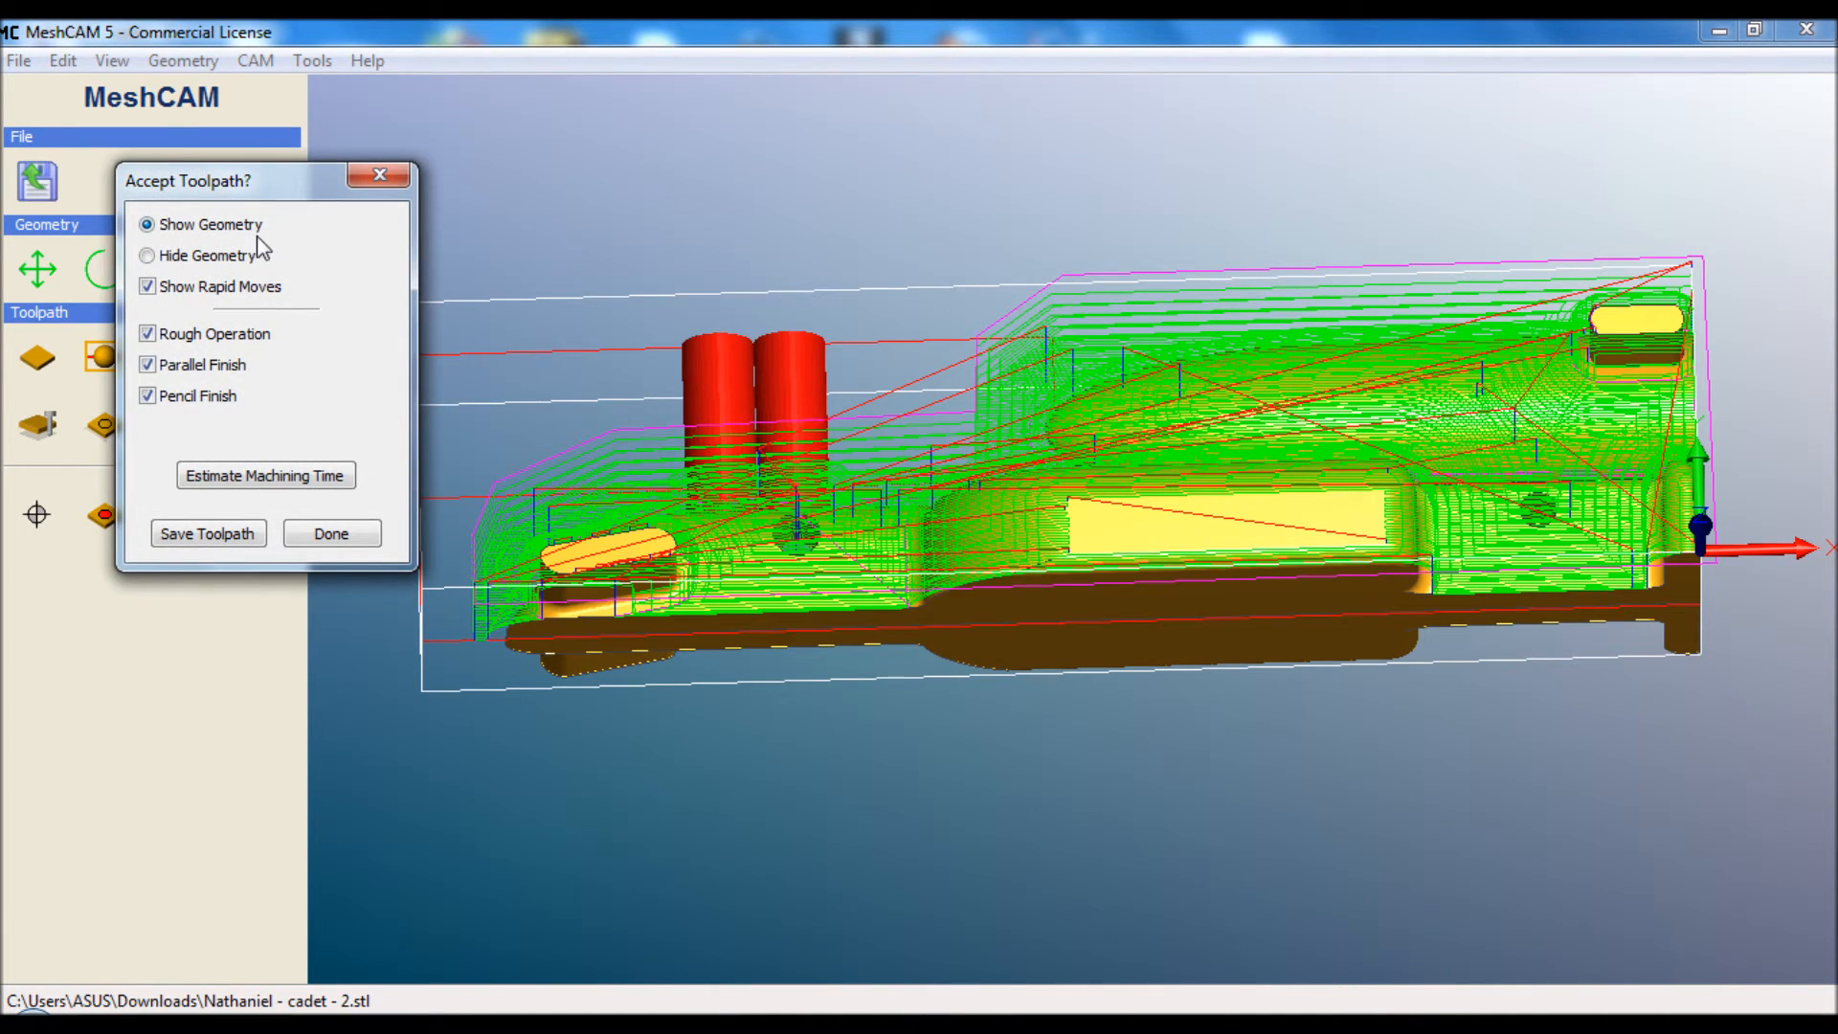
left_click(146, 255)
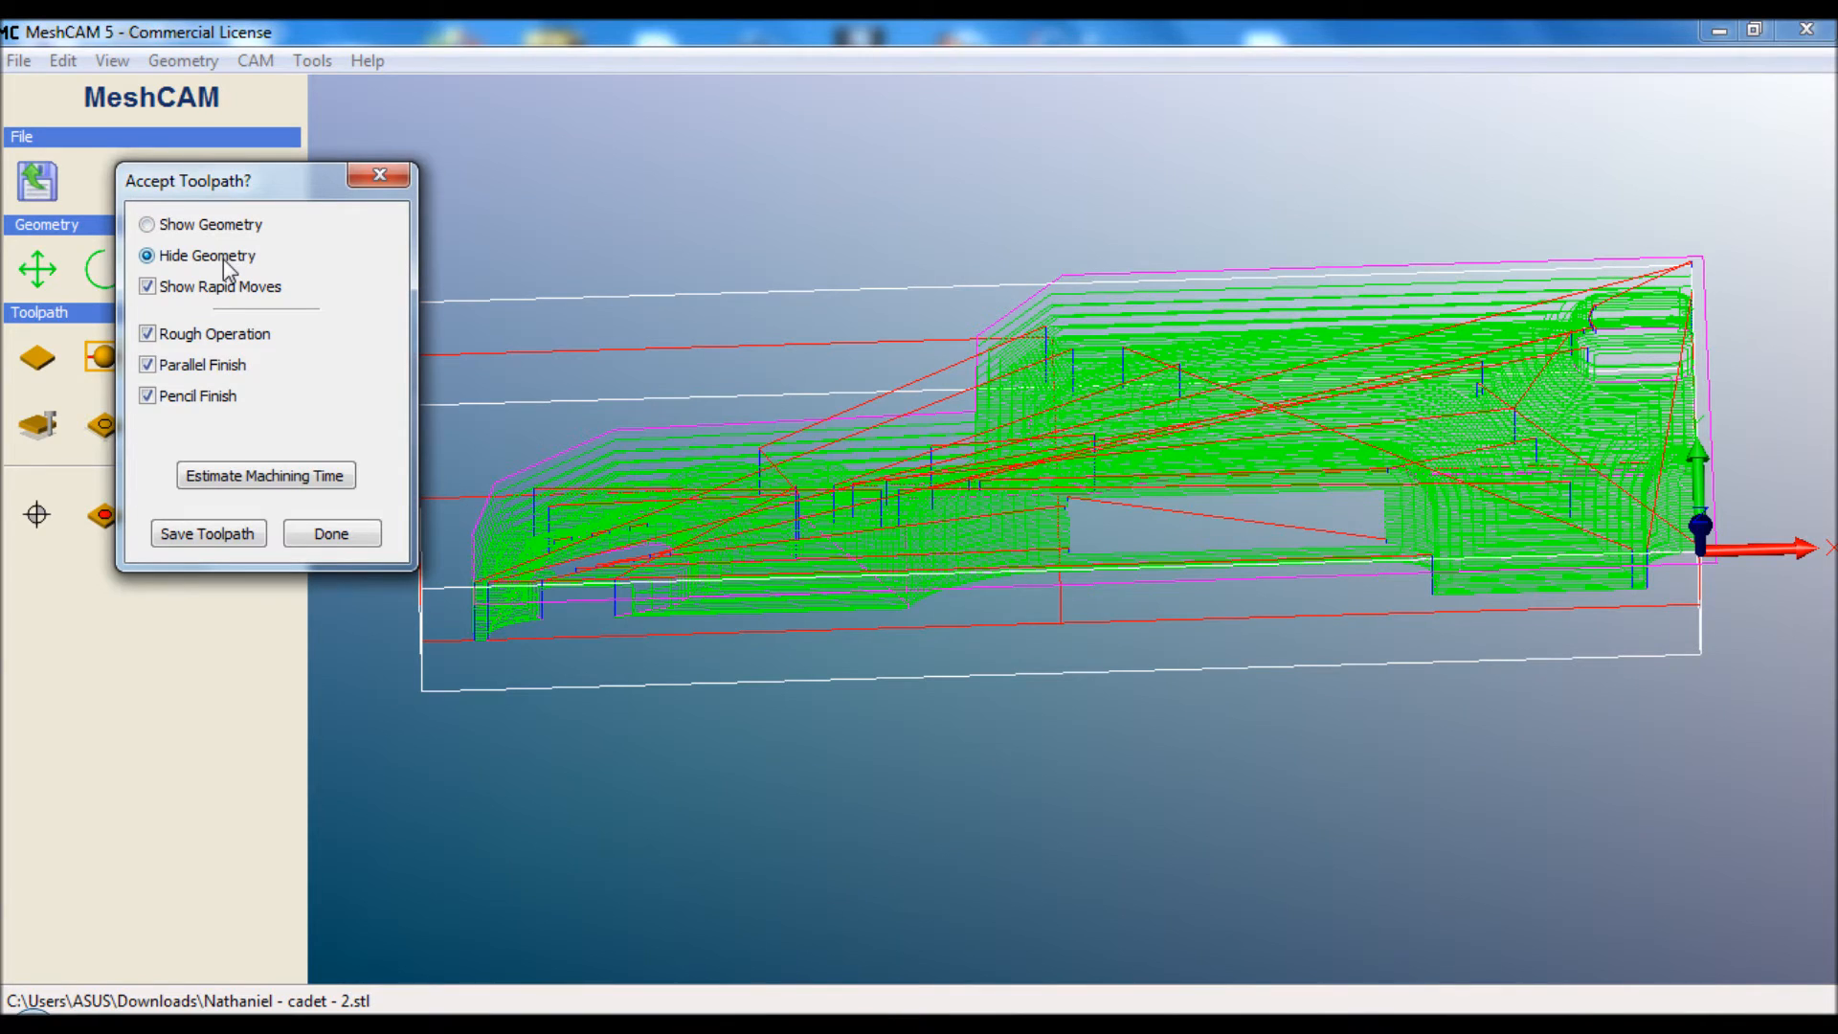
left_click(148, 224)
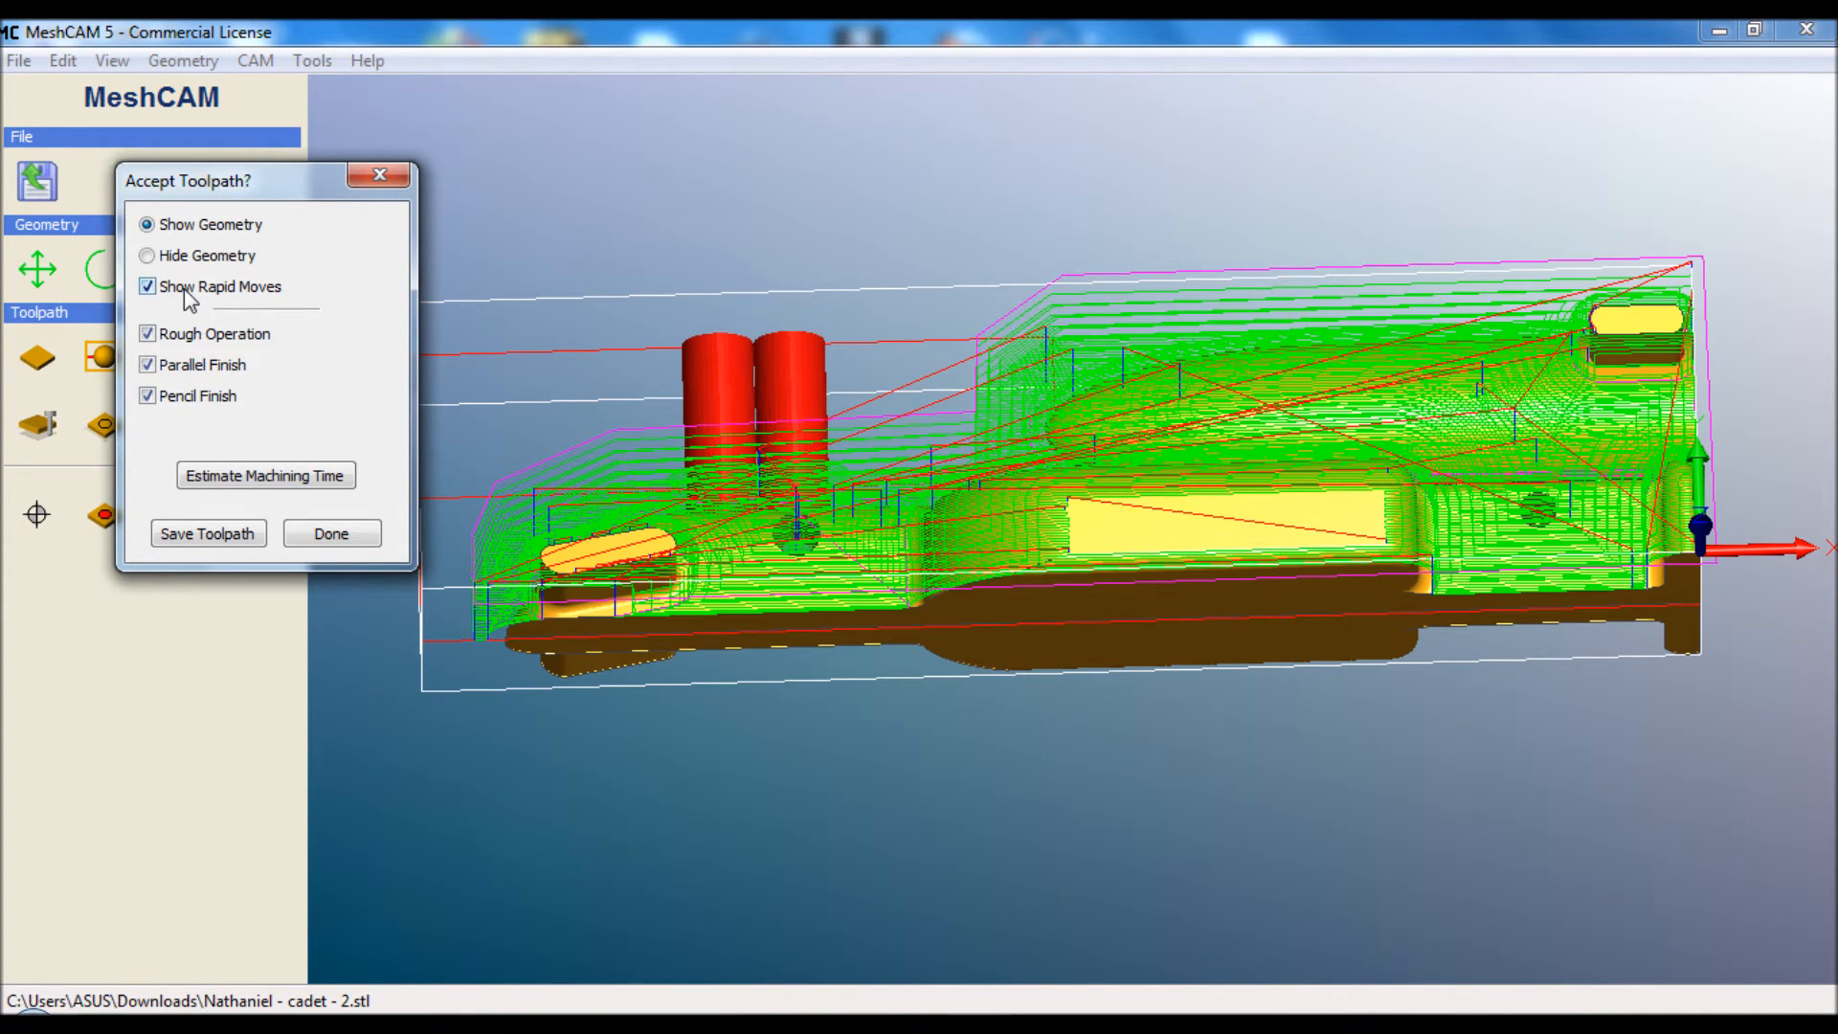
left_click(147, 286)
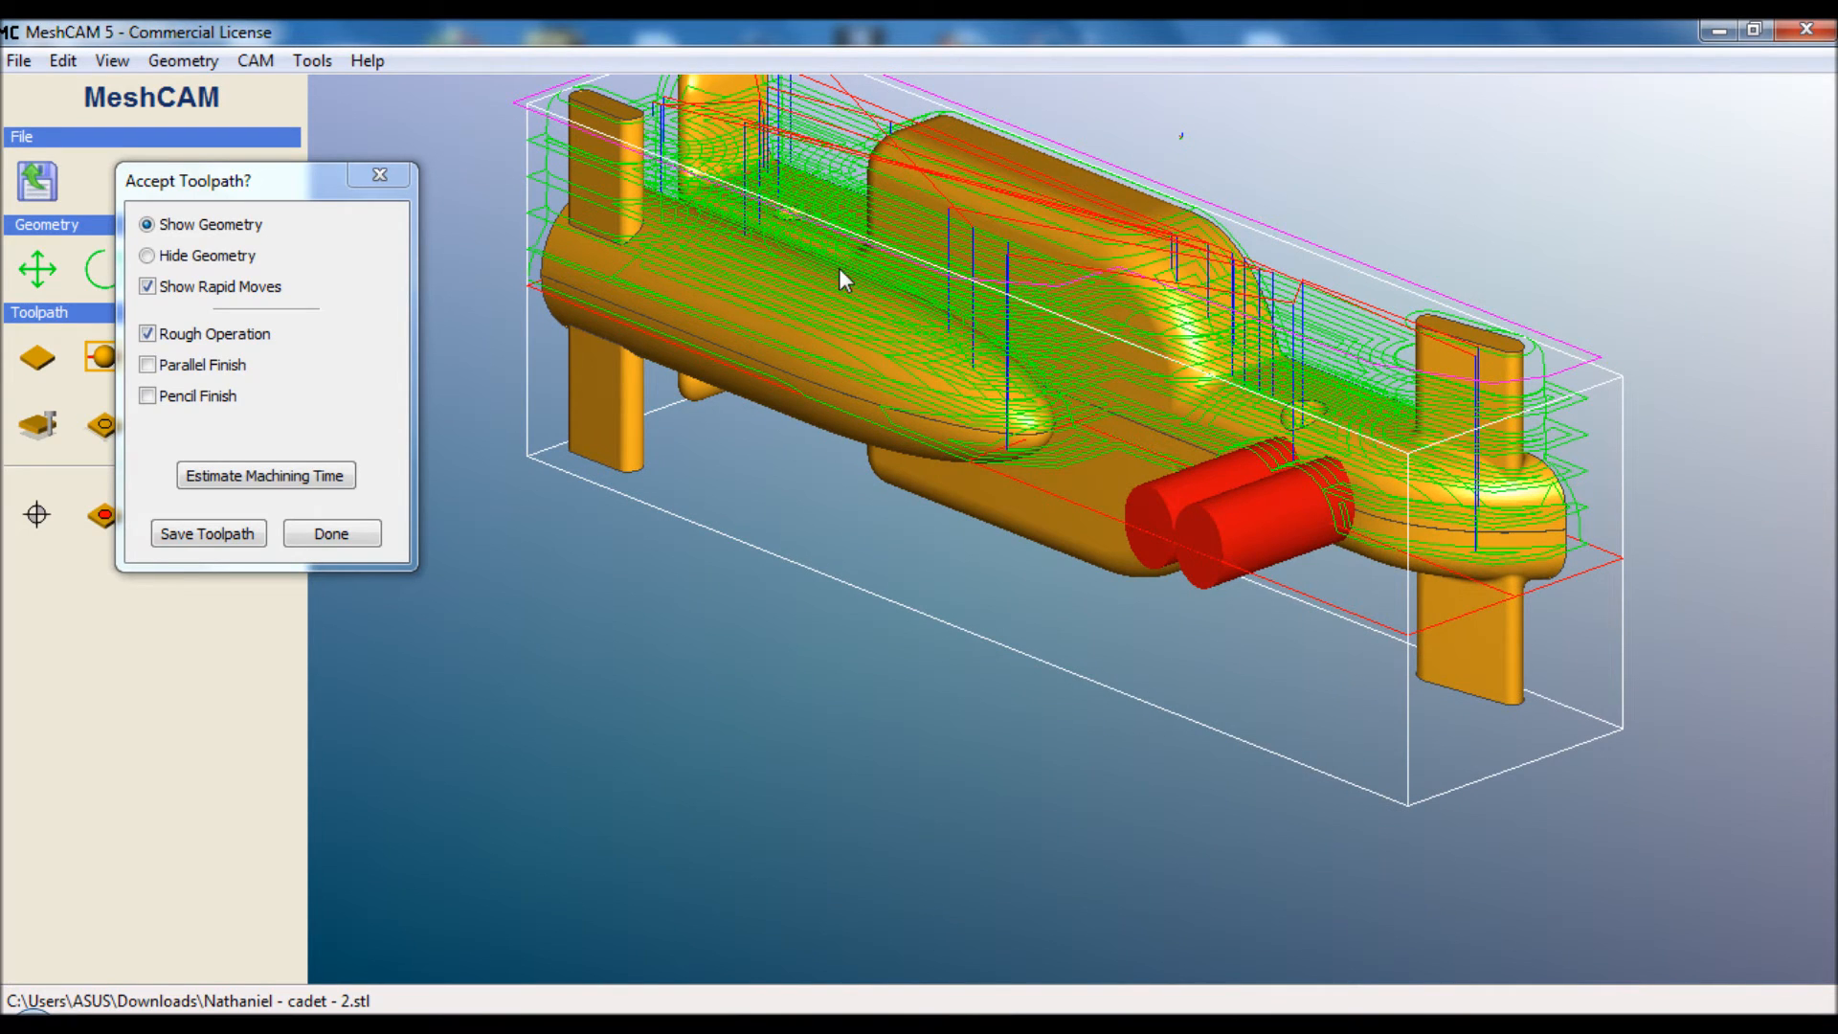
mouse_move(772, 320)
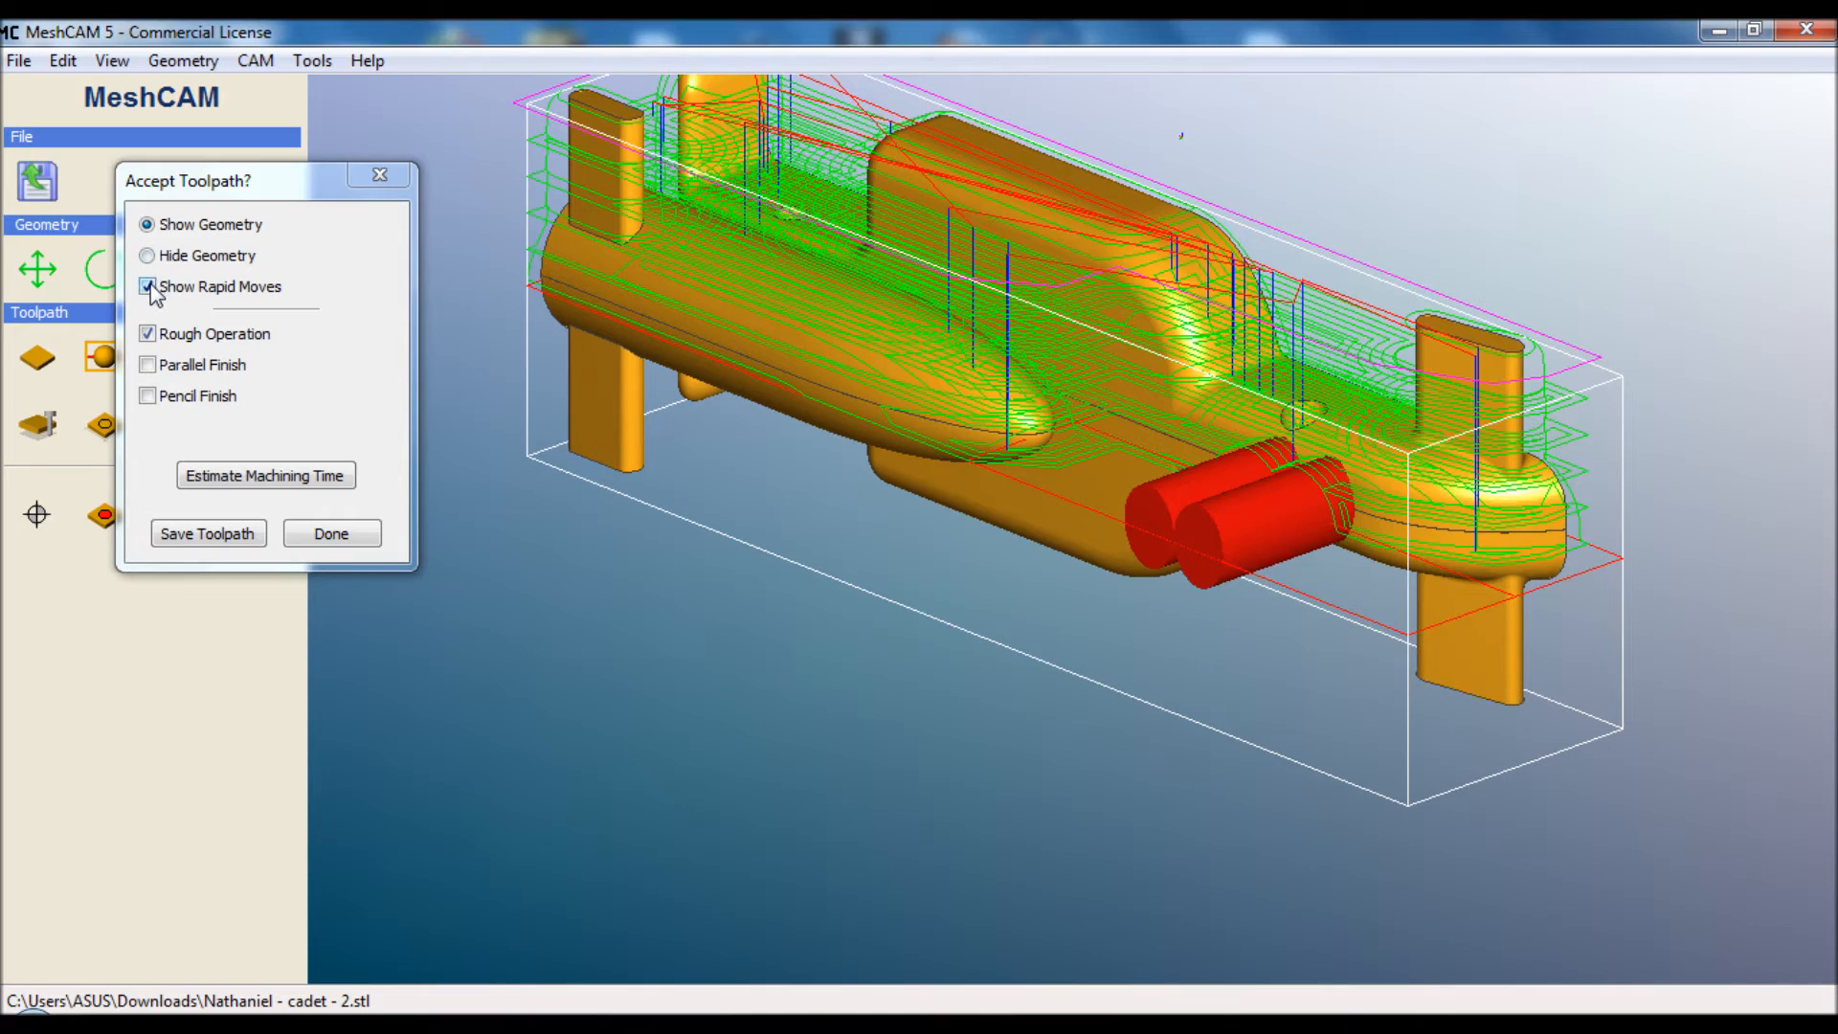
Hide the rapid moves and show the car model under the roughing path
left_click(148, 255)
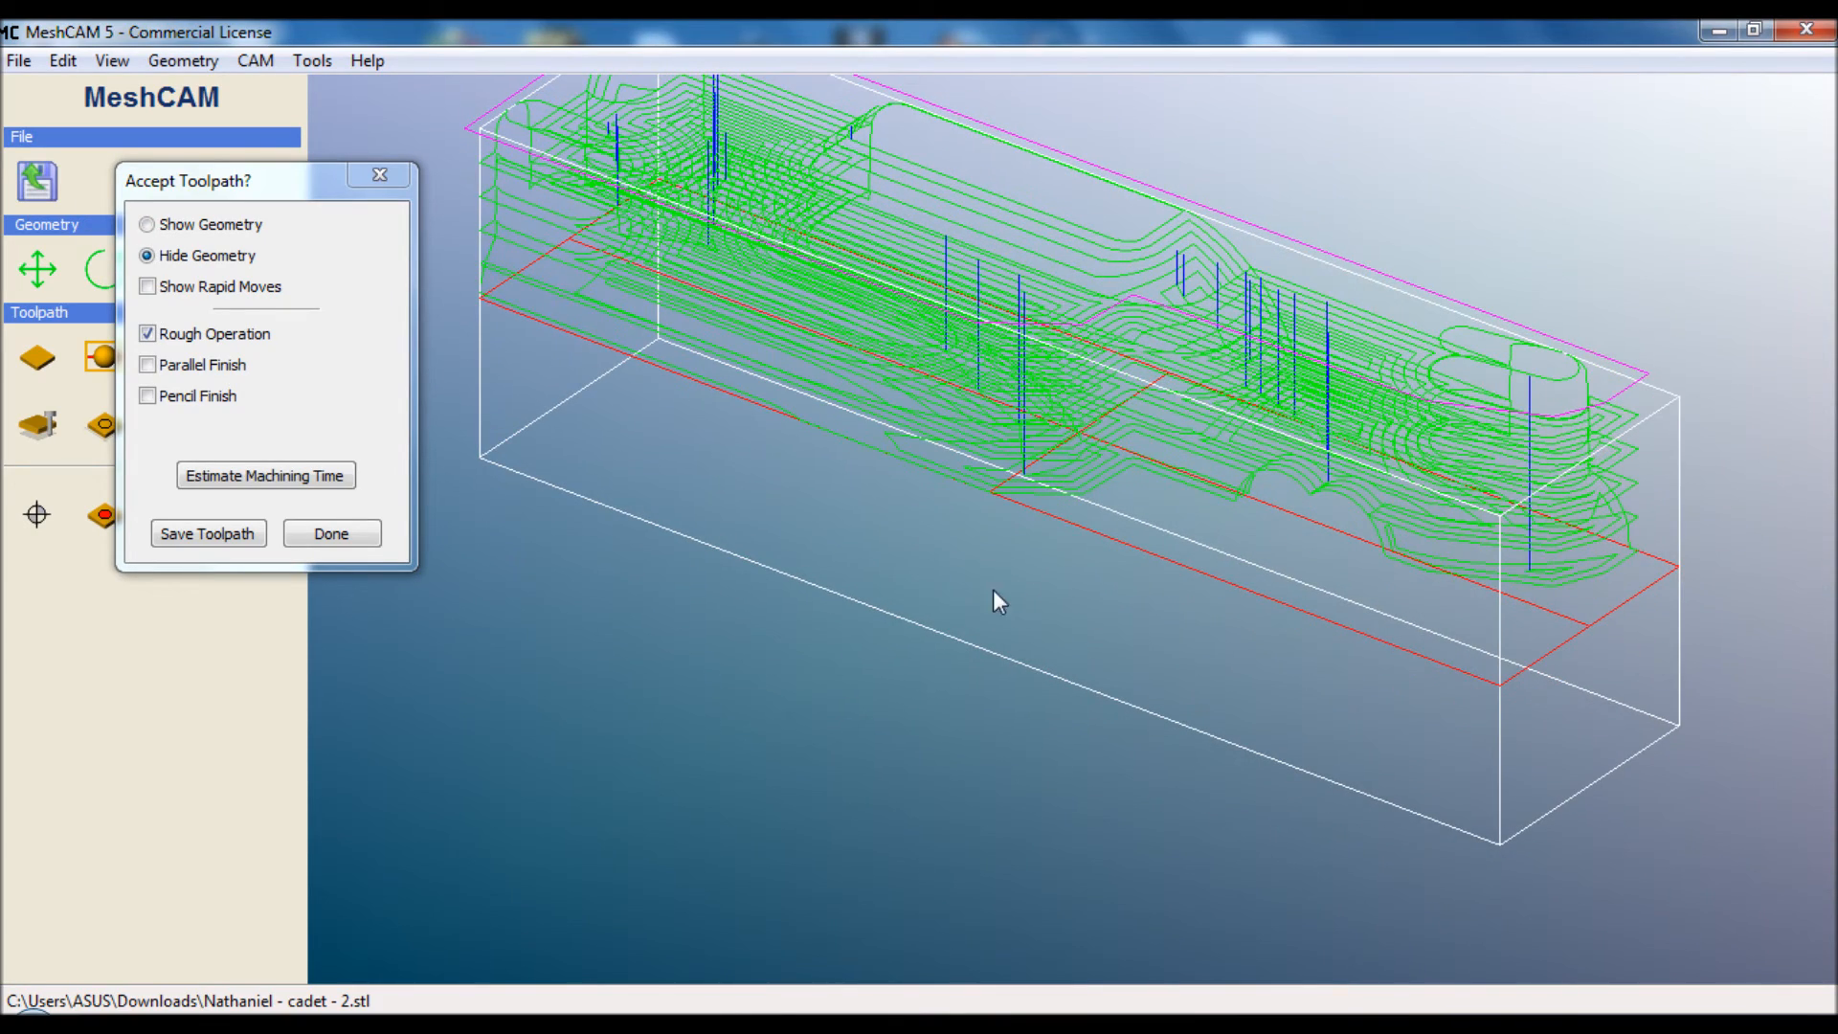
left_click(147, 224)
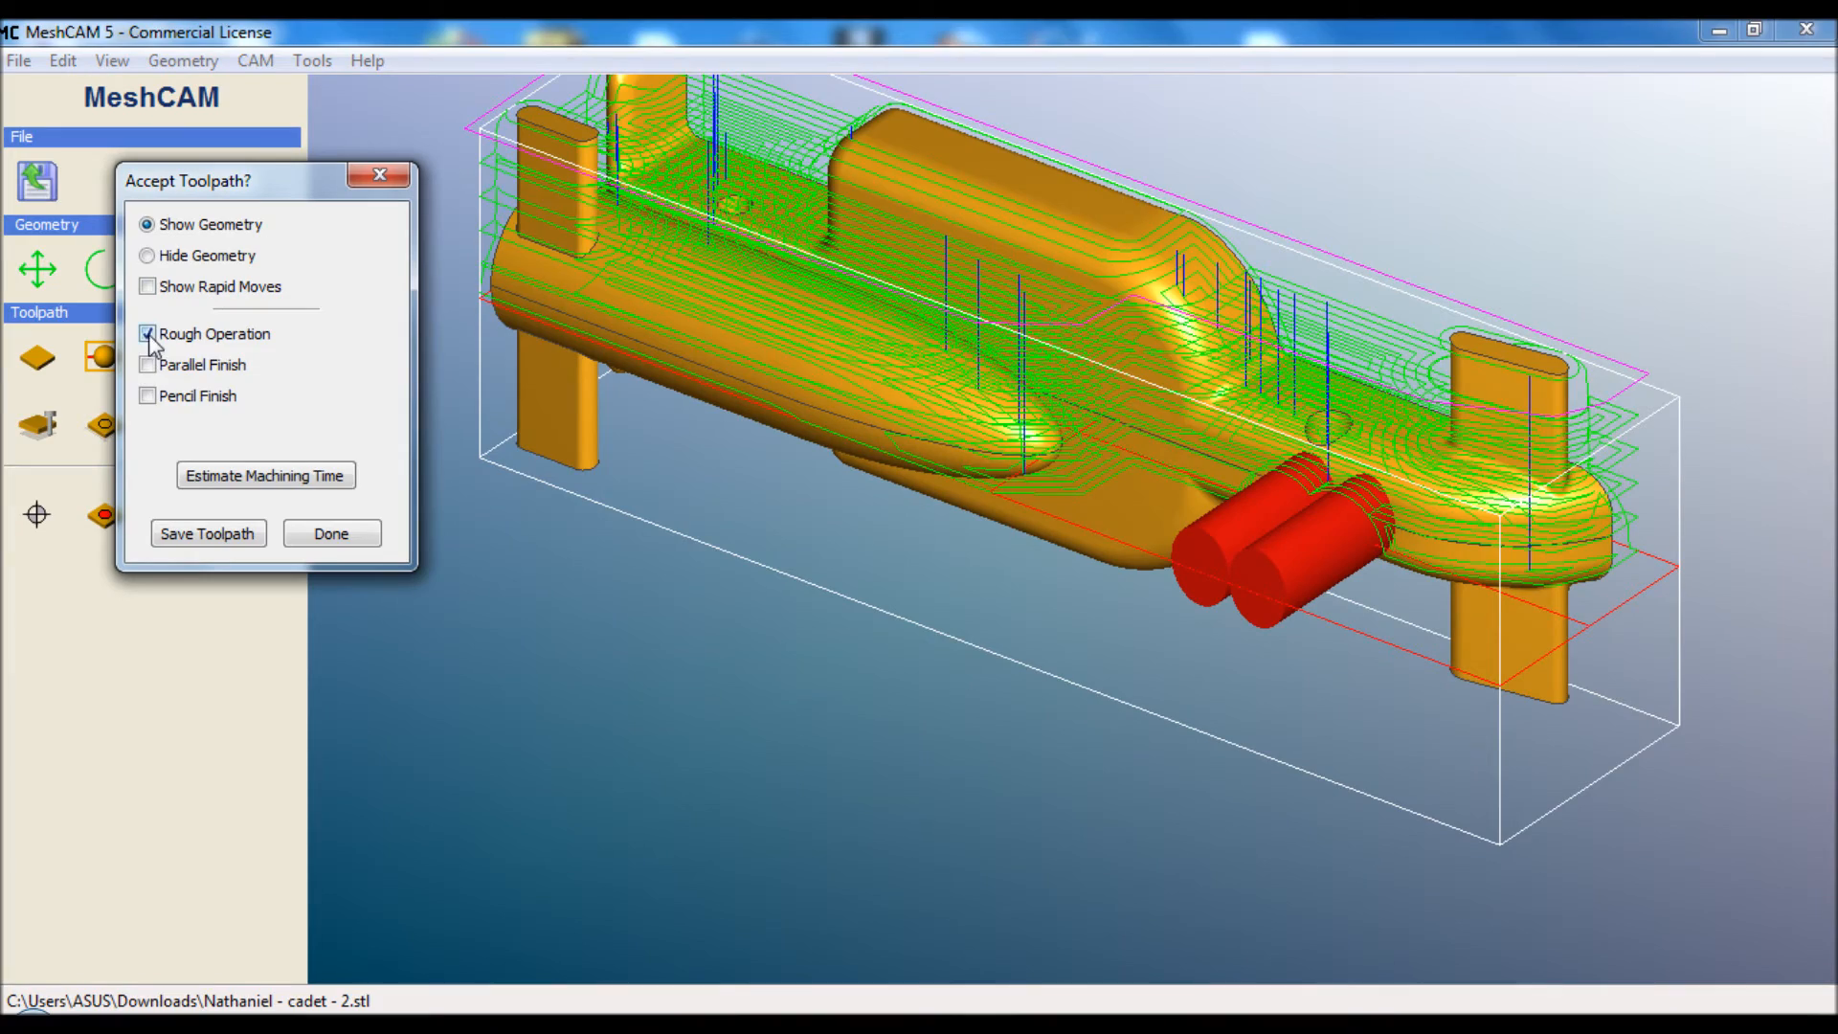
Hide roughing, inspect the parallel finish close up, then hide it too
left_click(147, 364)
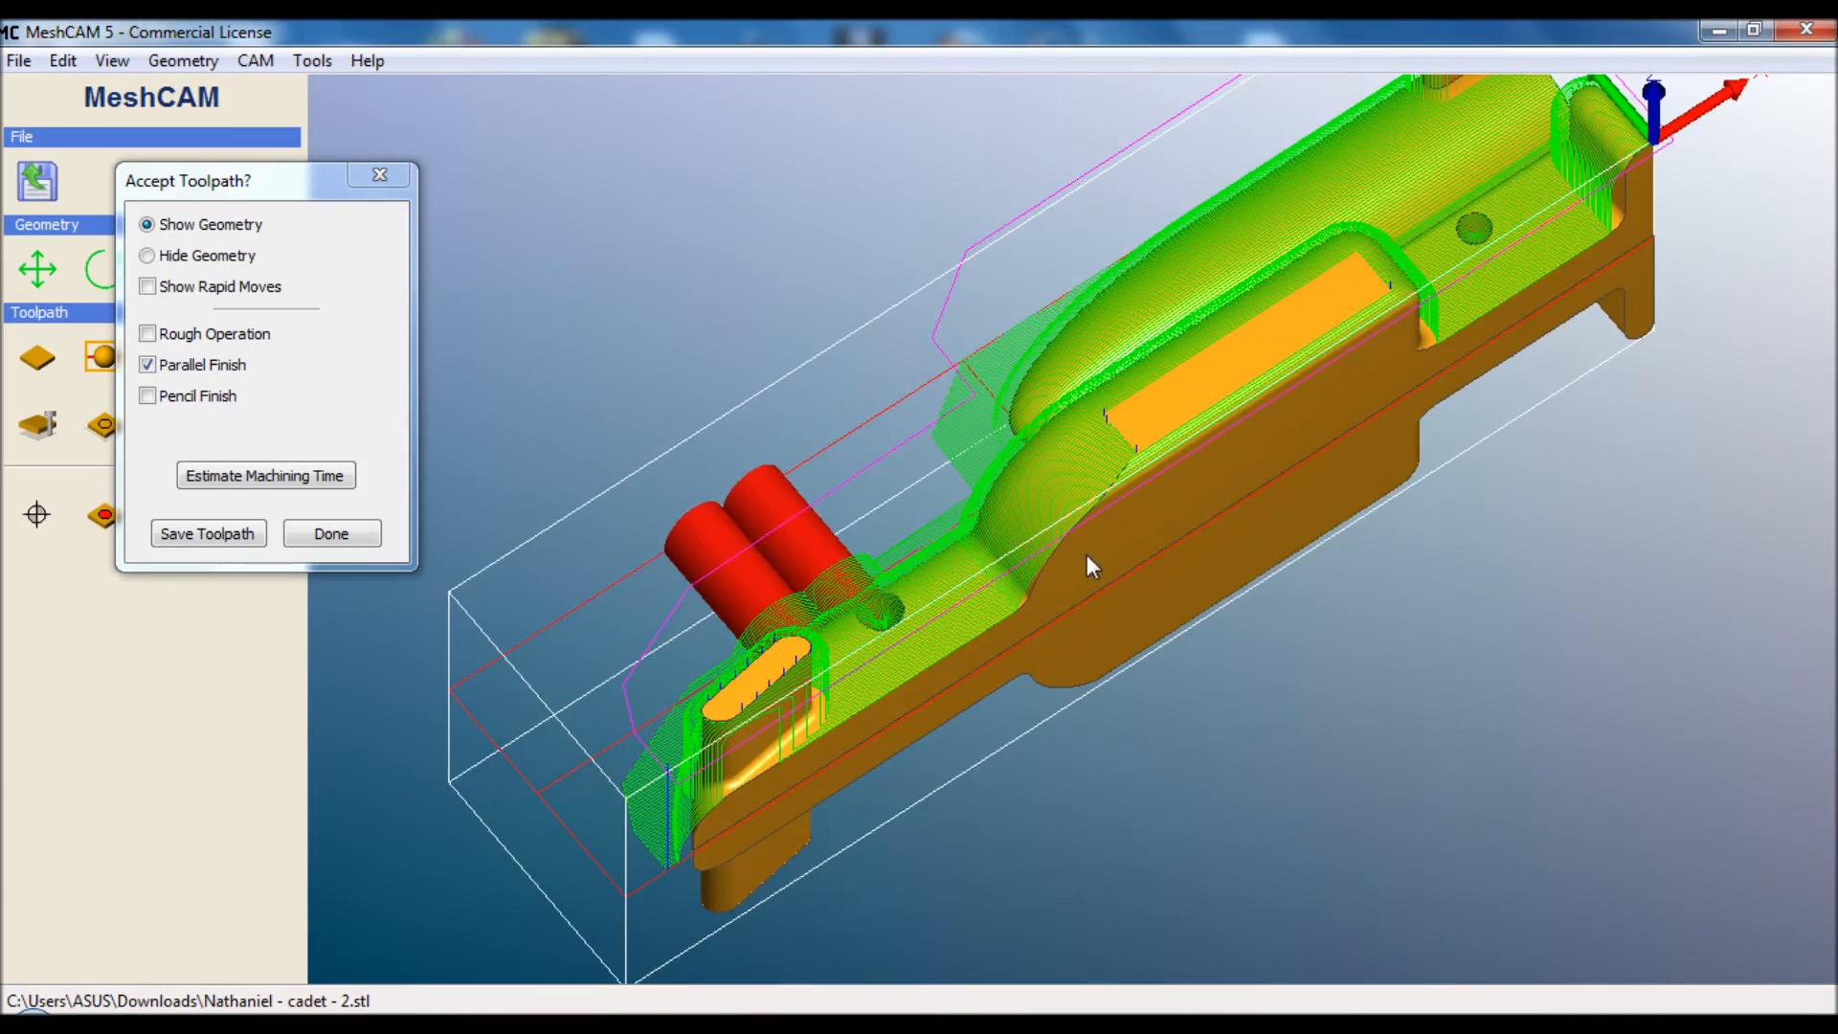
scroll("up", 3)
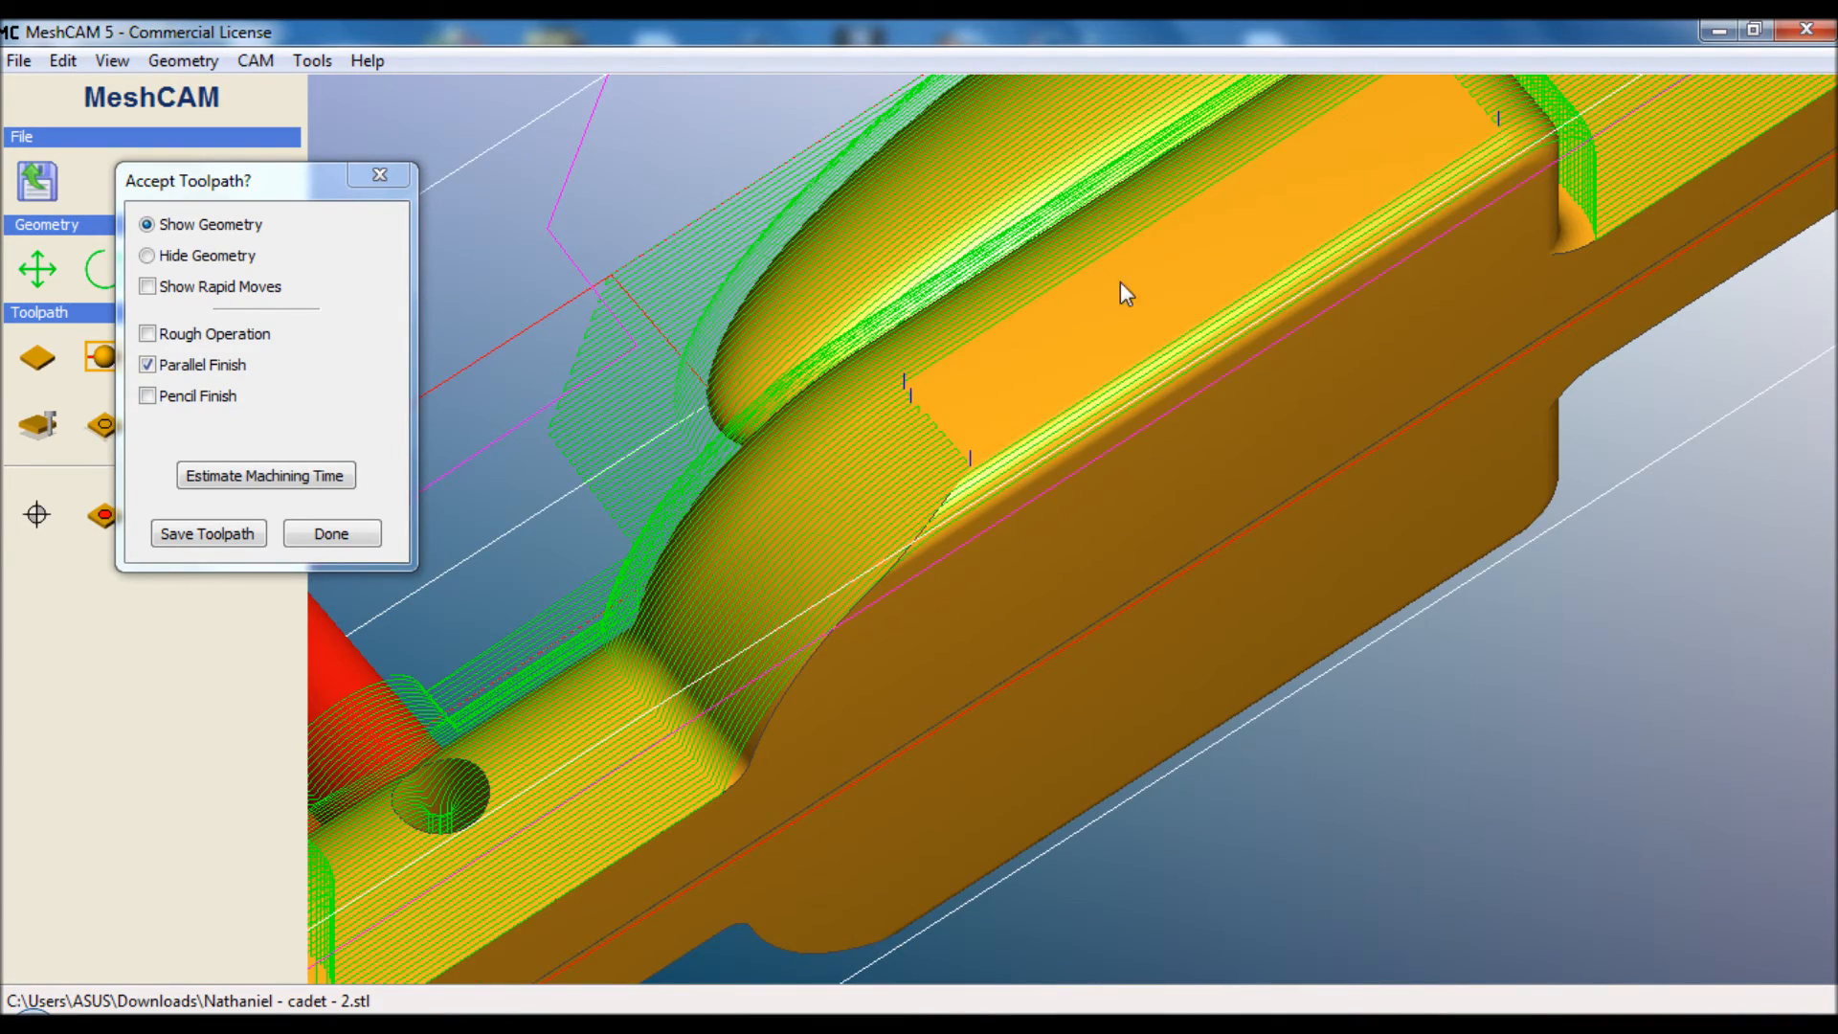
mouse_move(1199, 295)
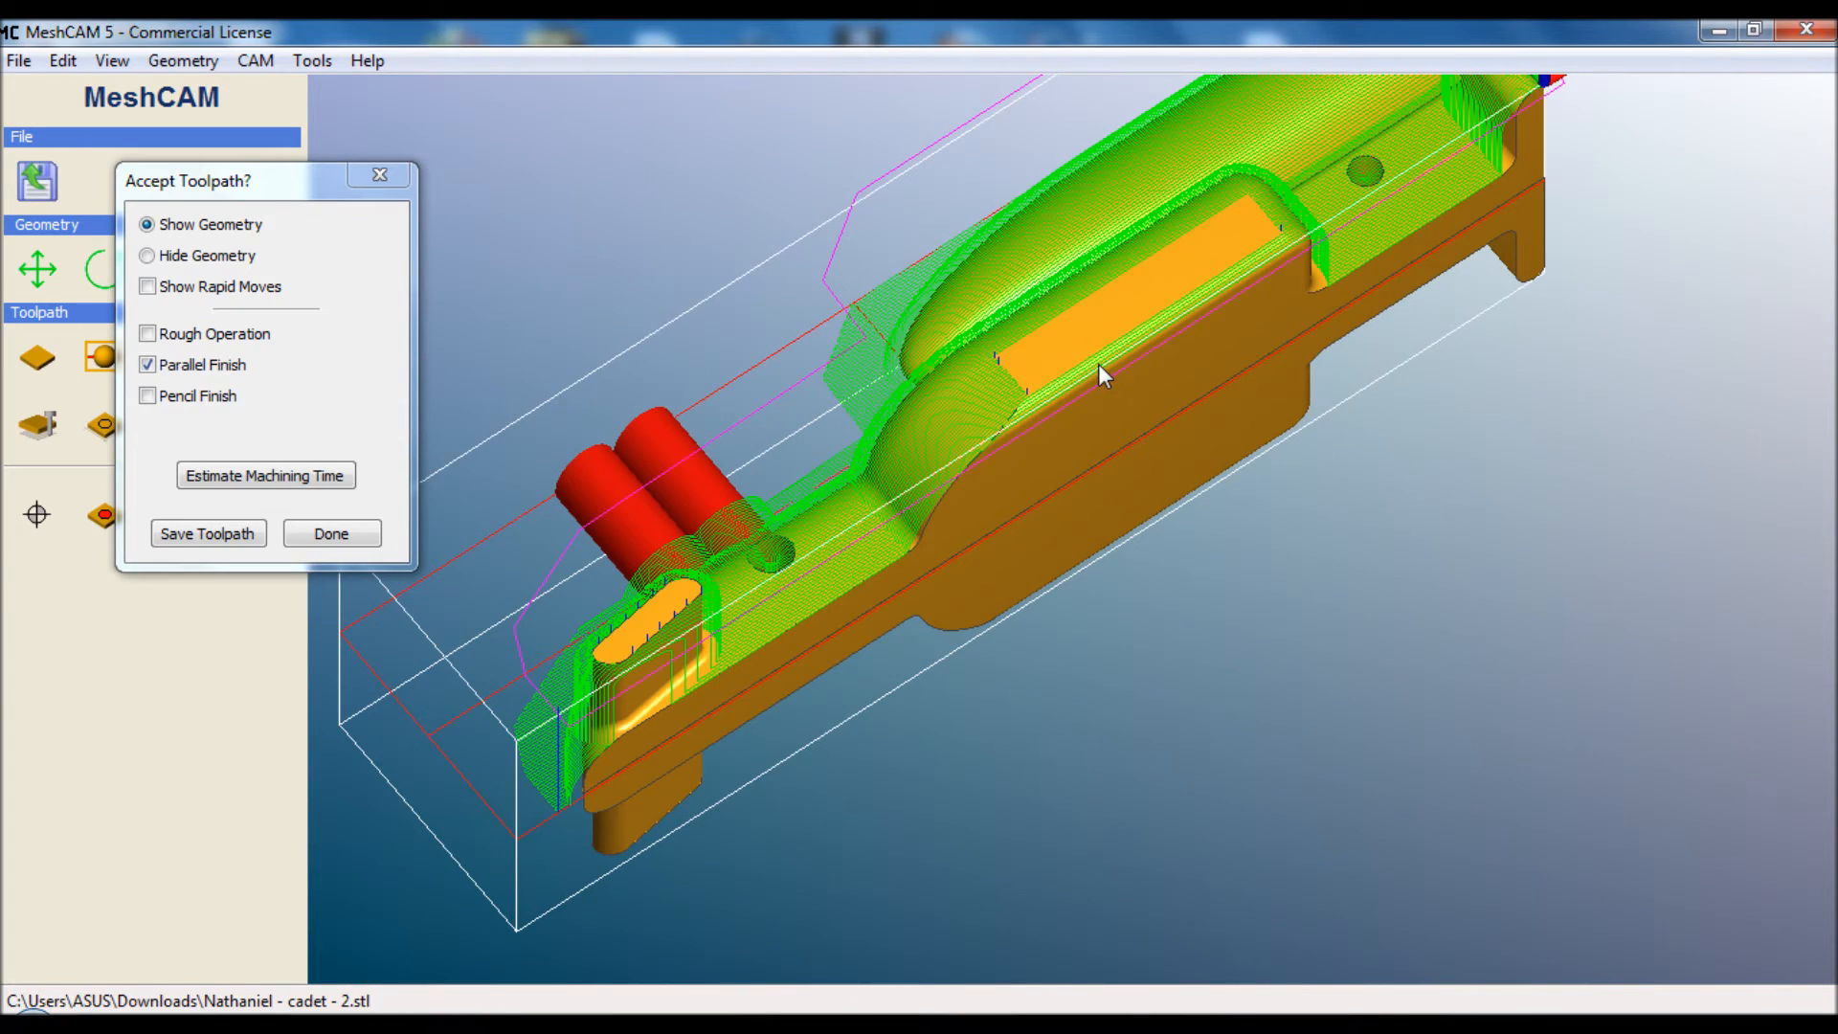
mouse_move(1116, 378)
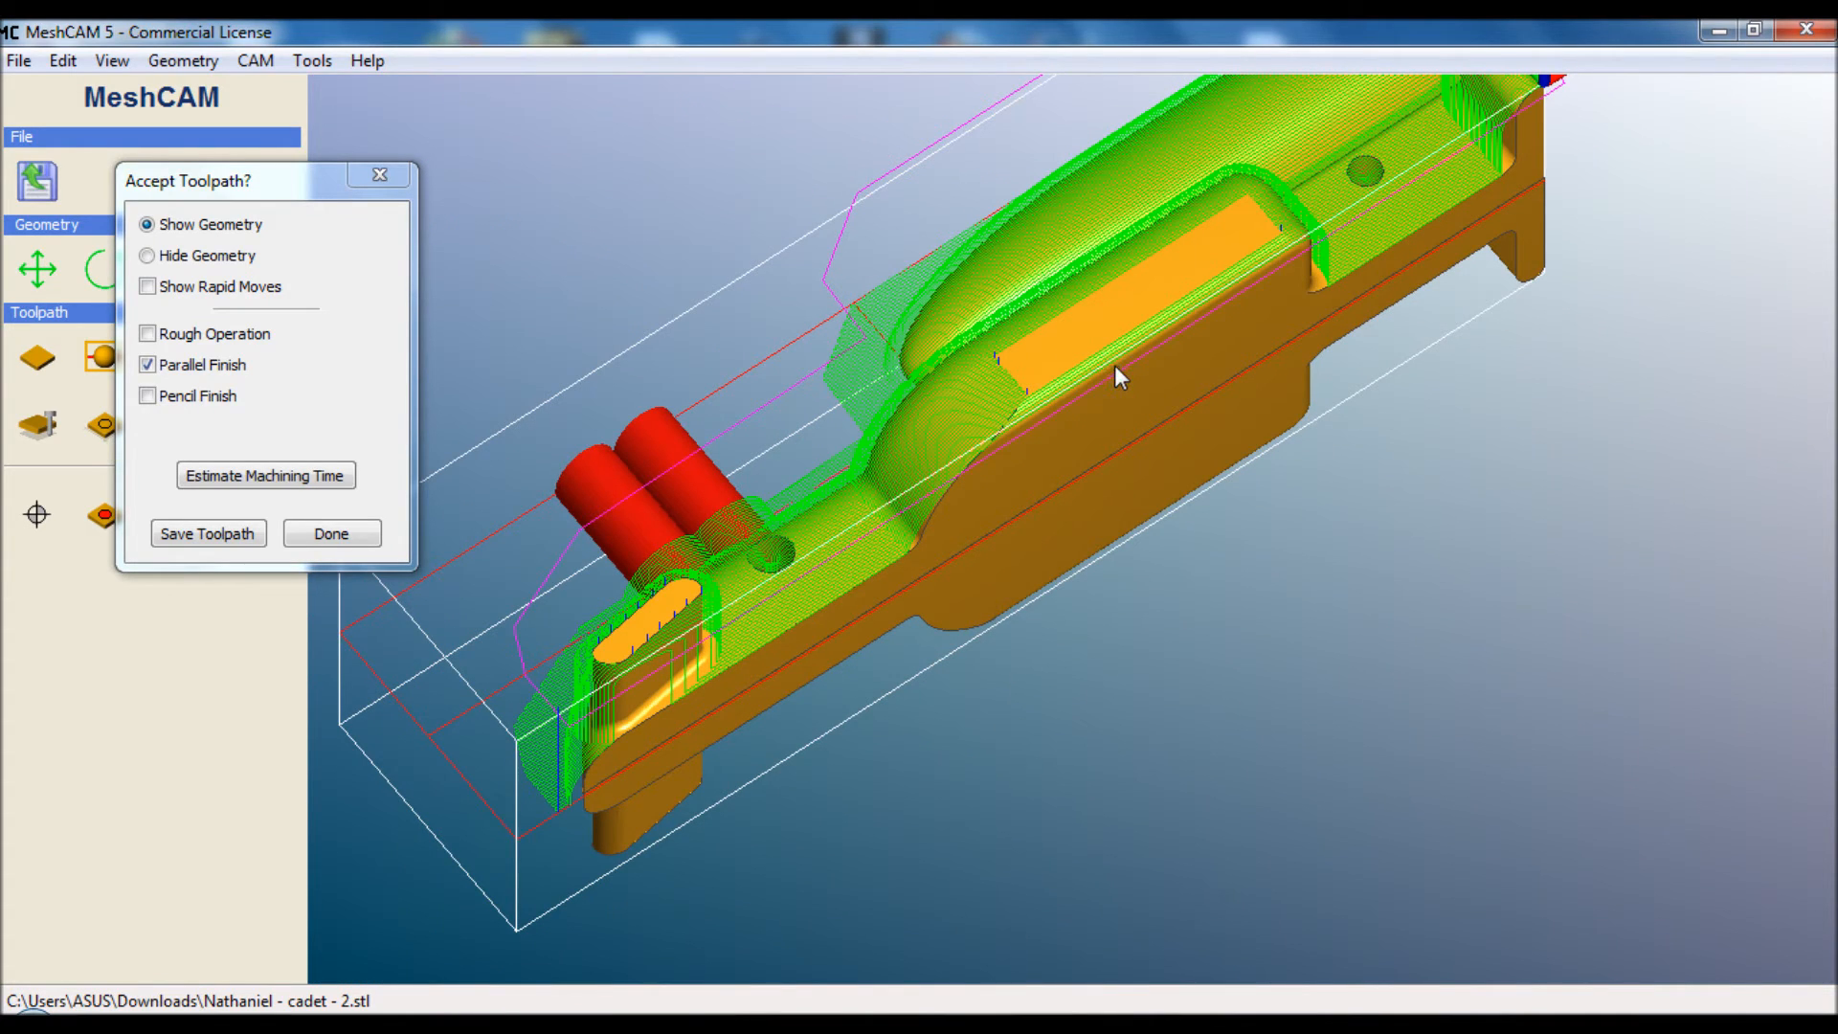
left_click(147, 364)
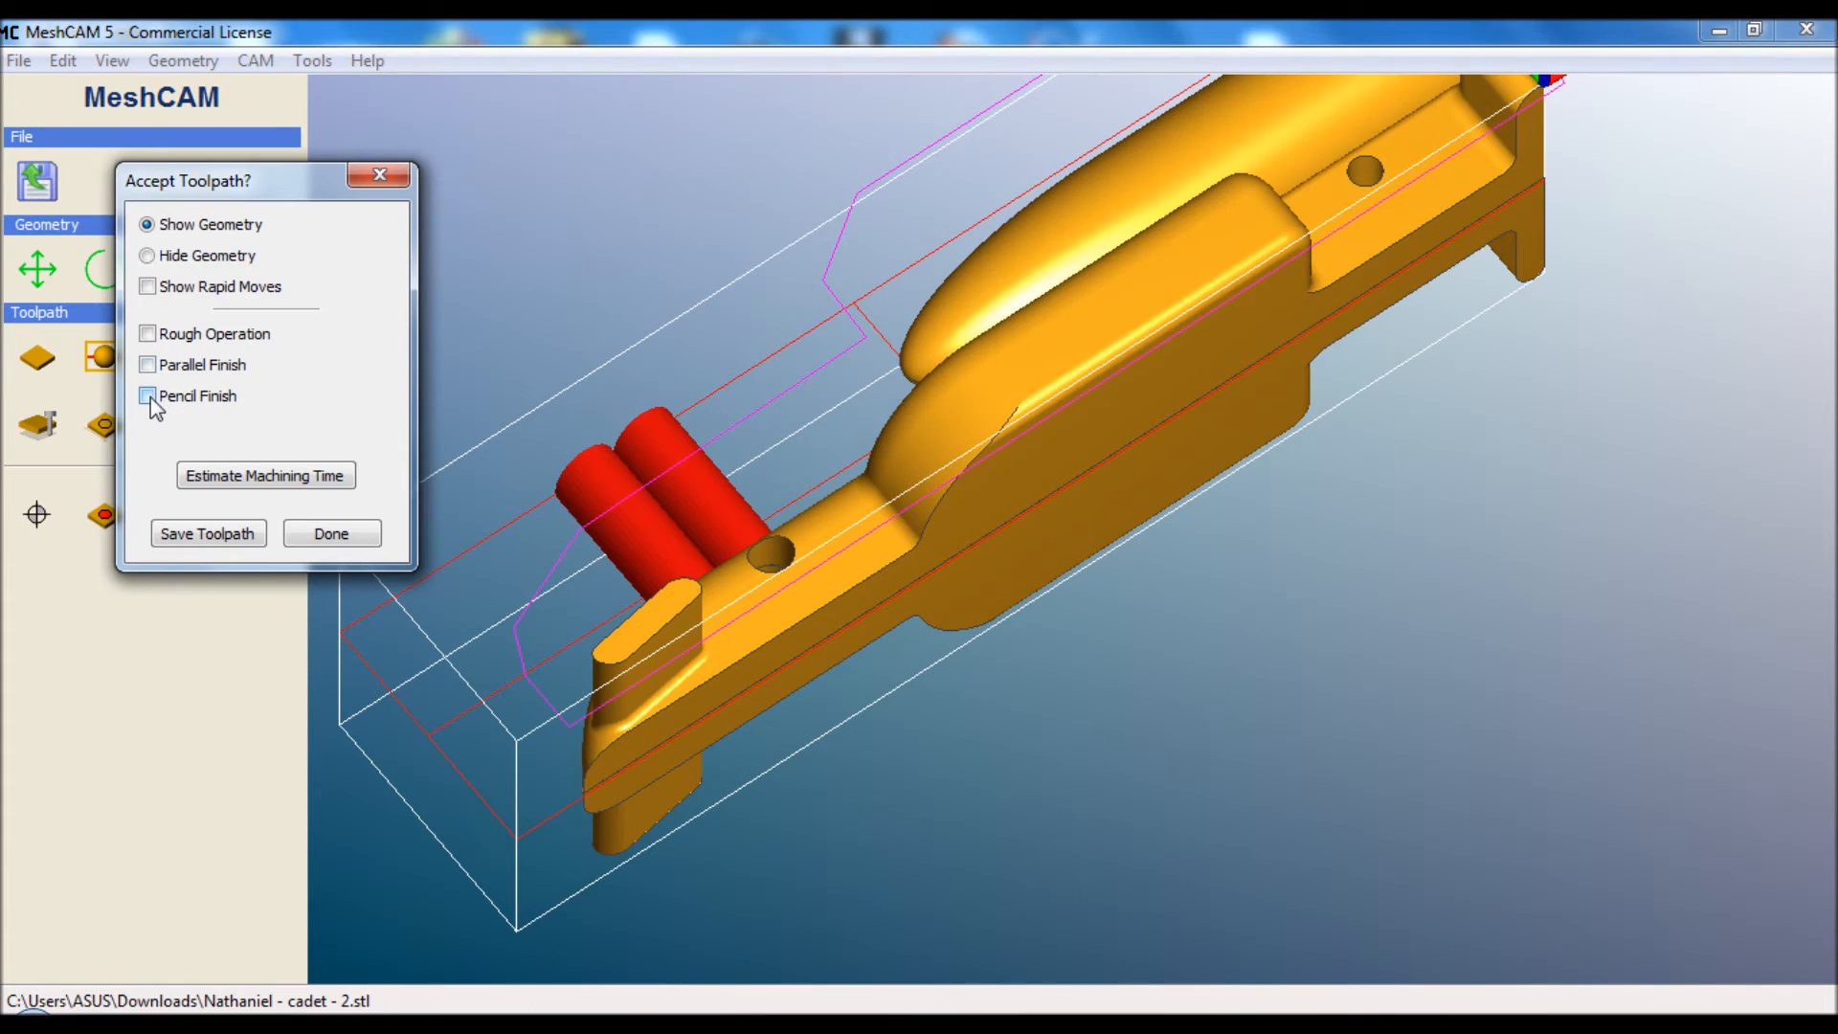
Display the pencil finish toolpath alone over the car
left_click(148, 394)
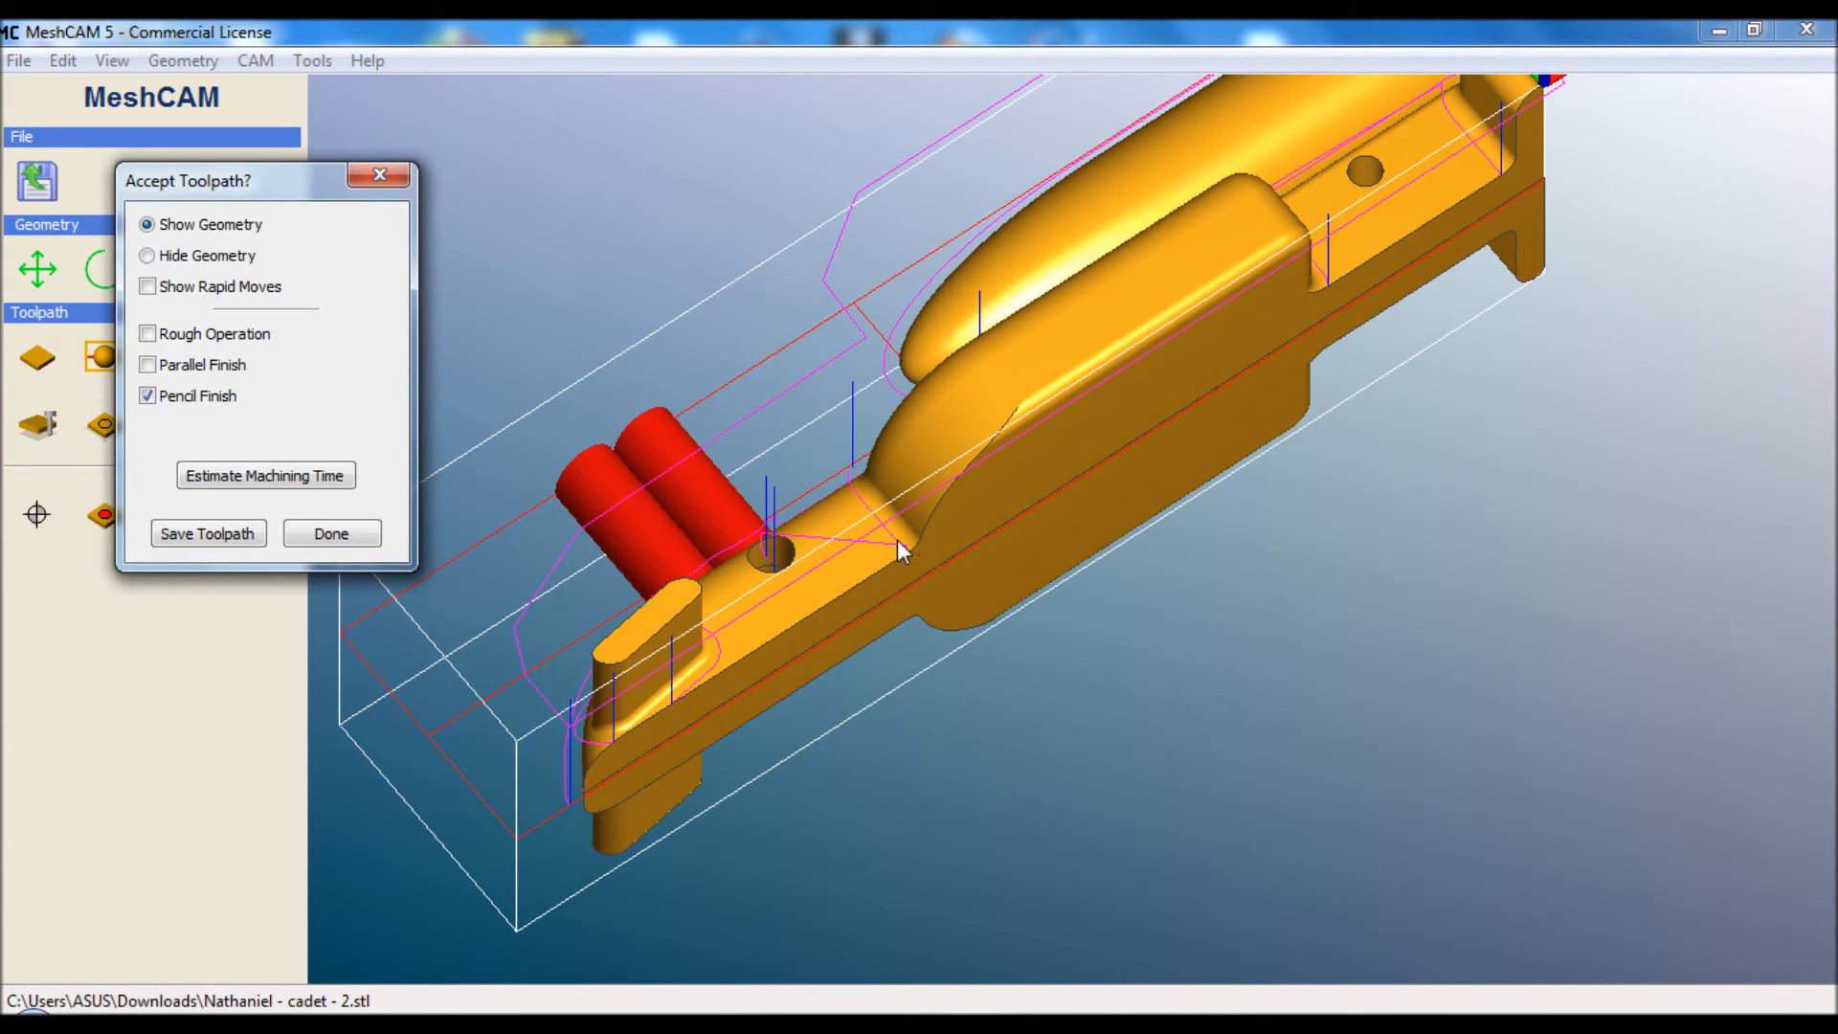
mouse_move(592, 741)
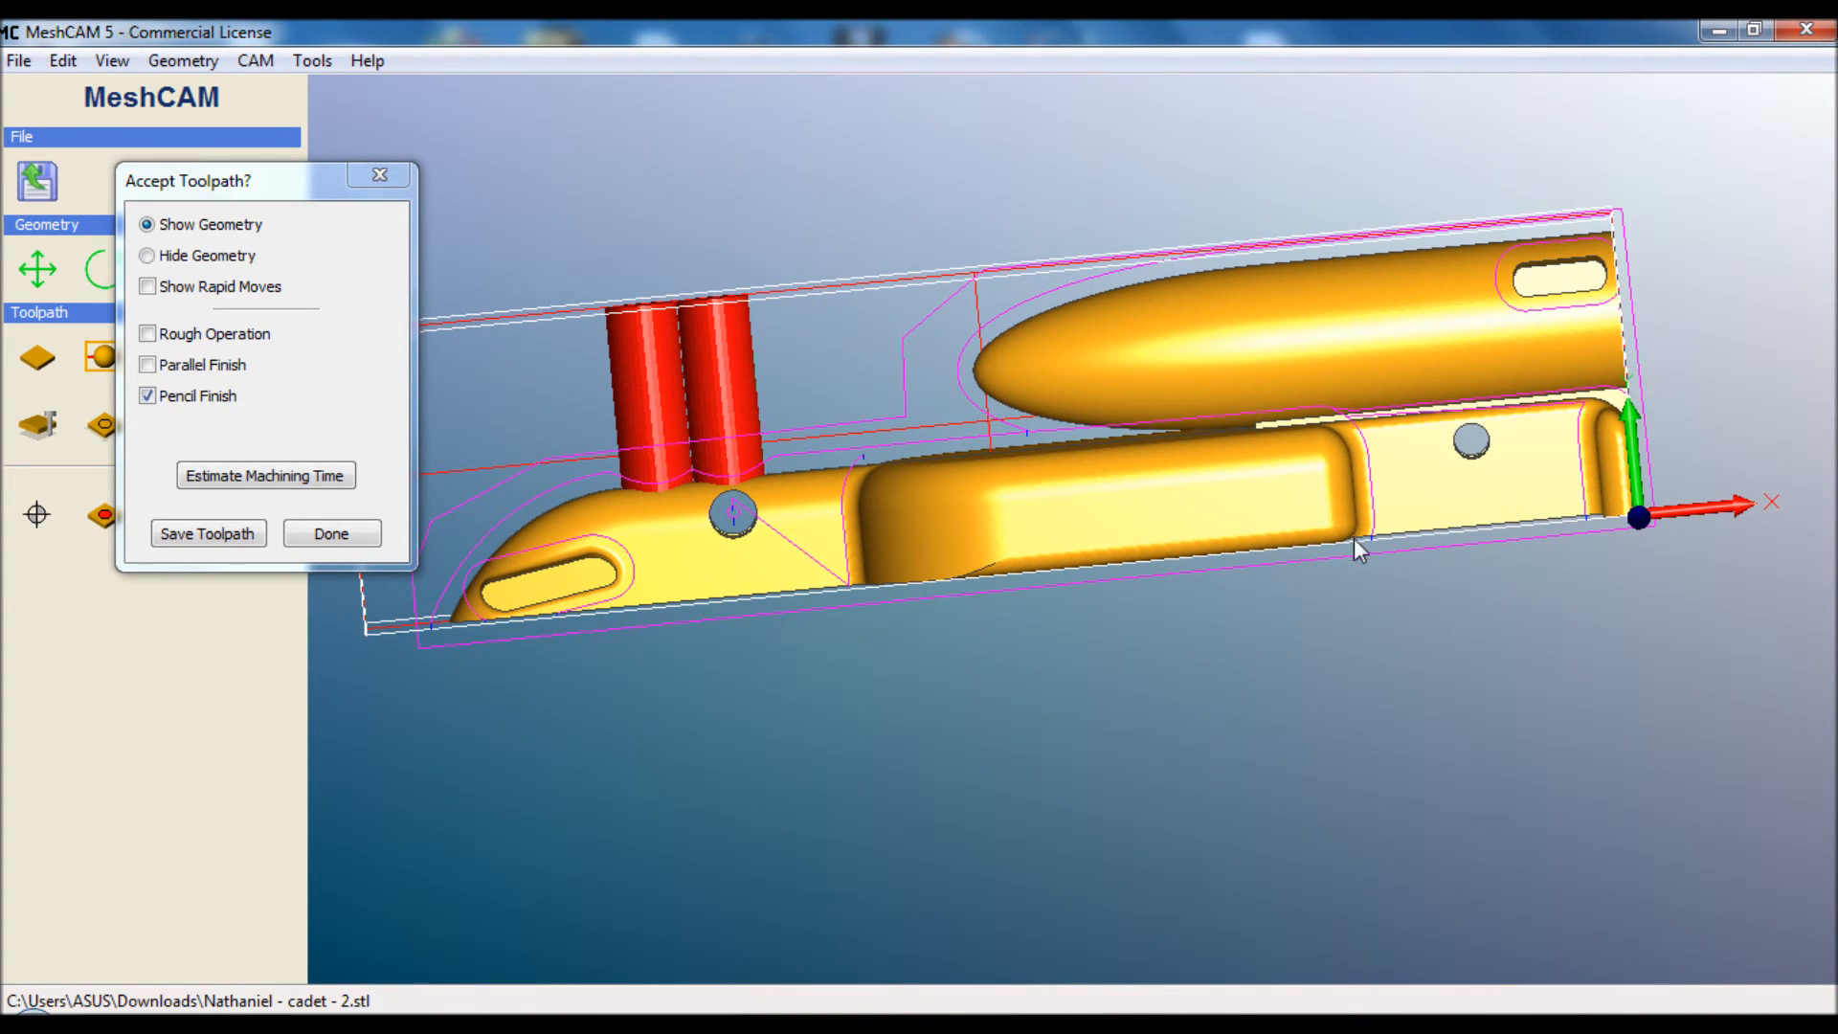
mouse_move(1628, 252)
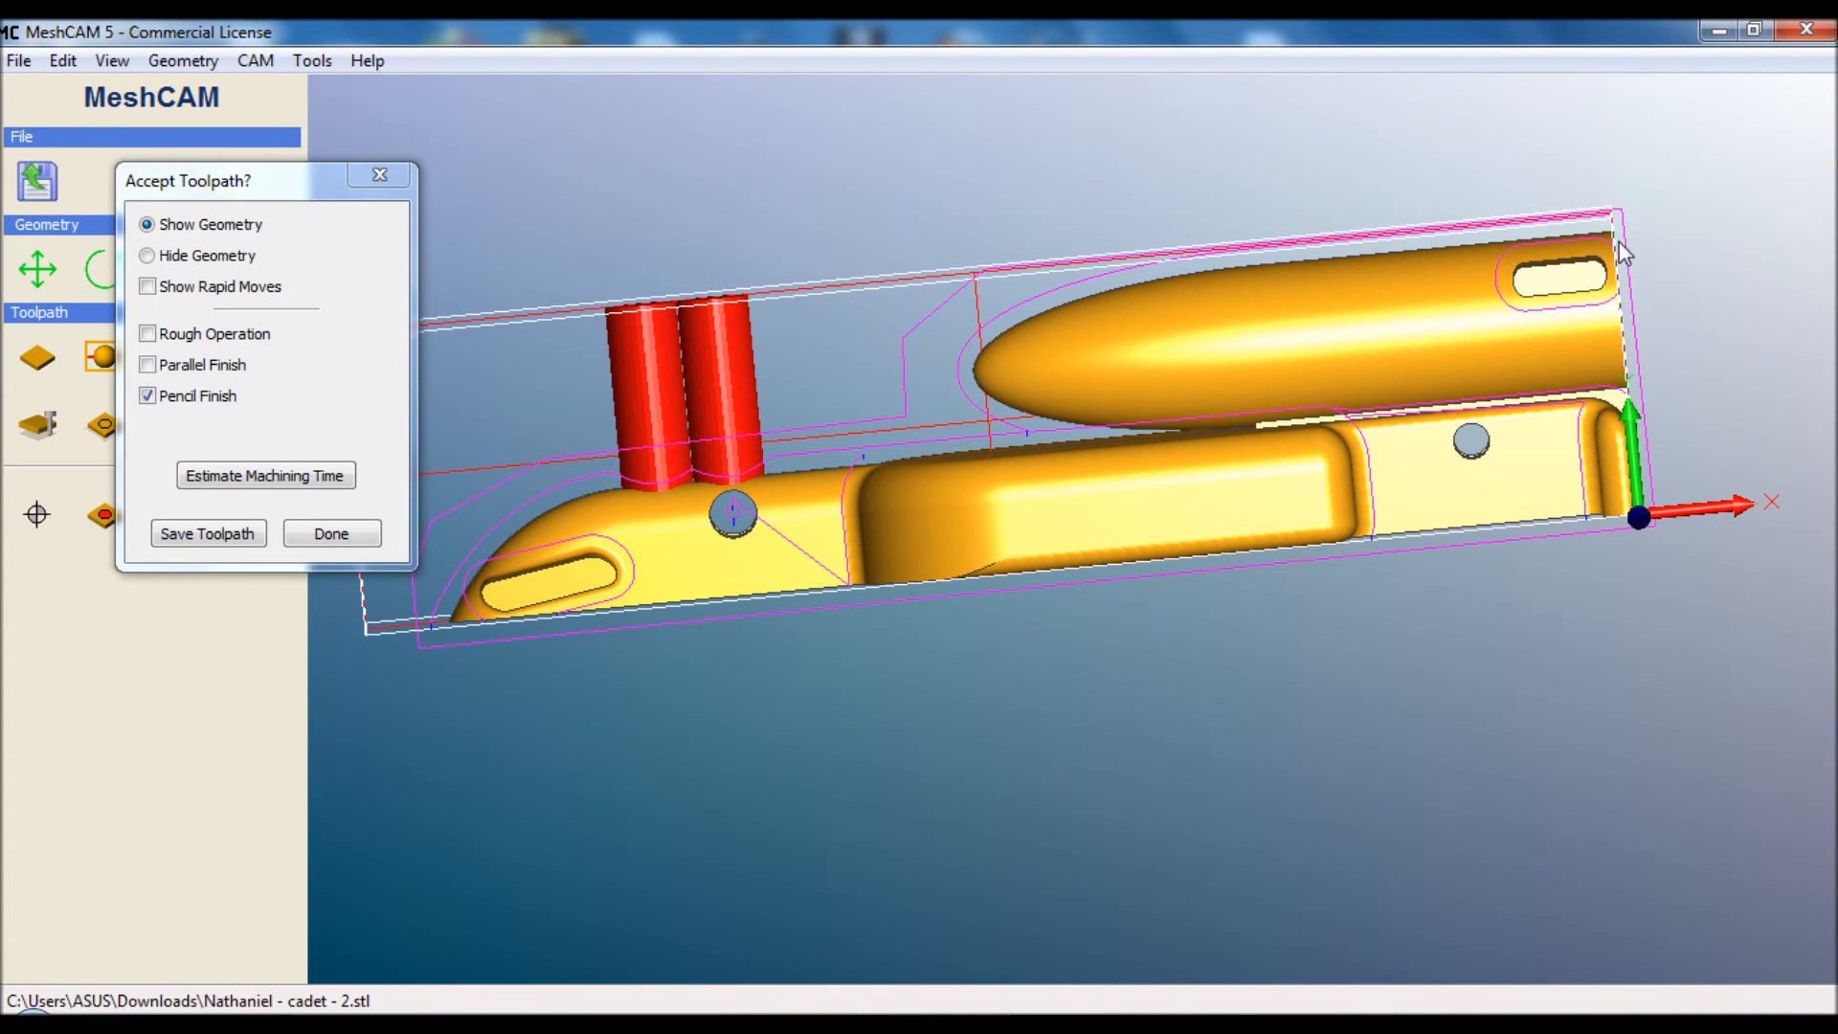
mouse_move(895, 381)
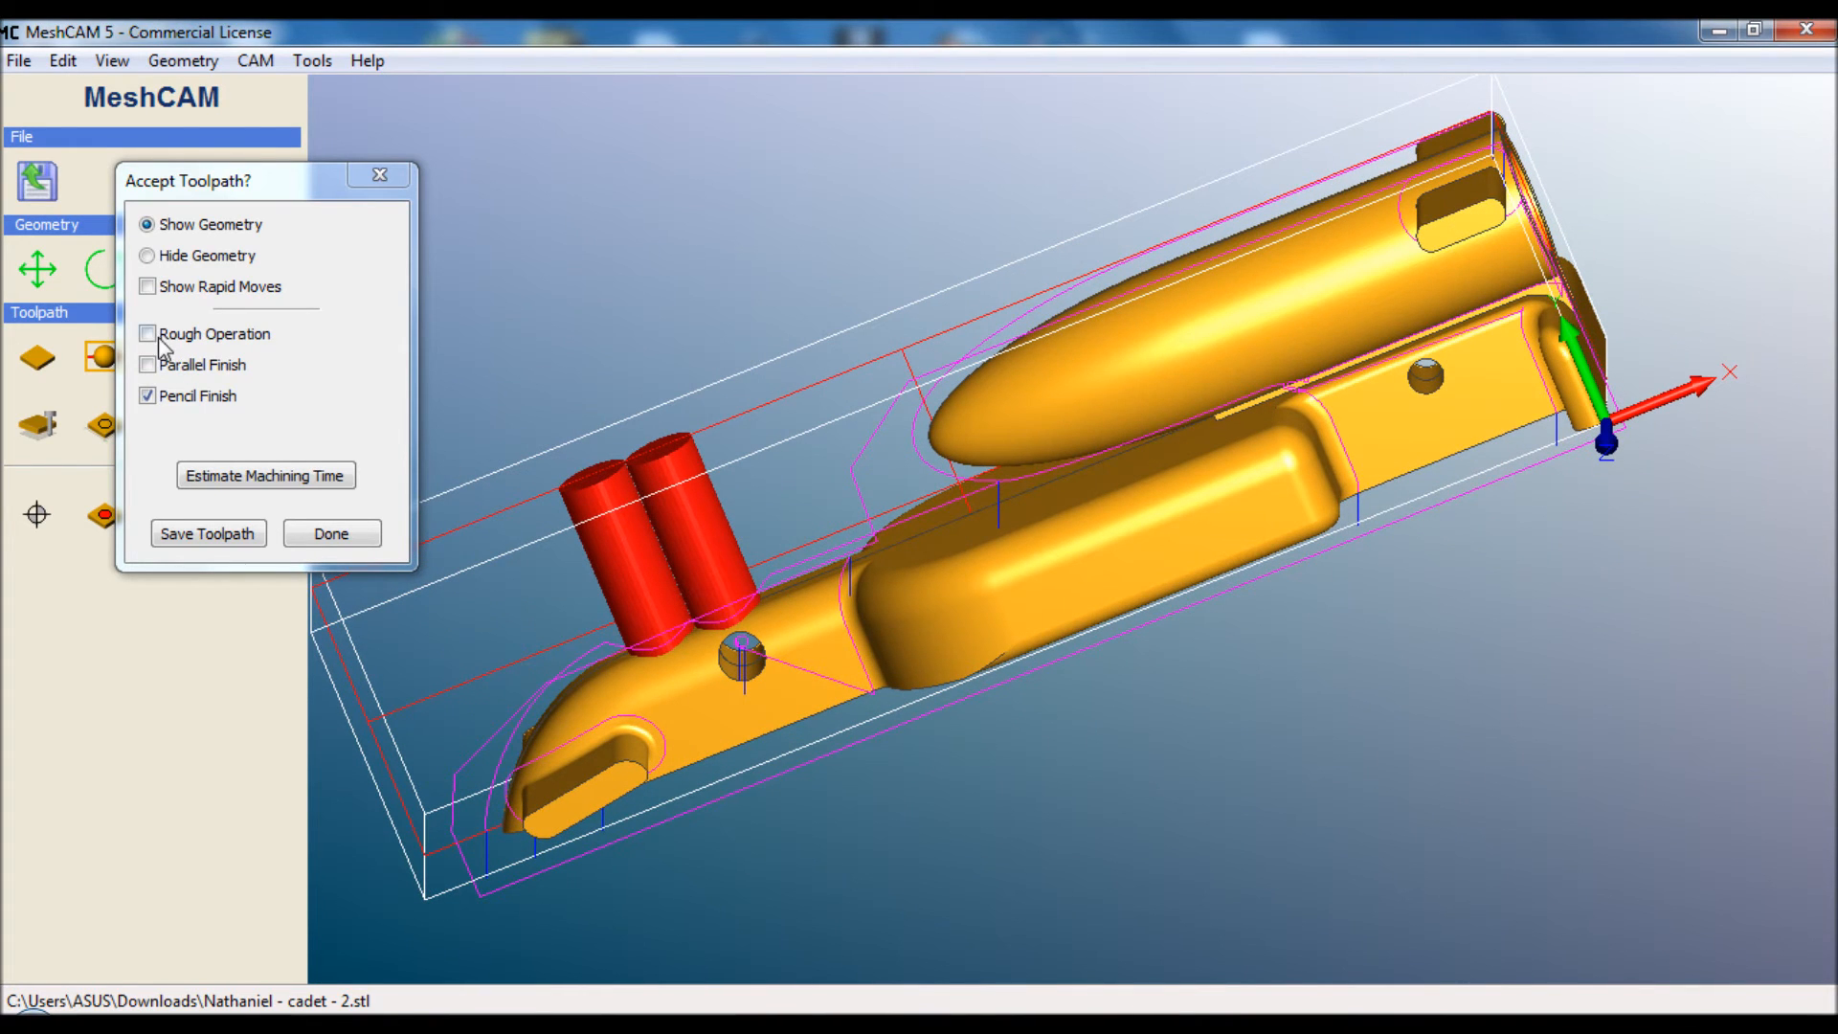
Show roughing and rapid moves again and estimate machining time: 34741.1 mm cutting, 25.5 time
left_click(148, 333)
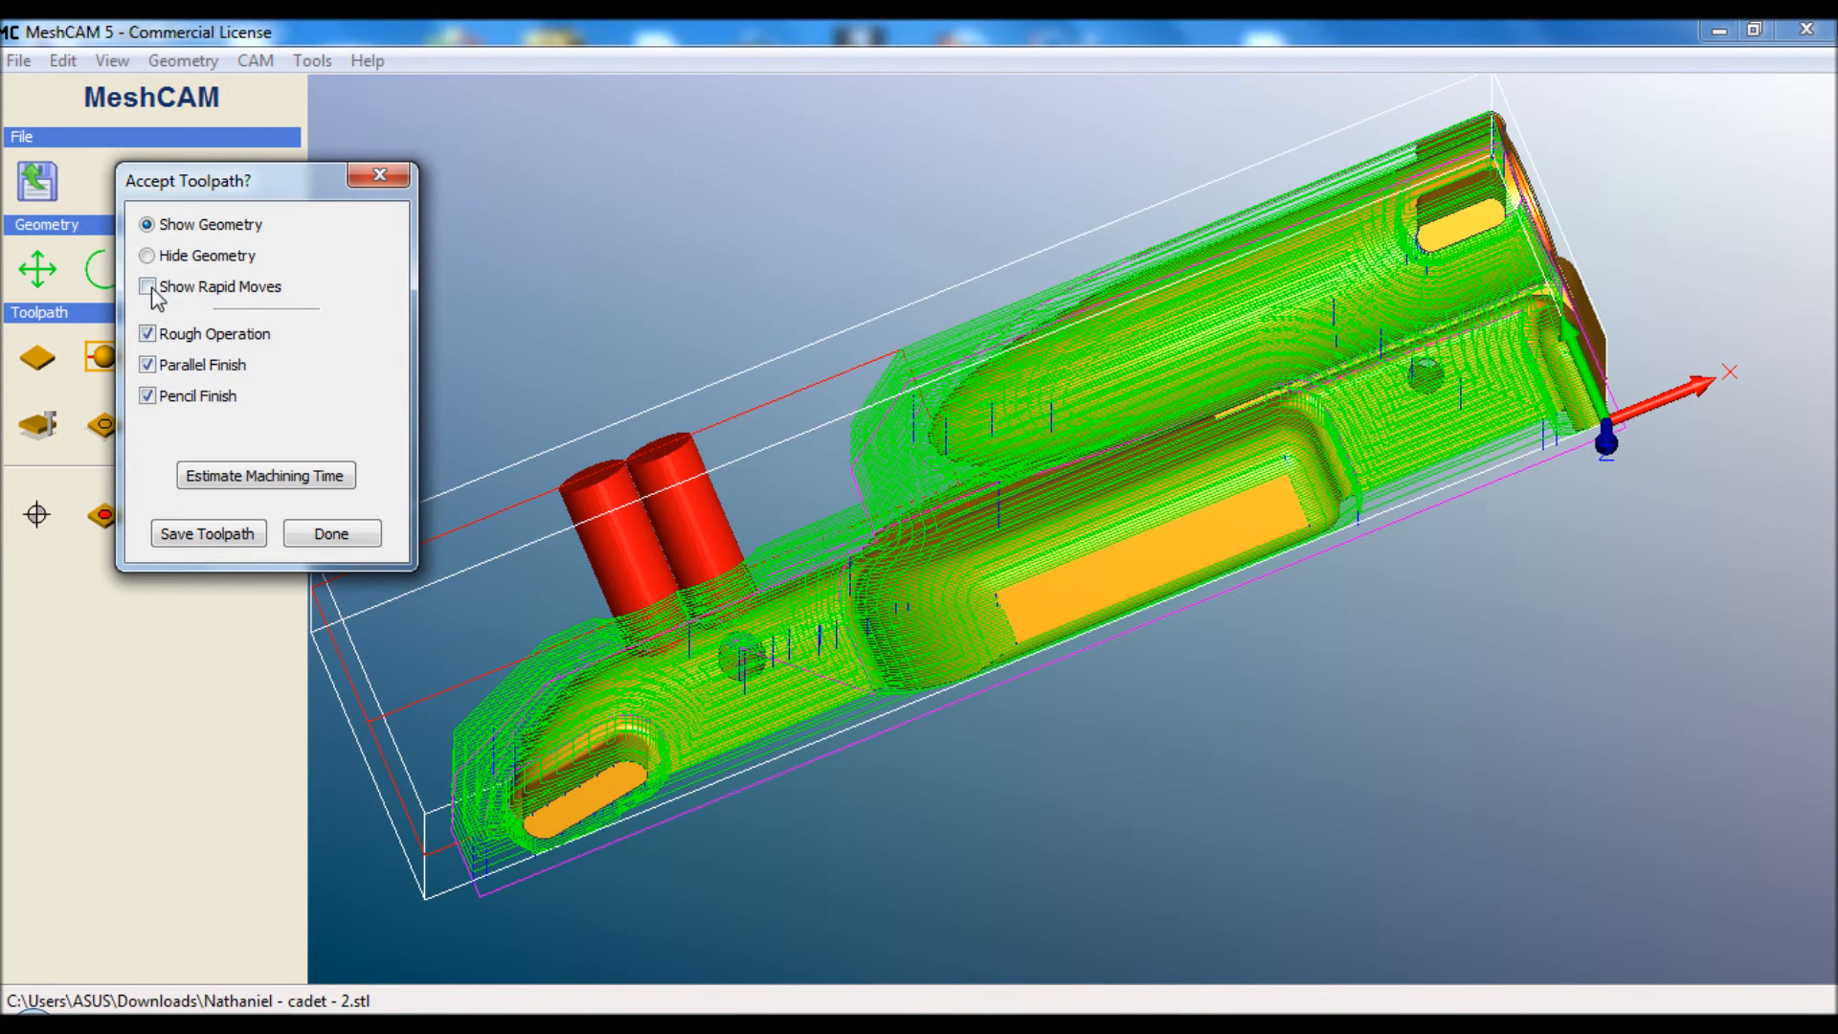
left_click(148, 285)
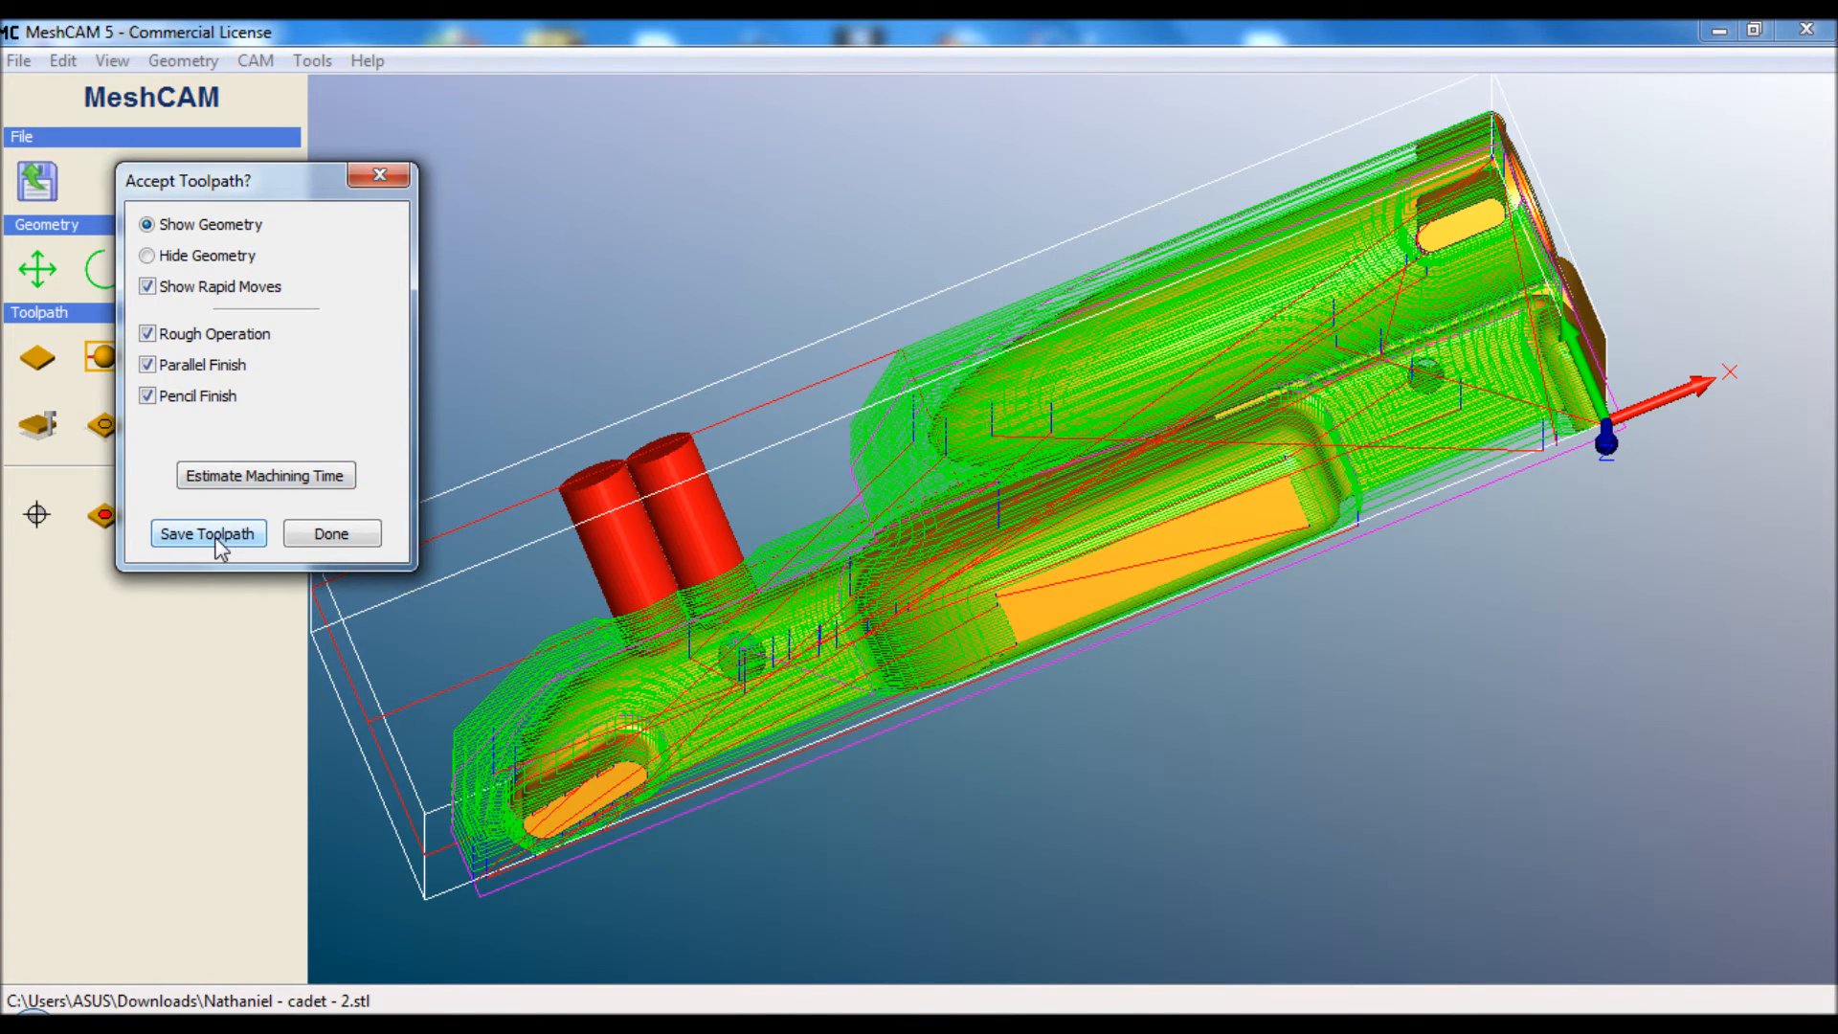
left_click(264, 475)
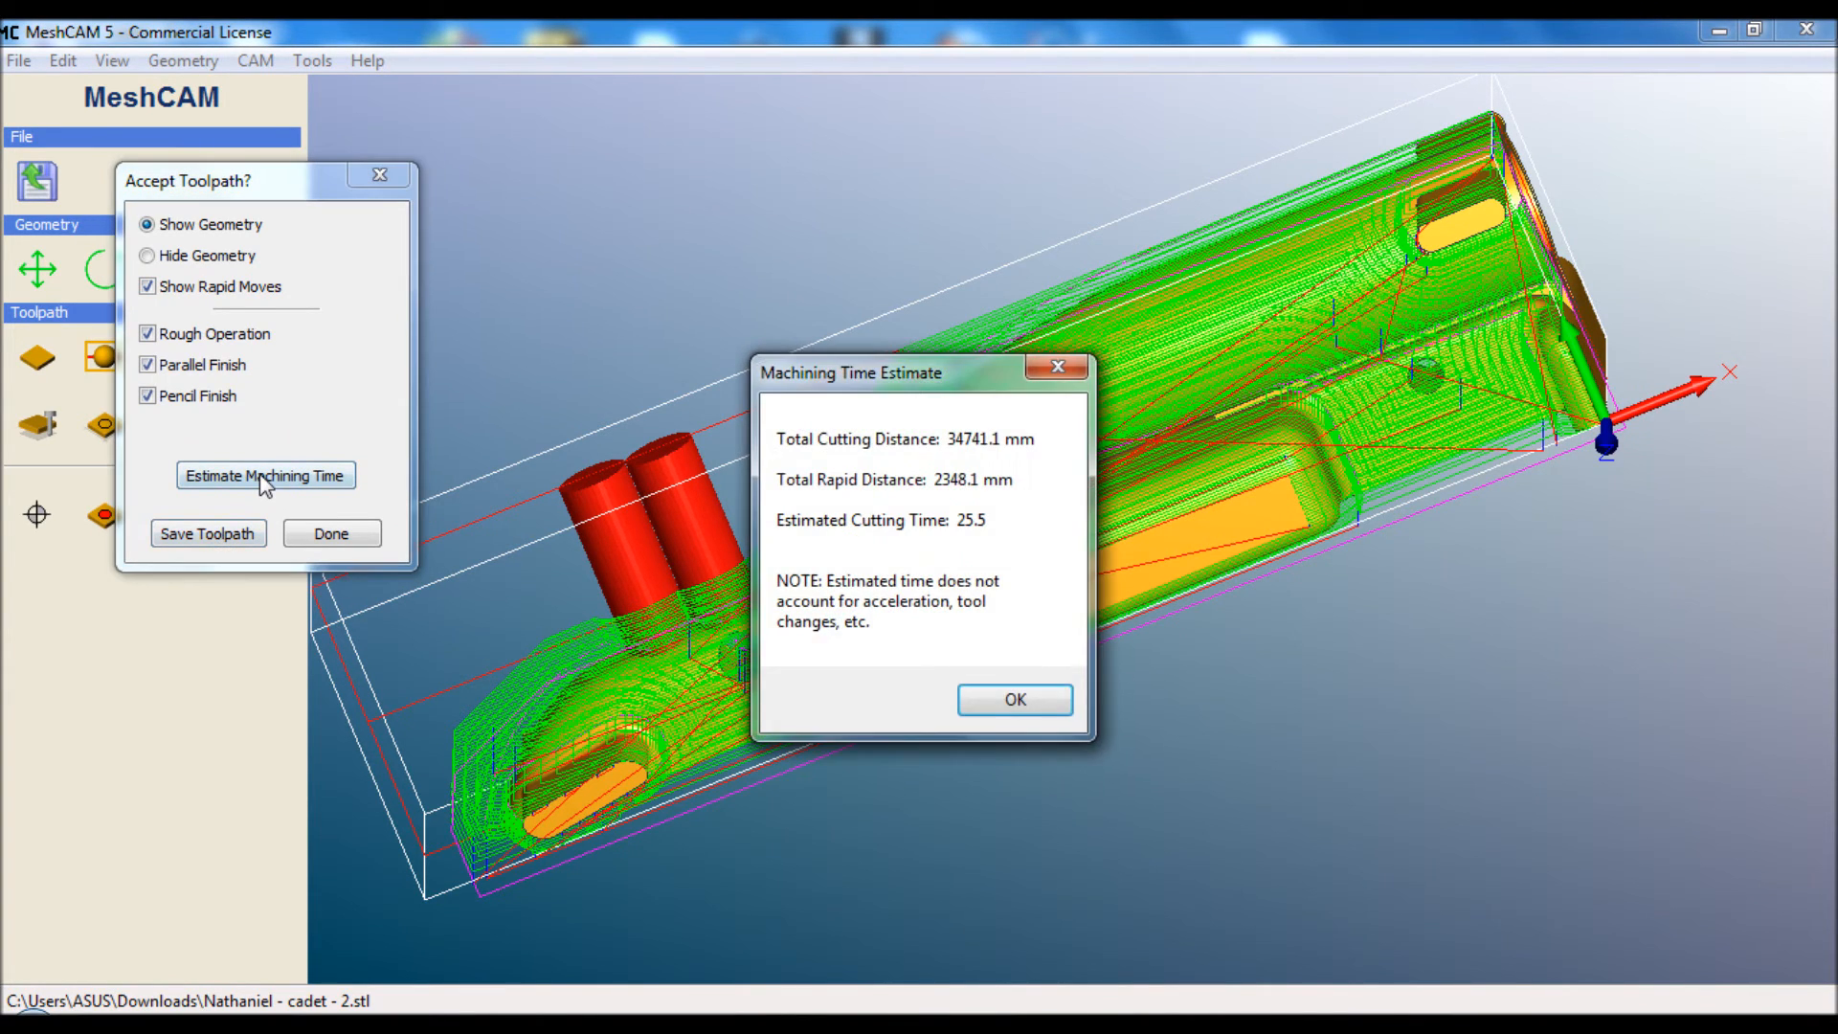
mouse_move(982, 530)
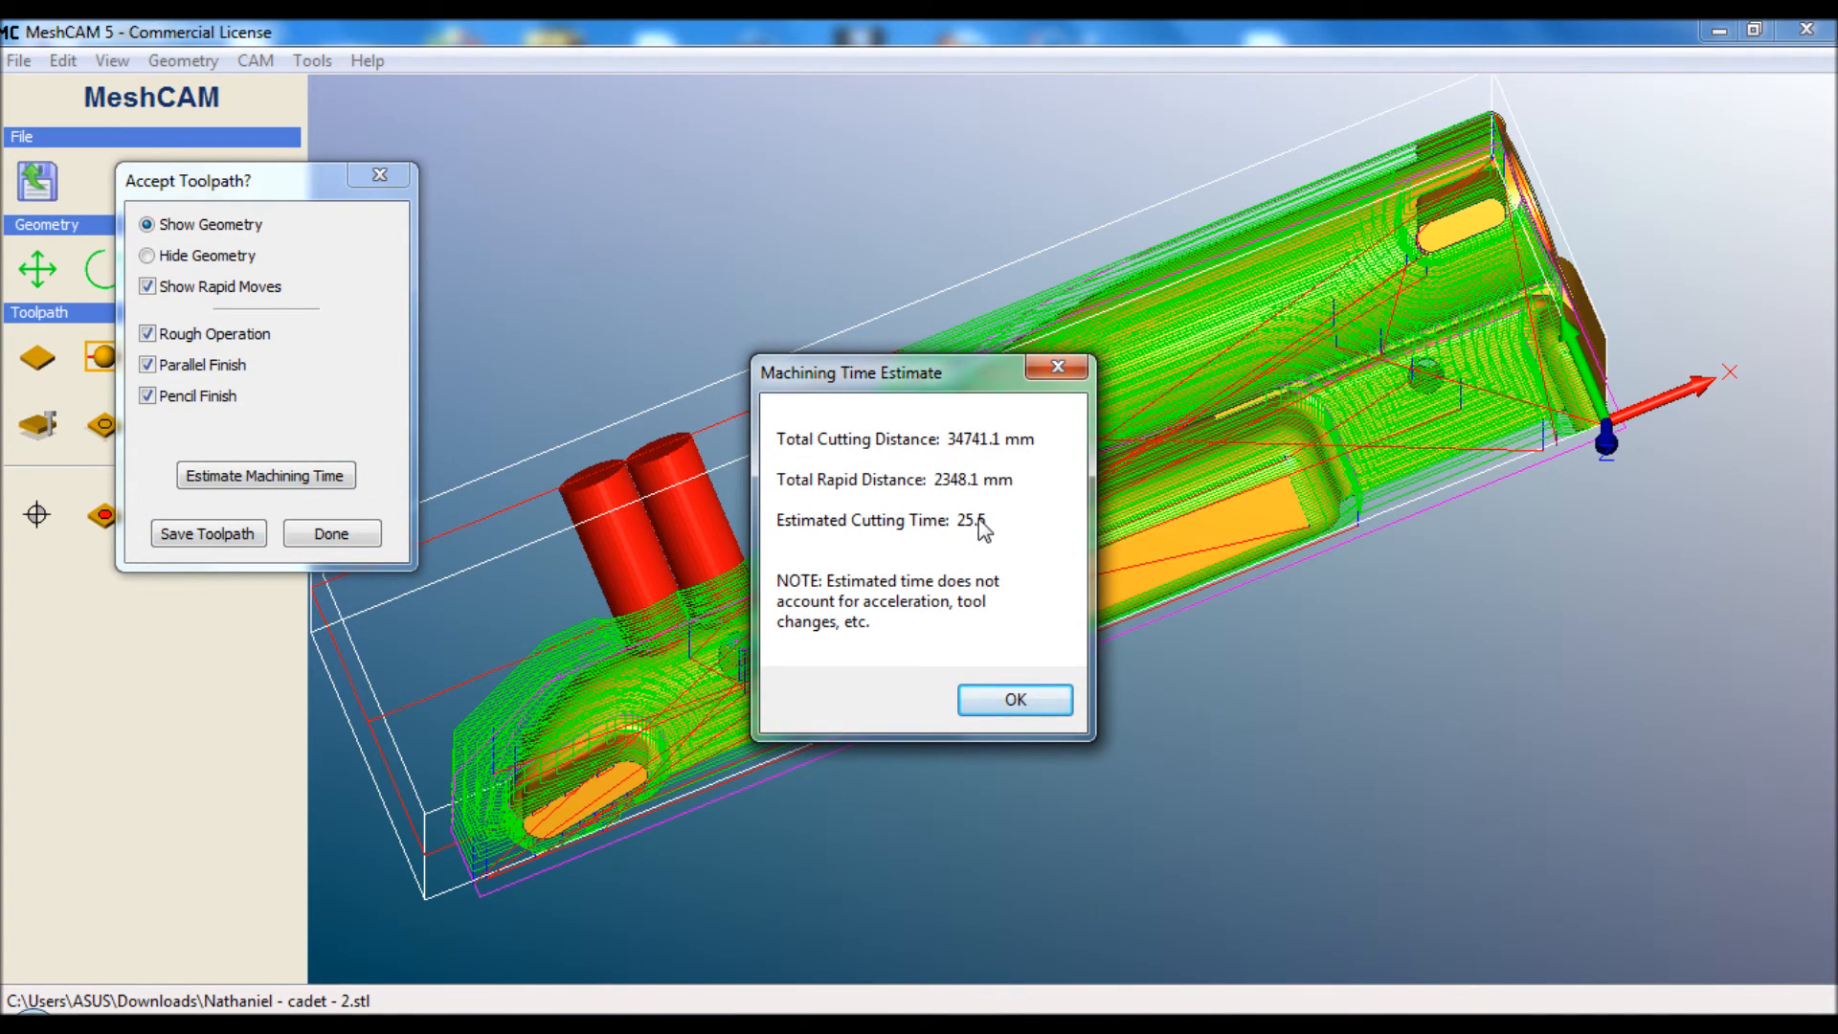